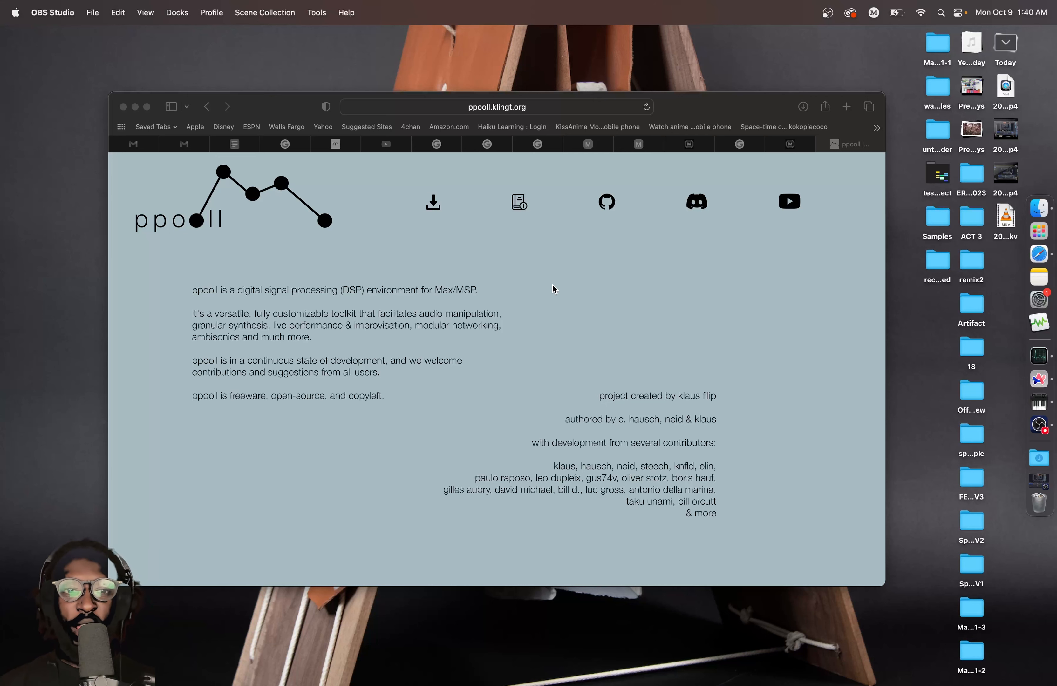
Go to the ppooll install page and scroll through its required packages and download versions
scroll(down, 3)
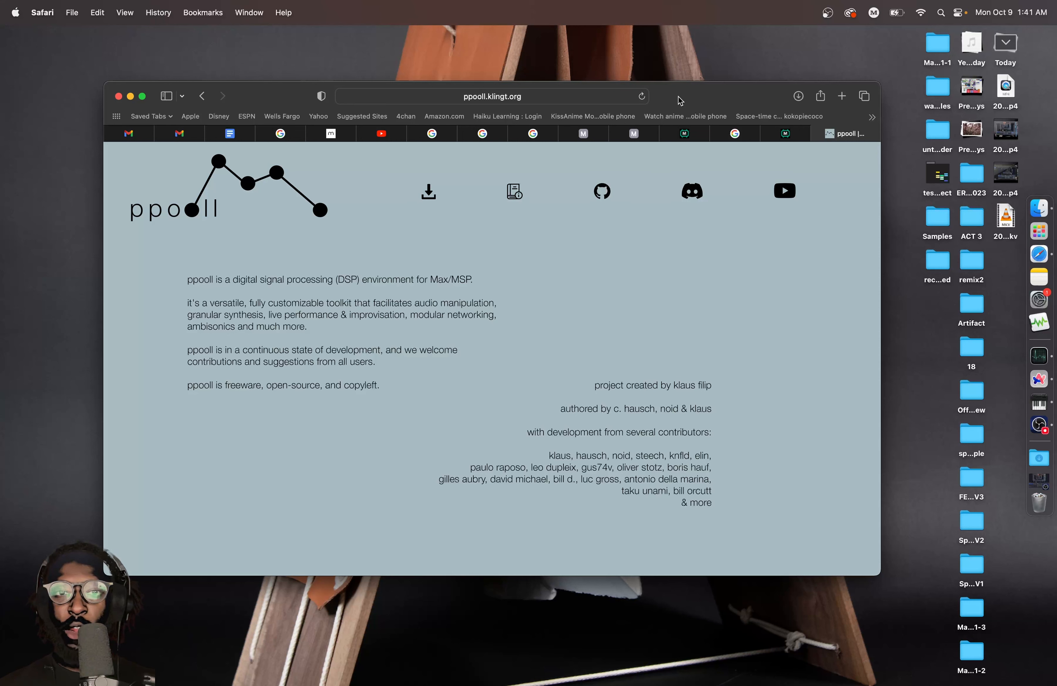
mouse_move(512, 193)
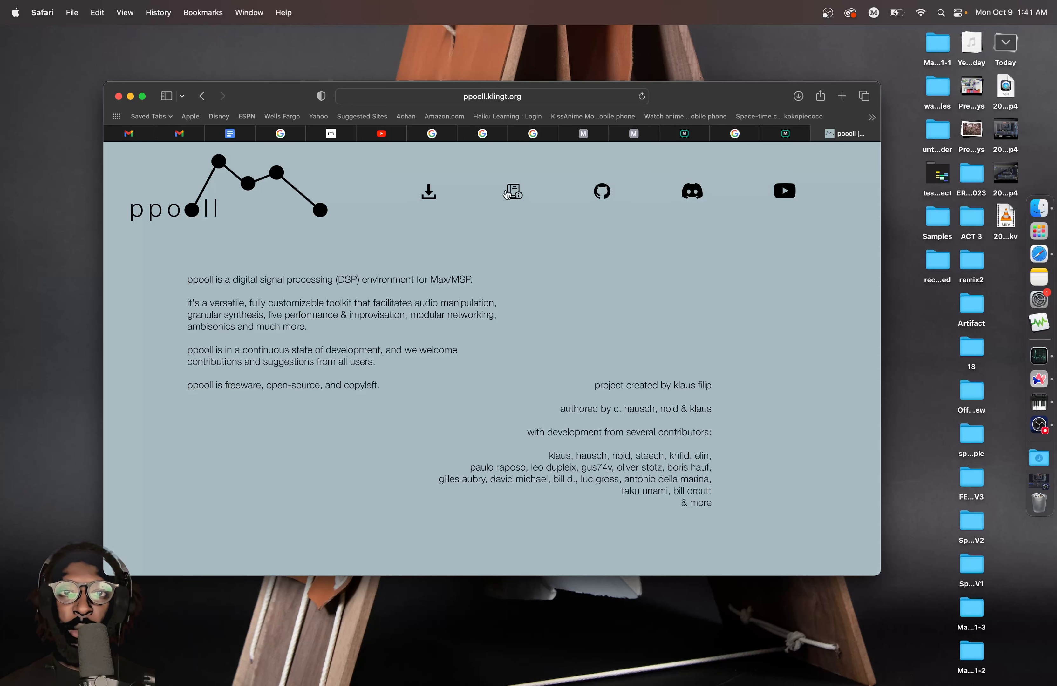
mouse_move(428, 192)
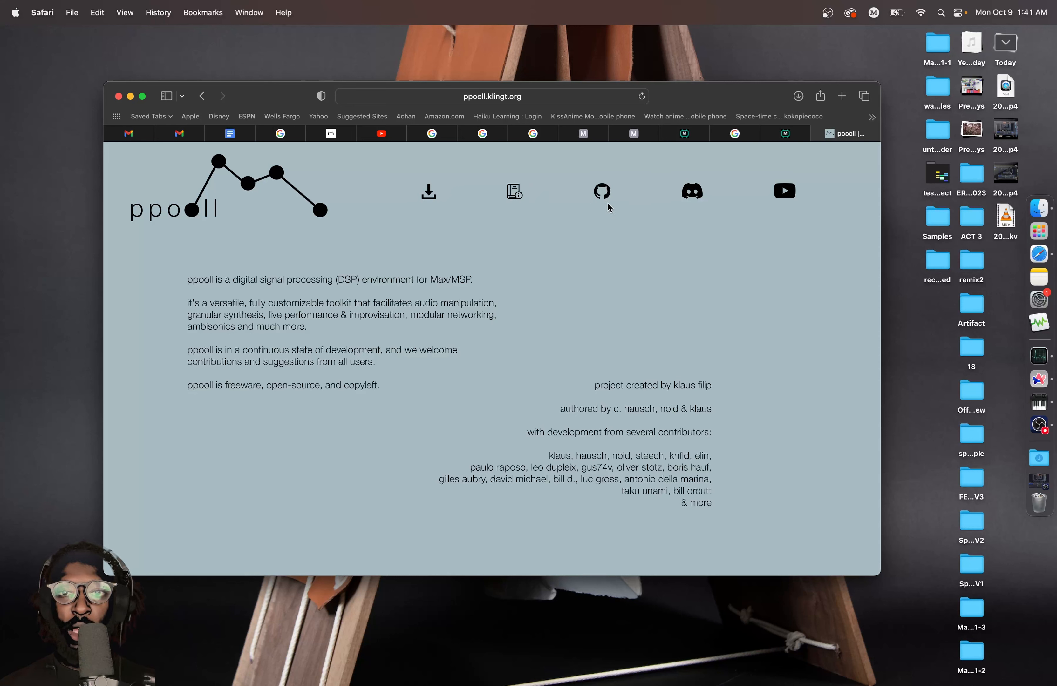
mouse_move(692, 199)
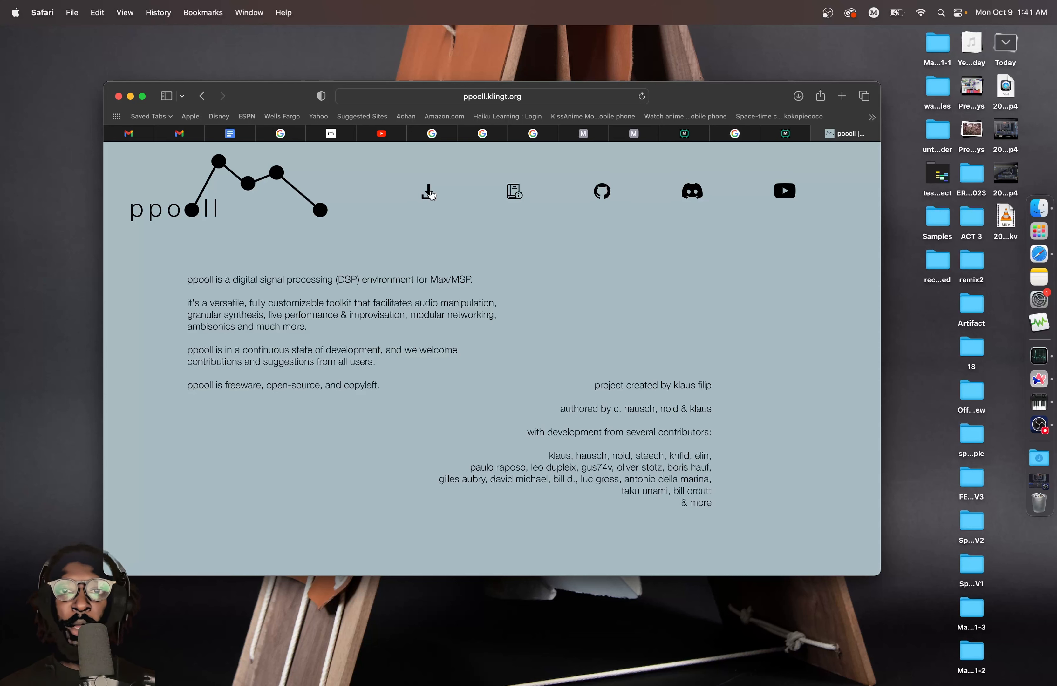
click(426, 191)
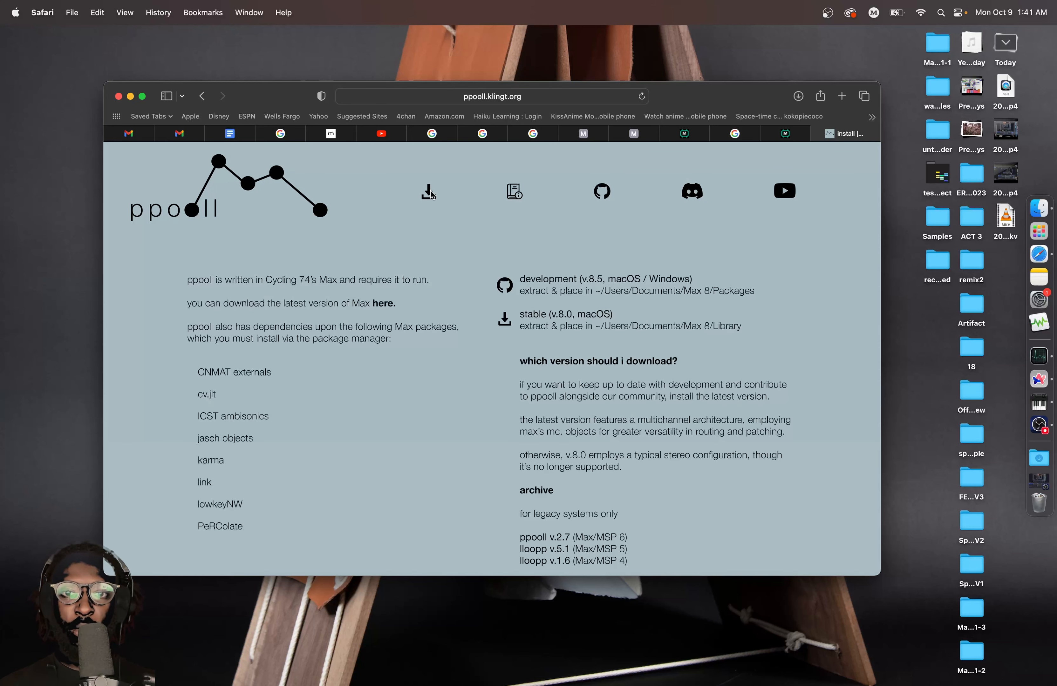
scroll(down, 3)
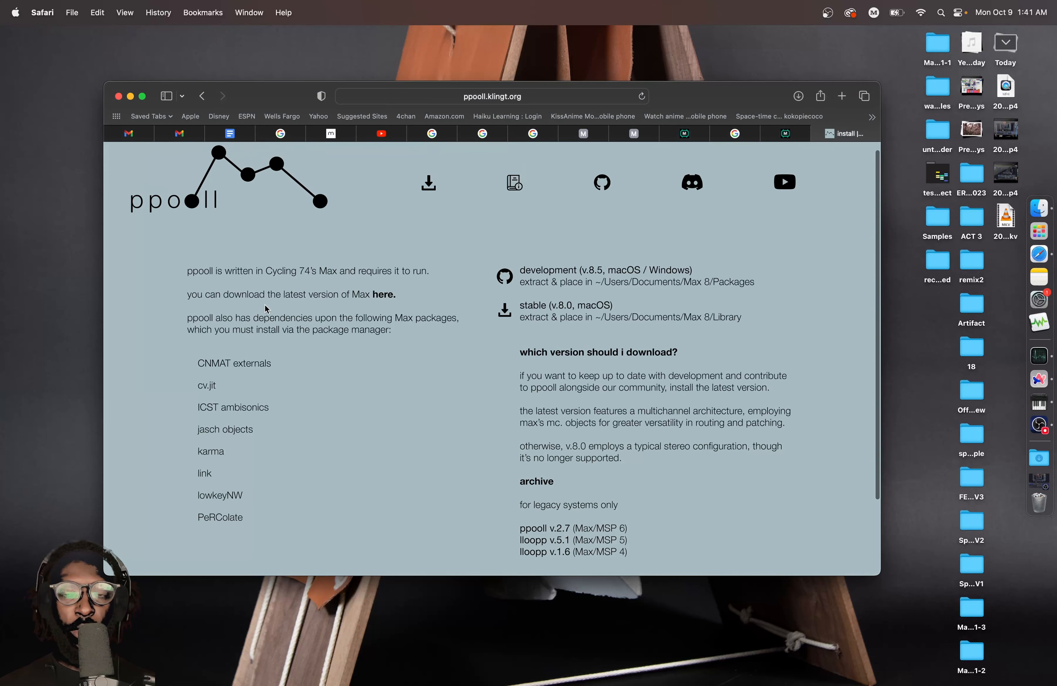
scroll(down, 3)
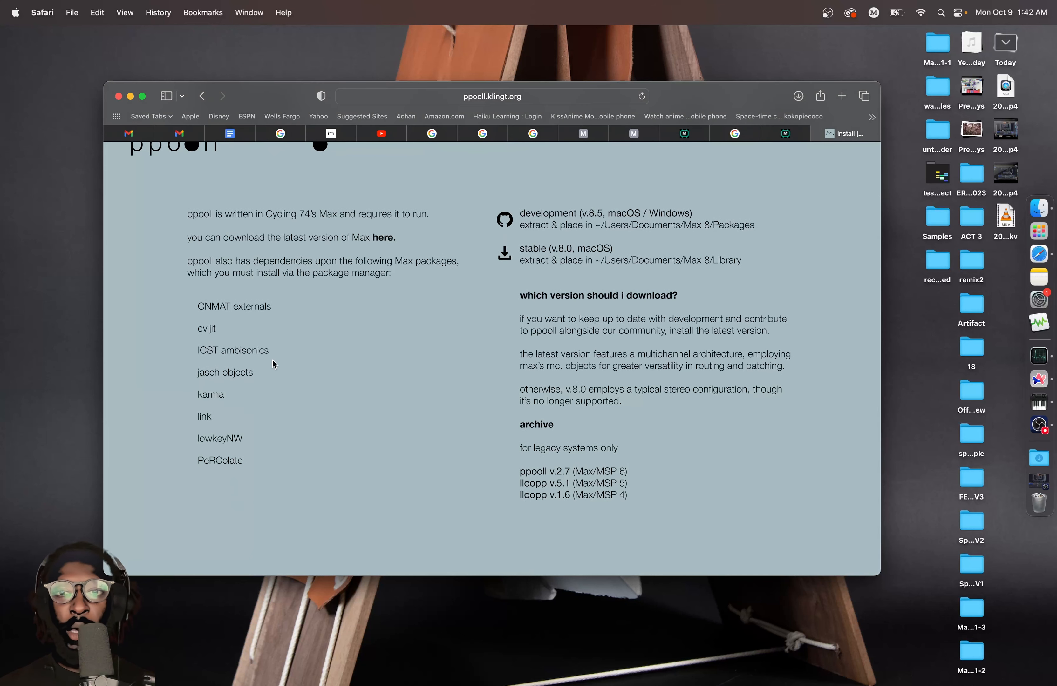
mouse_move(347, 301)
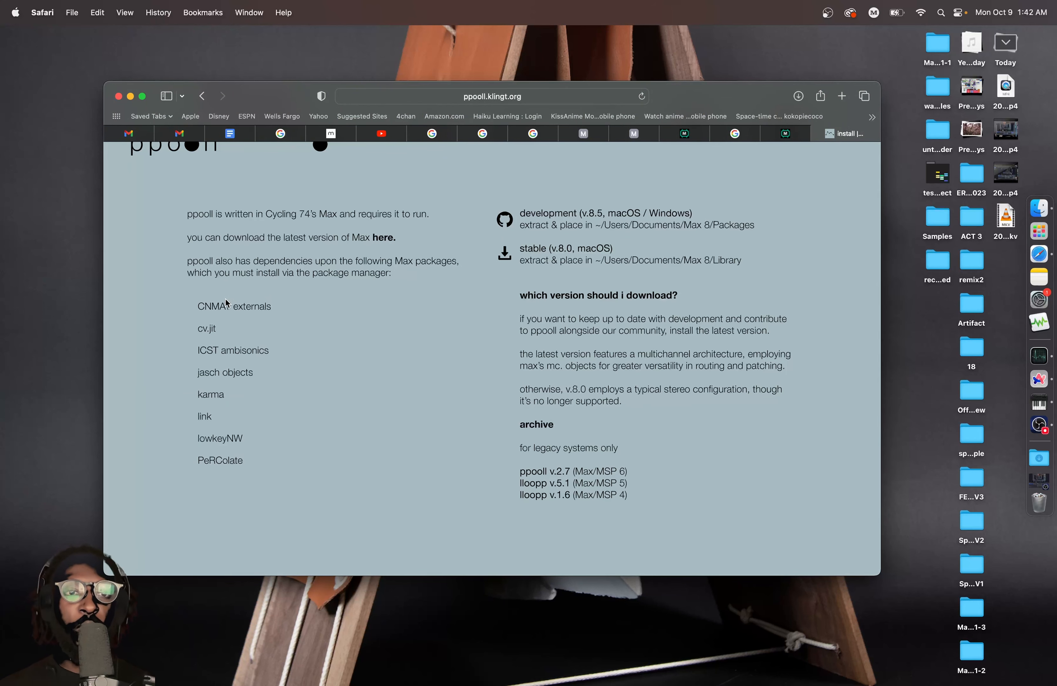
mouse_move(323, 423)
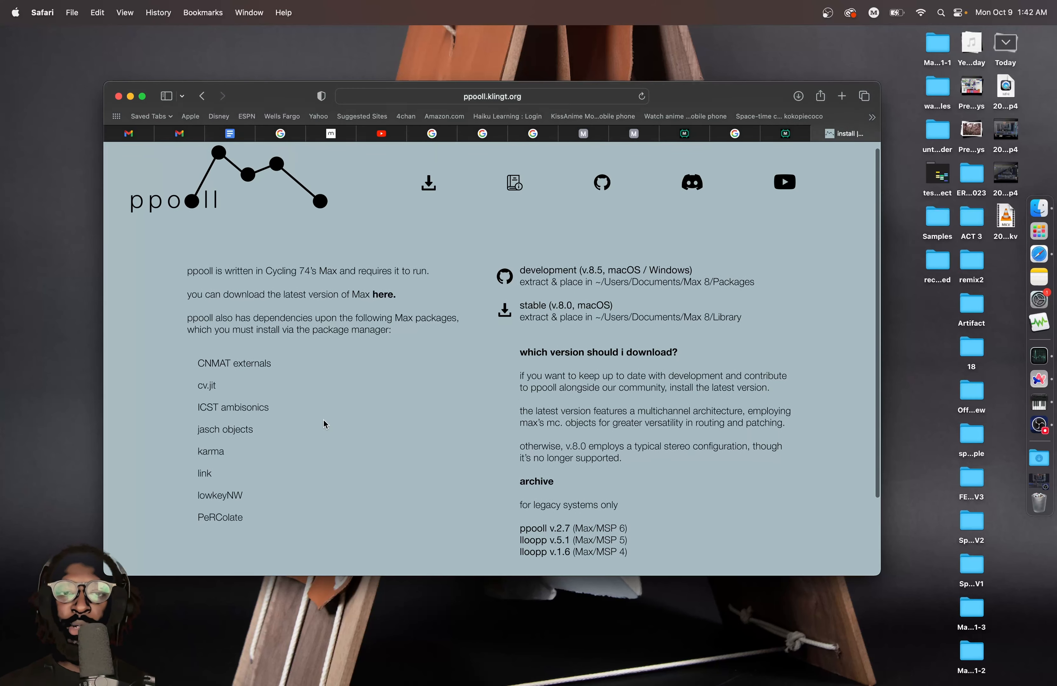
scroll(down, 3)
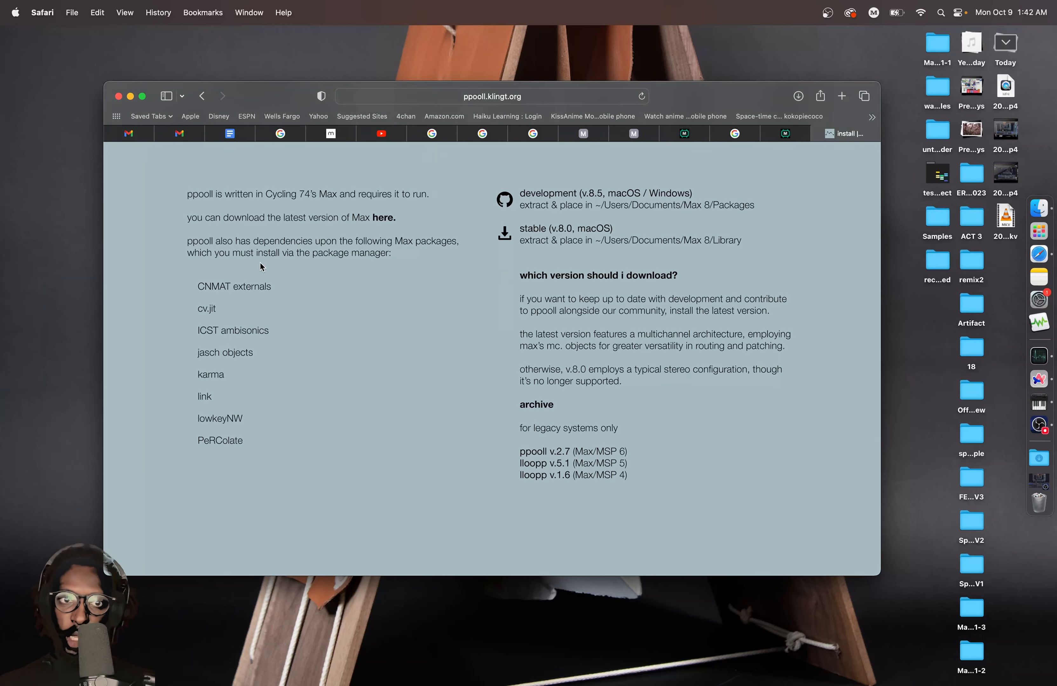
mouse_move(256, 460)
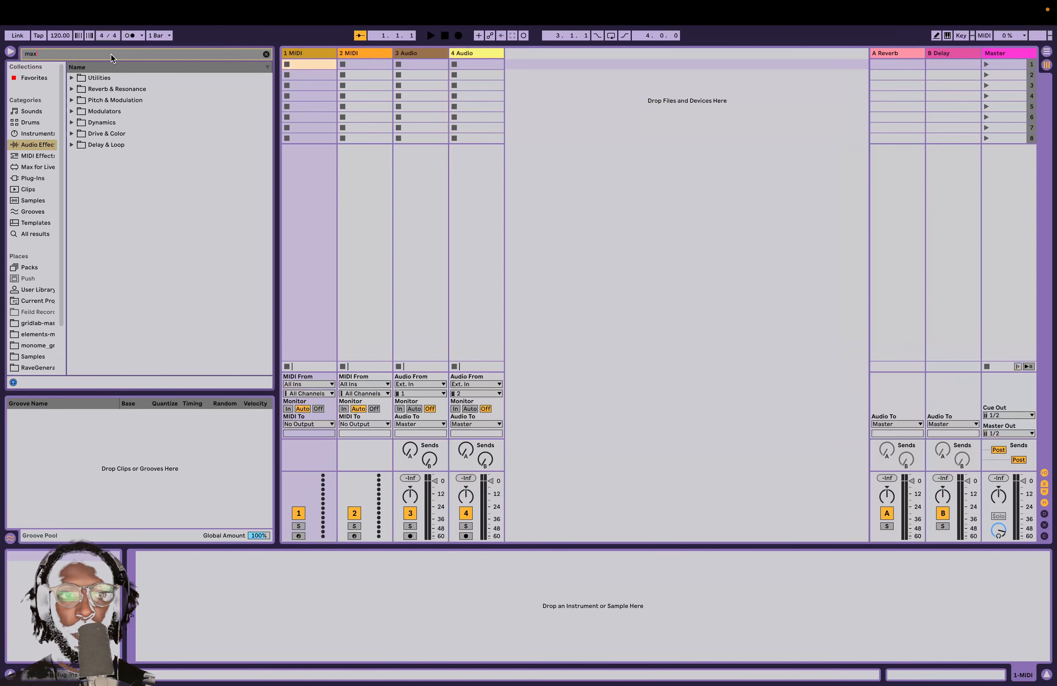
Add a Max Audio Effect device to the first track and launch it in Max for editing
click(35, 234)
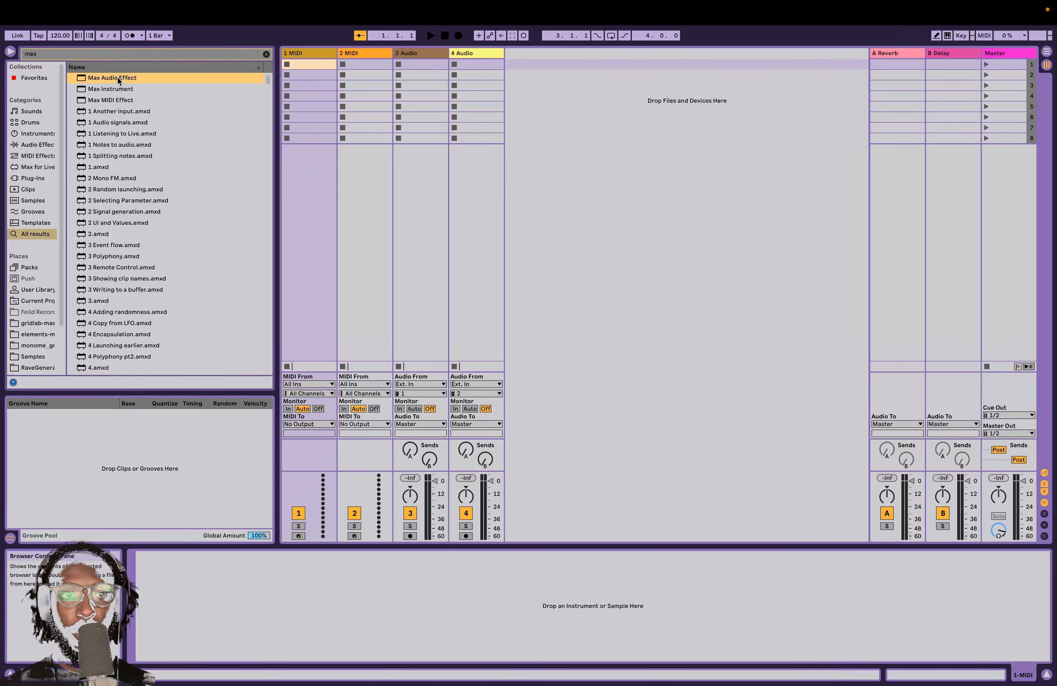
double_click(111, 77)
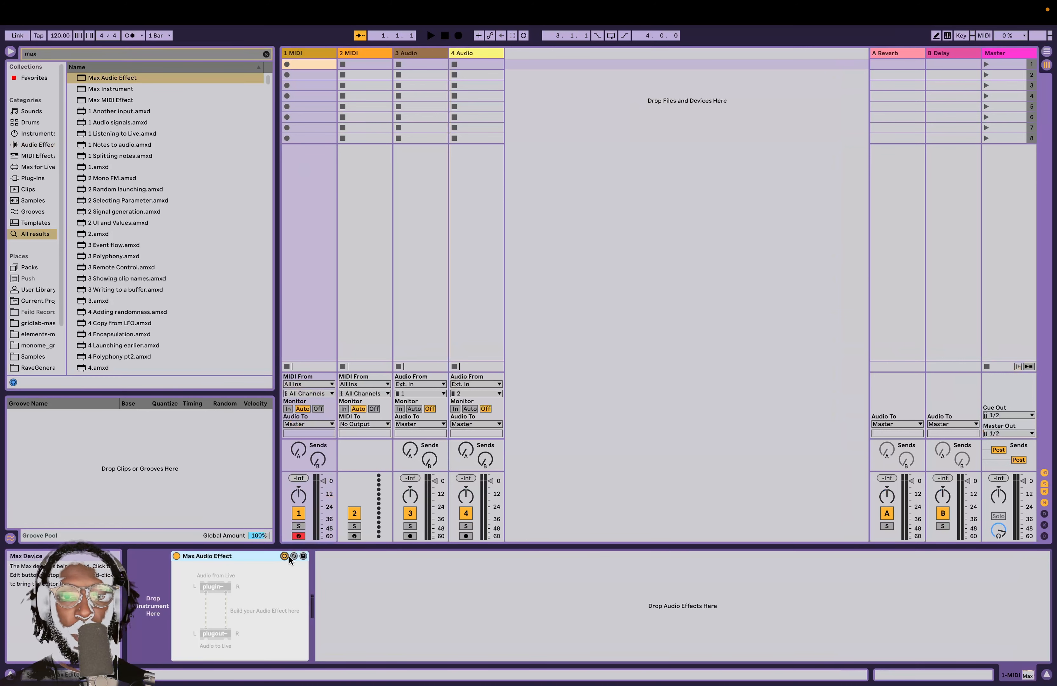
click(284, 556)
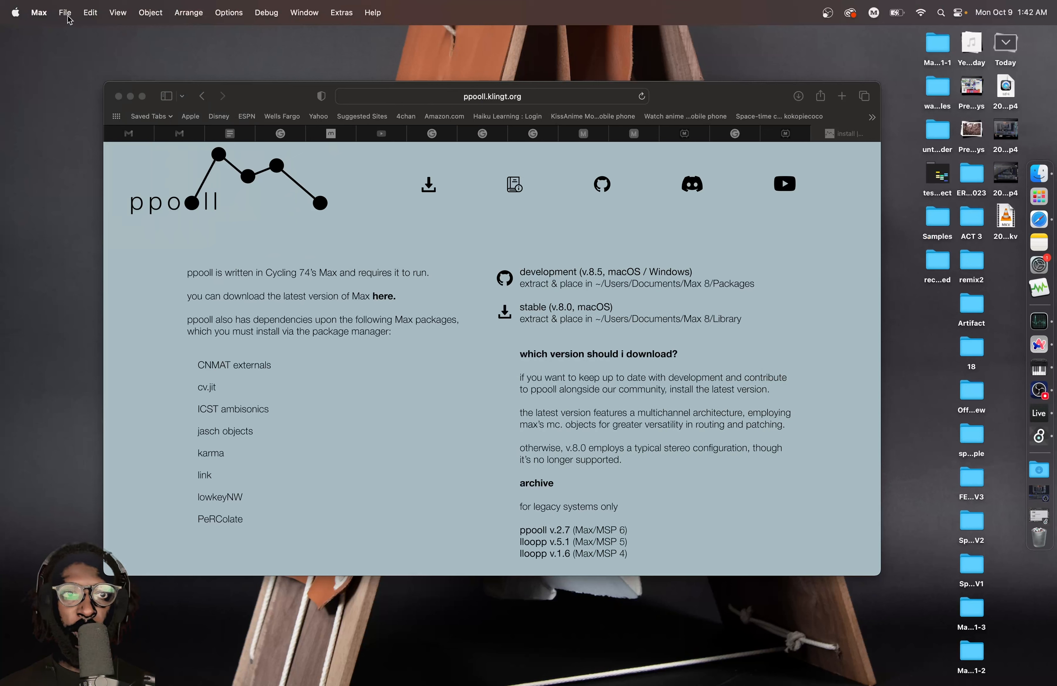
Create a new empty patcher and bring up the Max Package Manager
click(64, 12)
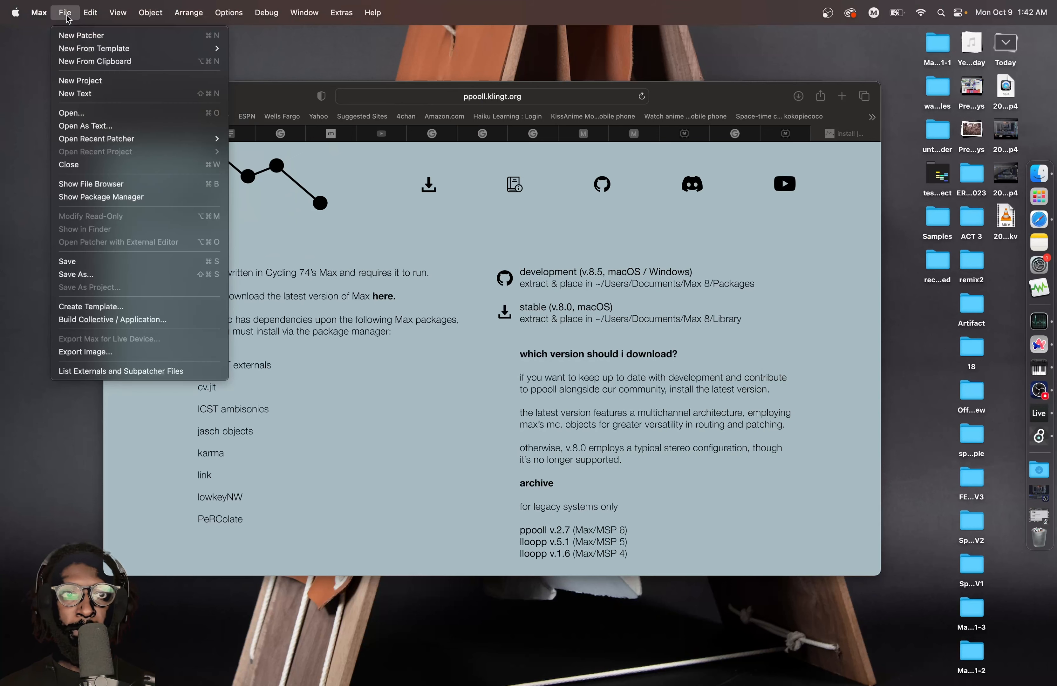
click(80, 35)
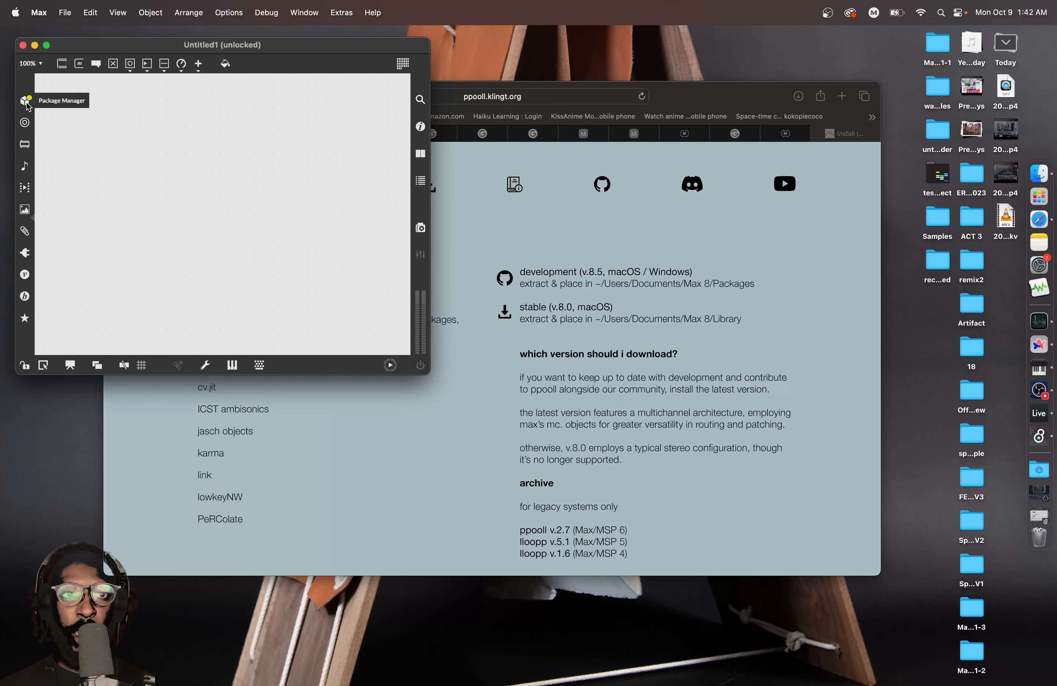
click(25, 100)
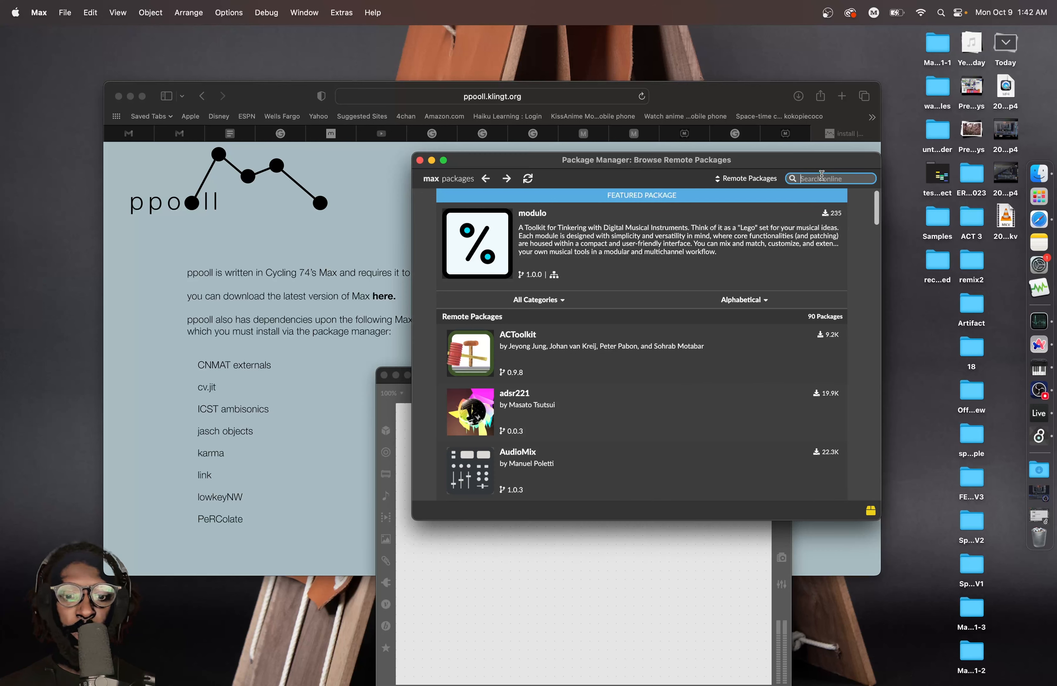
Search the Package Manager for the cnmat and icst packages, then close it
text(cnma)
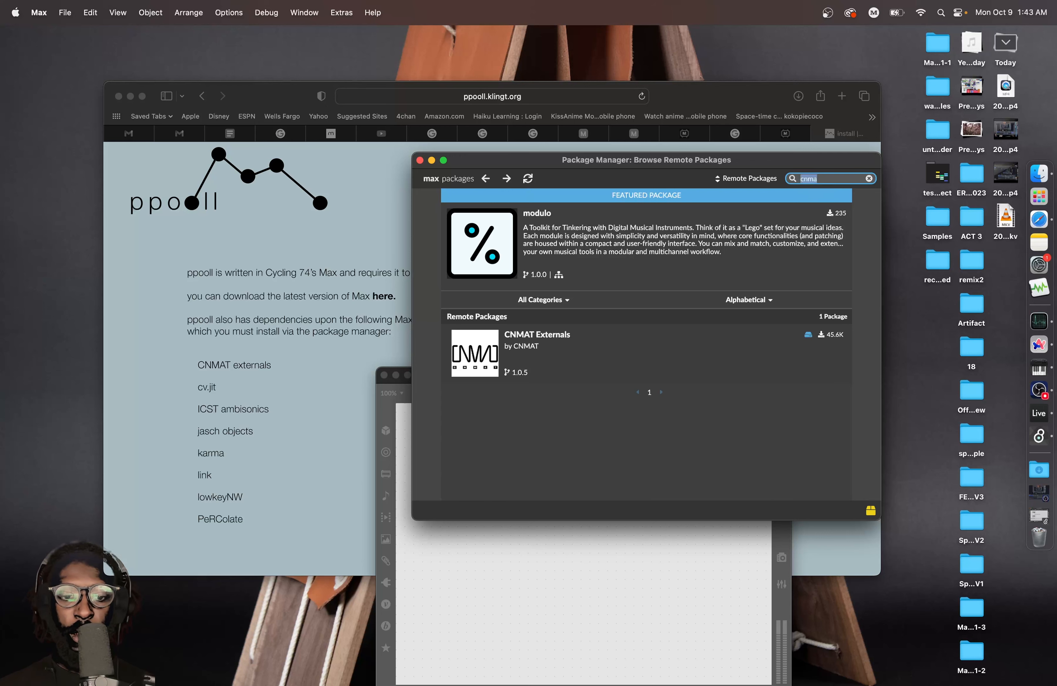
text(isch)
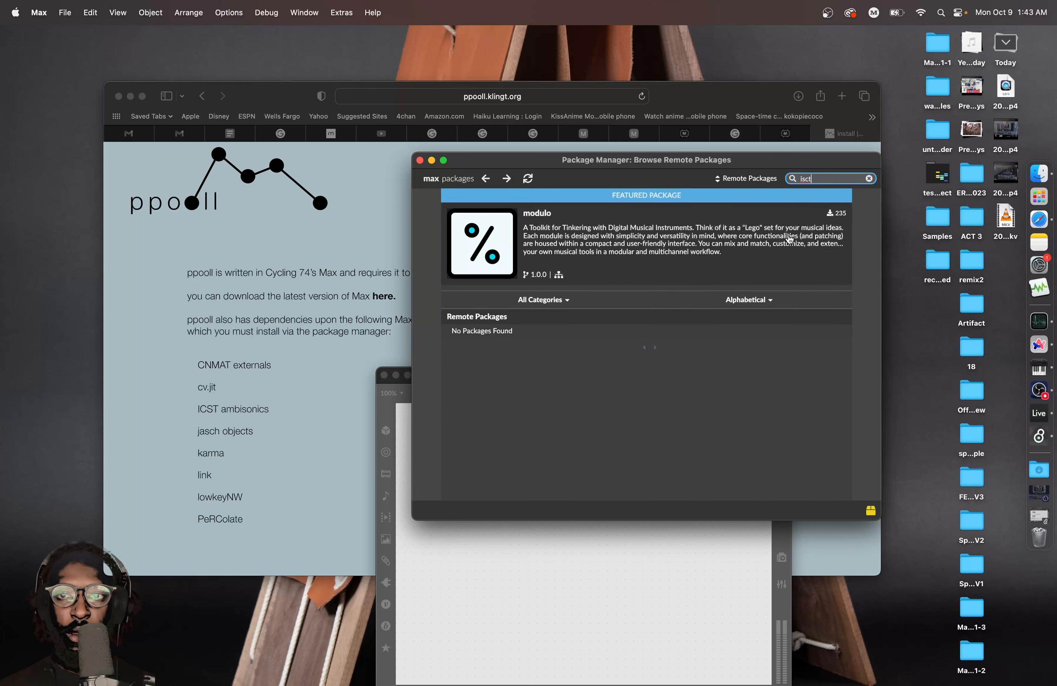
click(487, 179)
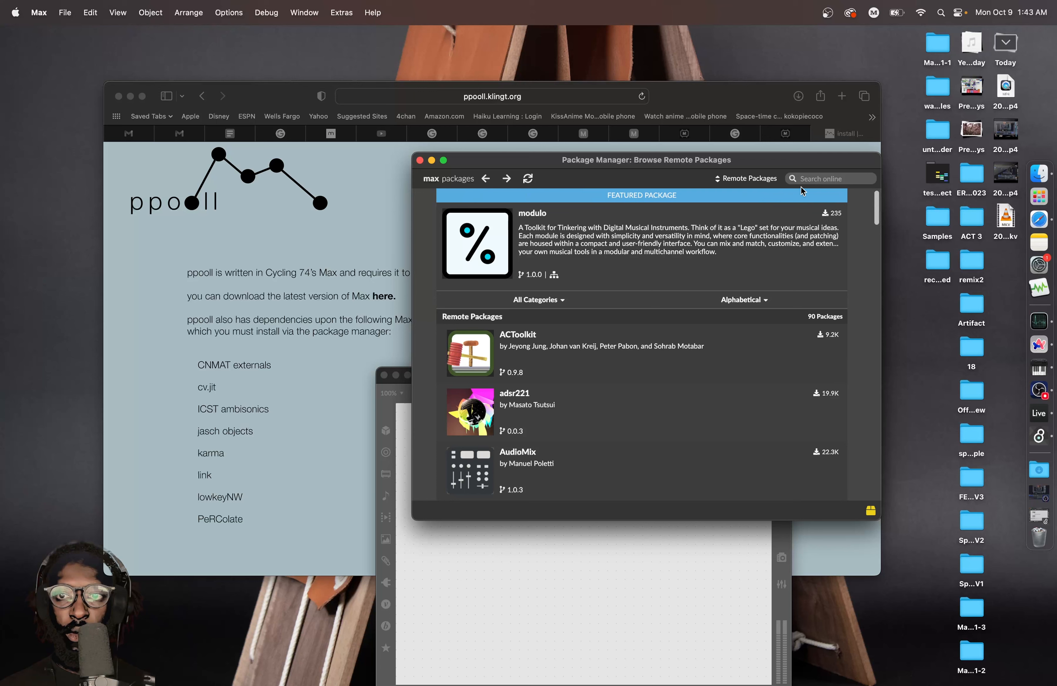
text(ics)
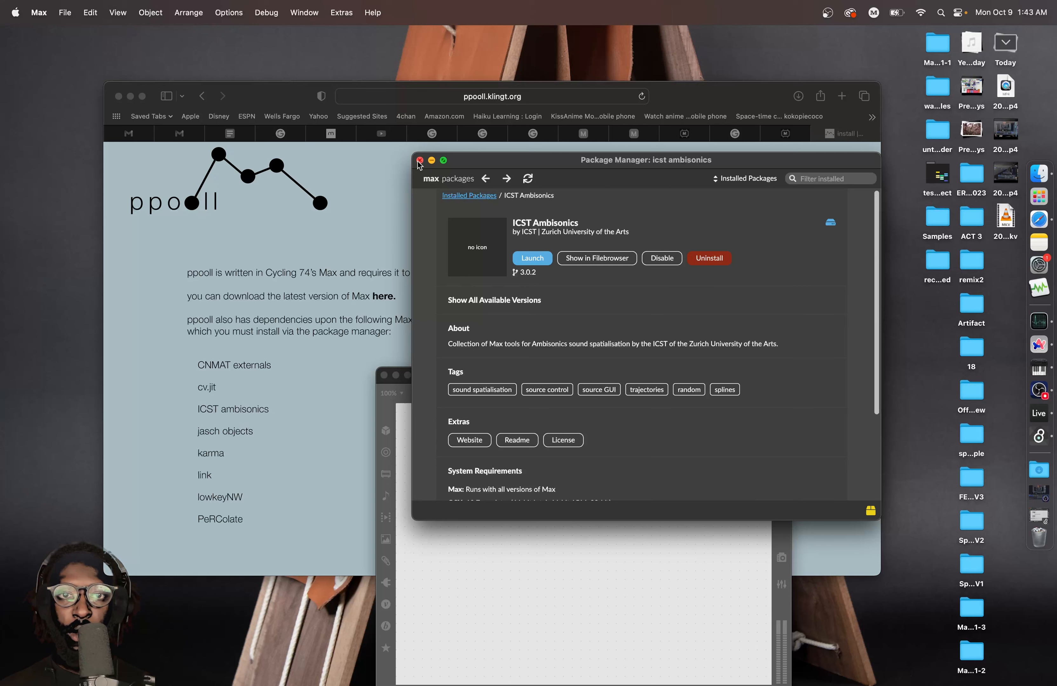
click(419, 159)
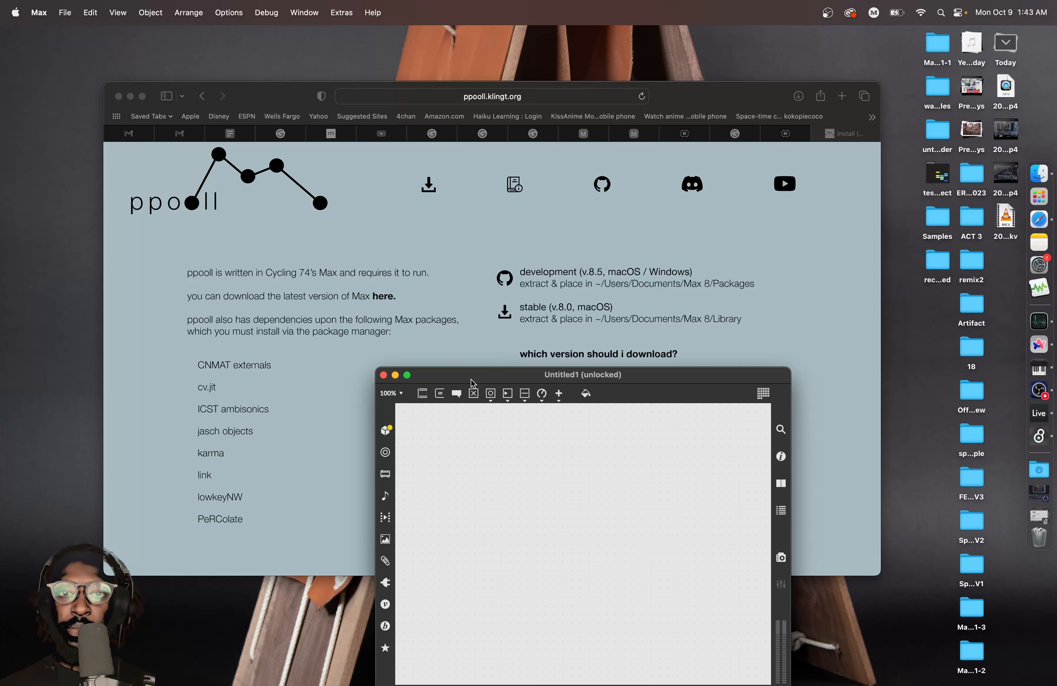
Move the patcher aside and show the ppooll GitHub repository's clone and Download ZIP options
drag(580, 375, 443, 502)
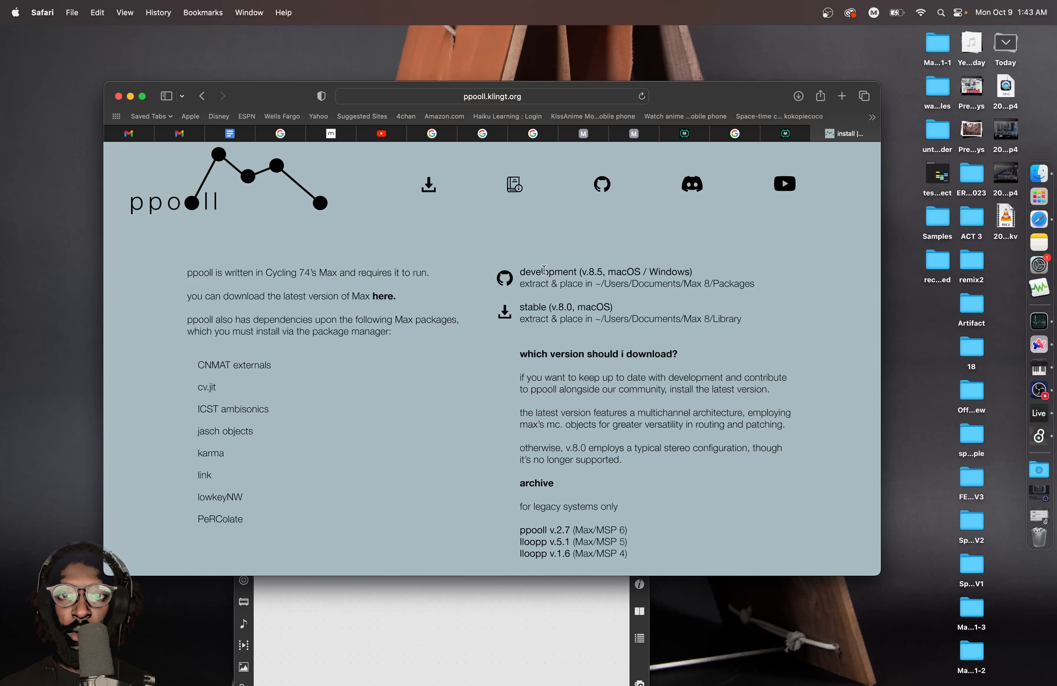
mouse_move(560, 255)
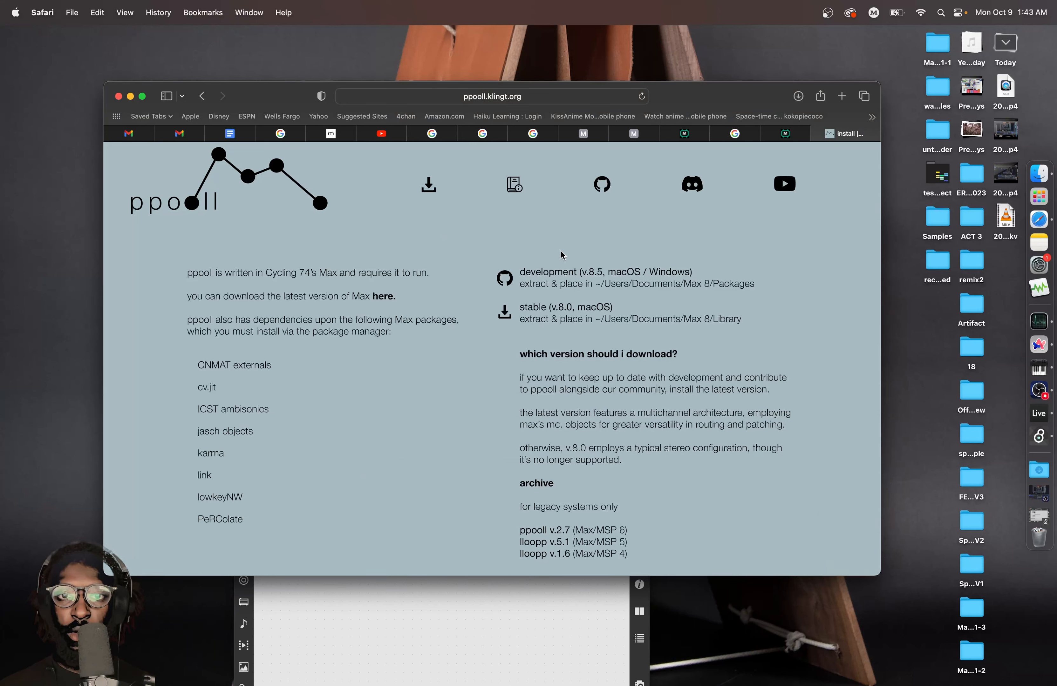
mouse_move(547, 262)
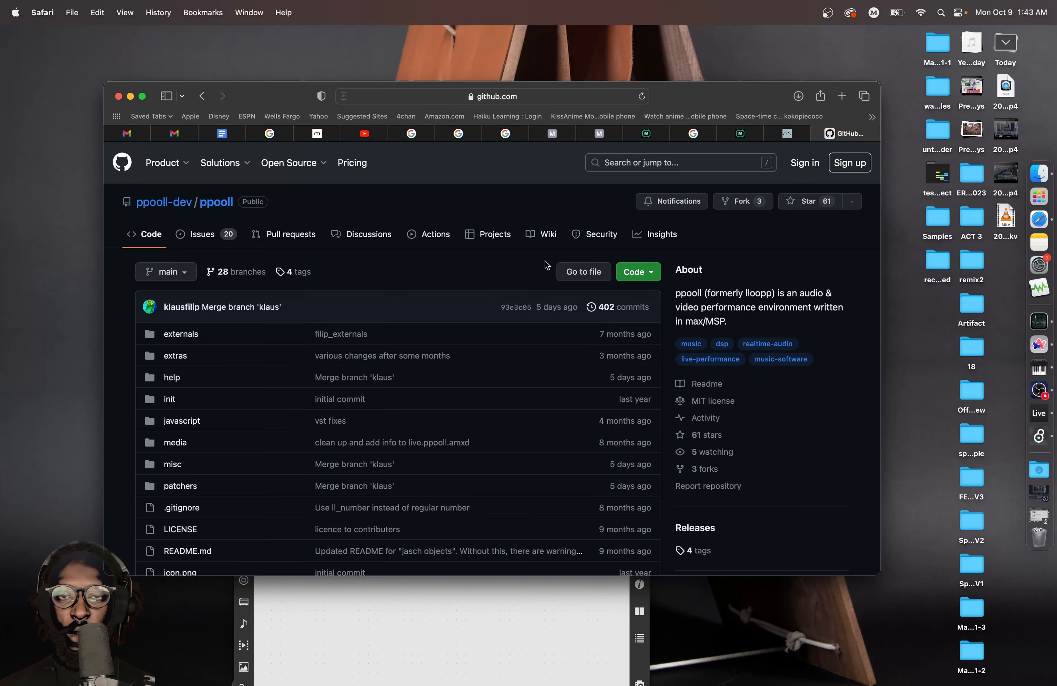
scroll(down, 3)
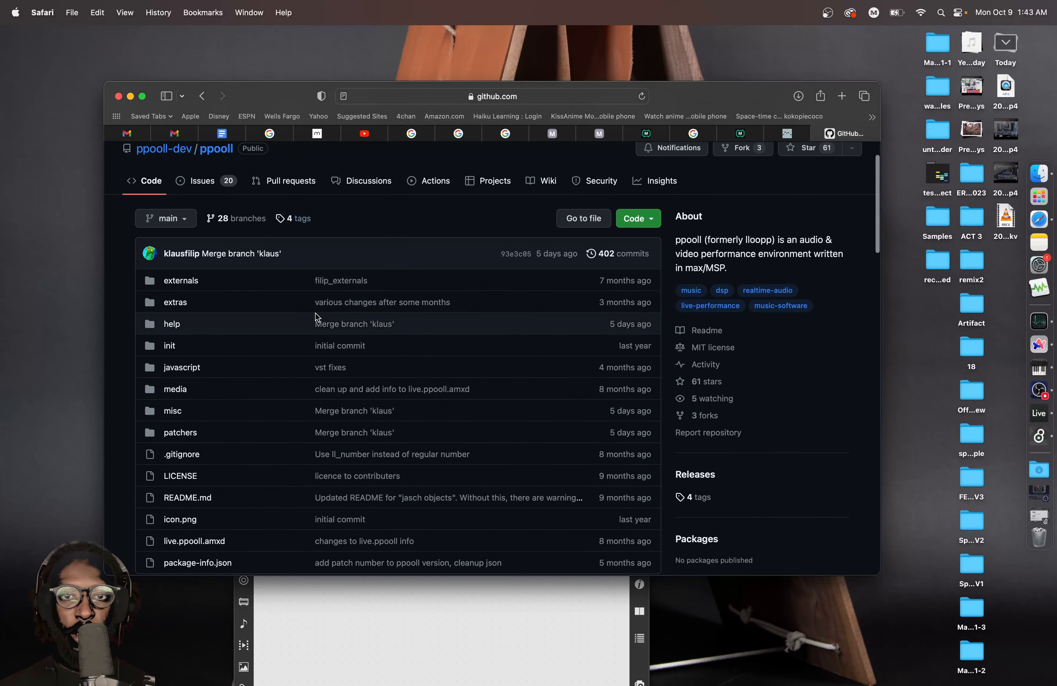
click(636, 218)
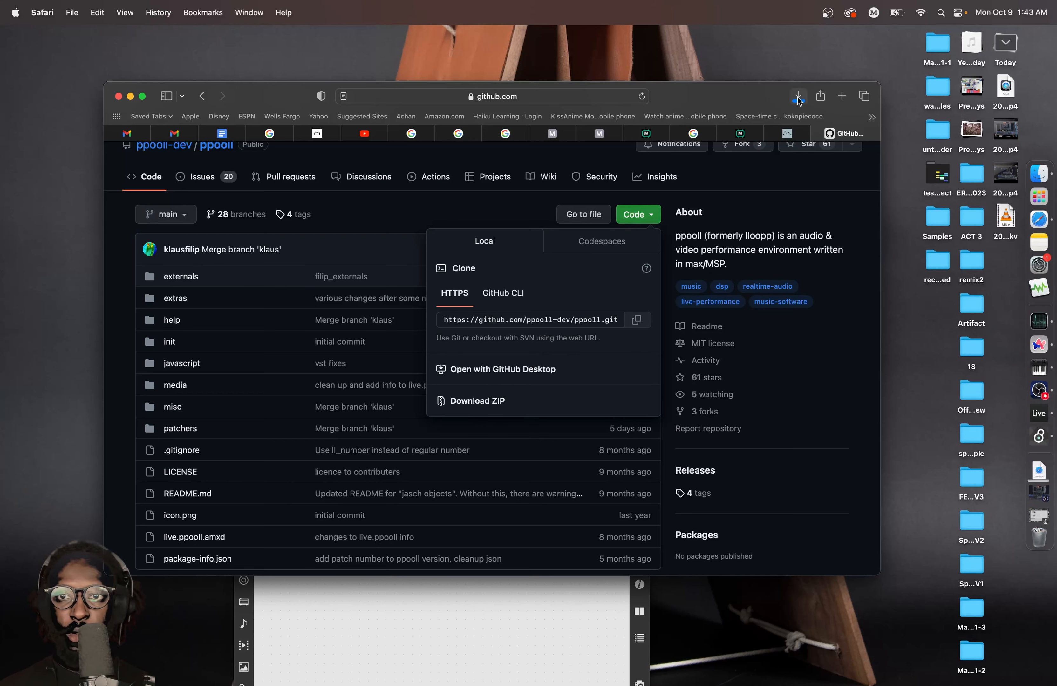
Reveal the downloaded ppooll-main in Finder and open Documents in its own window
click(798, 96)
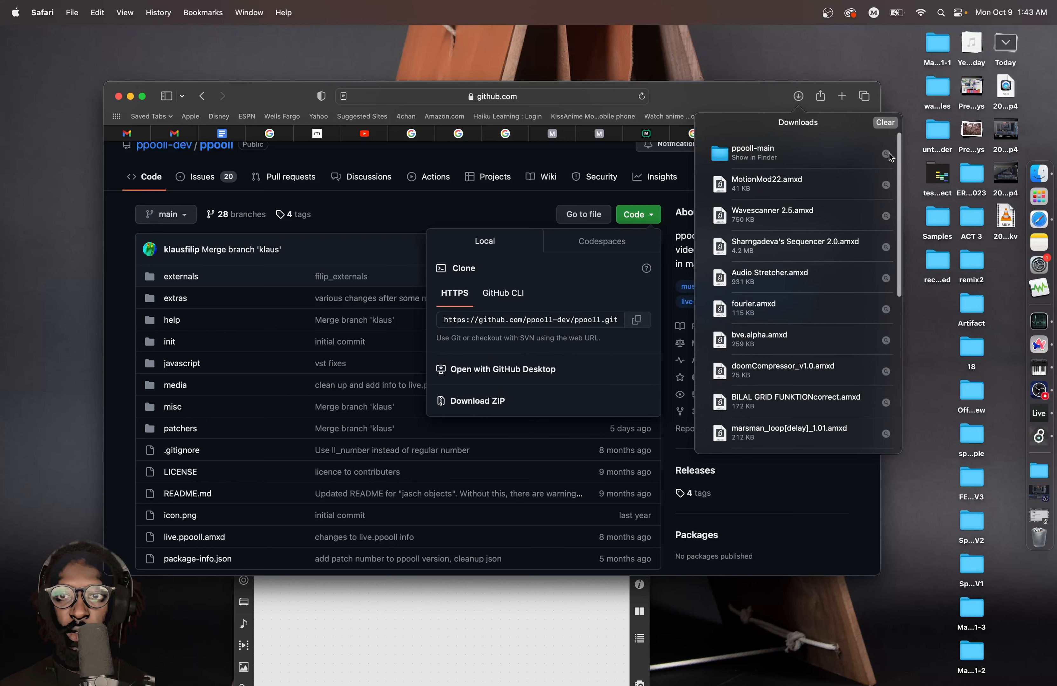
click(887, 153)
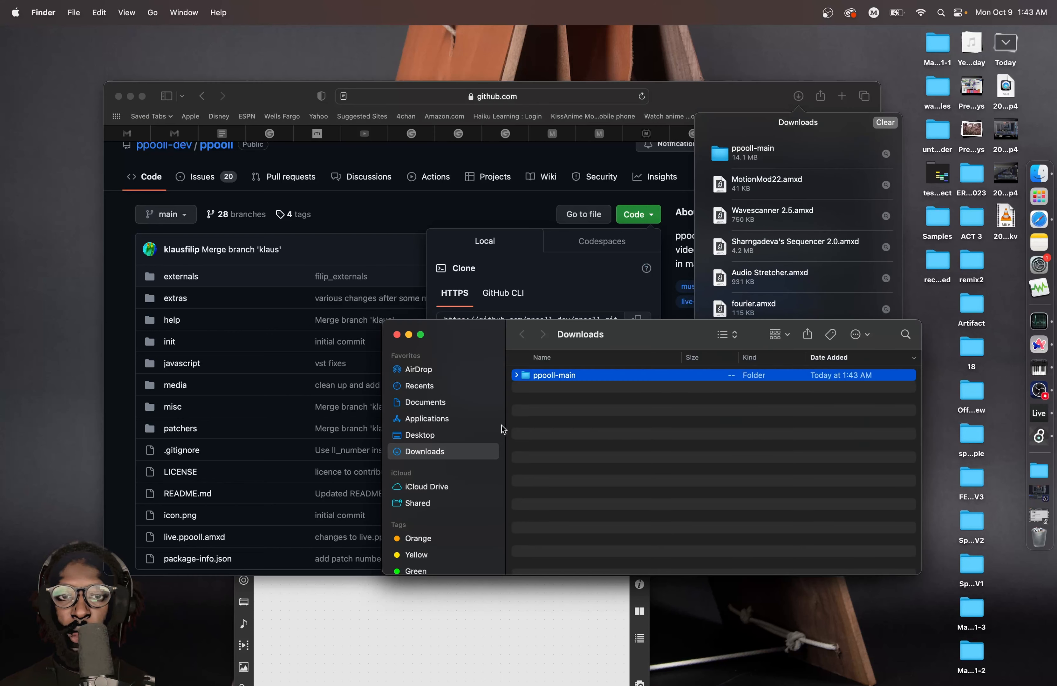
right_click(423, 402)
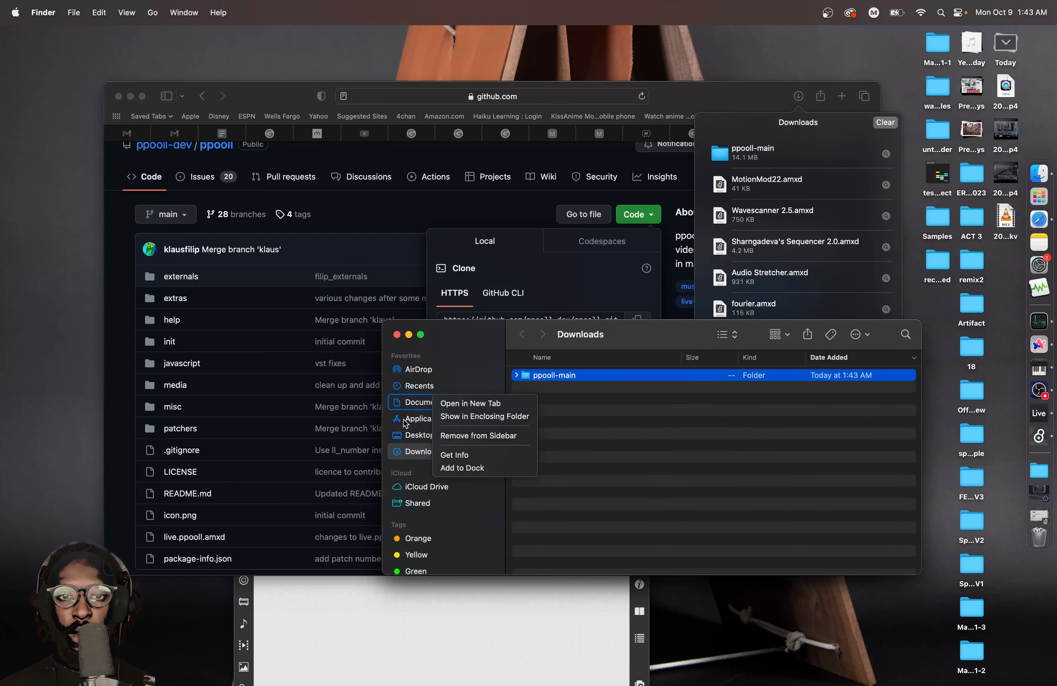
right_click(416, 435)
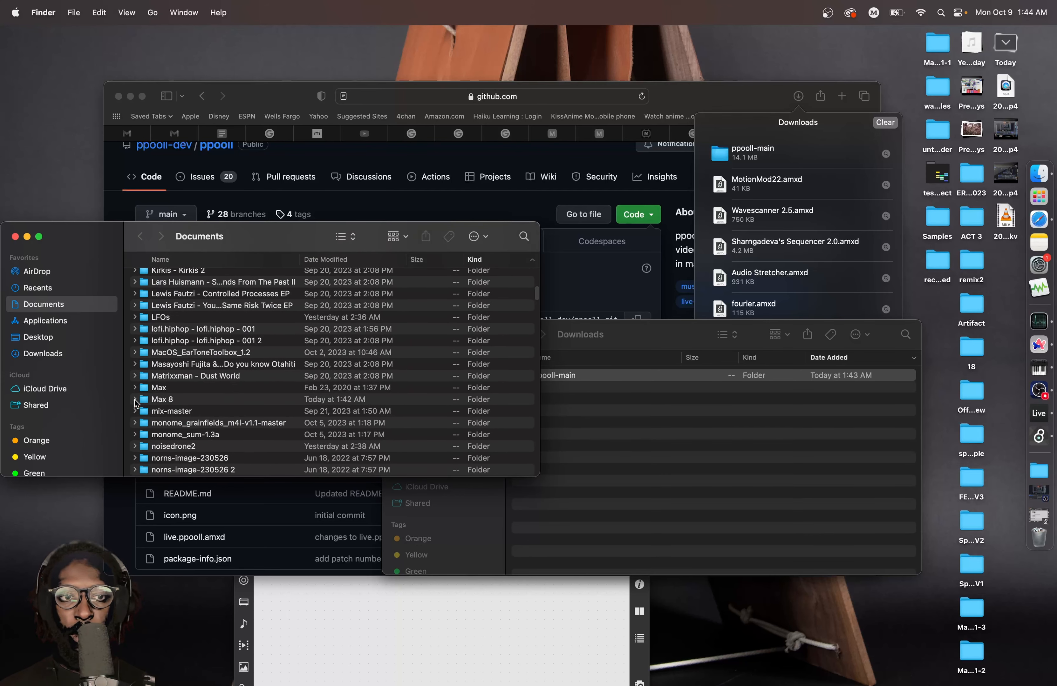
Expand Documents/Max 8/Packages to show the ppooll-main copy already installed there
click(136, 282)
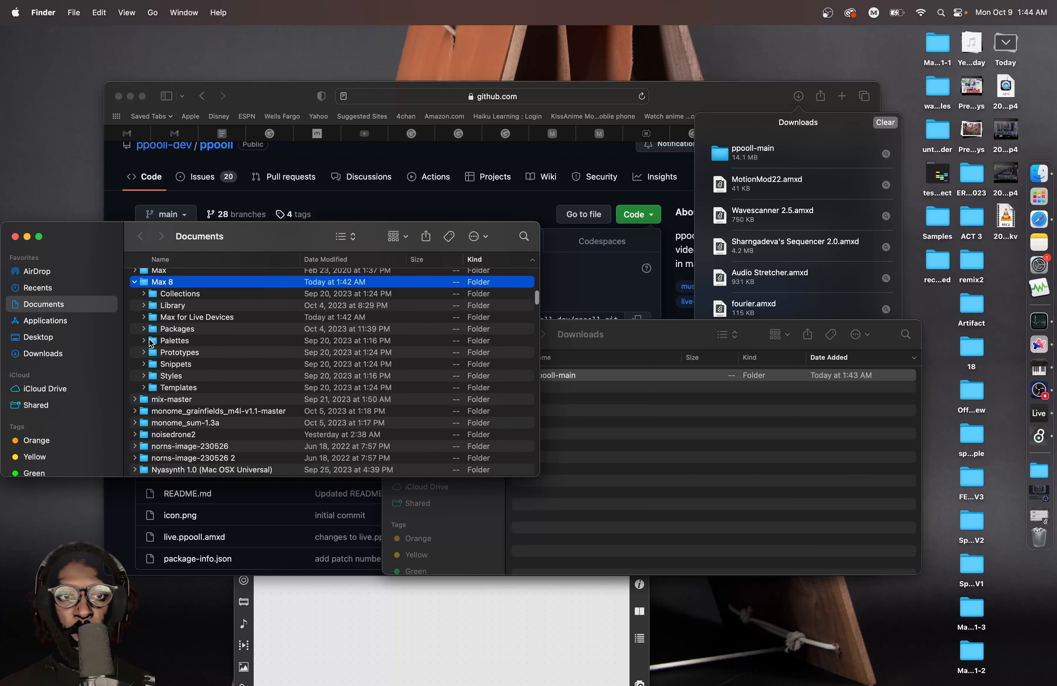
click(144, 329)
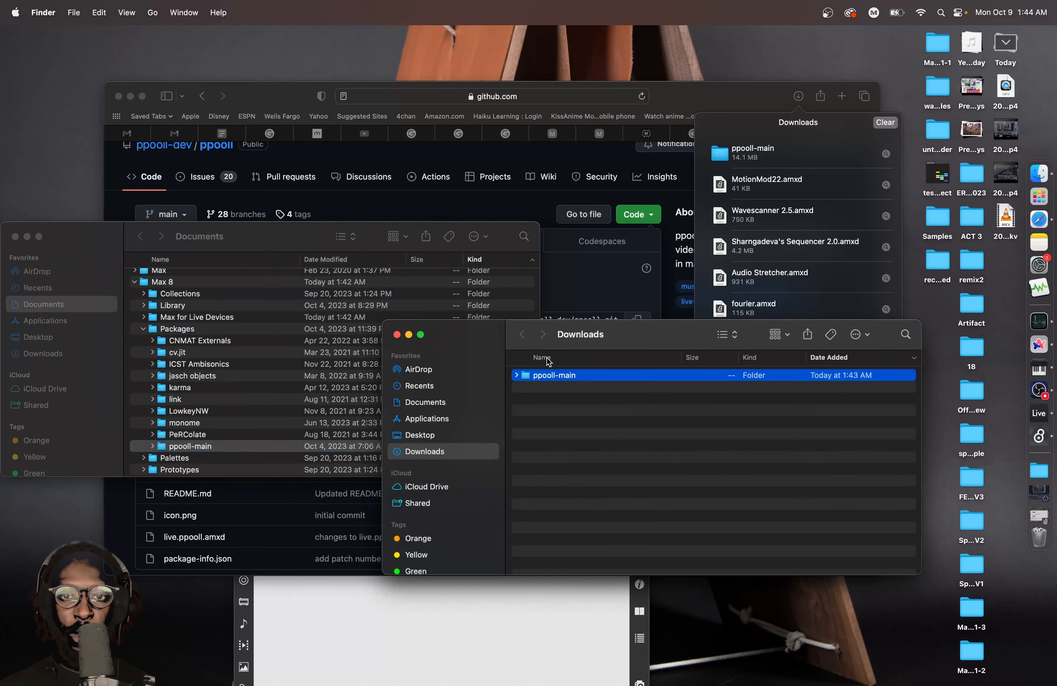
mouse_move(212, 389)
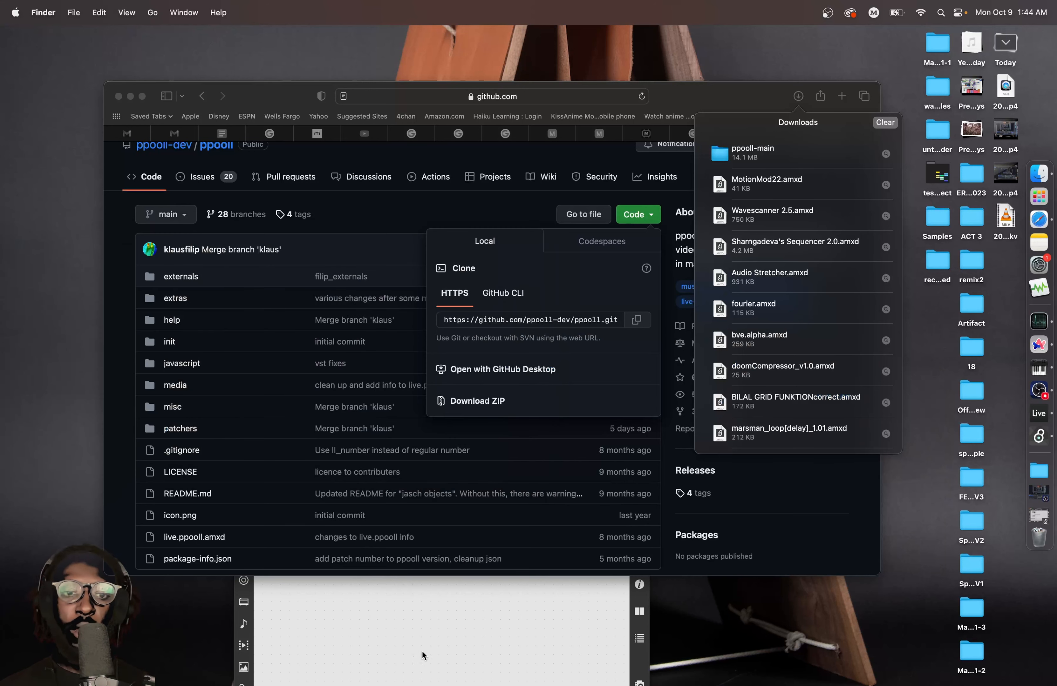
mouse_move(438, 625)
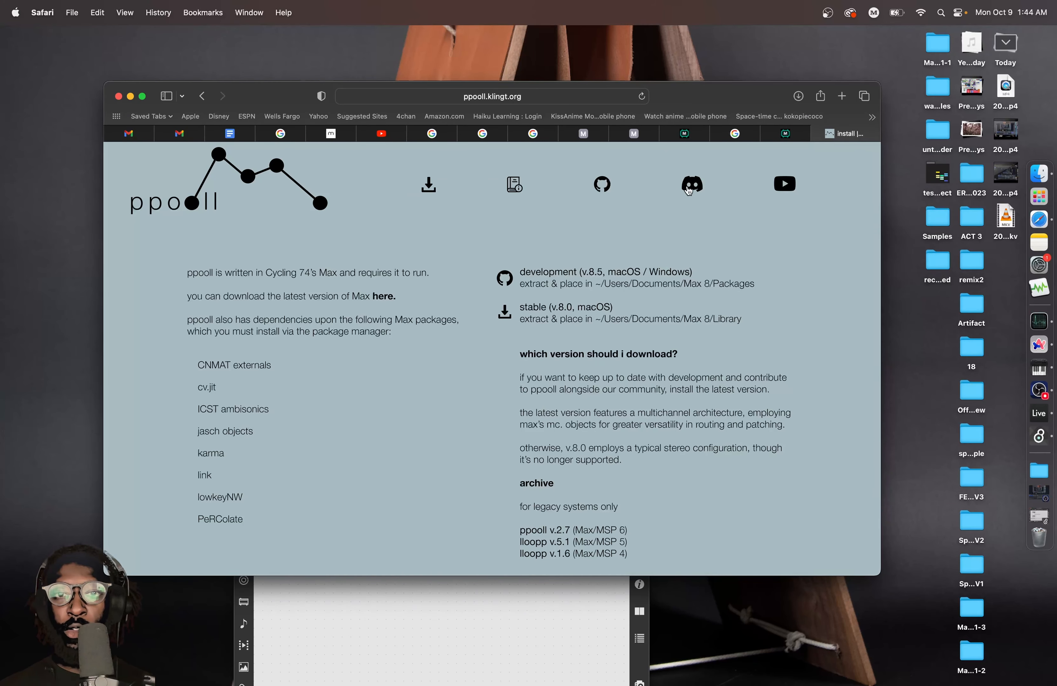
Follow the ppooll site's Discord community link
click(690, 185)
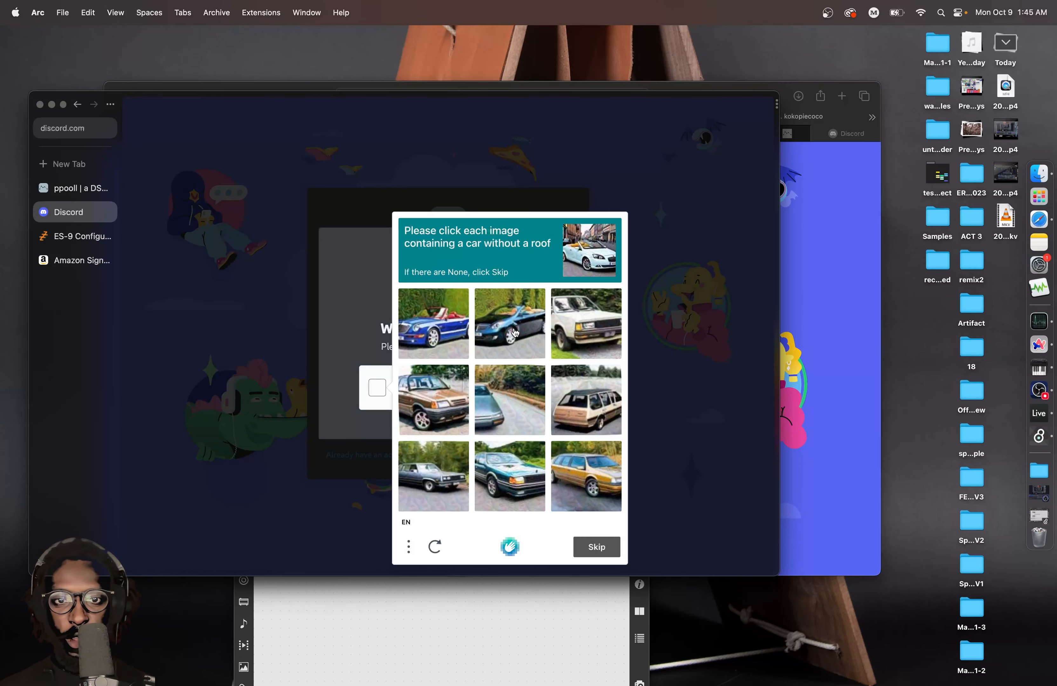
Answer Discord's roofless-car hCaptcha to sign in
click(510, 324)
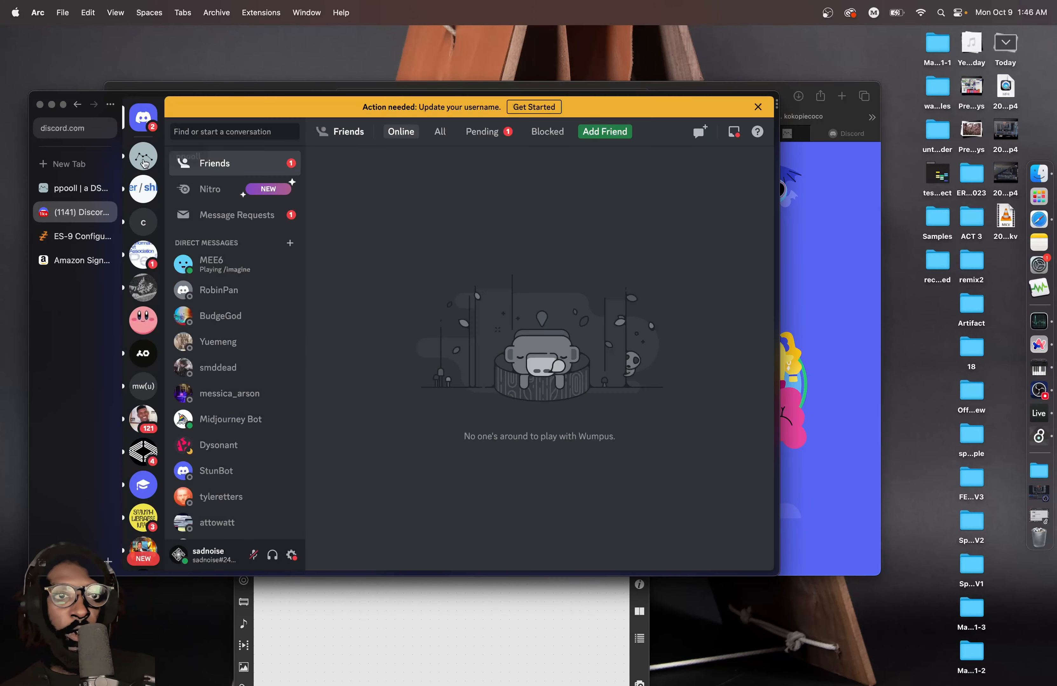
Enter the ppooll Discord server and browse its introductions channel and channel list
click(143, 155)
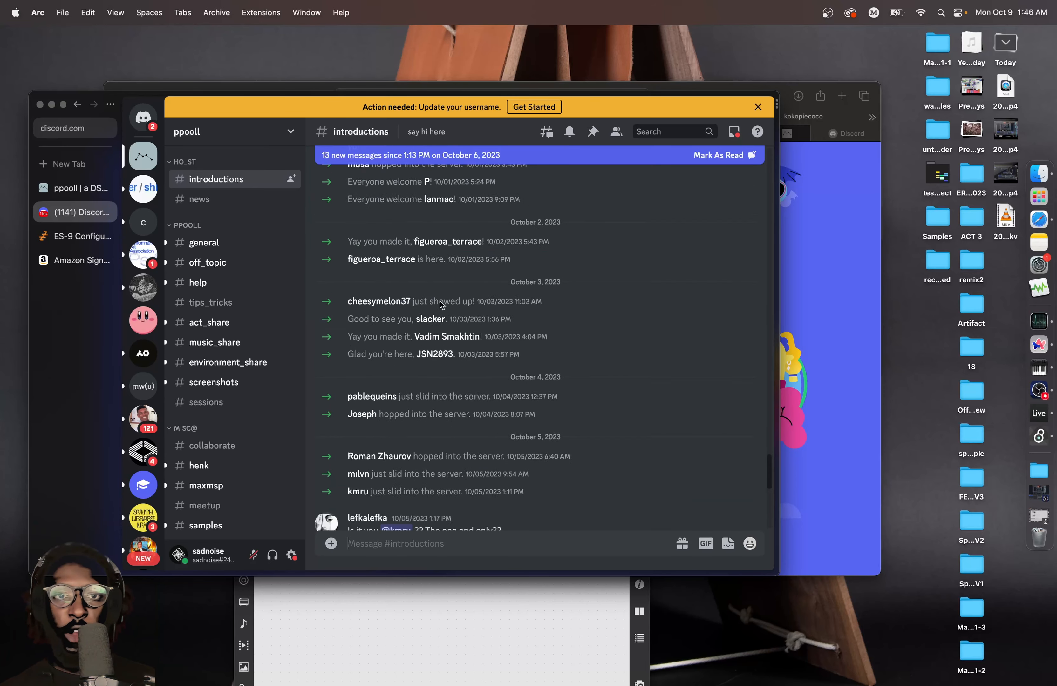
scroll(down, 3)
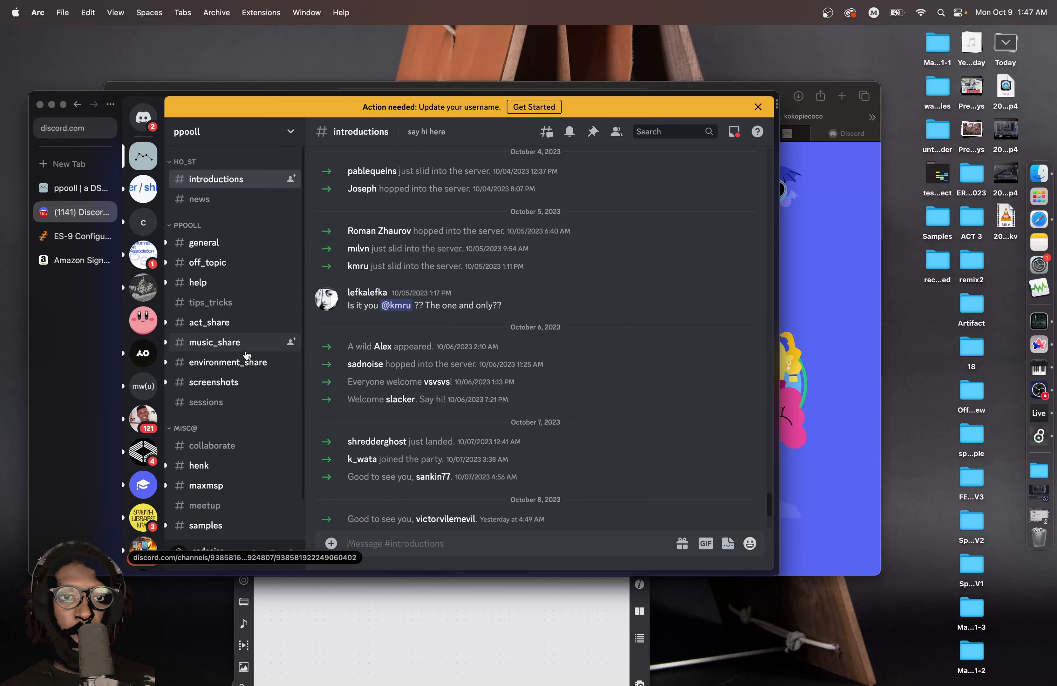
scroll(down, 3)
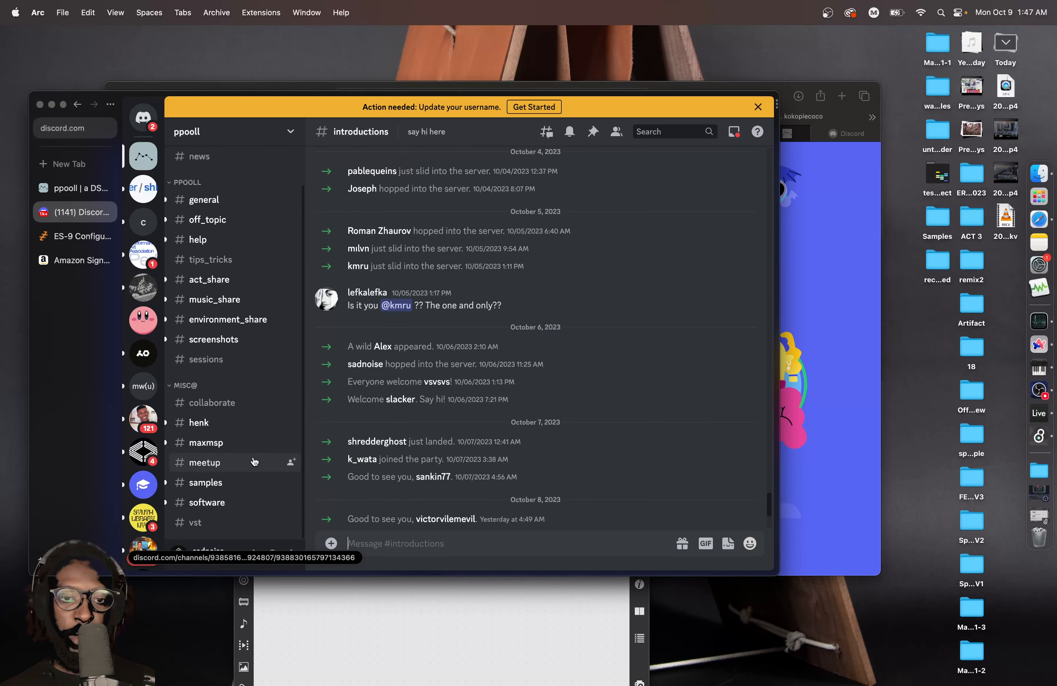
mouse_move(212, 259)
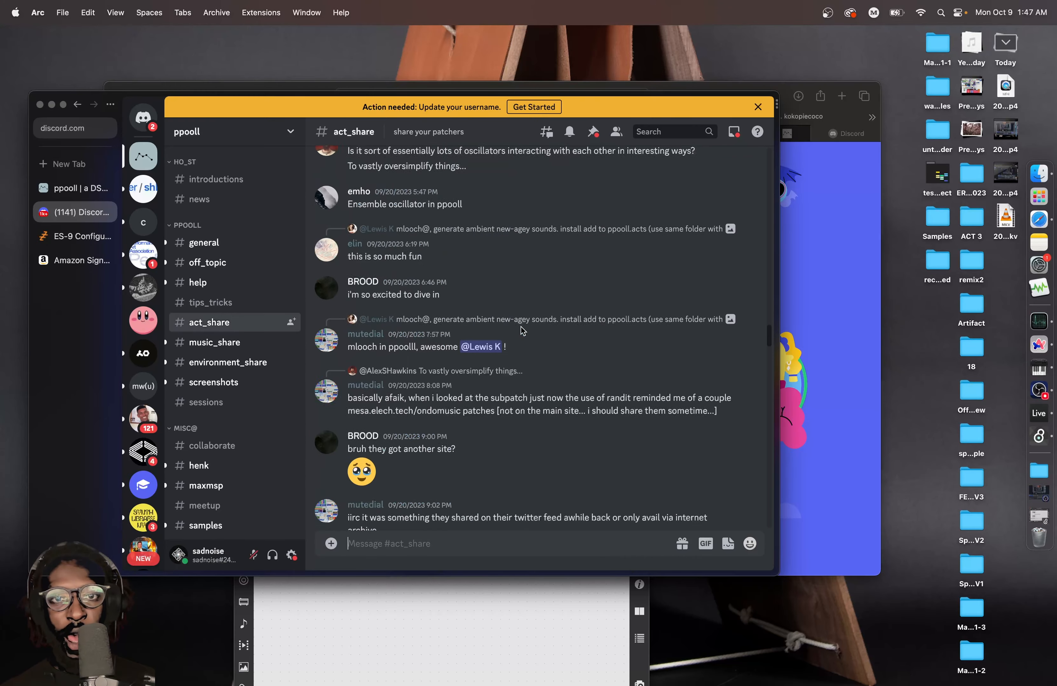
Find the groover.zip act in act_share and download it despite the danger warning
scroll(down, 3)
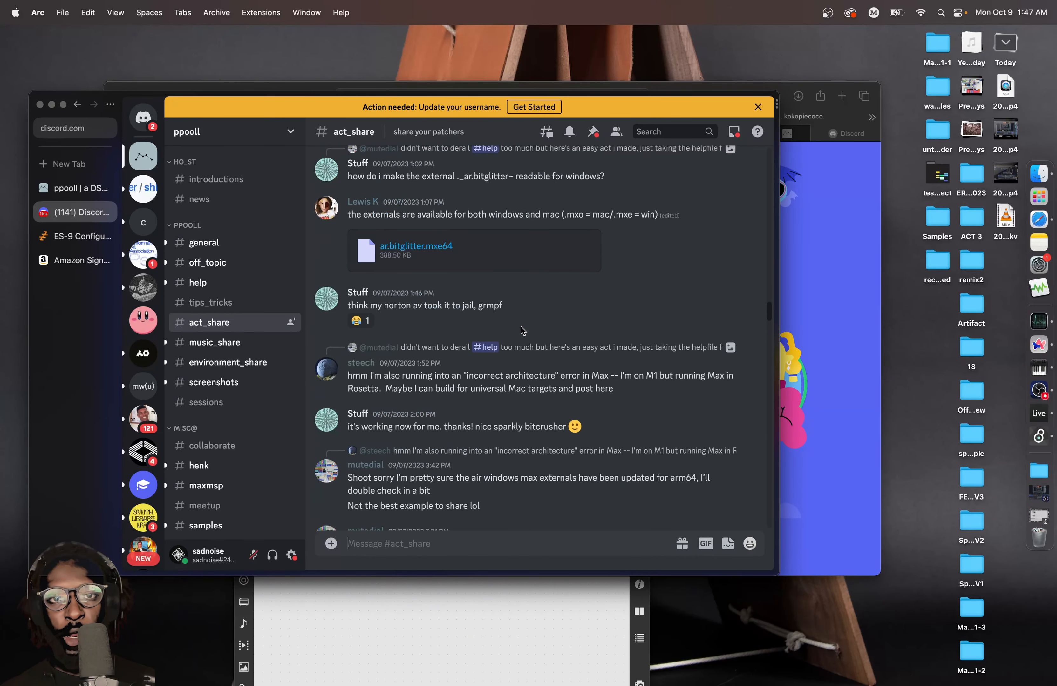
scroll(down, 3)
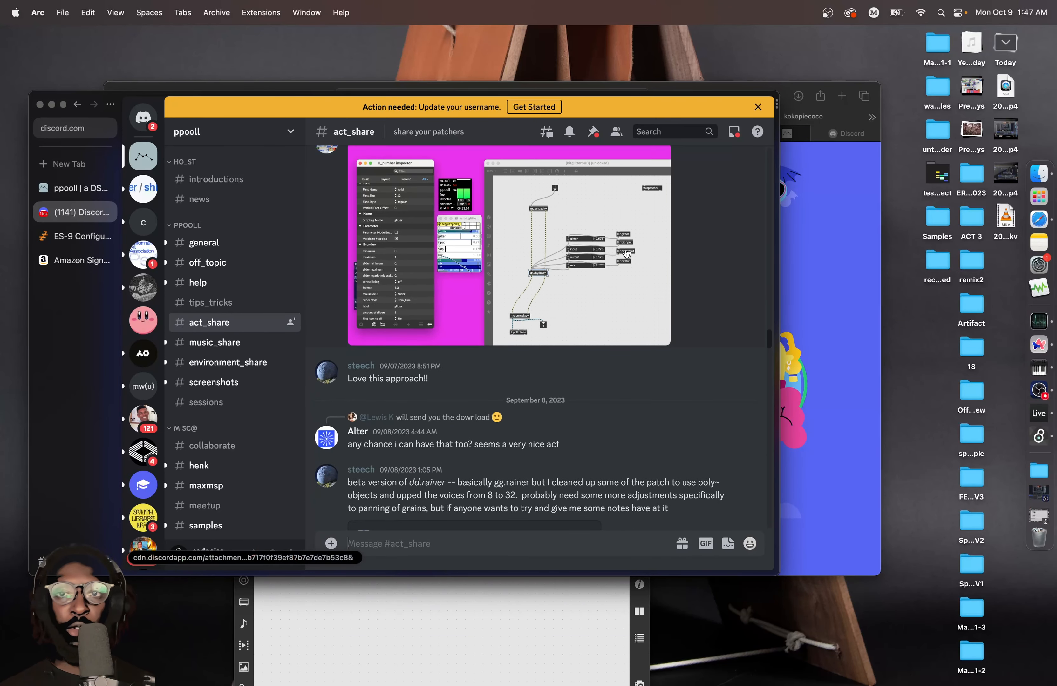
text(groover)
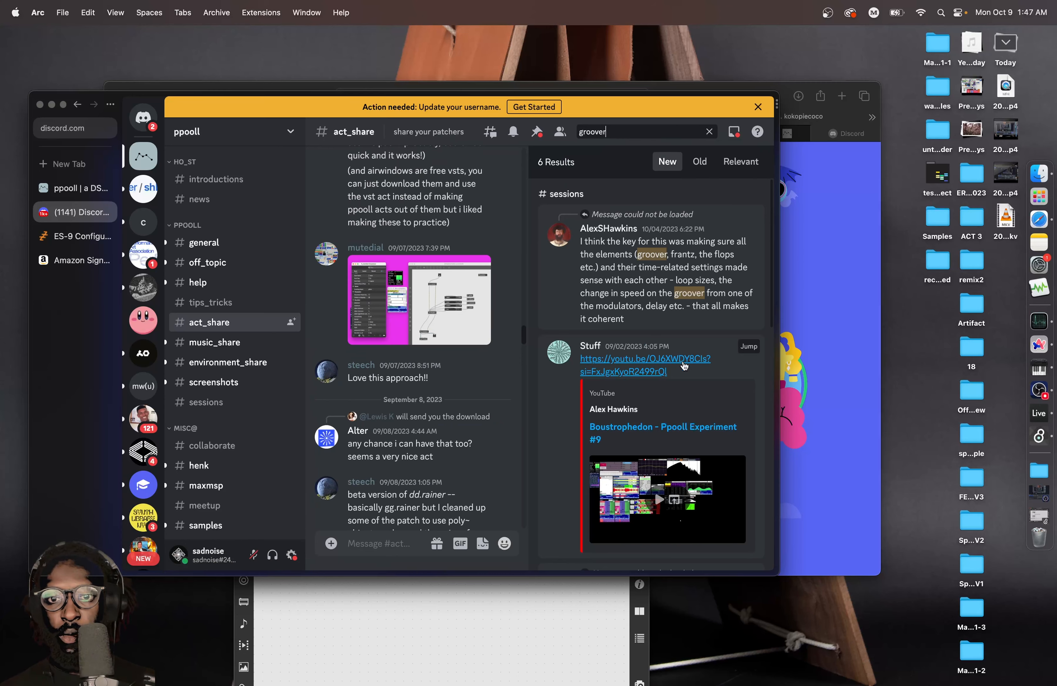
scroll(down, 3)
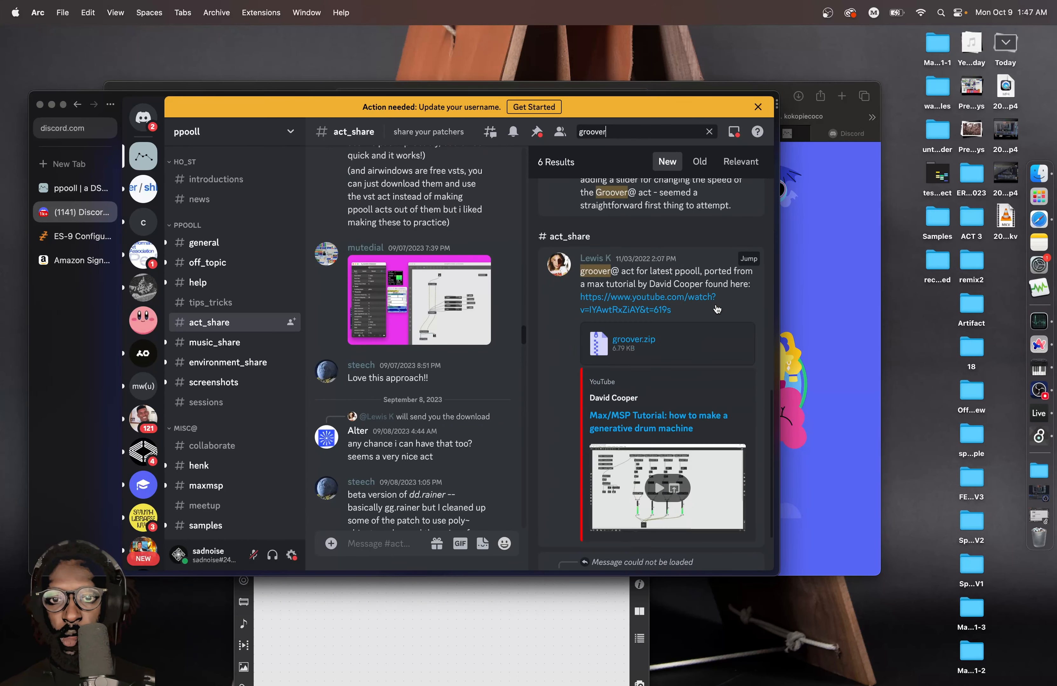
click(633, 342)
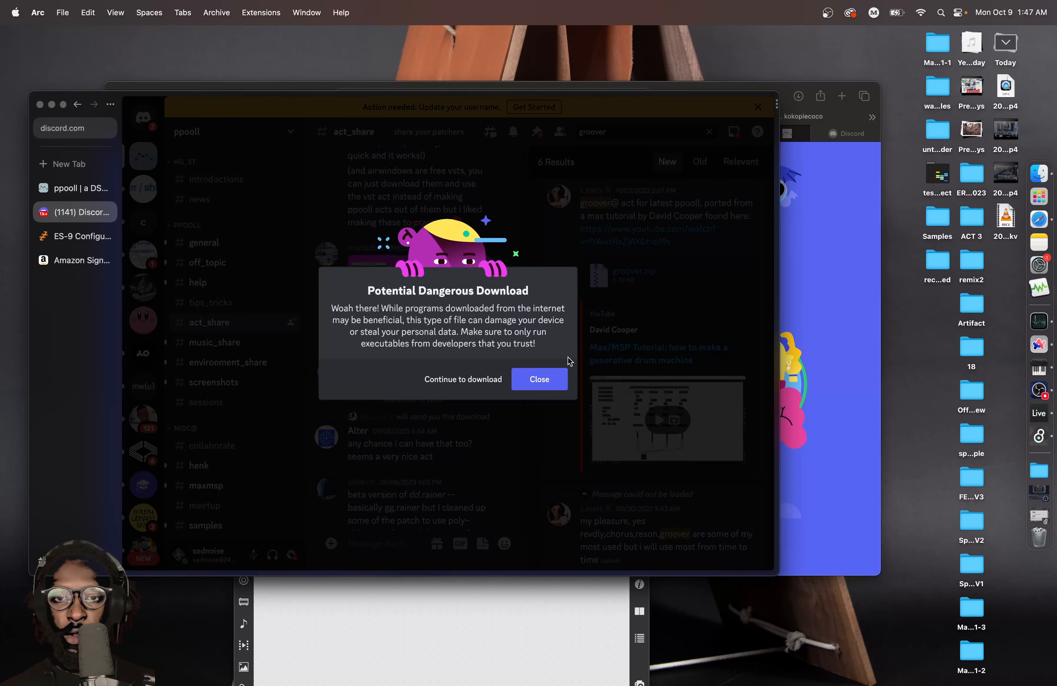
click(539, 379)
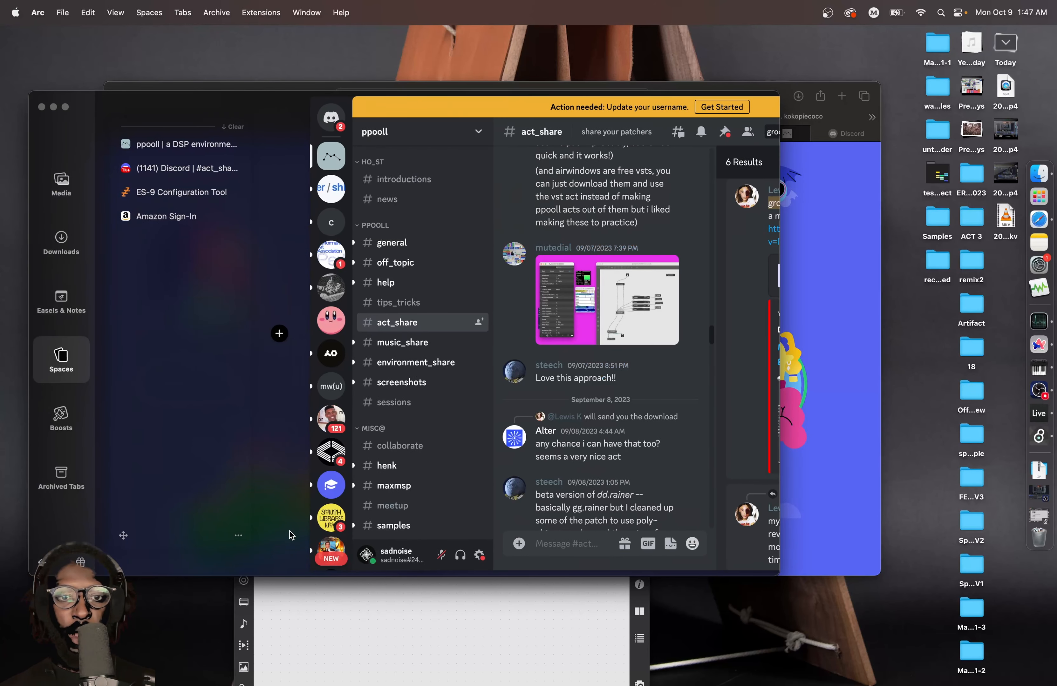
mouse_move(112, 517)
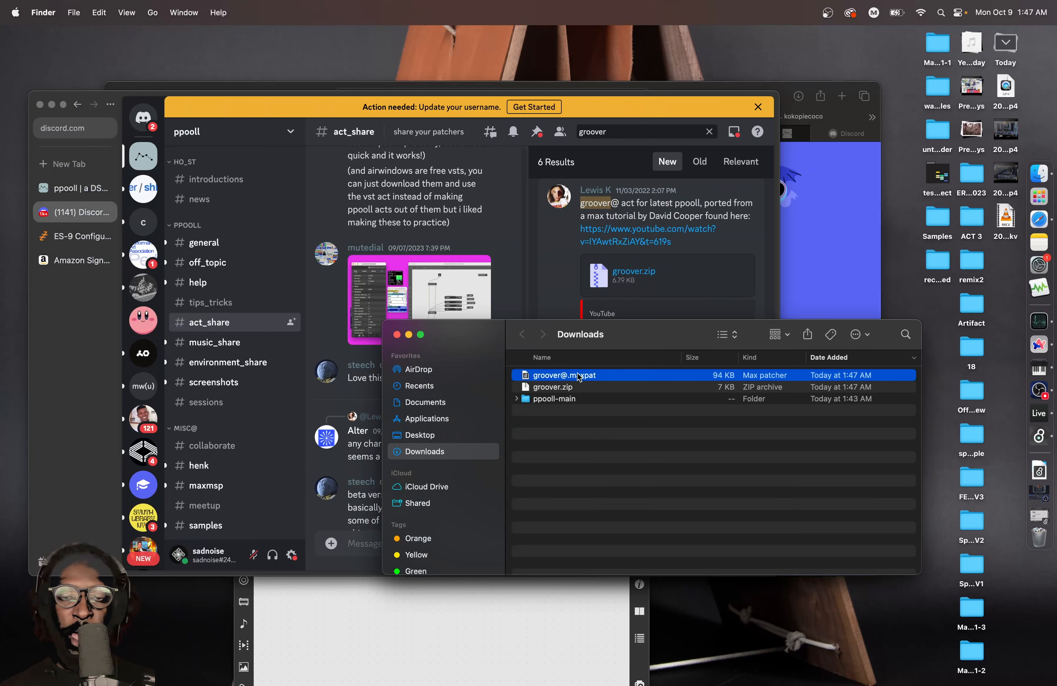
Open the Desktop in a new Finder tab and create a folder named ppoollacts there
right_click(424, 452)
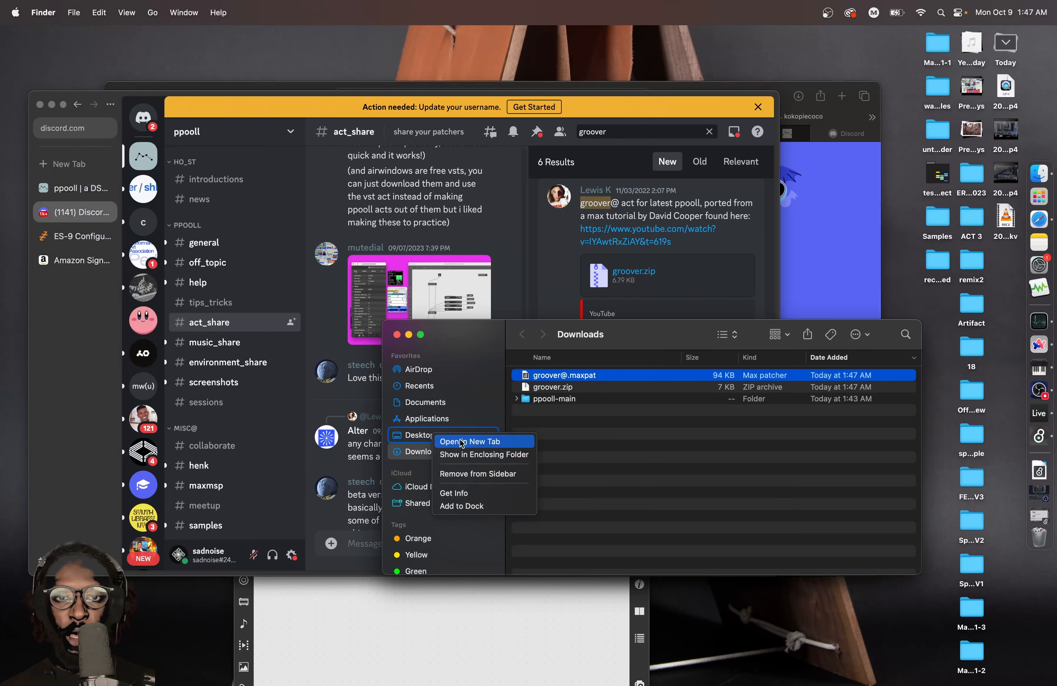
click(470, 441)
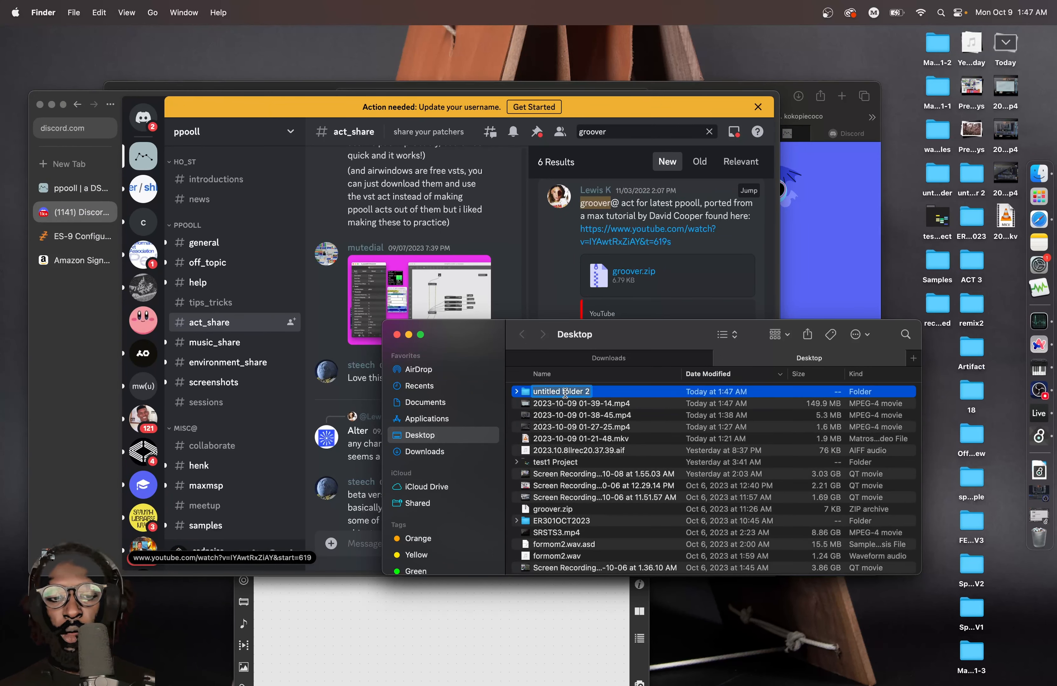
text(ppoollacts)
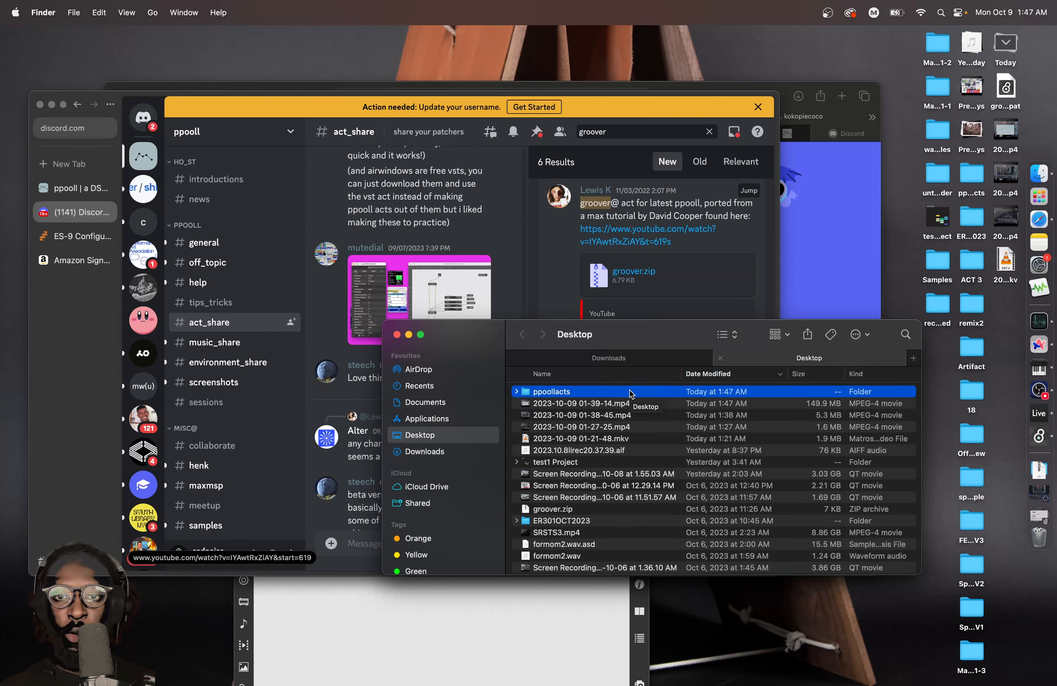
scroll(down, 3)
text(ppooll a)
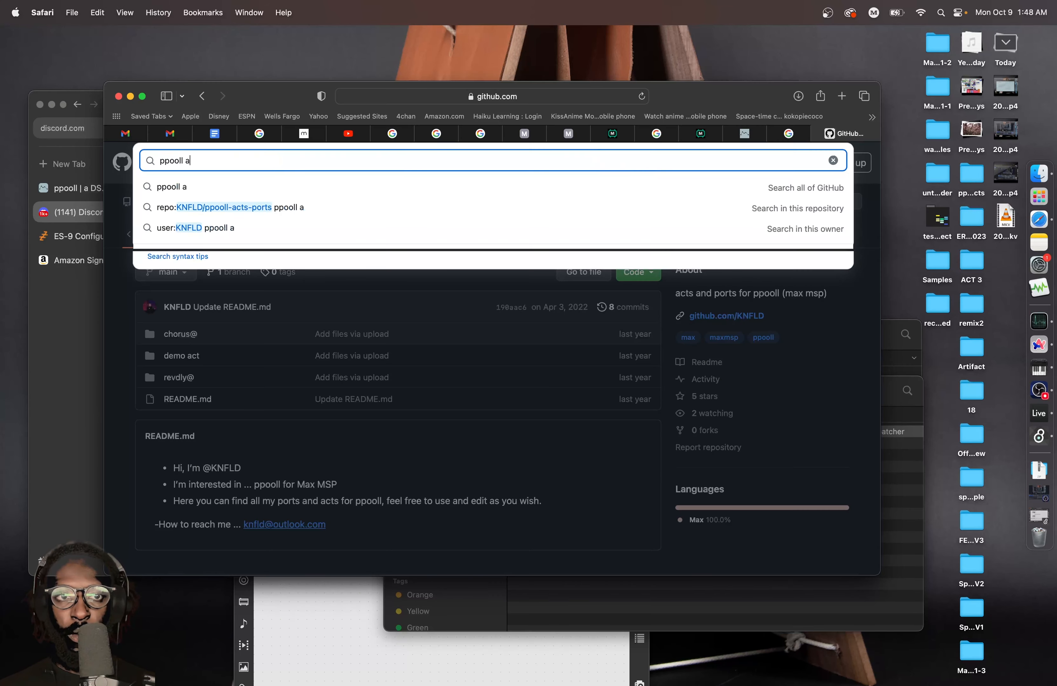
Search for ppooll acts and download the ppooll_contributions repository as a ZIP from GitHub
key(Enter)
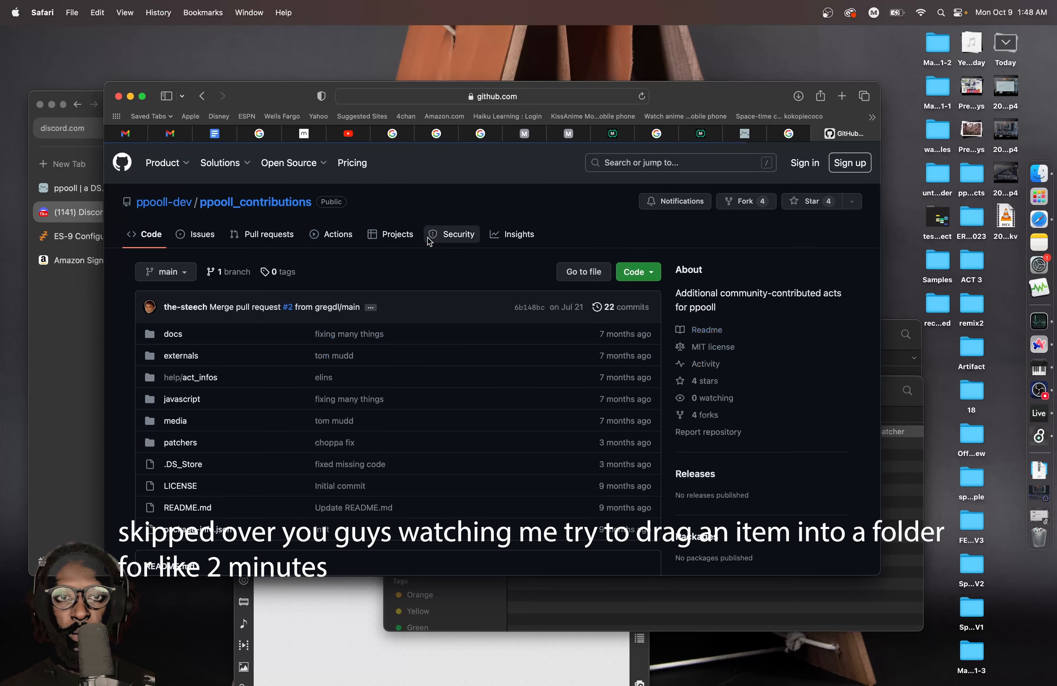
scroll(down, 3)
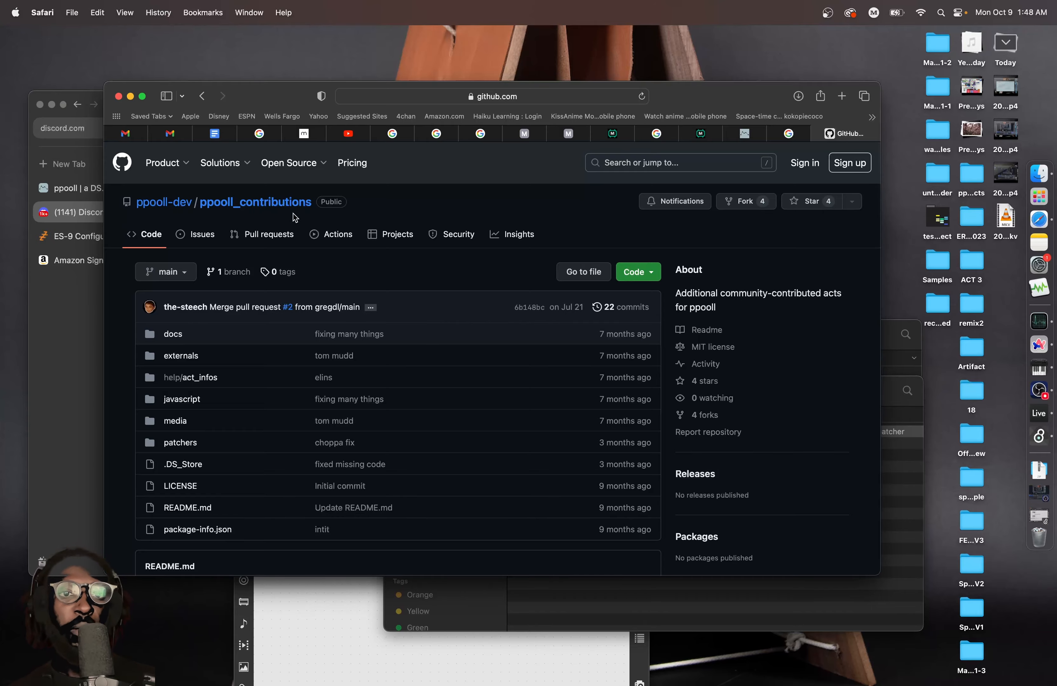
scroll(down, 3)
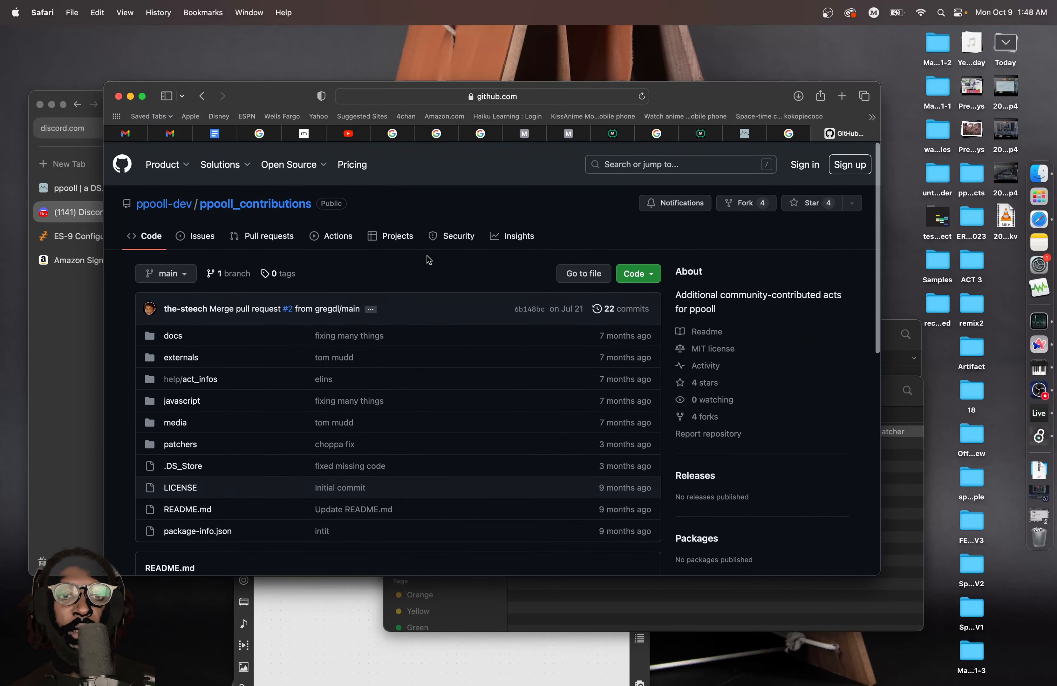
click(632, 272)
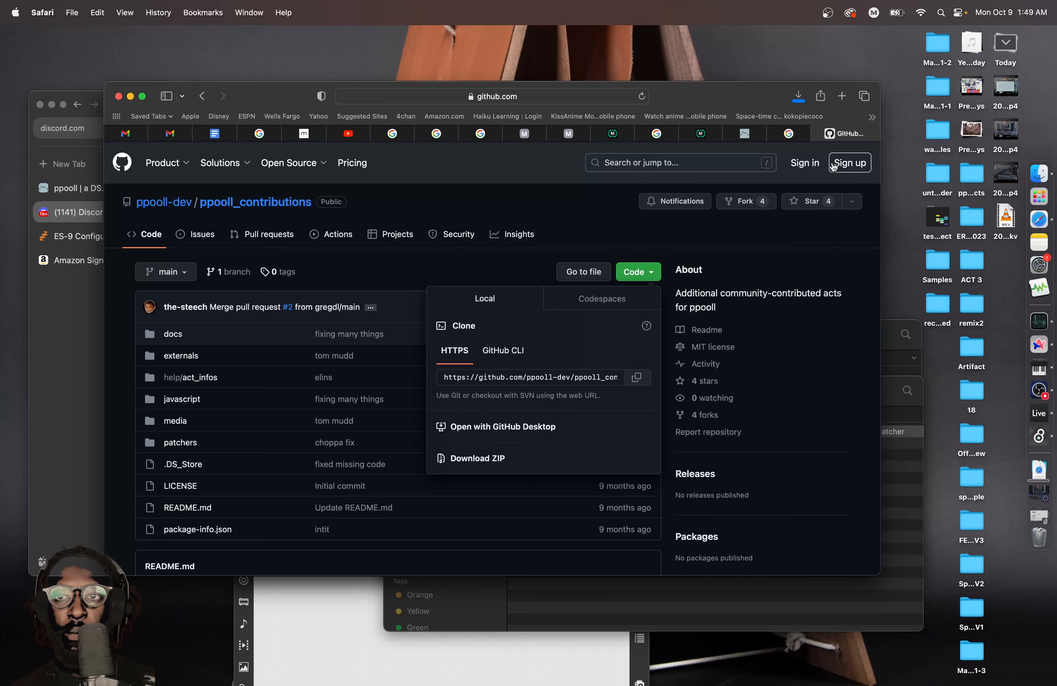
Reveal the downloaded ppooll_contributions-main folder in Finder from Safari's Downloads list
click(798, 96)
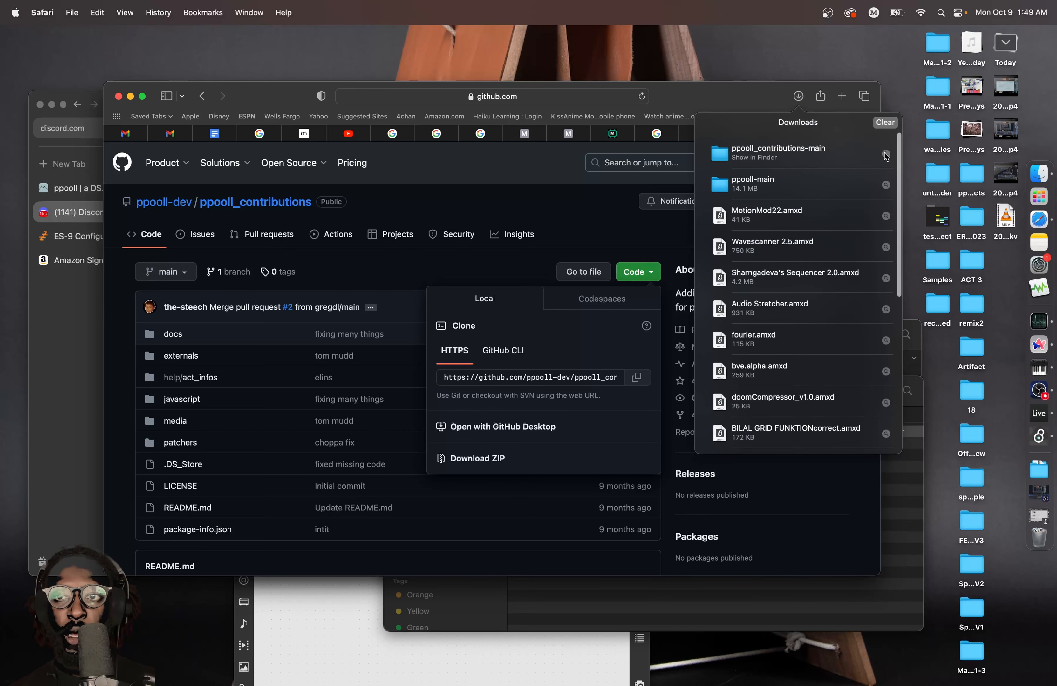
click(886, 155)
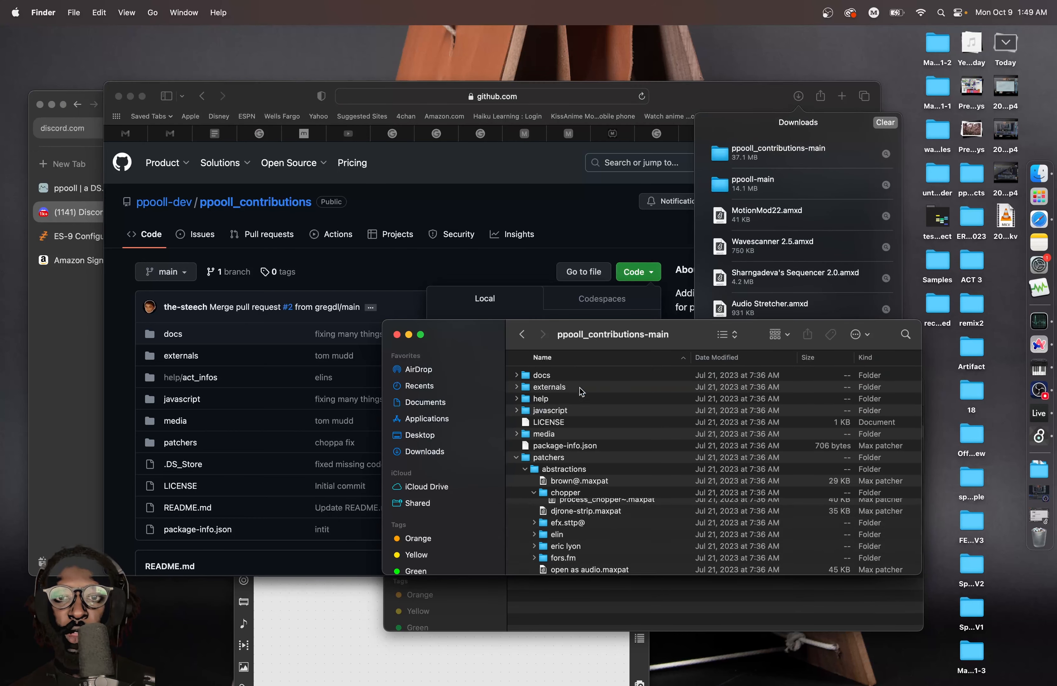
Return to the Downloads folder to move ppooll_contributions-main into the ppoollacts folder
scroll(down, 3)
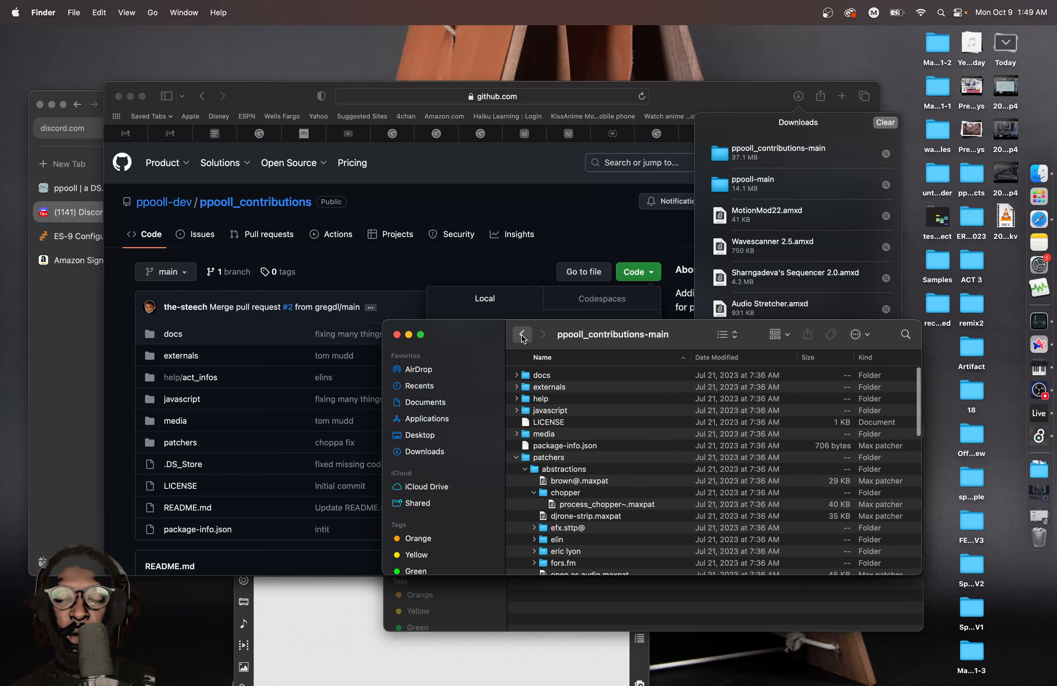
click(523, 335)
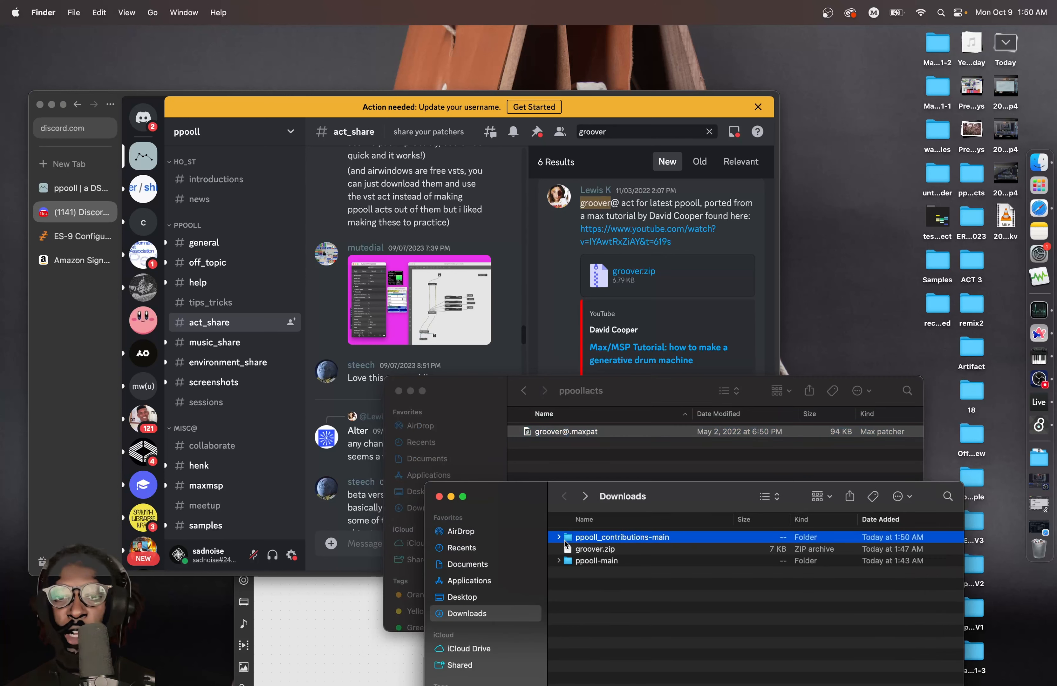
mouse_move(604, 542)
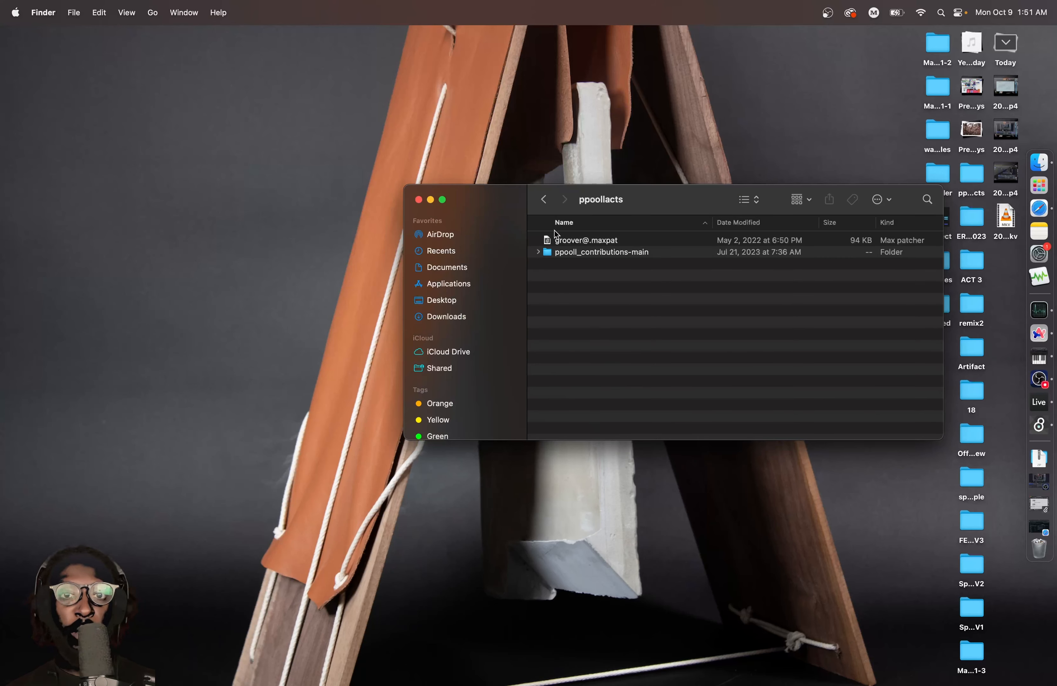
Put away the empty Max Audio Effect patcher and browse the ho_st subpatcher list
double_click(586, 240)
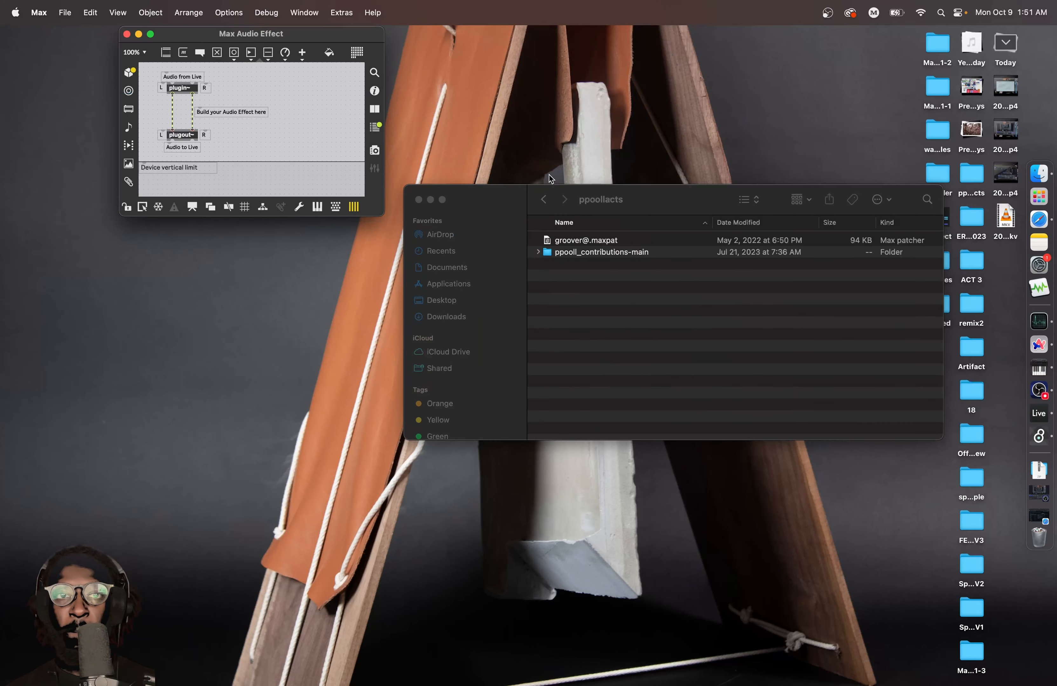
click(138, 33)
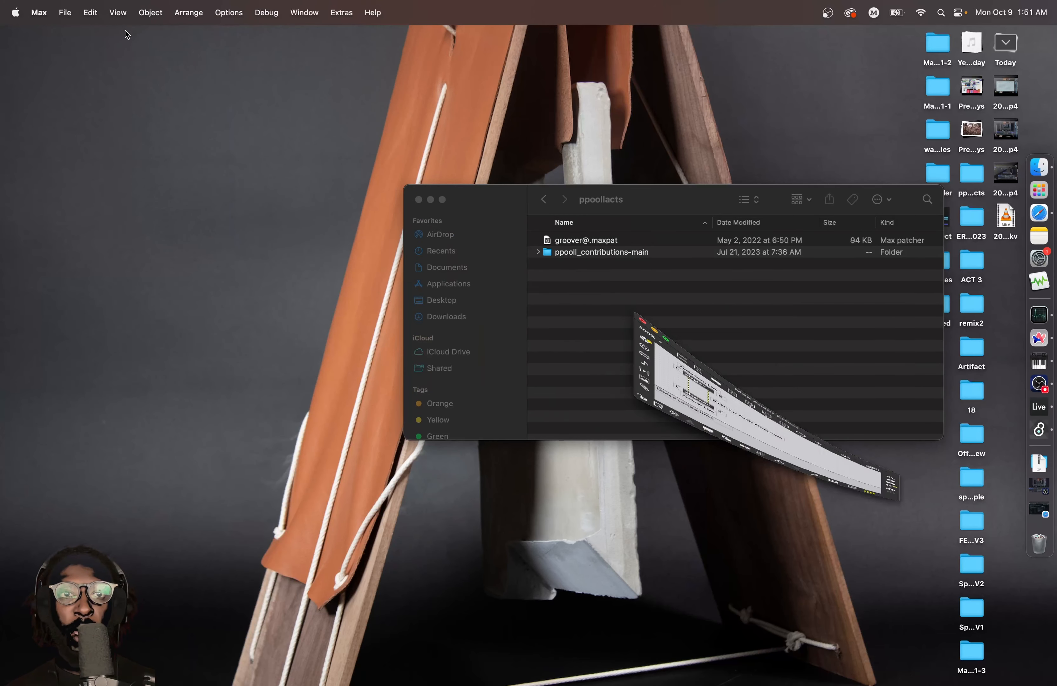
click(341, 12)
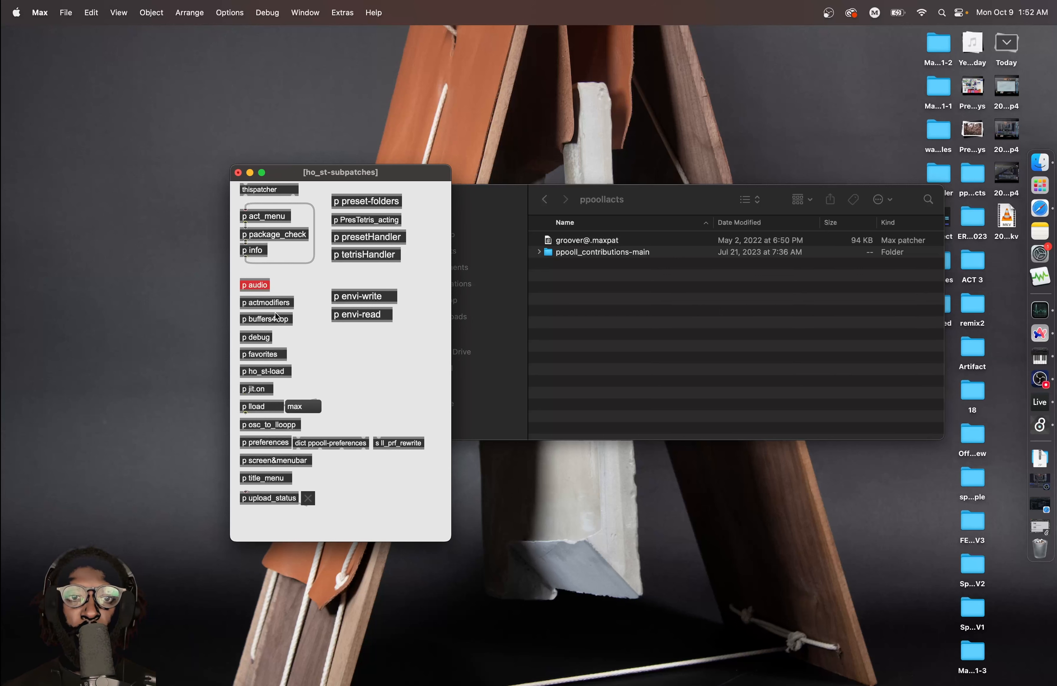
Open the p debug subpatcher of ho_st
double_click(255, 337)
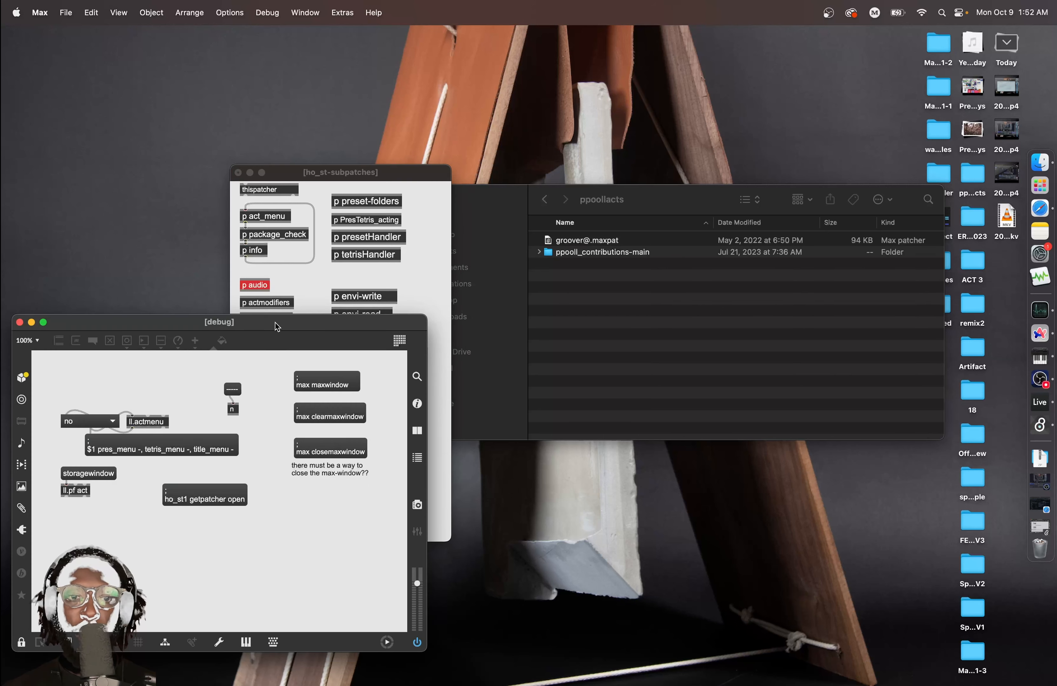
click(340, 173)
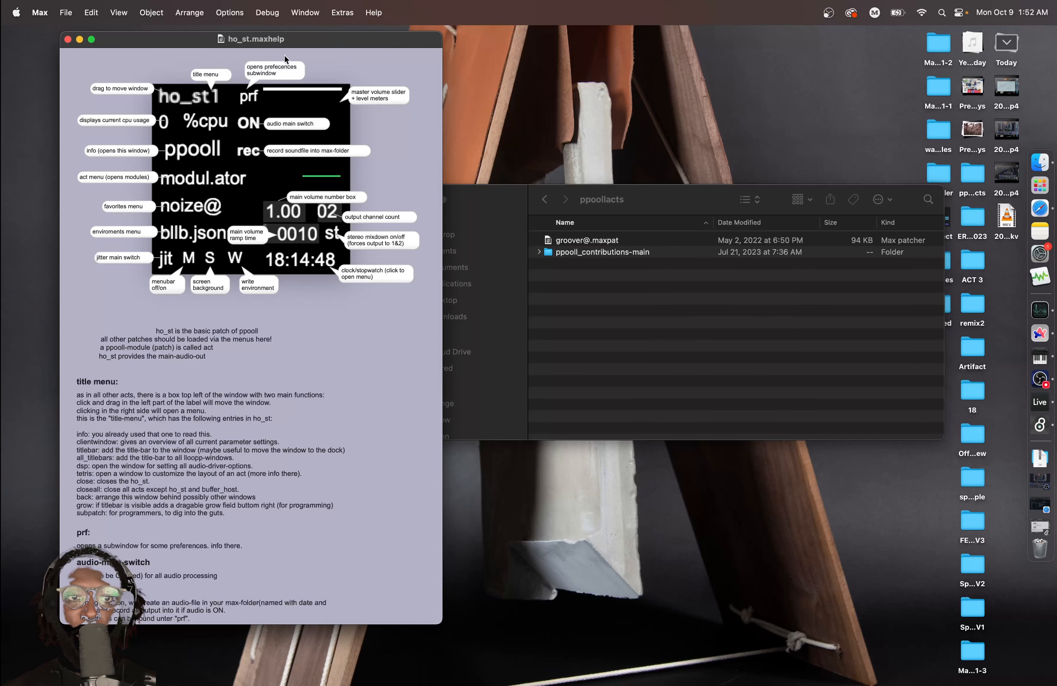
mouse_move(144, 280)
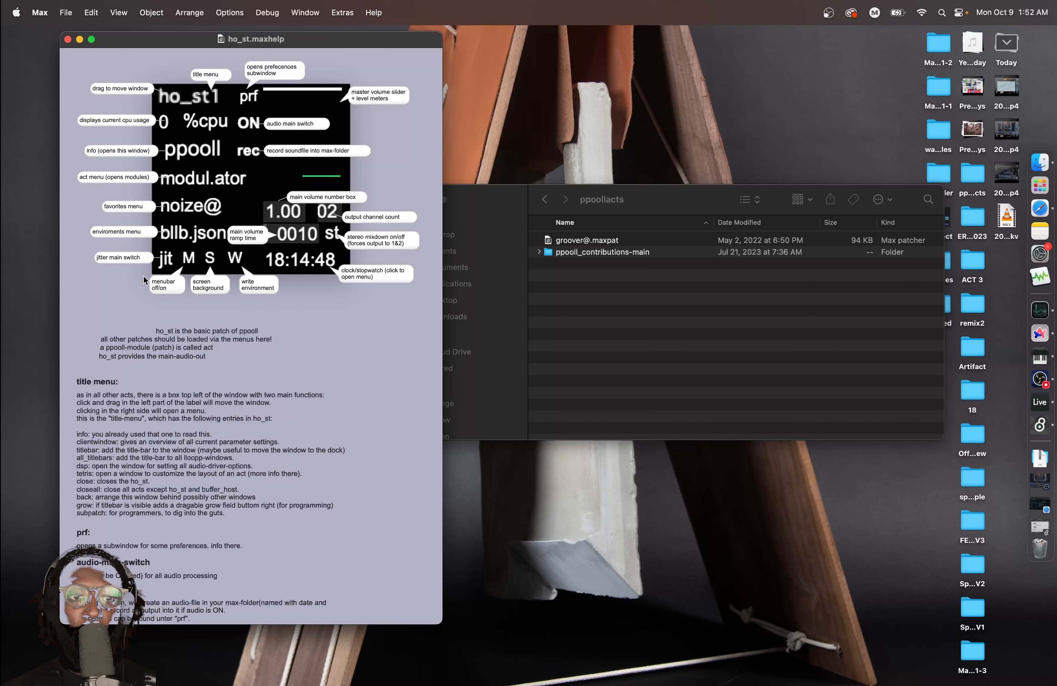
mouse_move(365, 130)
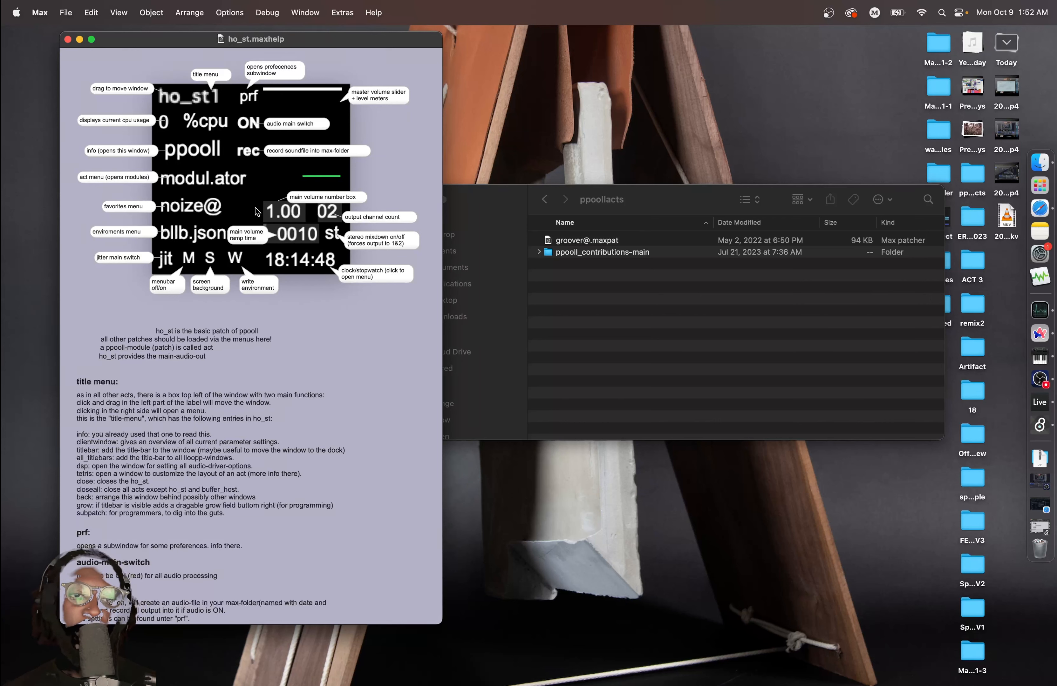
mouse_move(240, 178)
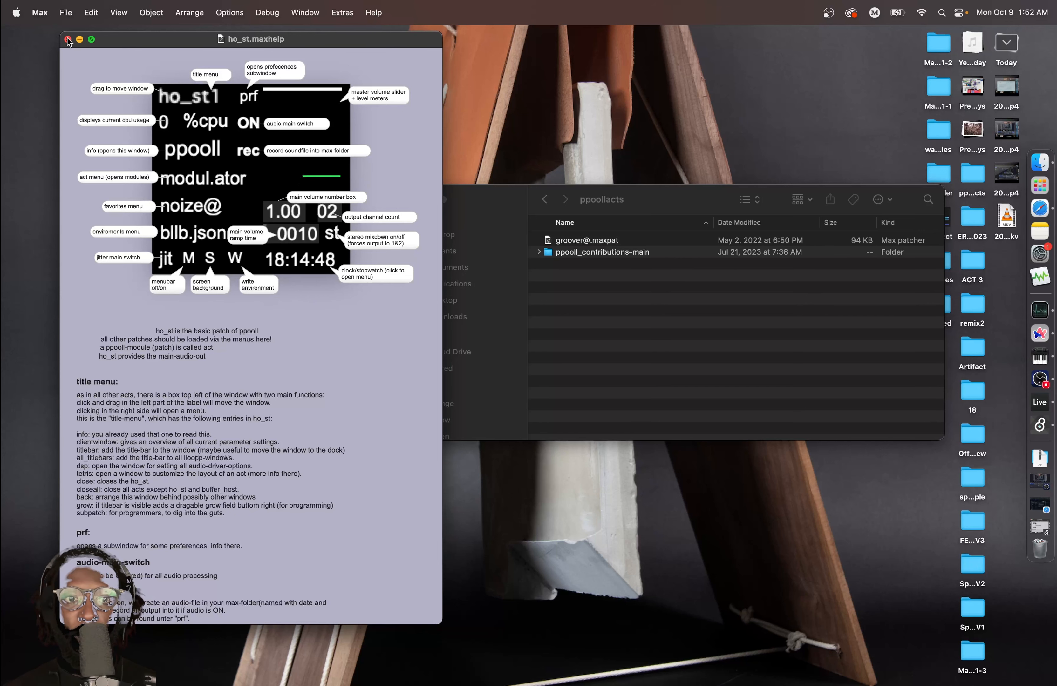
Close the ho_st.maxhelp window, leaving the ppooll host panel running
click(67, 40)
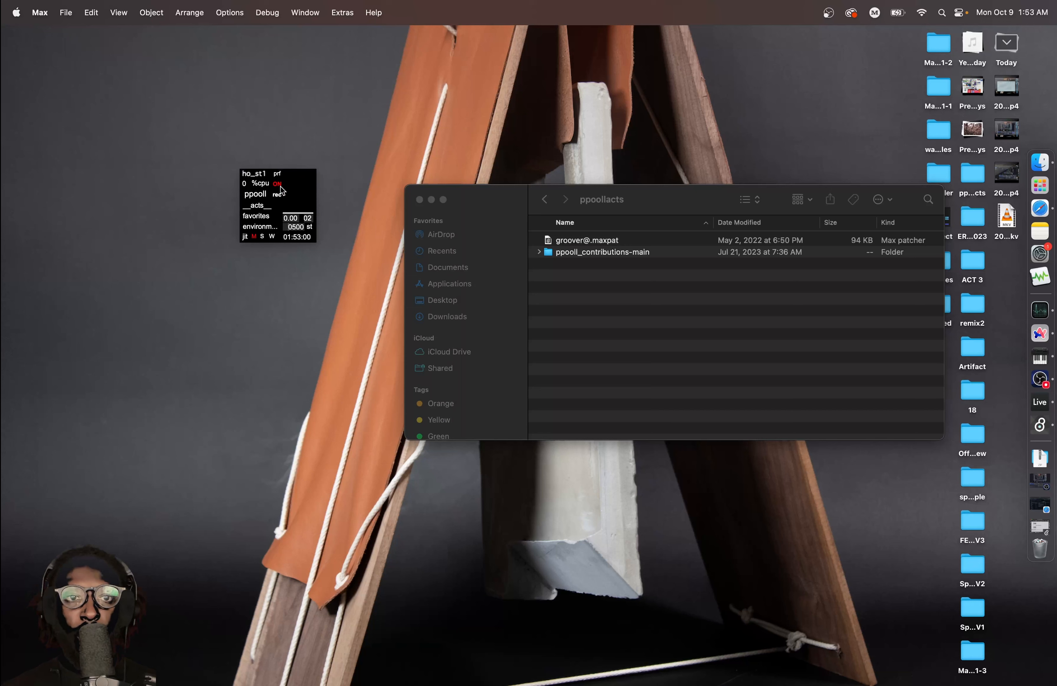
Check the Audio Status devices and sampling settings under Options, then close it
click(229, 12)
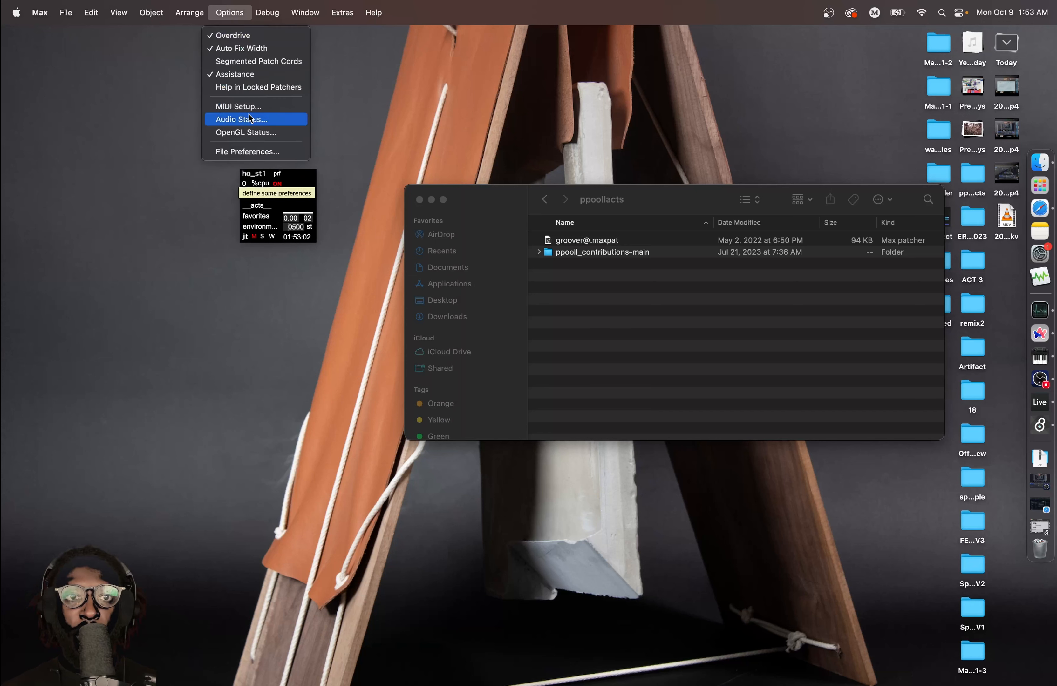
click(241, 120)
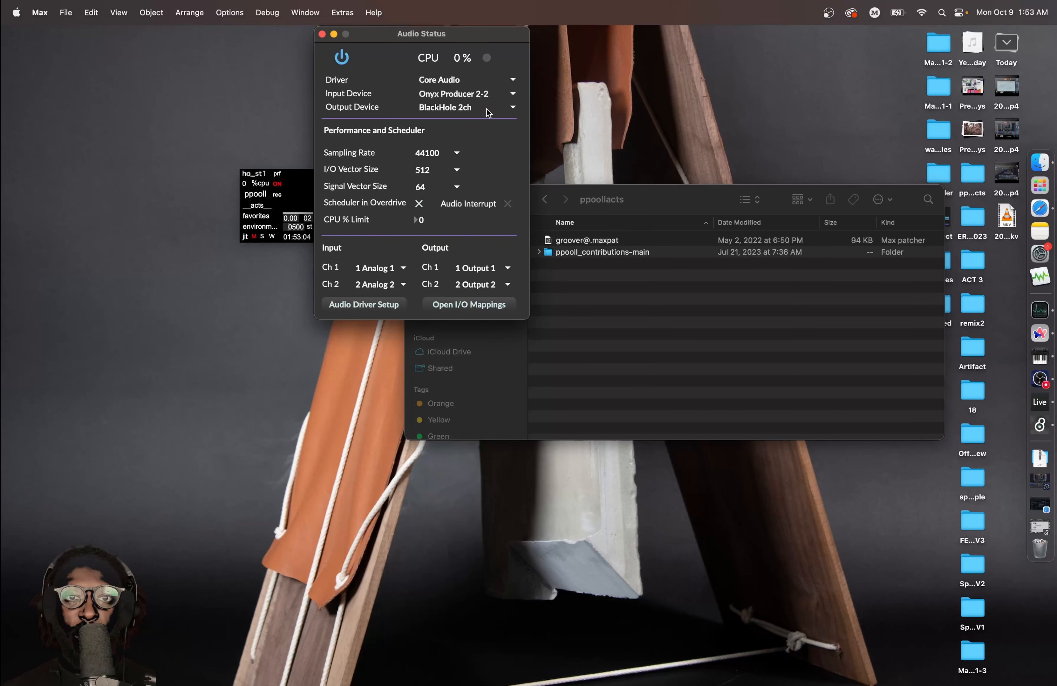
mouse_move(535, 94)
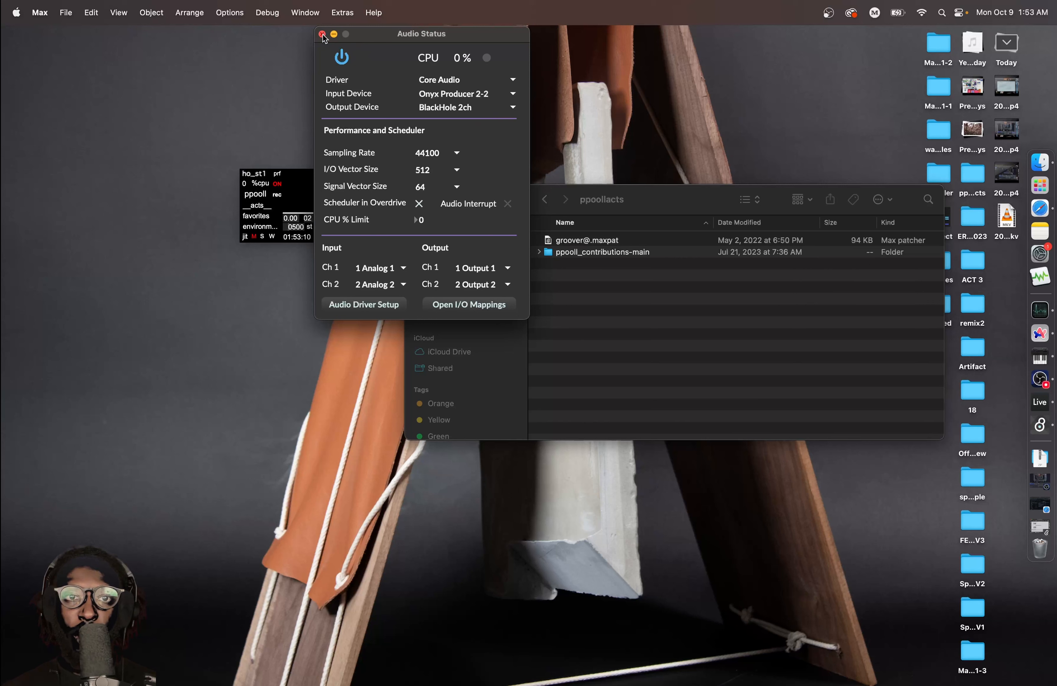
click(322, 34)
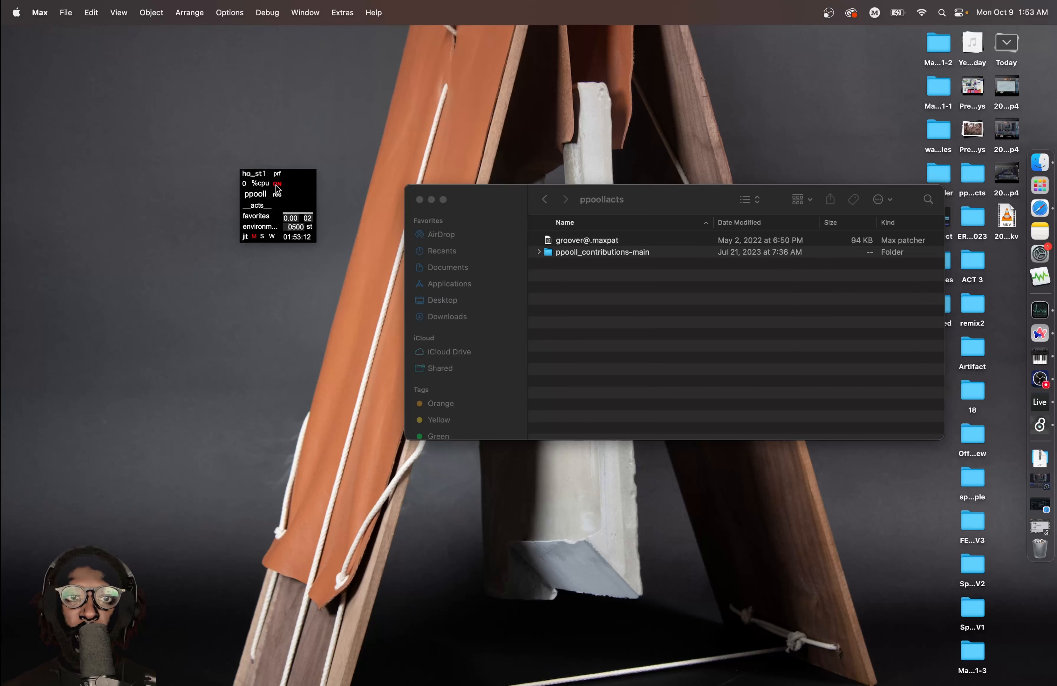
Browse the Options and Window menus and reopen Audio Status
click(229, 12)
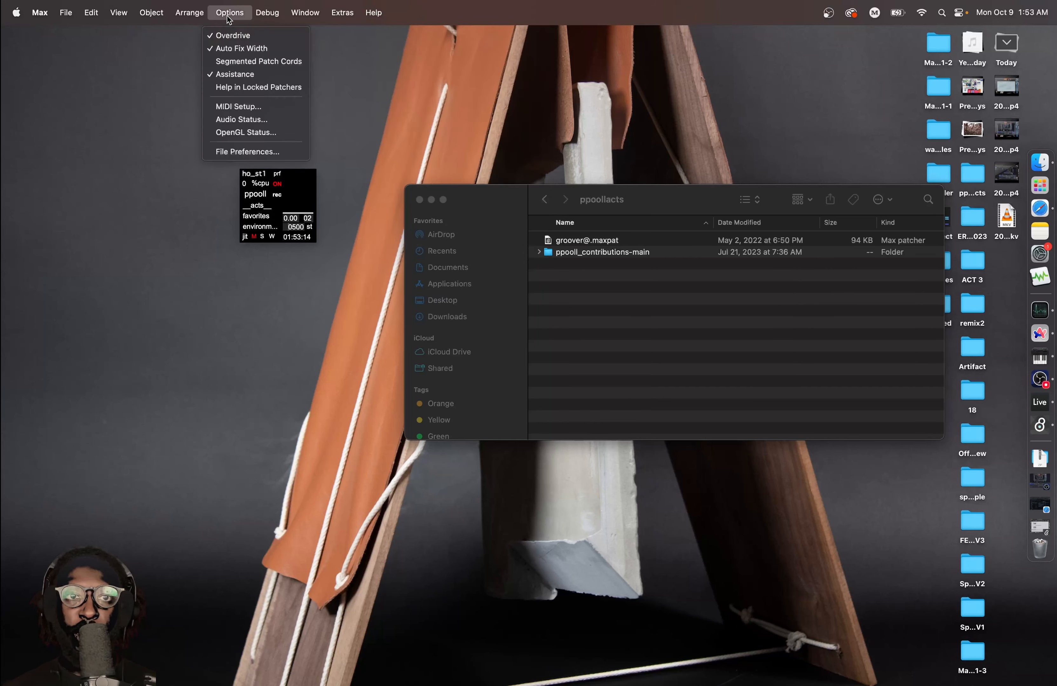
click(305, 12)
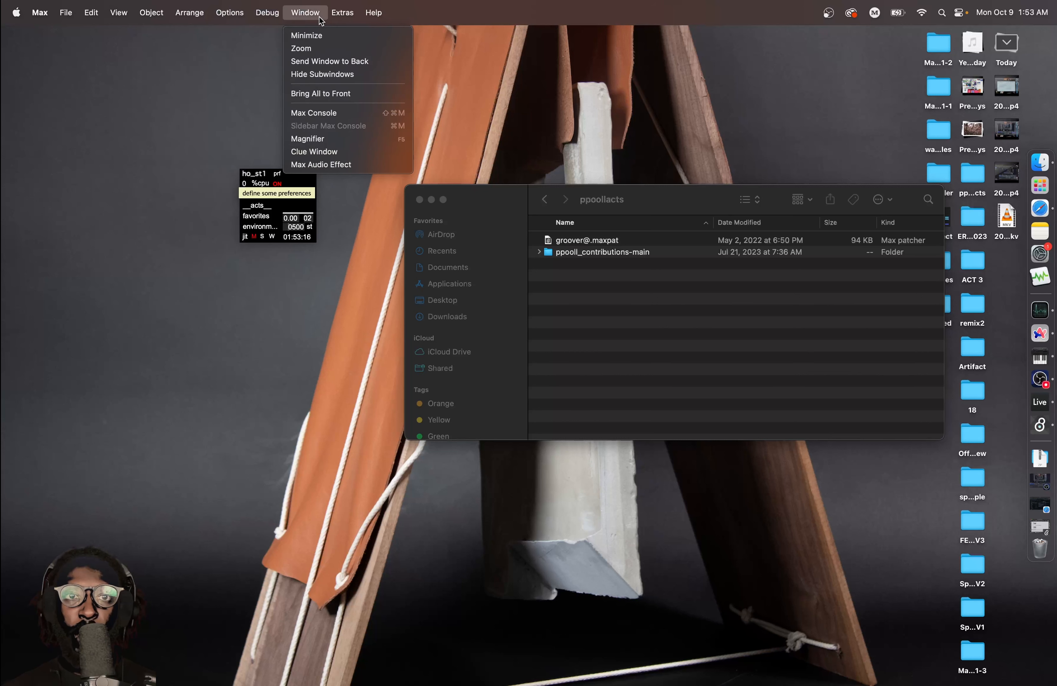
click(229, 12)
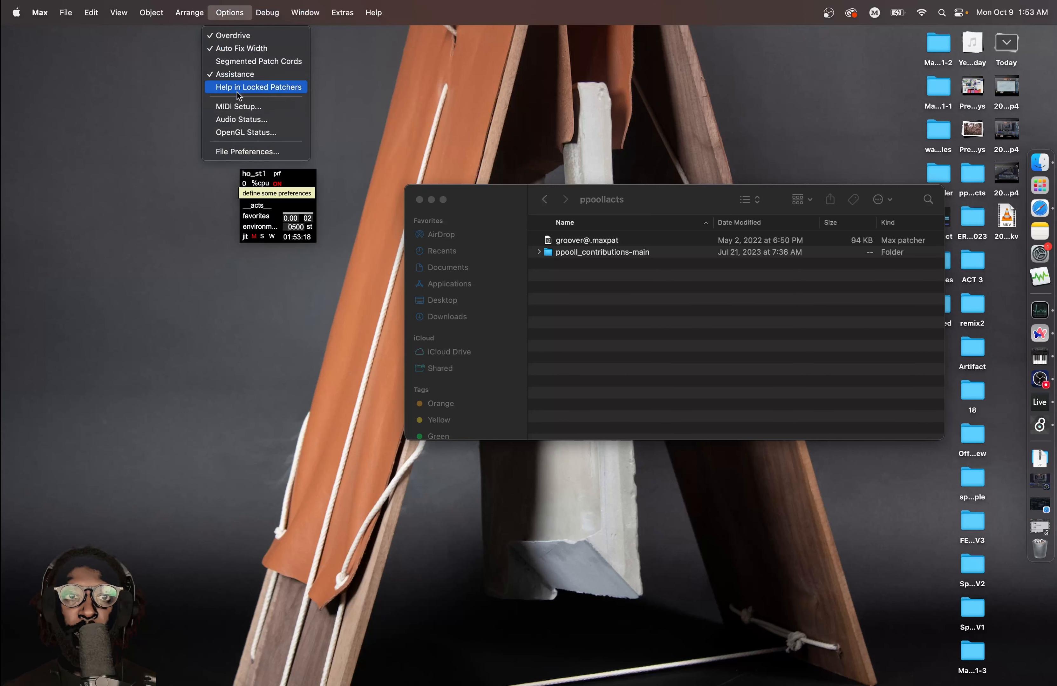
click(241, 120)
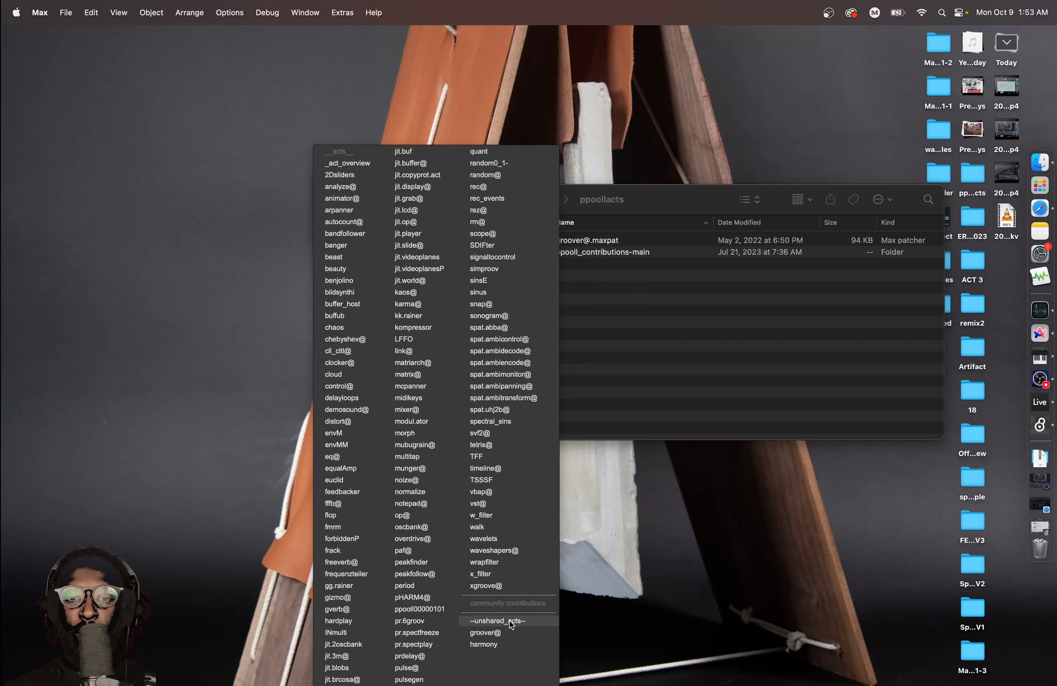
Point the --unshared_acts-- option at the ppoollacts folder on the Desktop
click(496, 621)
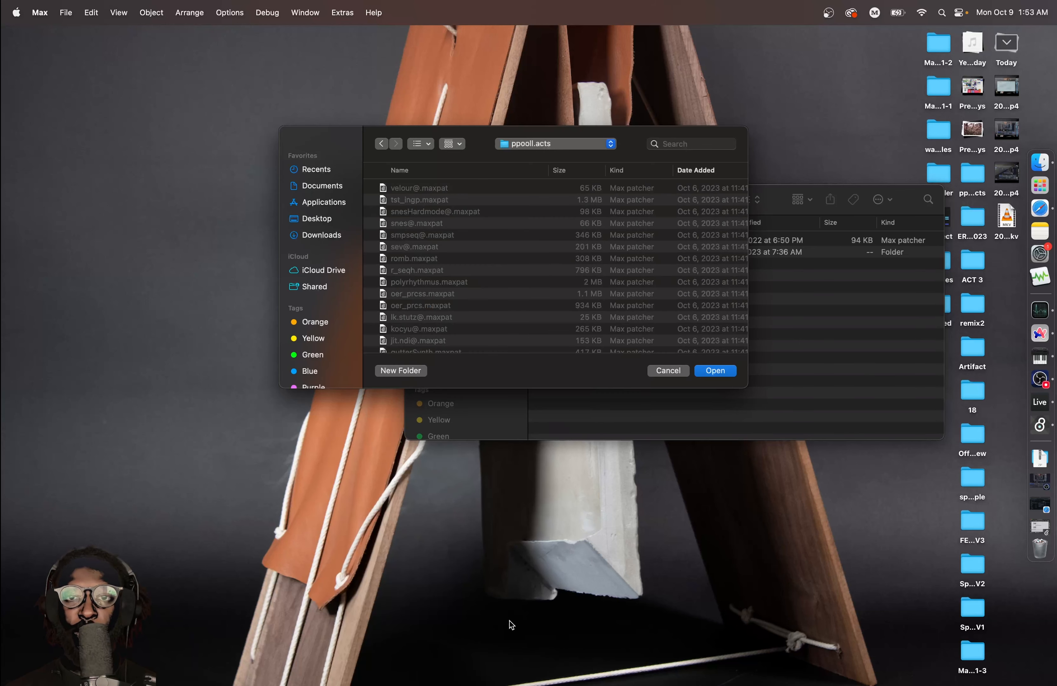
scroll(down, 3)
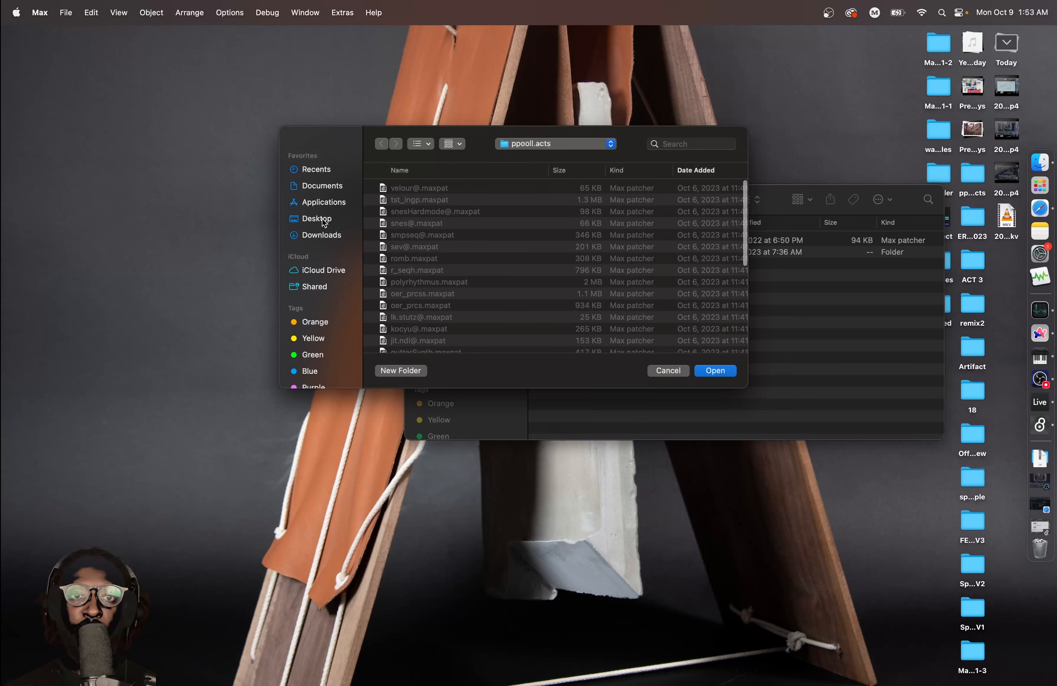
click(317, 219)
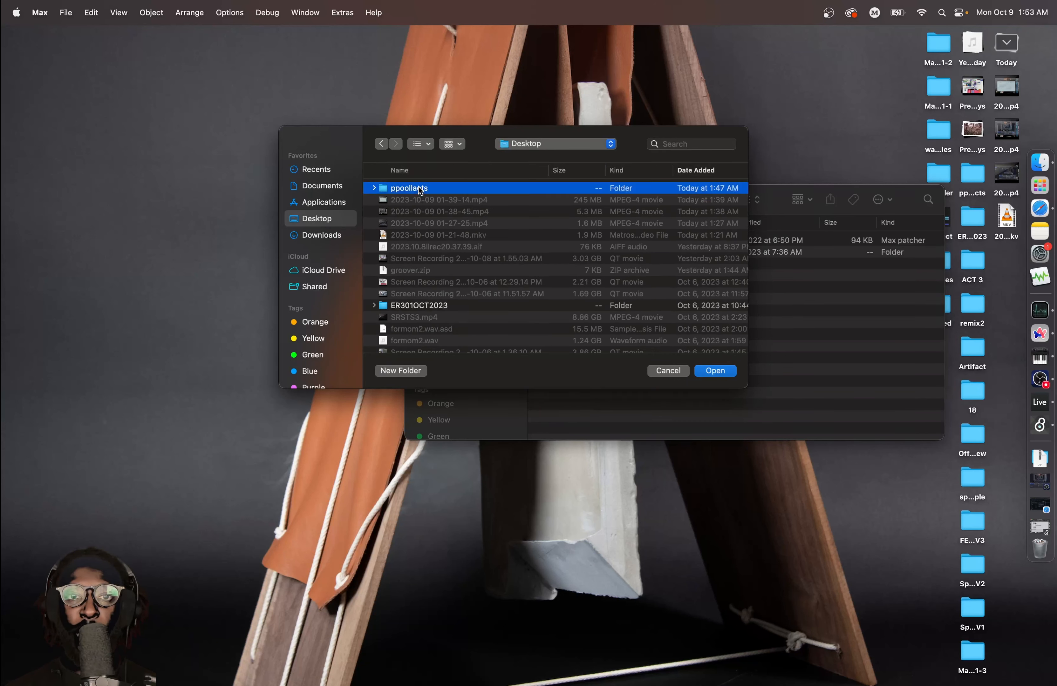
mouse_move(714, 370)
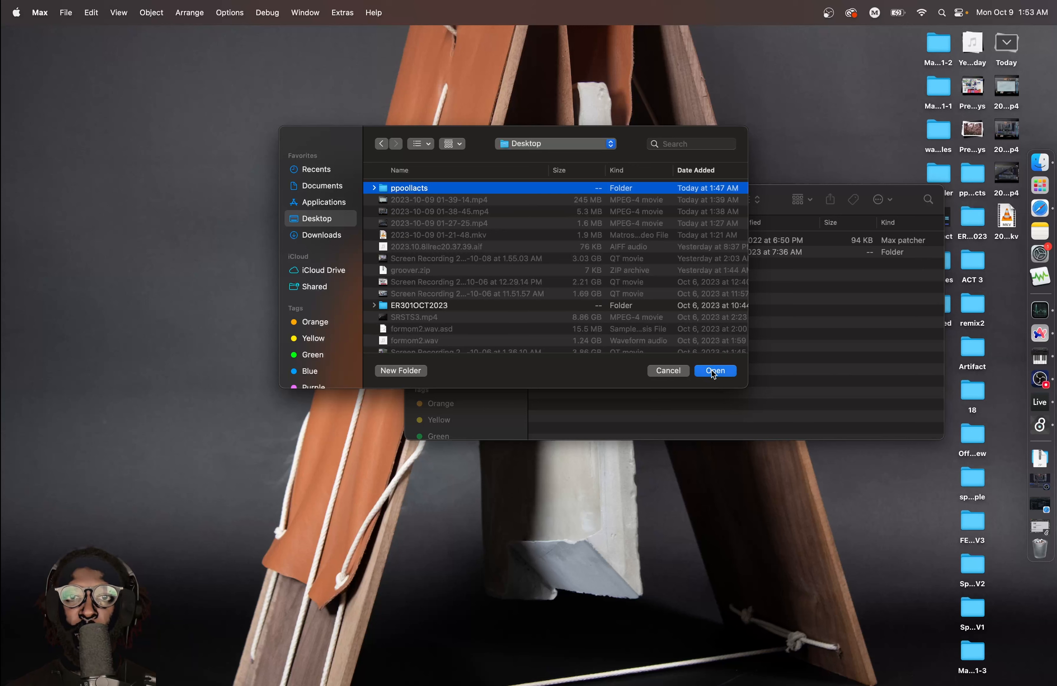
click(714, 371)
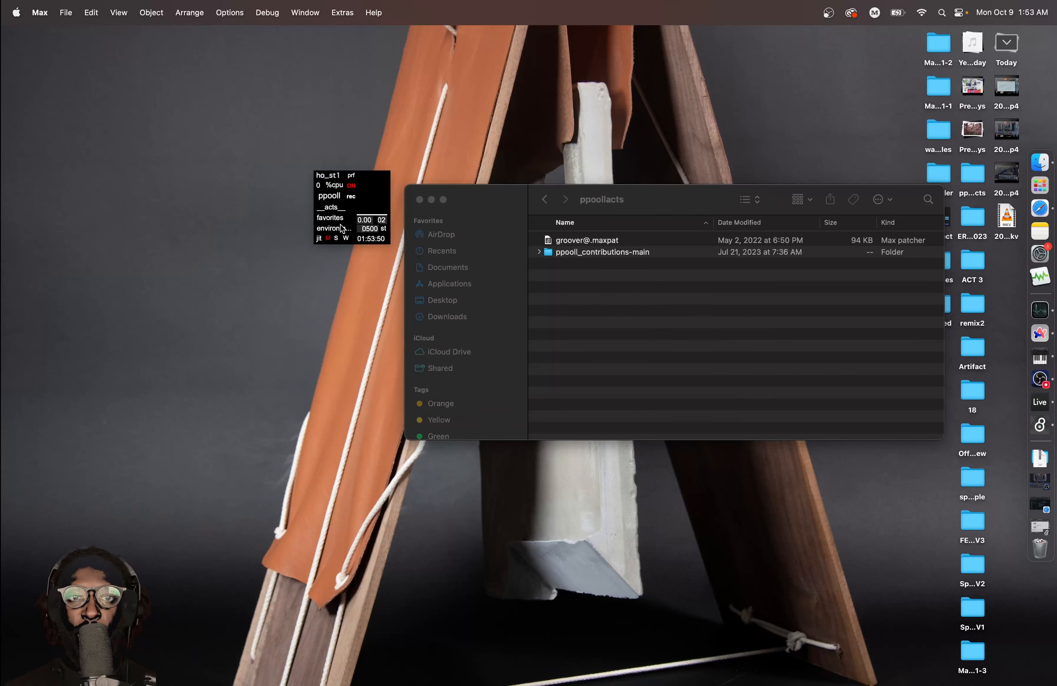
Expand ppooll_contributions-main in Finder and look through its docs and externals folders
click(330, 207)
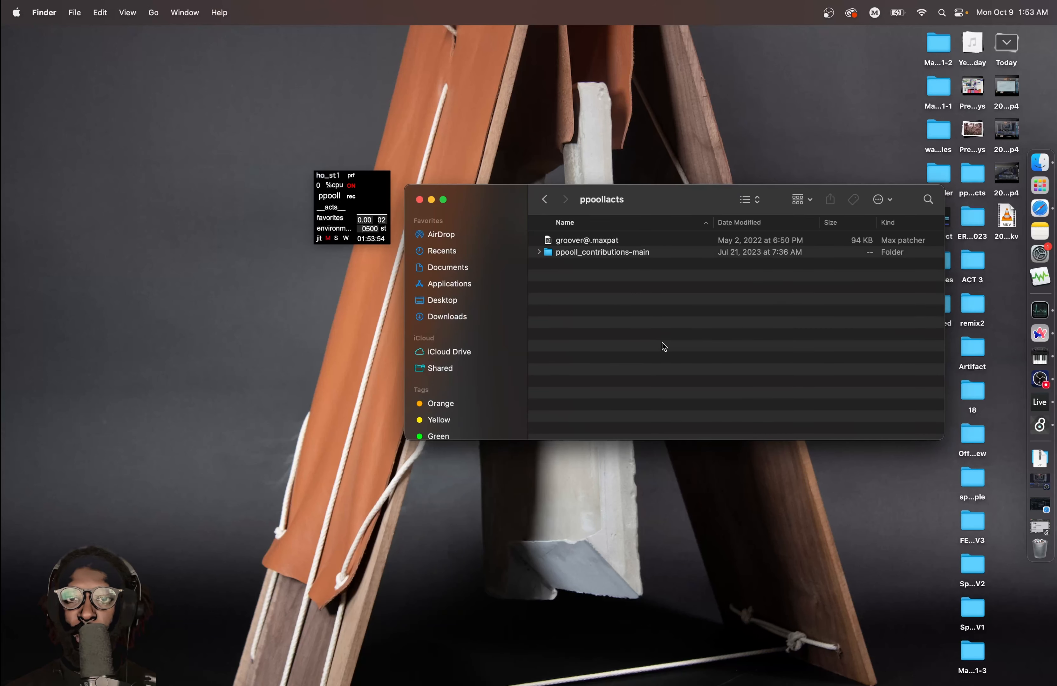
click(539, 252)
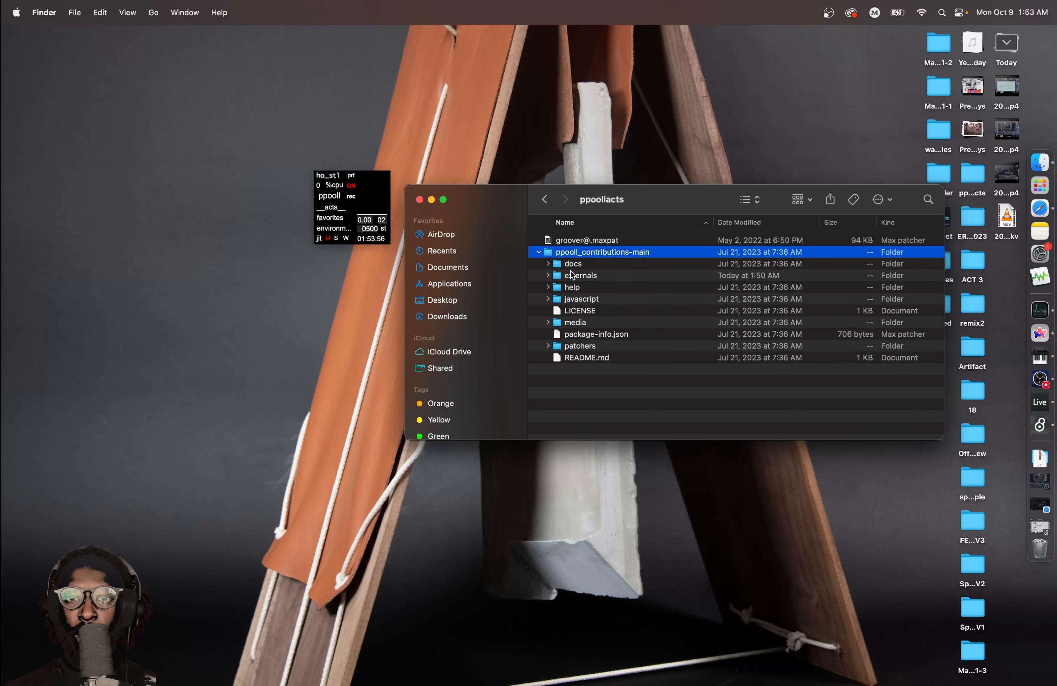
mouse_move(595, 295)
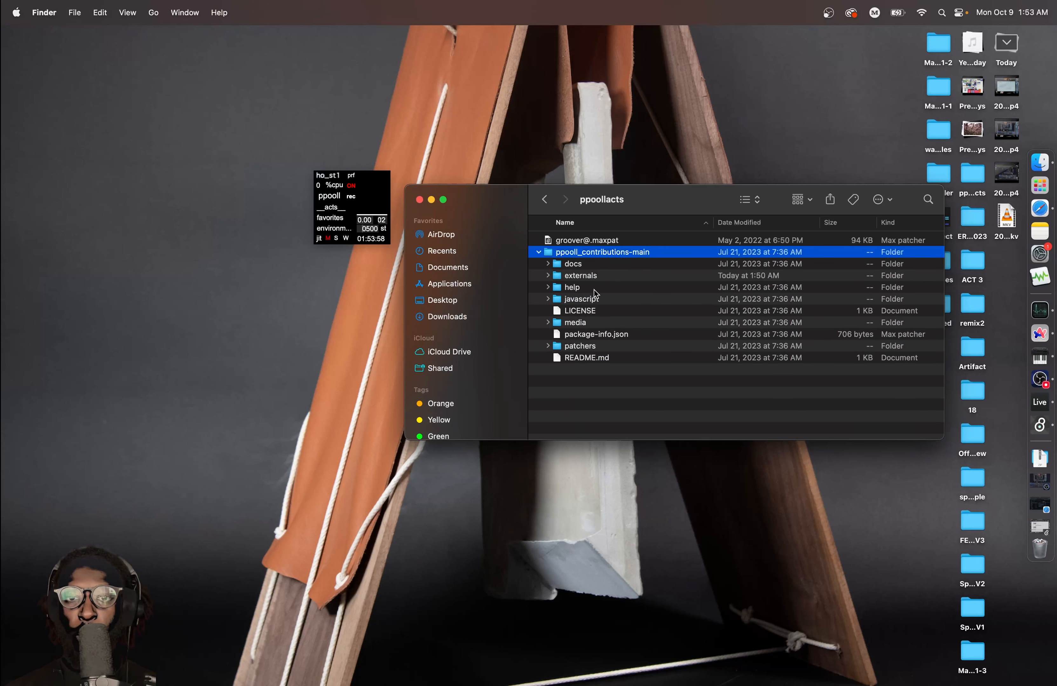
click(547, 263)
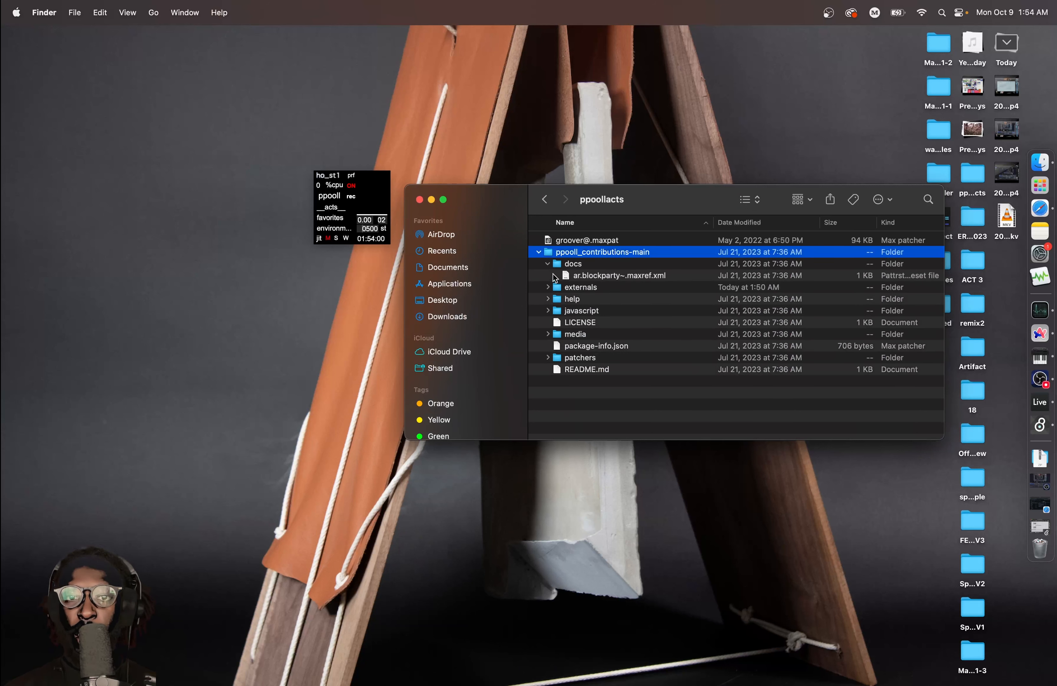
click(548, 286)
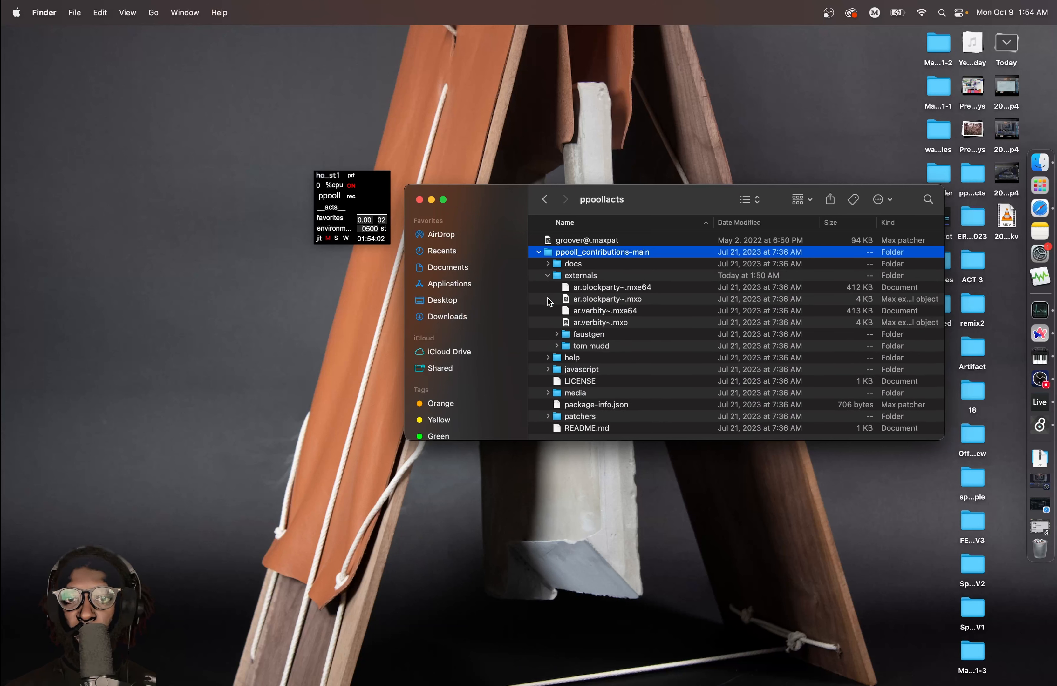
click(549, 276)
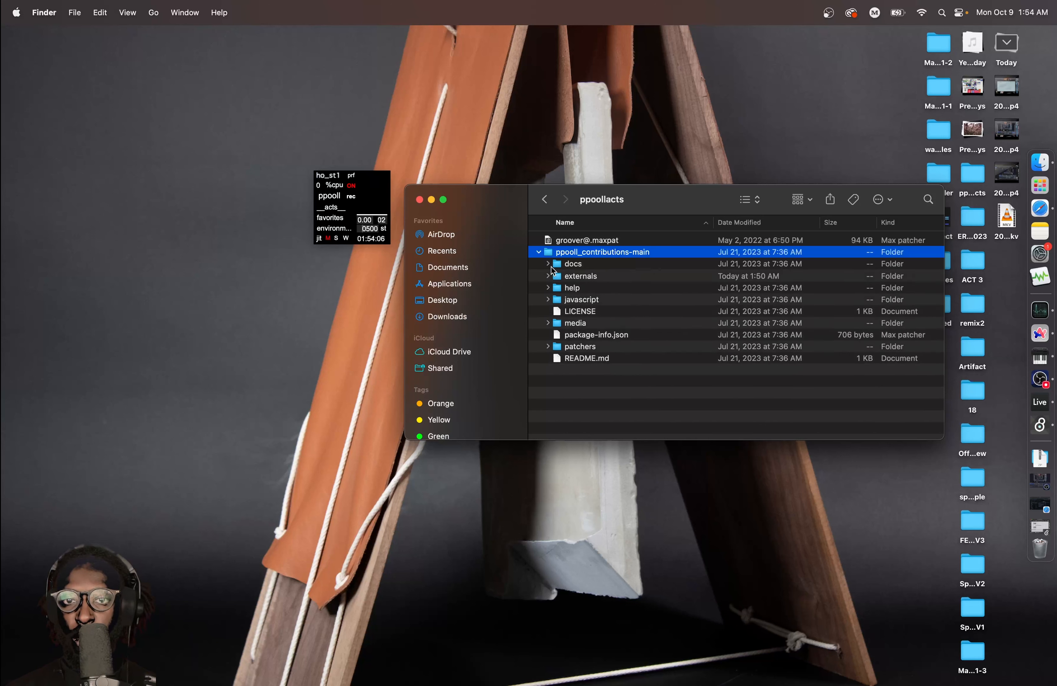
Move all contributed .maxpat acts from patchers > ppooll.acts into ppoollacts and collapse the folder
click(548, 346)
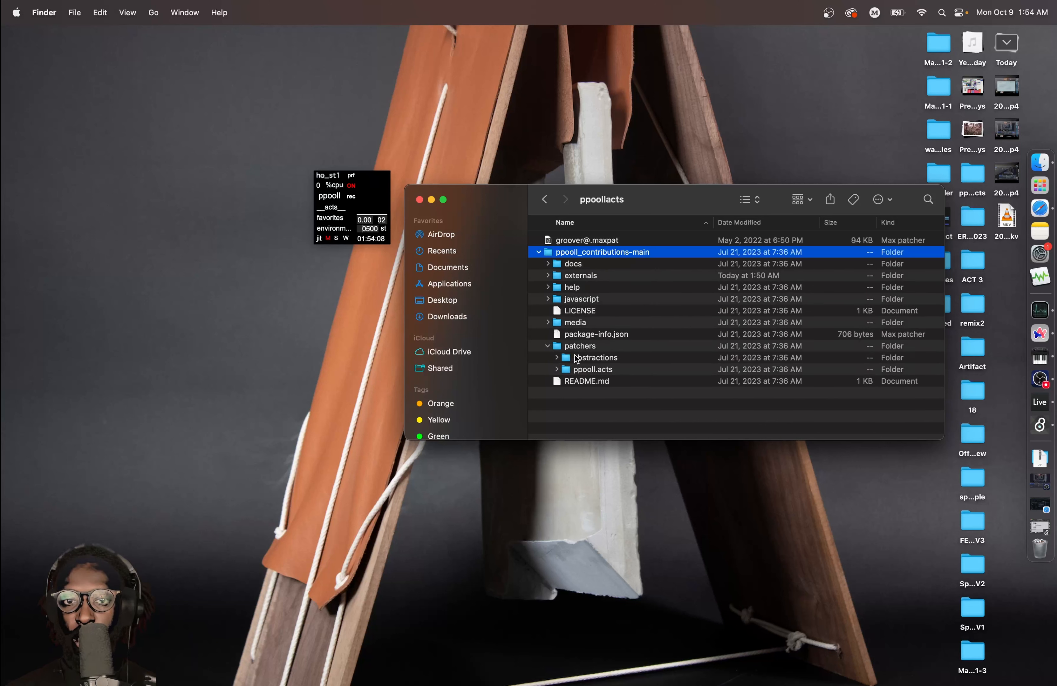
click(548, 370)
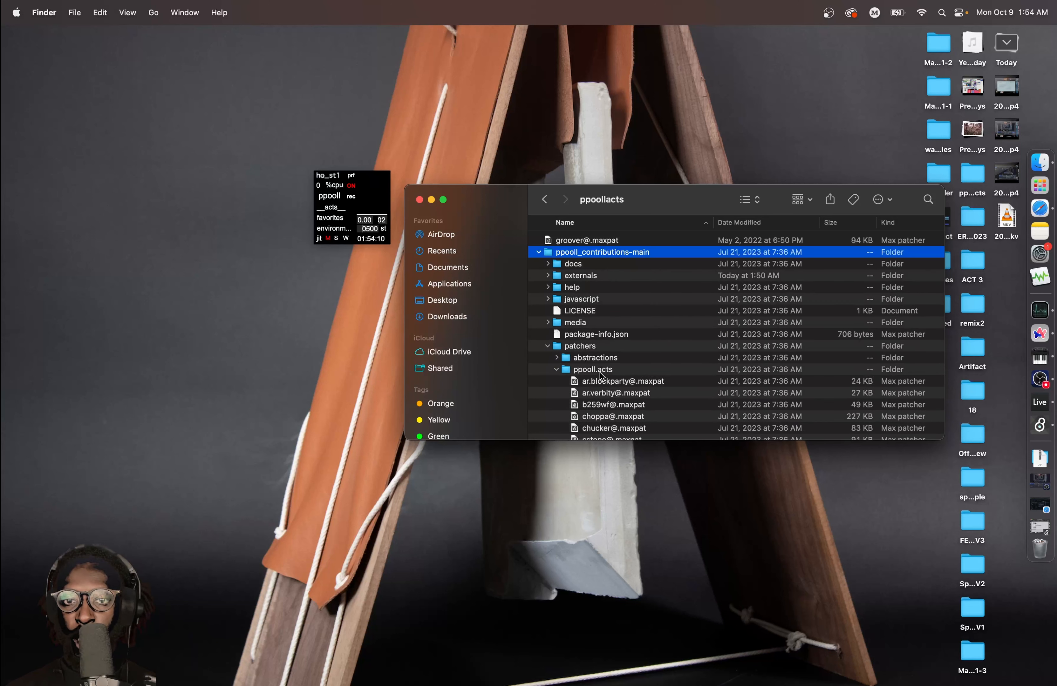
scroll(down, 3)
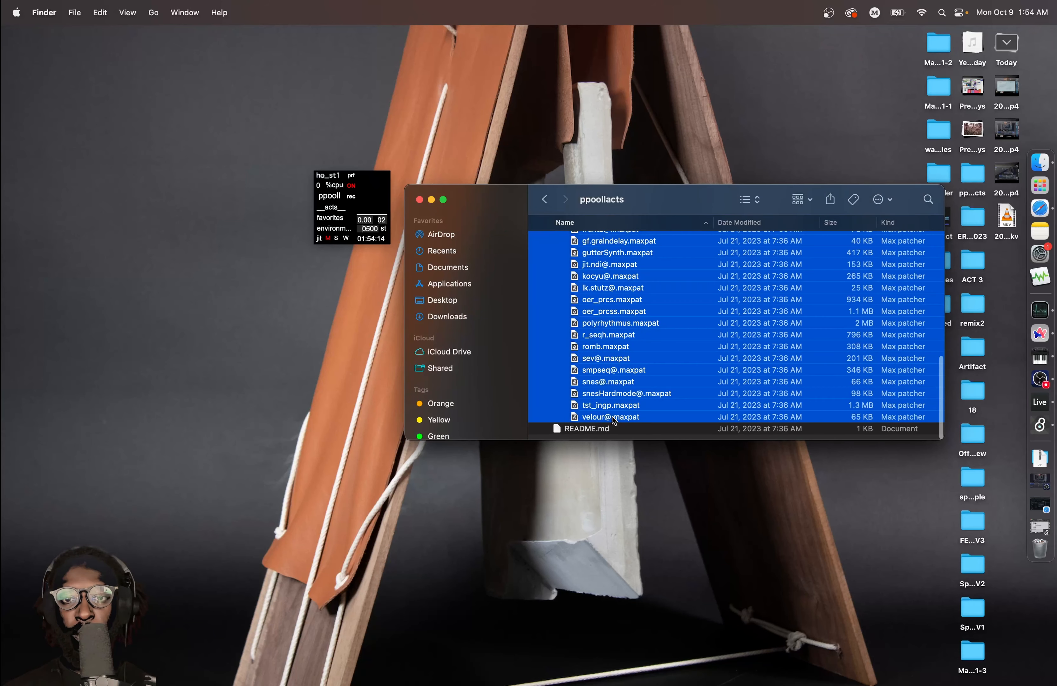
click(538, 251)
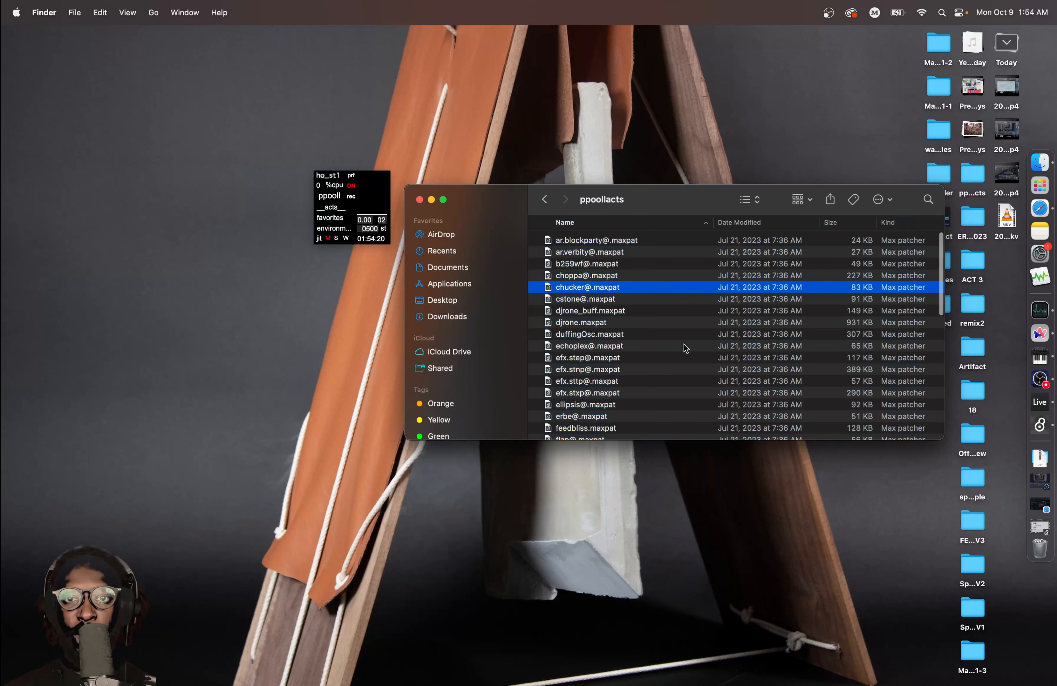
scroll(down, 3)
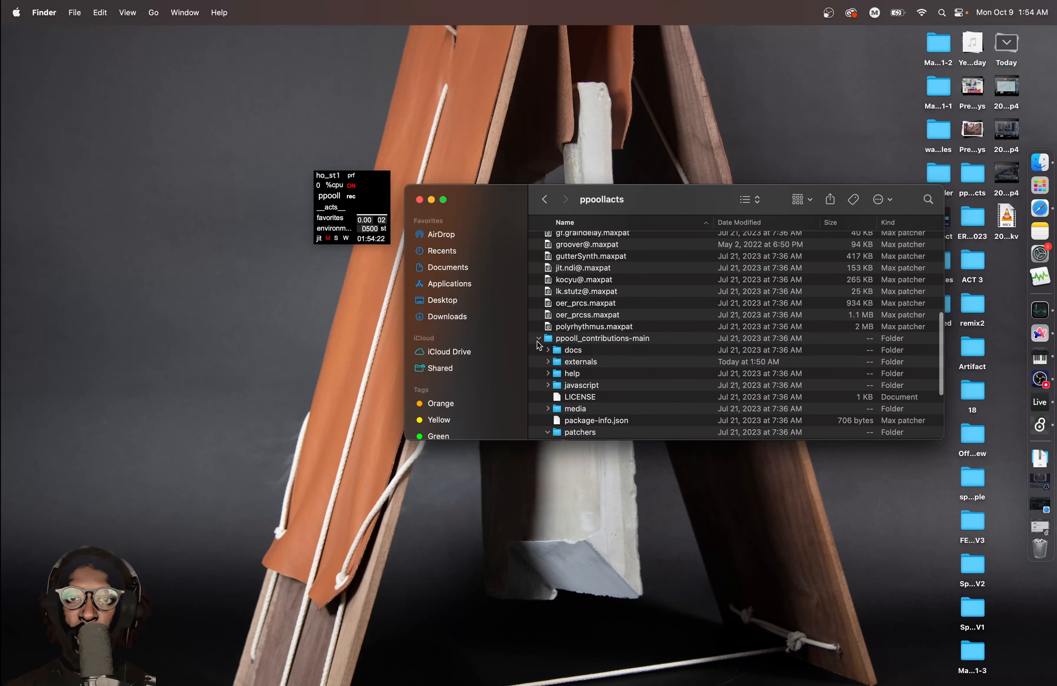
click(539, 339)
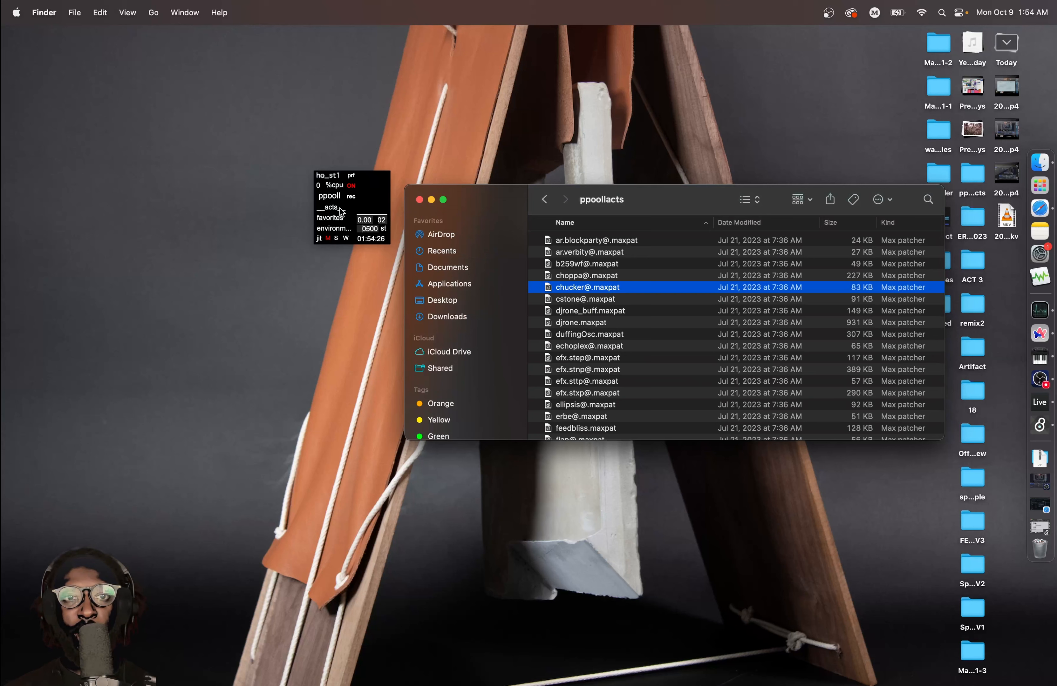
mouse_move(335, 228)
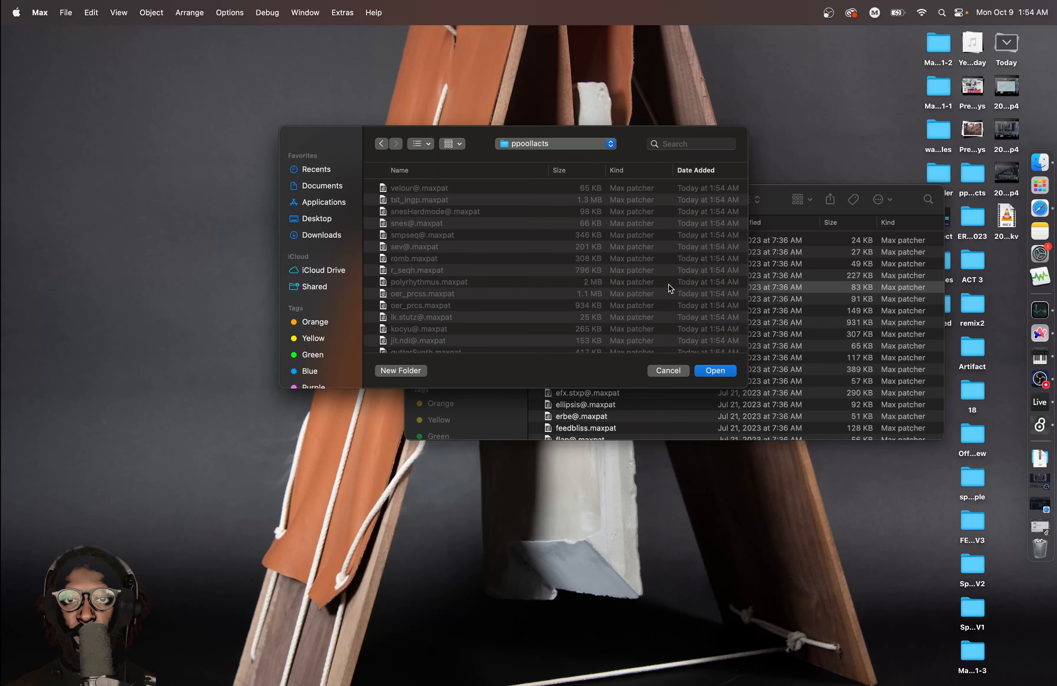
mouse_move(674, 326)
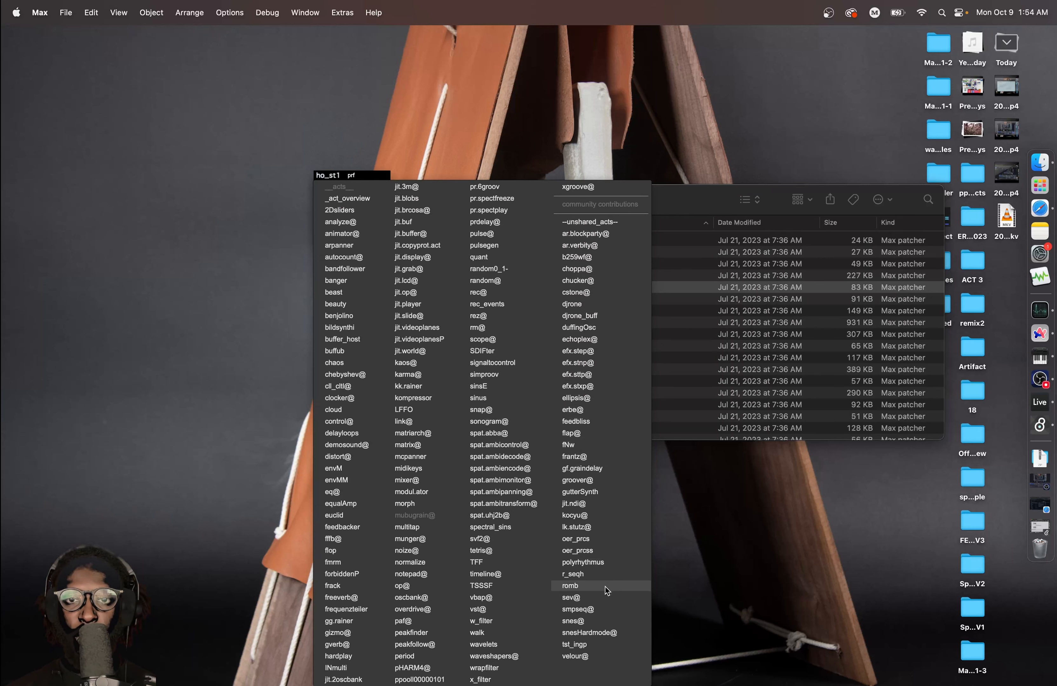
mouse_move(596, 539)
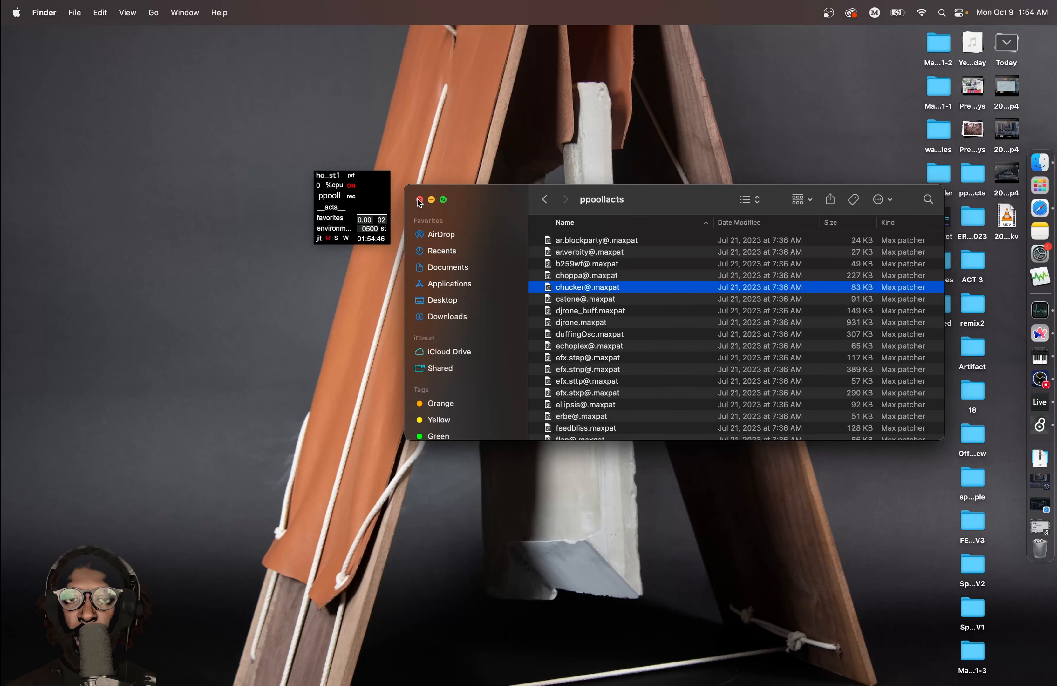
Close the Finder window after confirming the contributed acts appear in the acts list
click(418, 200)
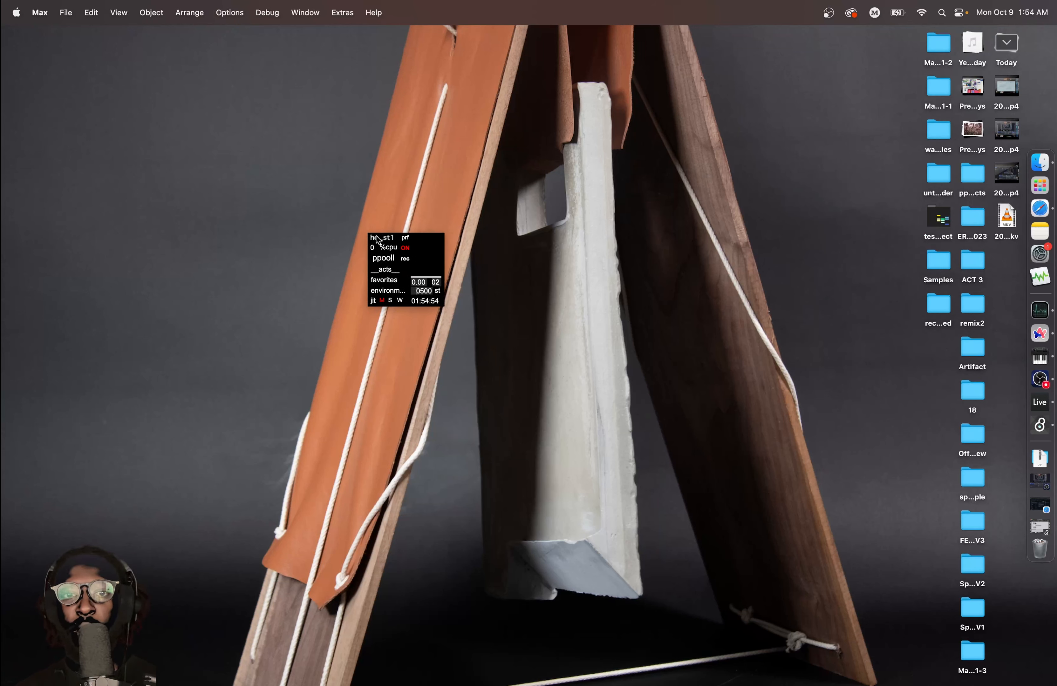
mouse_move(780, 431)
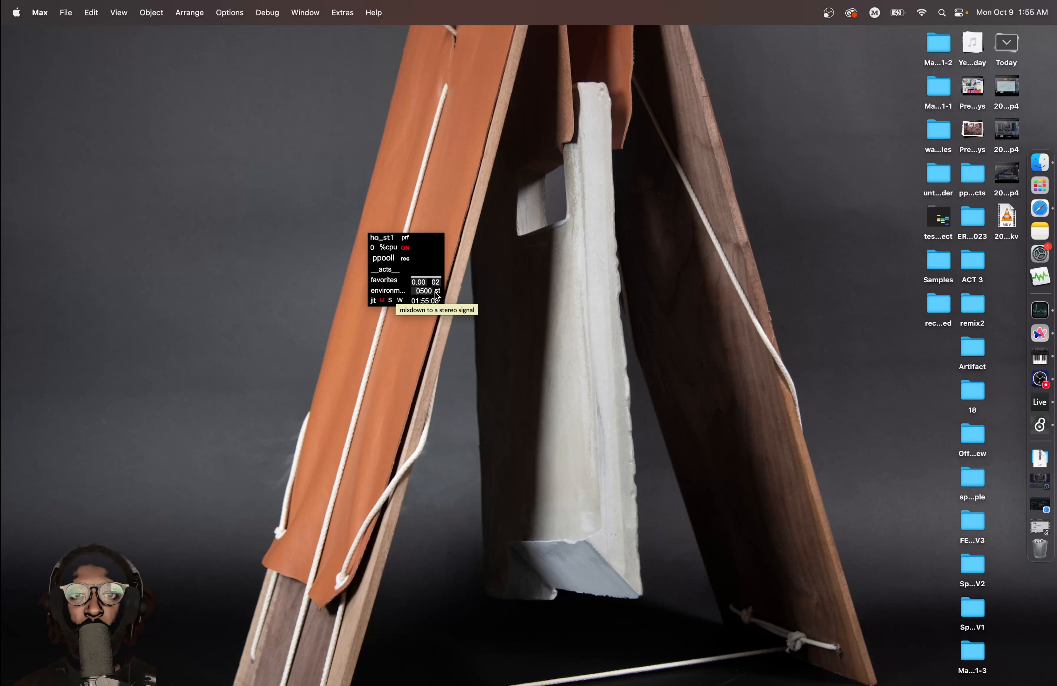
mouse_move(400, 301)
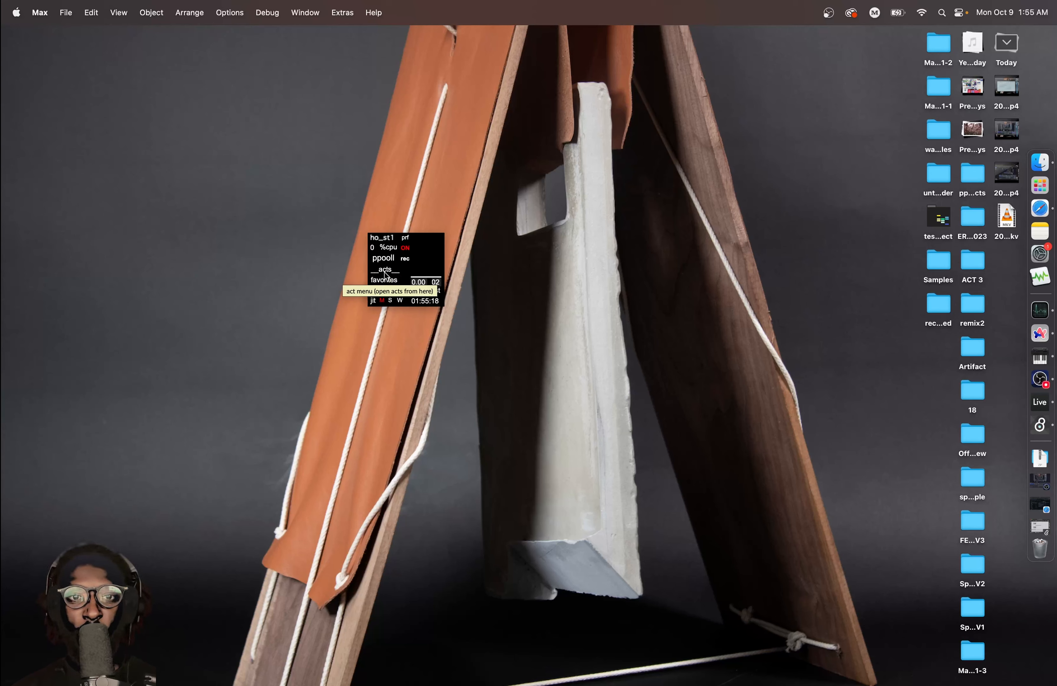
Add a sinus act from the __acts__ menu, opening the sinus1 window
click(383, 270)
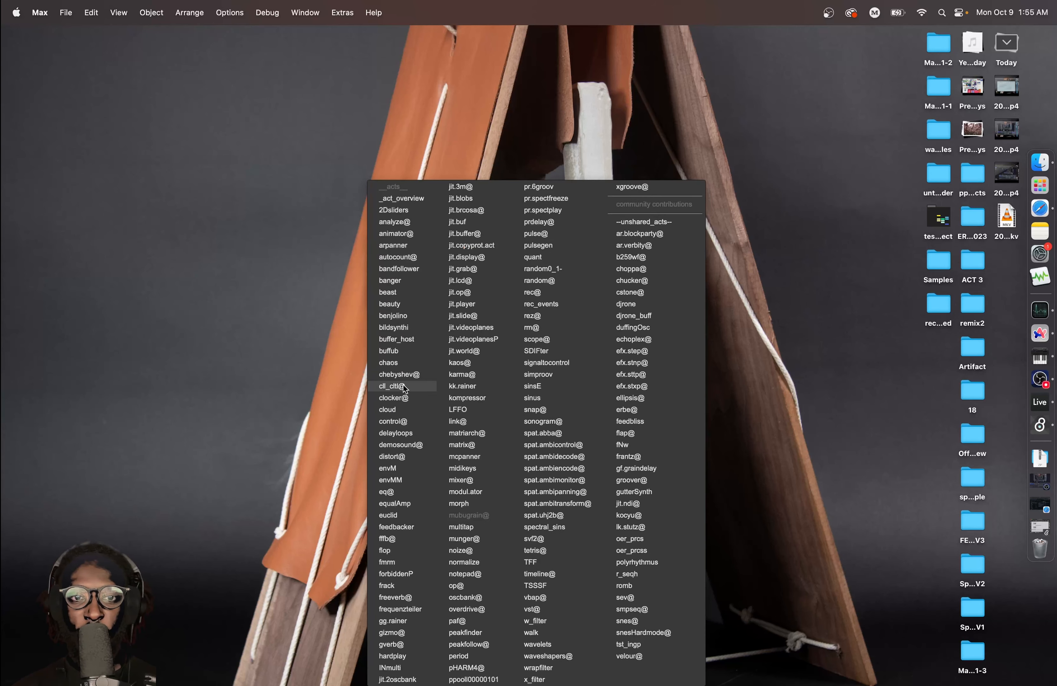
mouse_move(402, 479)
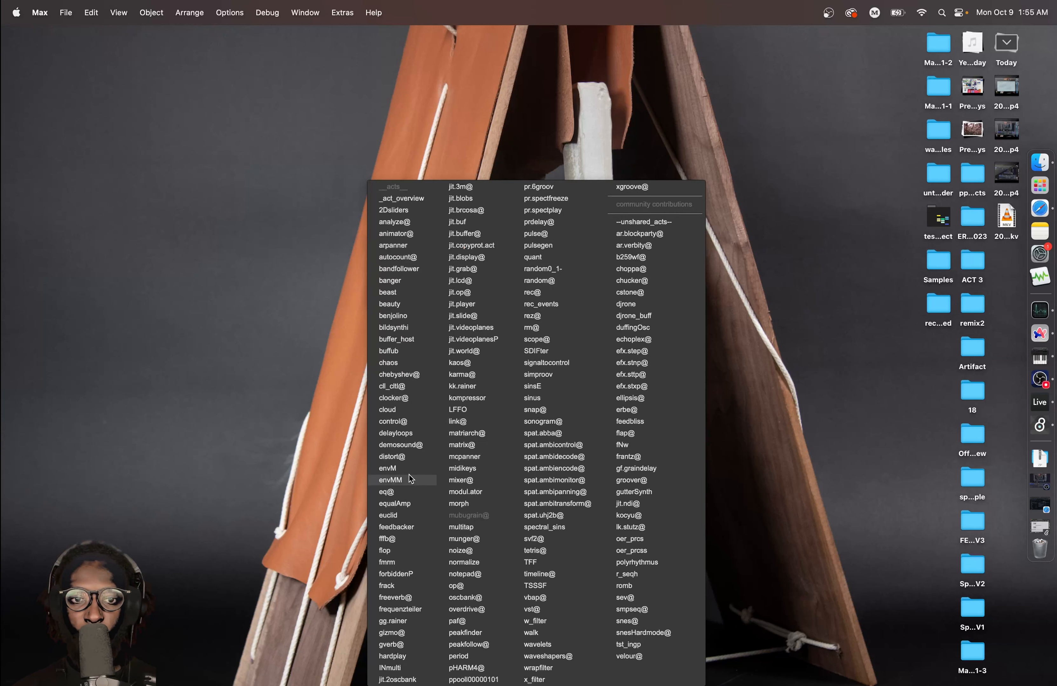
mouse_move(632, 409)
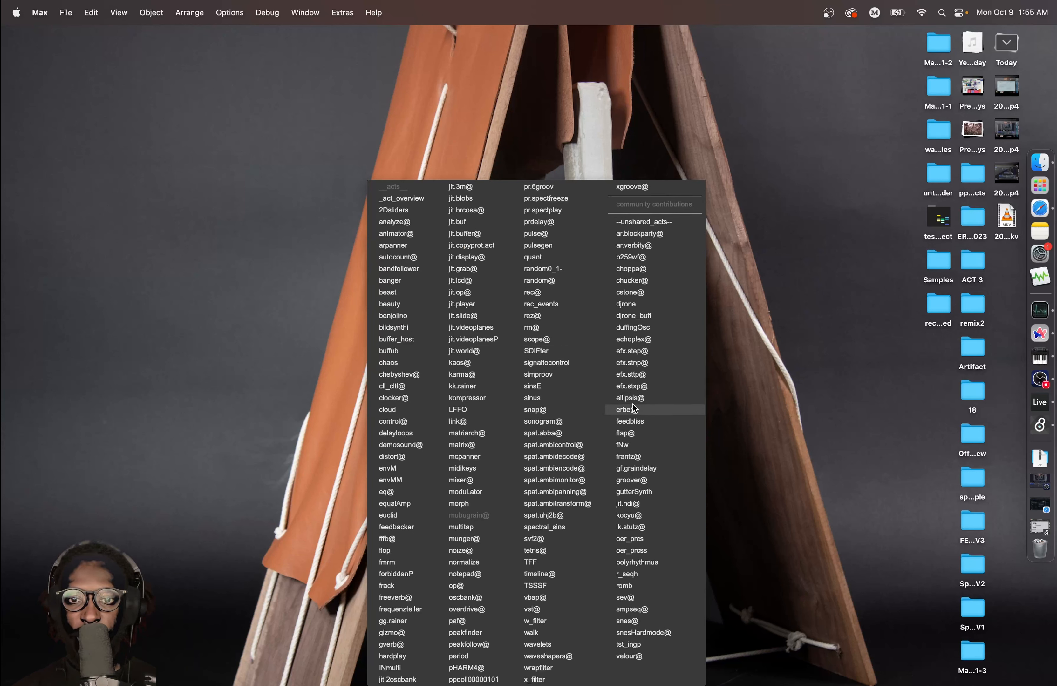
mouse_move(532, 398)
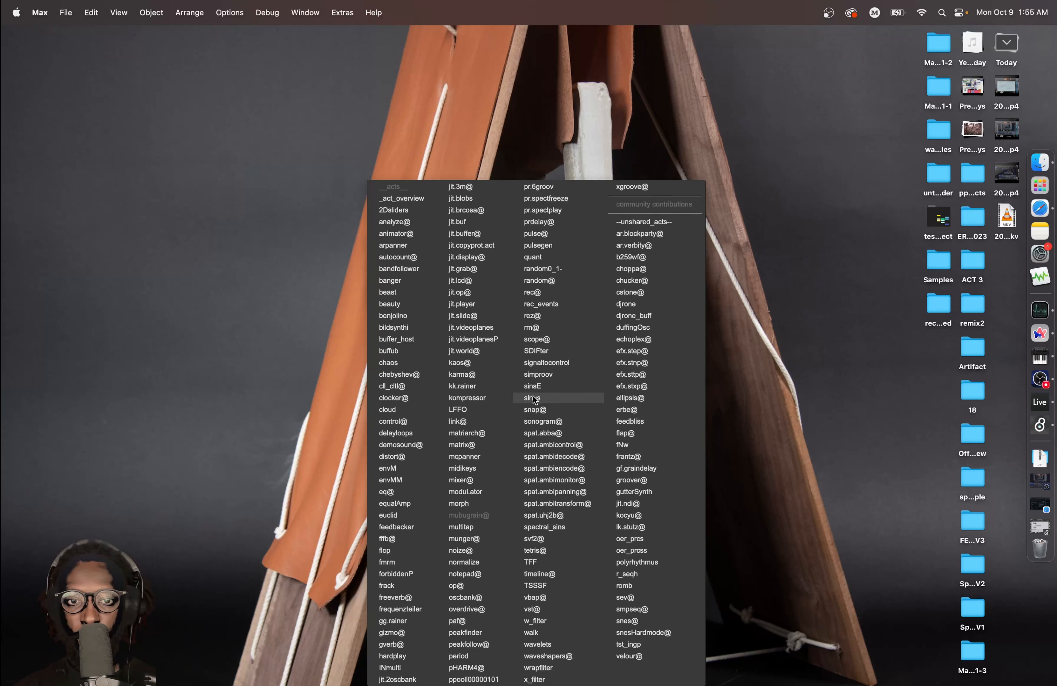
click(533, 398)
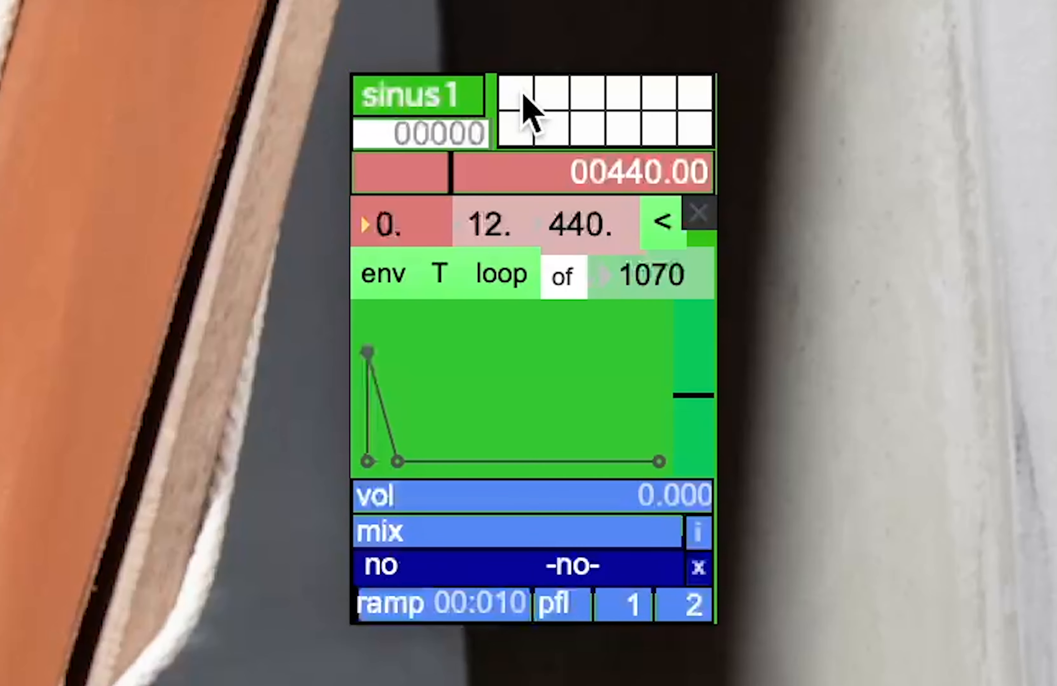
Reshape the sinus1 envelope with a mid-way peak and store it in preset slots
click(514, 99)
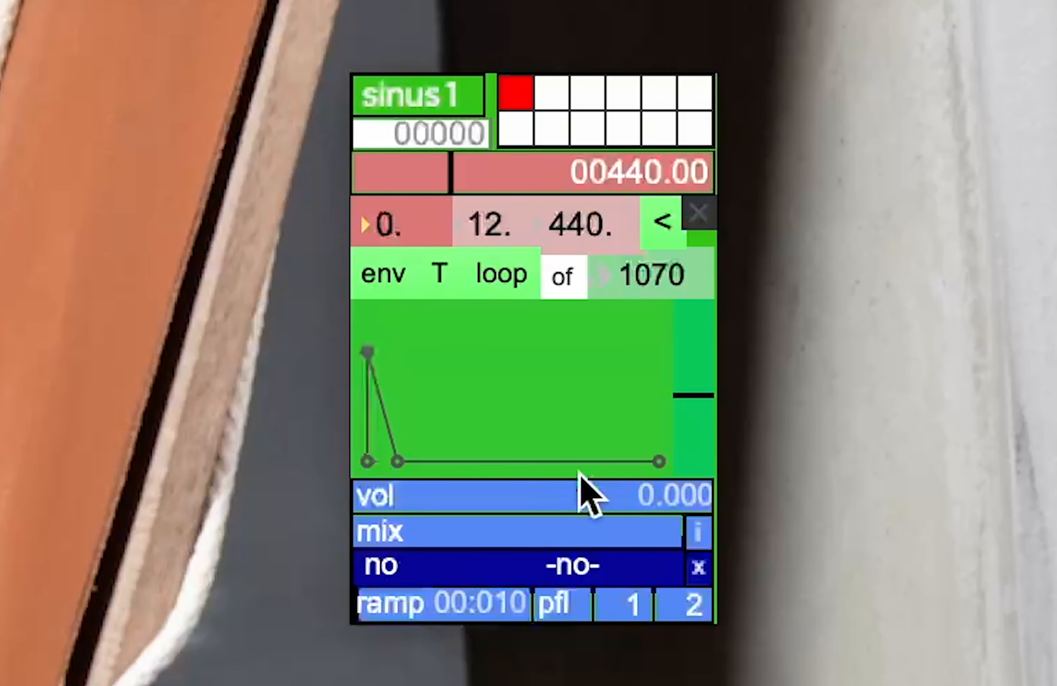
drag(367, 350, 397, 353)
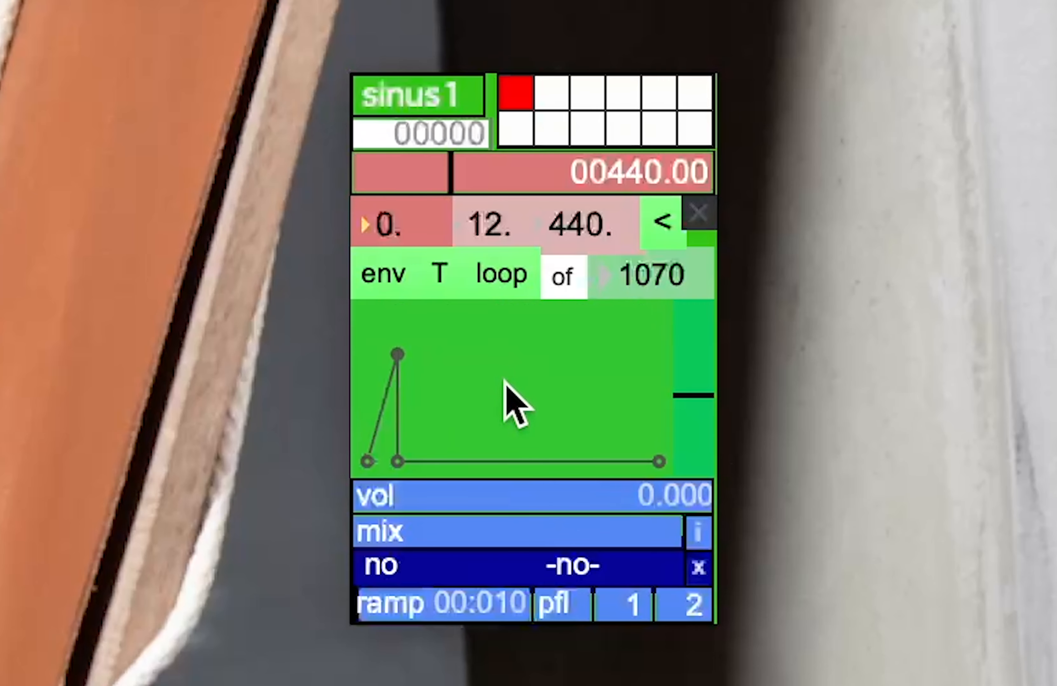
drag(396, 354, 553, 367)
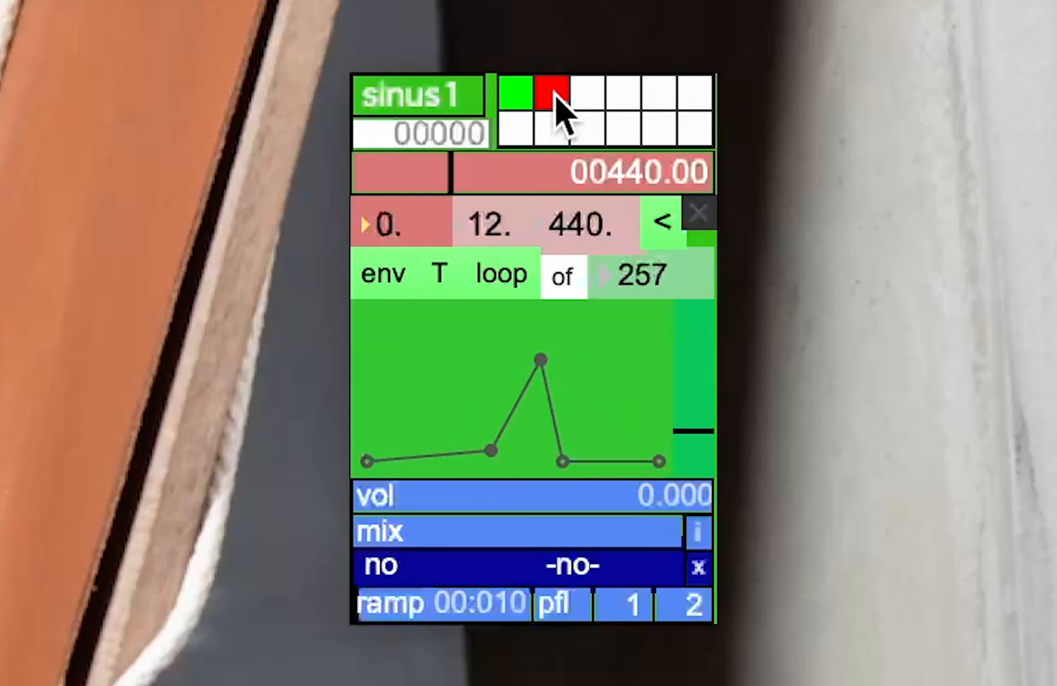
click(529, 97)
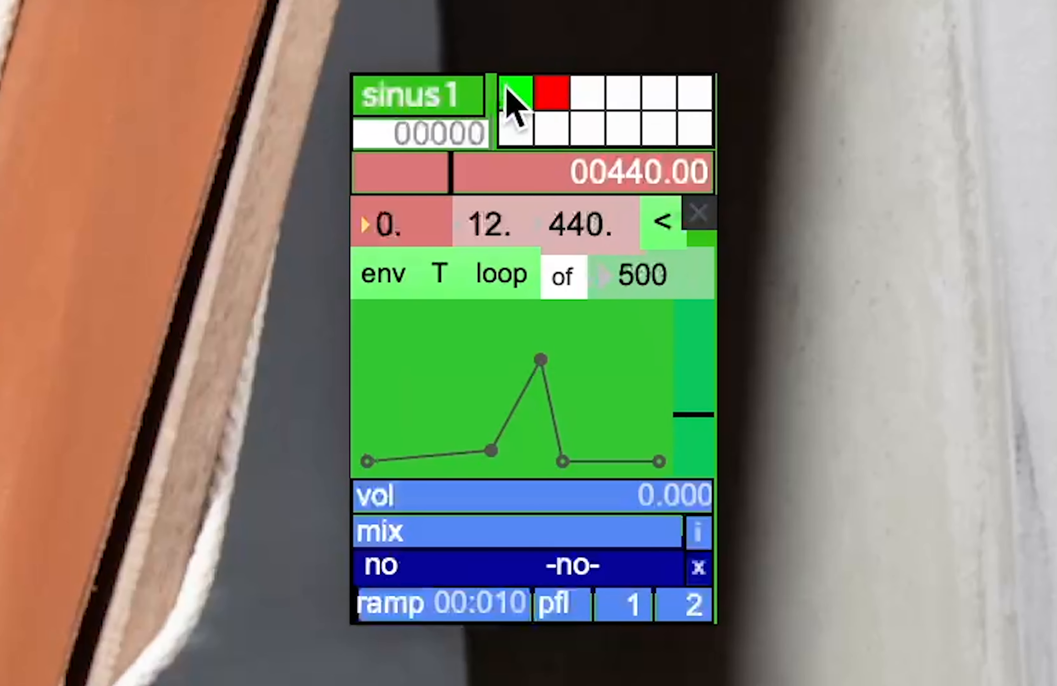
click(553, 96)
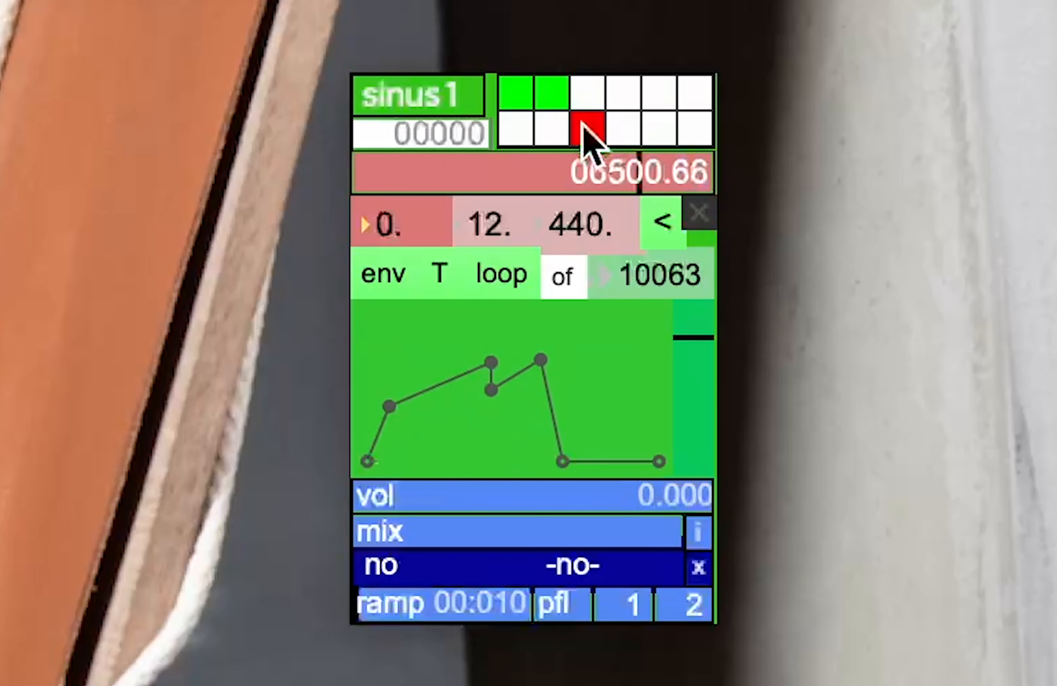
click(593, 129)
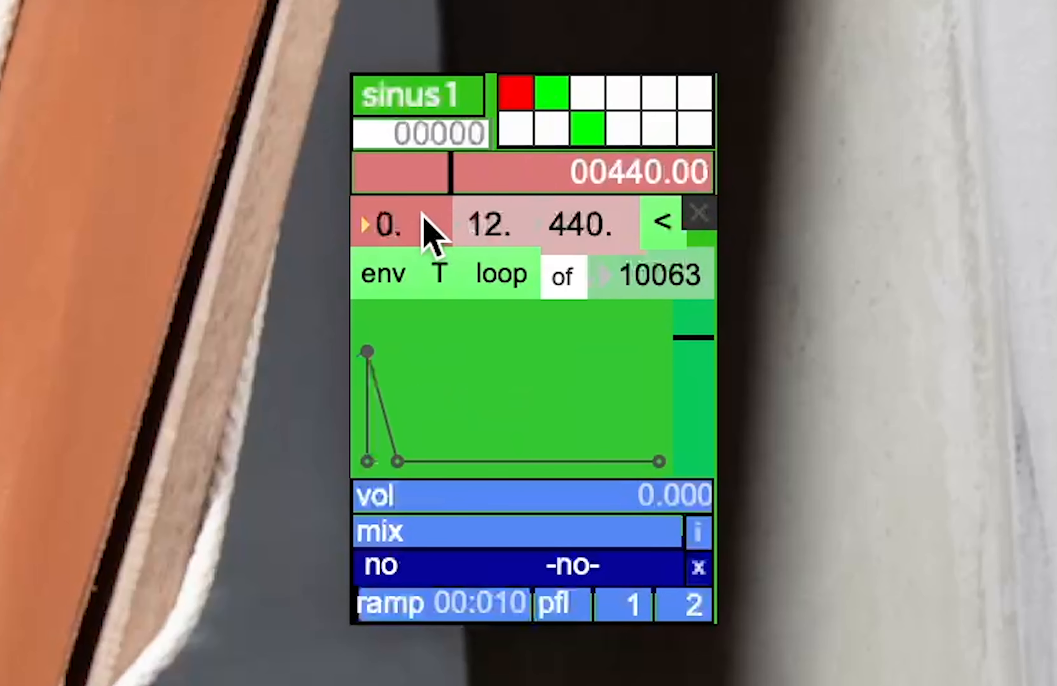
mouse_move(522, 401)
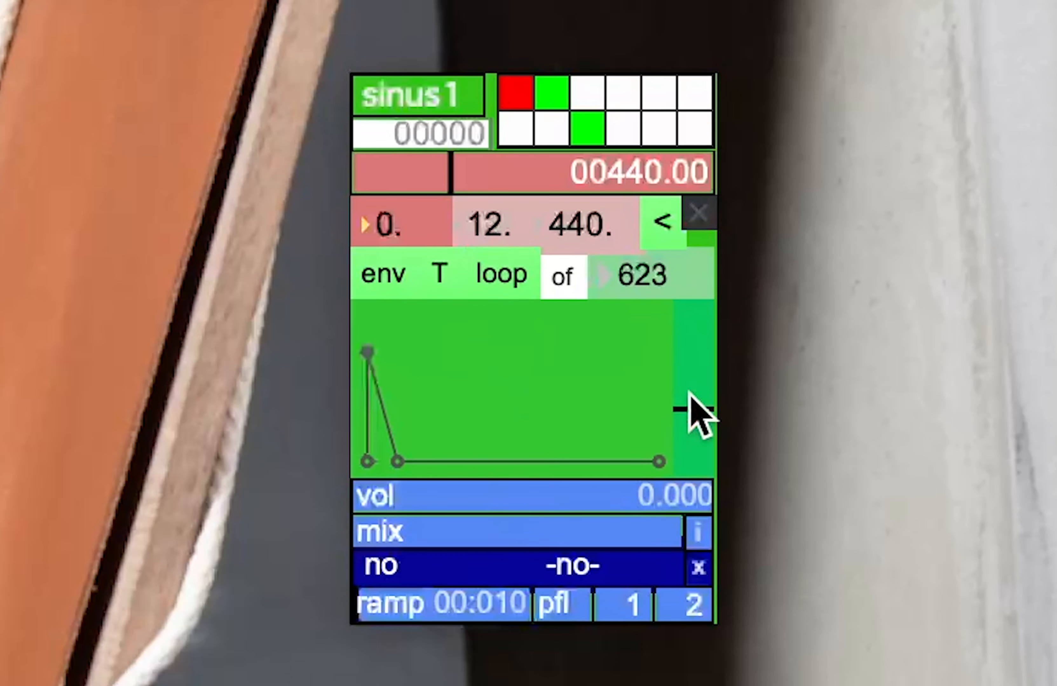
Shorten the envelope's overall duration from 10063 to about 1191
drag(701, 404, 701, 438)
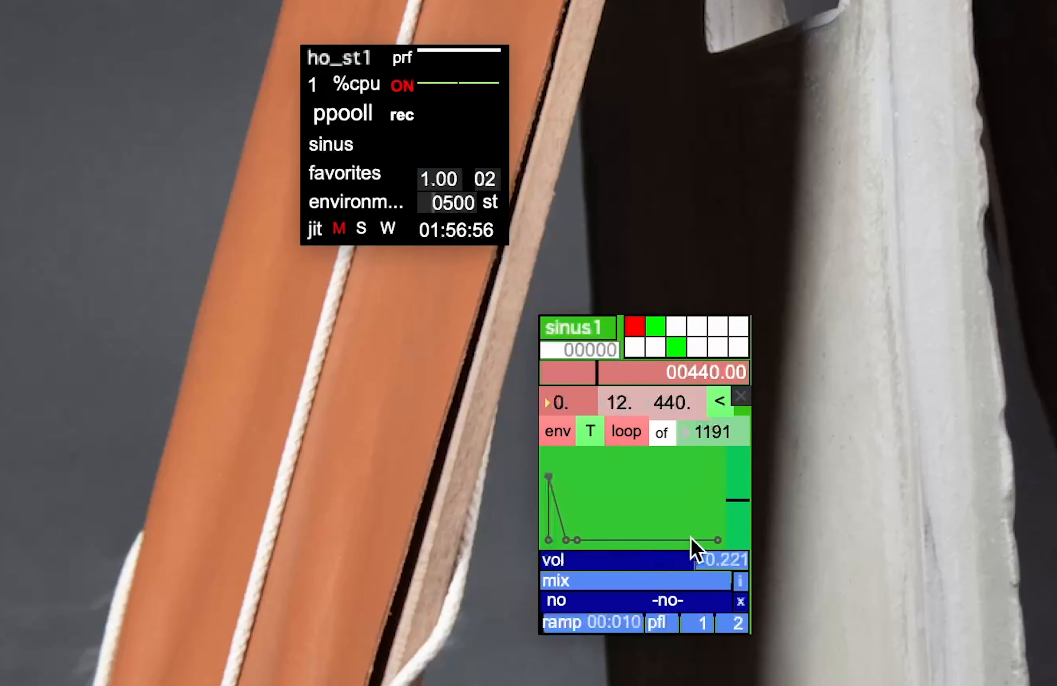
Reshape sinus1's envelope into a decay that dips then rises again over a length of 4298
drag(719, 542, 734, 488)
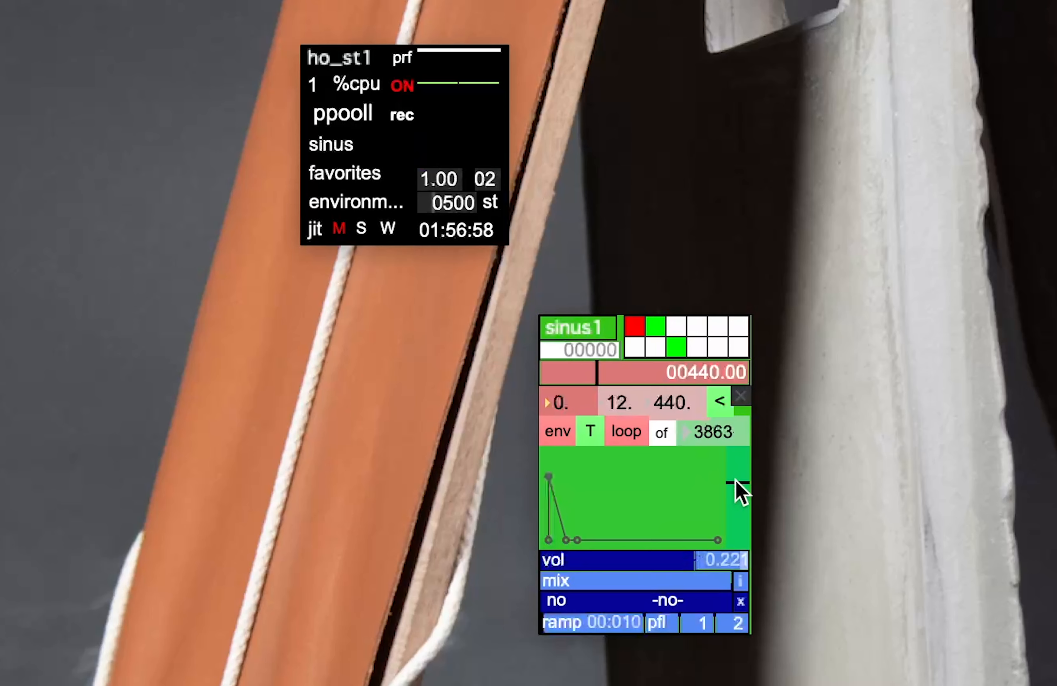
drag(734, 486, 724, 542)
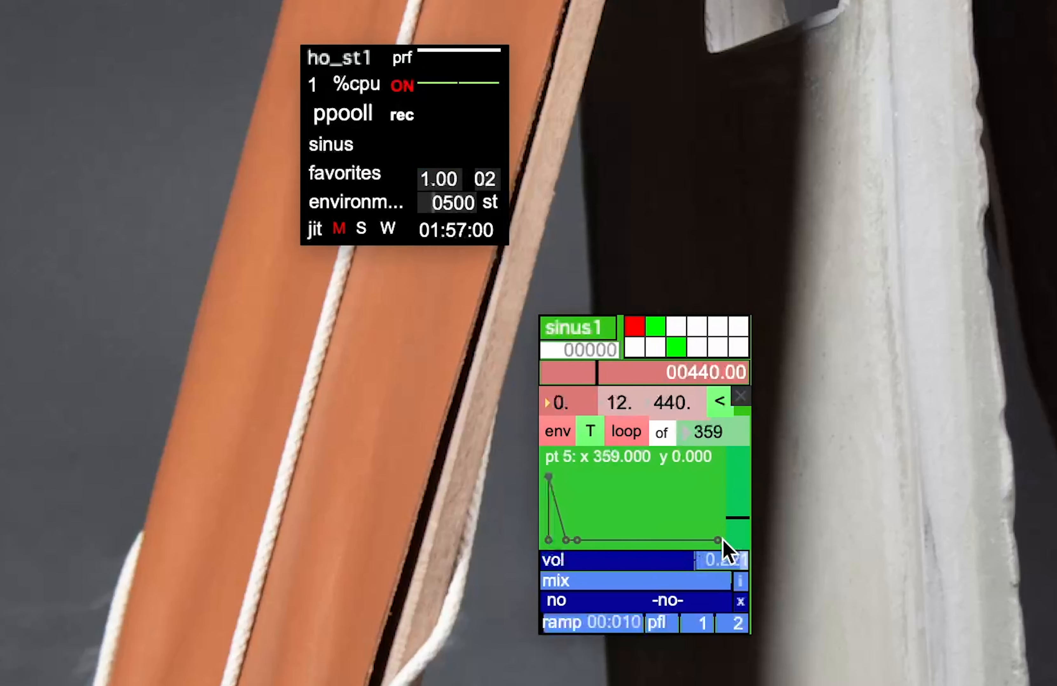
drag(724, 547, 664, 560)
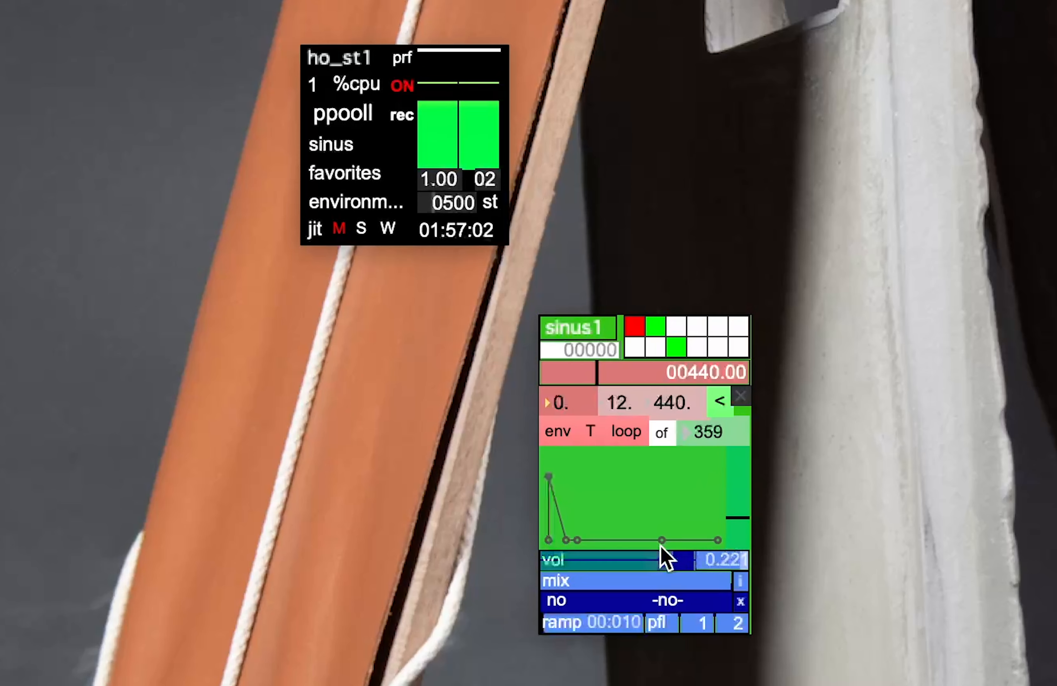
click(663, 539)
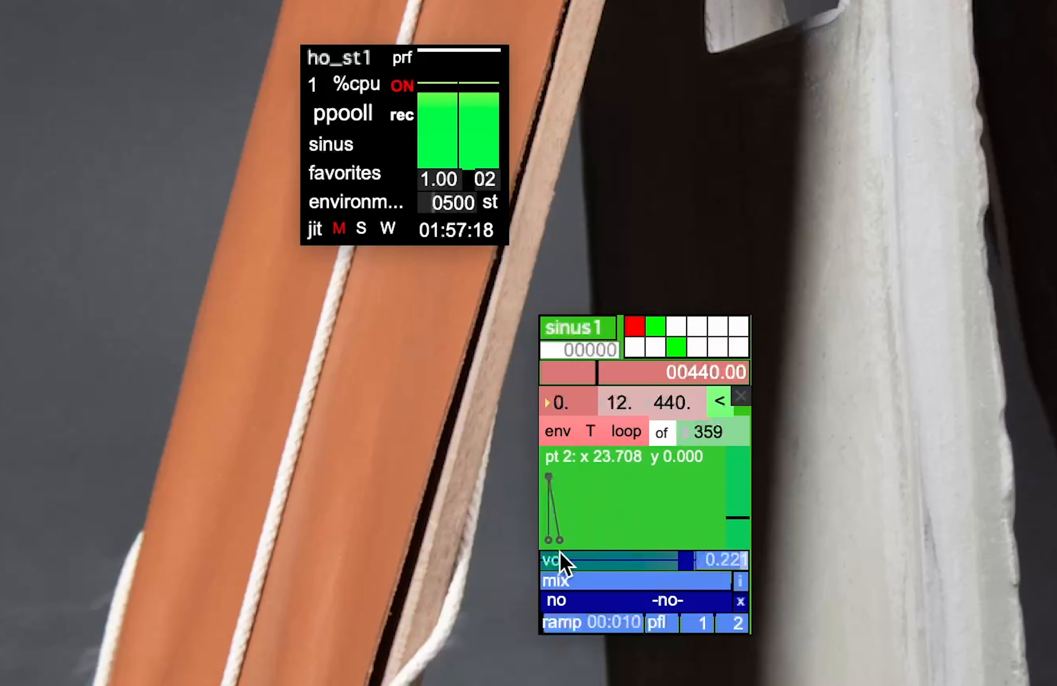
drag(556, 540, 596, 539)
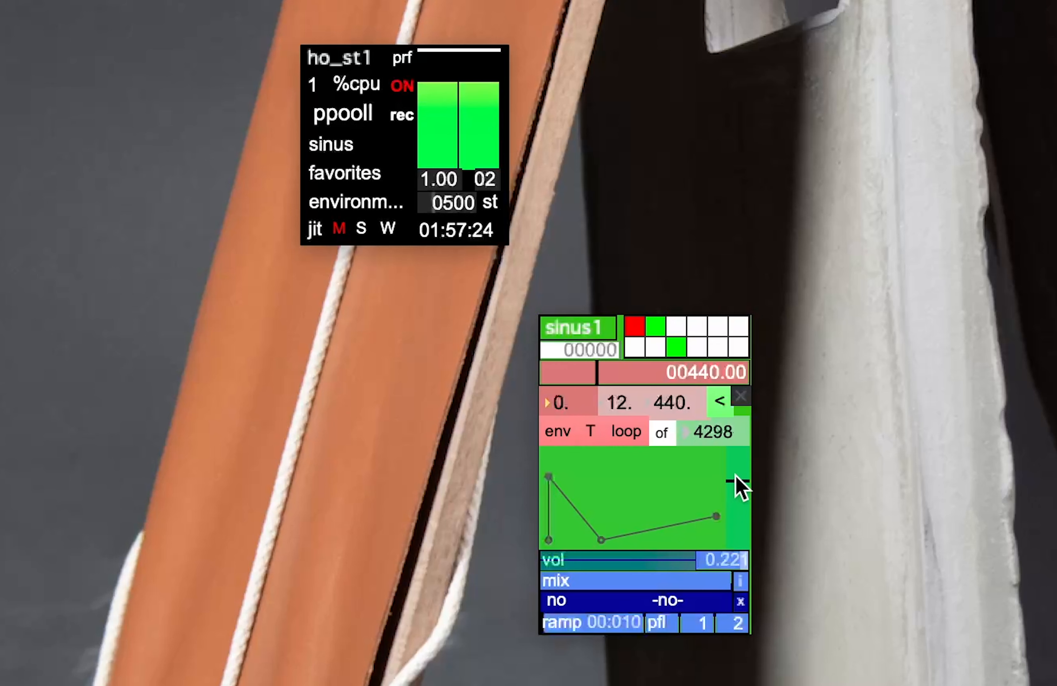
Reset sinus1 to a short 287 decay envelope at 440 Hz, volume 0.152, ramp 142
click(589, 432)
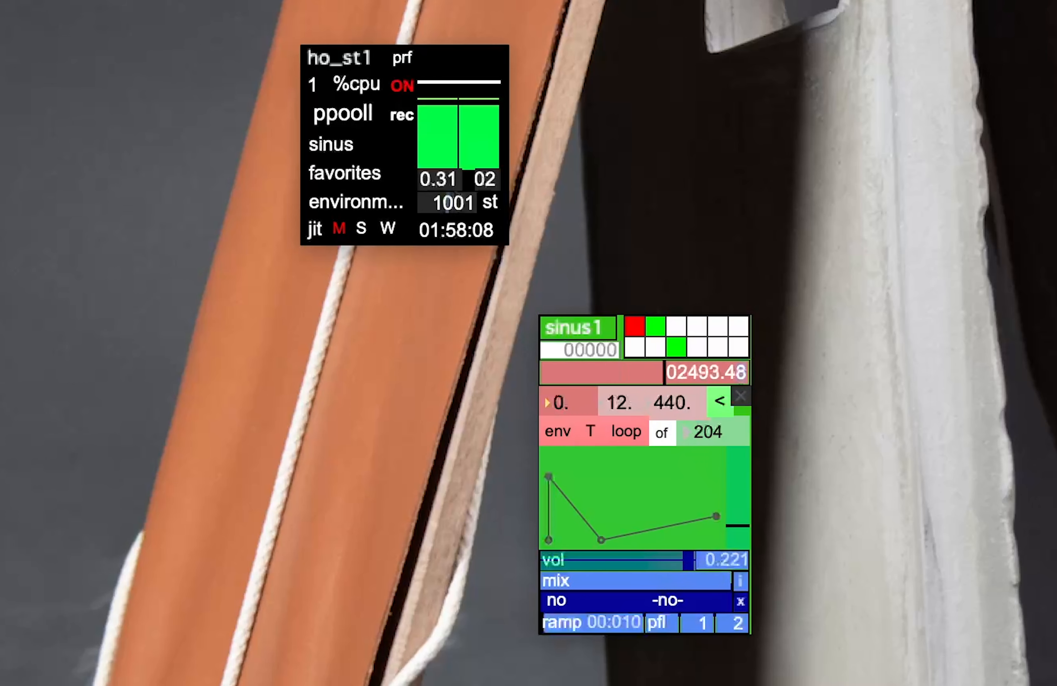
click(590, 431)
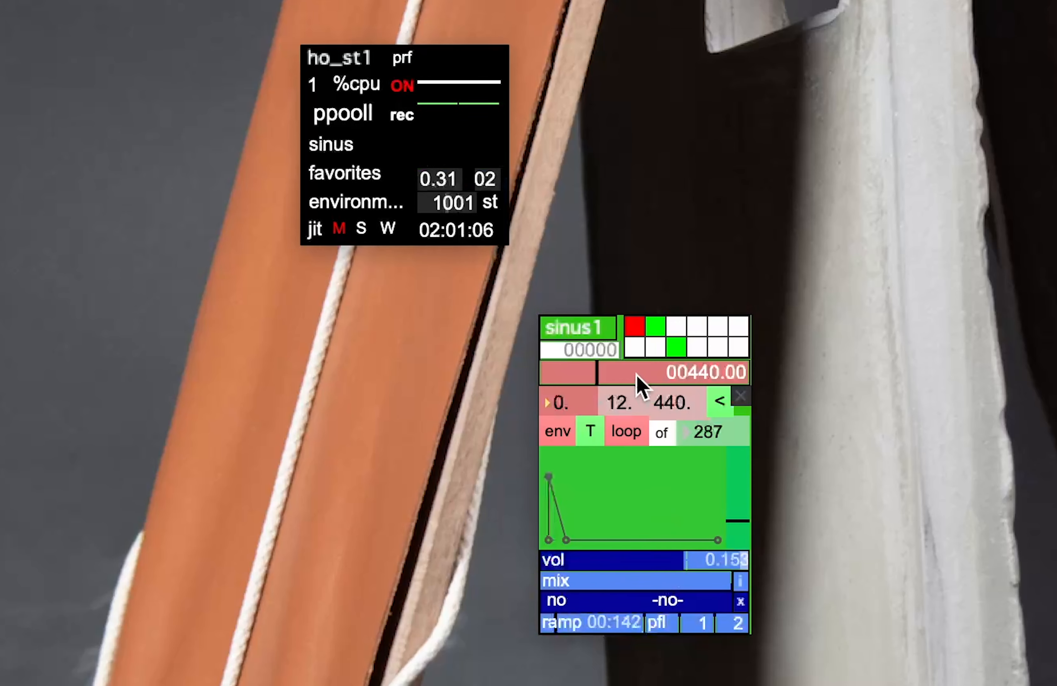
Add a gverb@1 reverb act, route sinus1's output to it and give it two input channels
drag(711, 559, 545, 560)
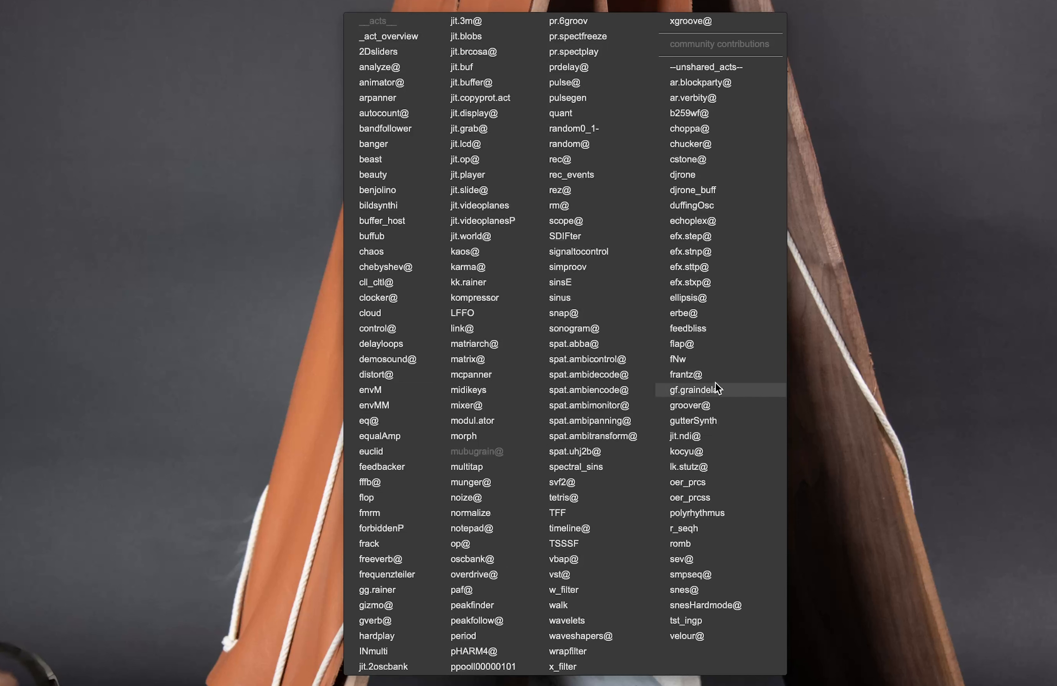
mouse_move(691, 313)
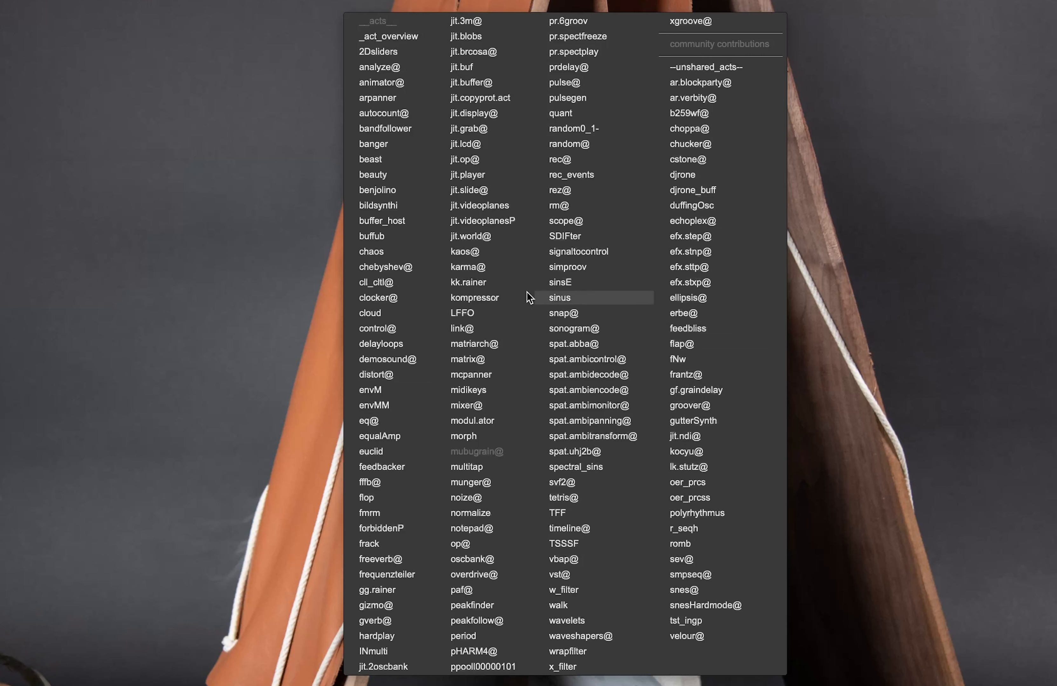
click(558, 297)
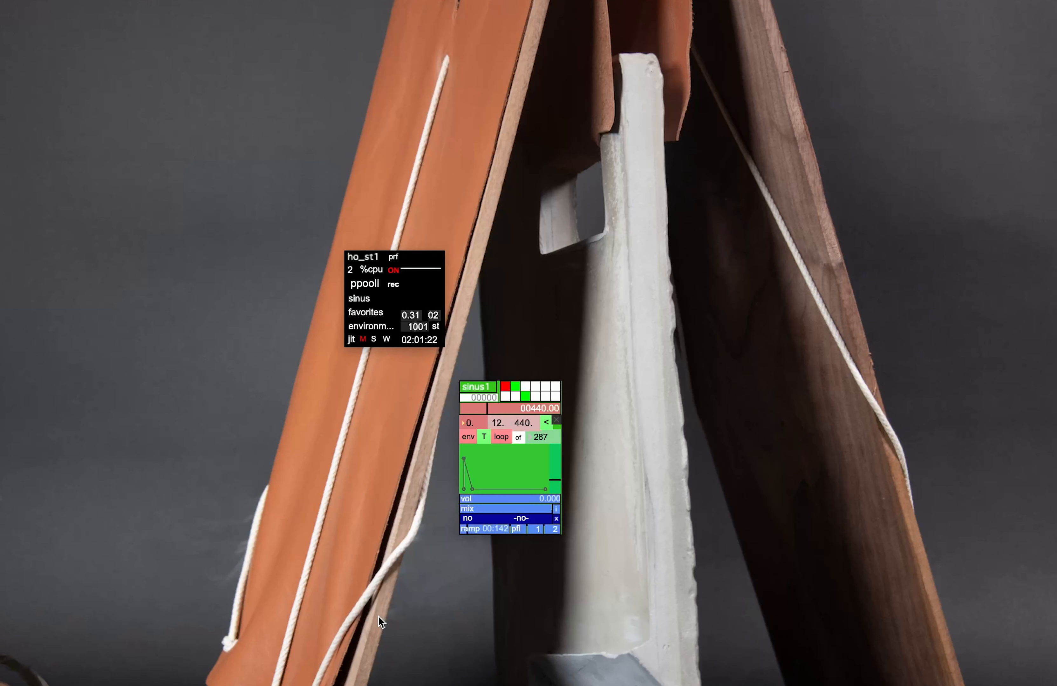
click(360, 298)
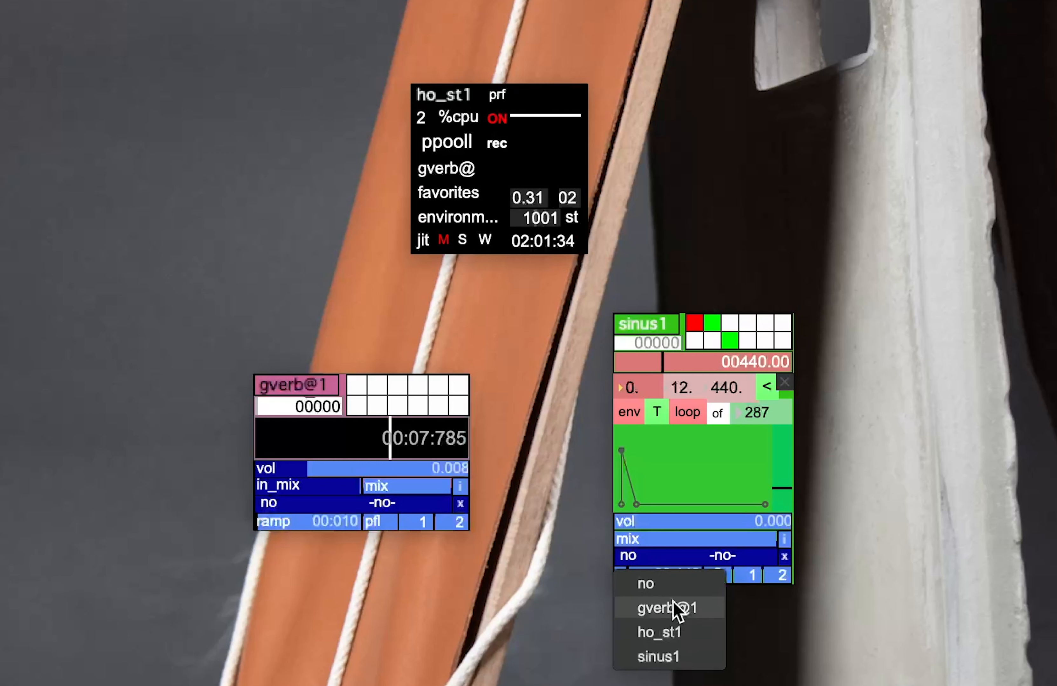
click(667, 608)
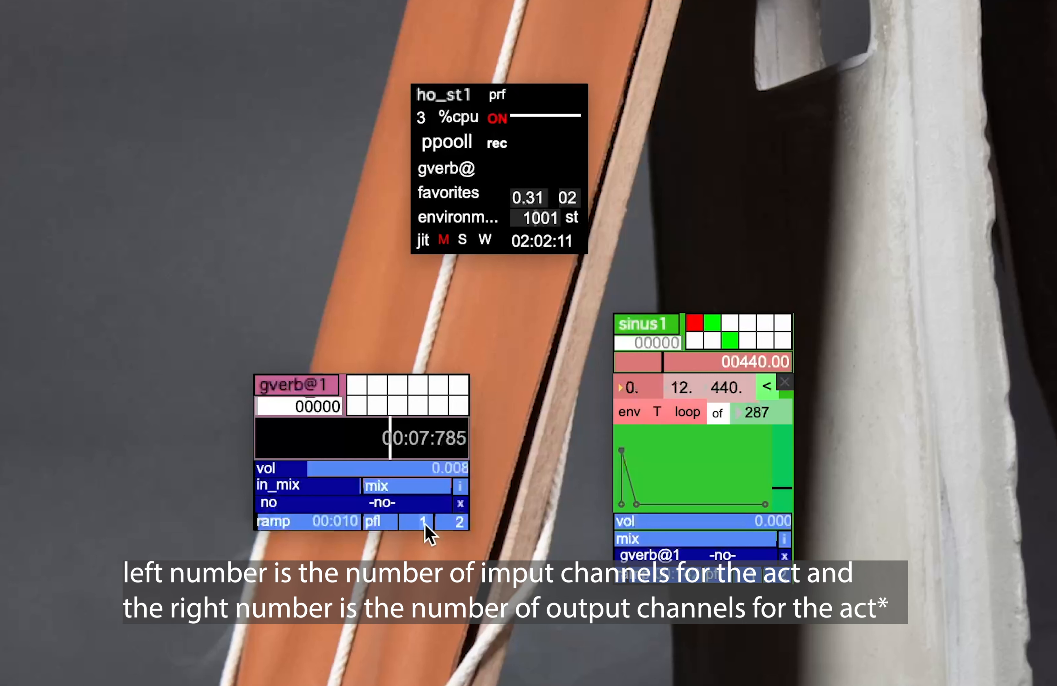
click(419, 522)
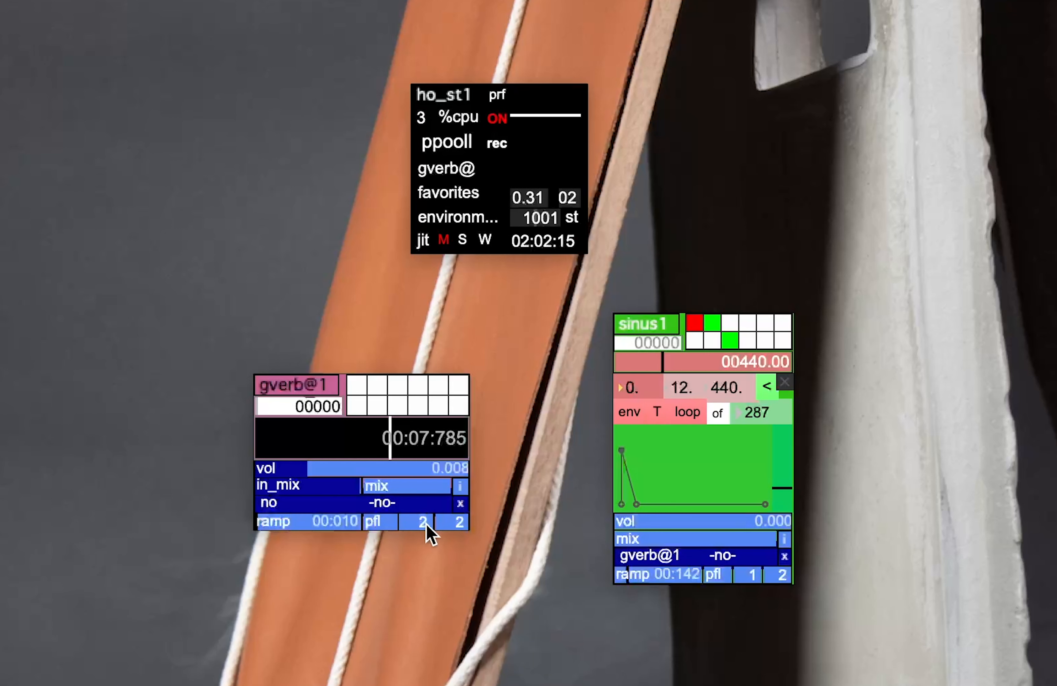
Feed sinus1 into gverb@1's in.0, raise reverb volume to full and stretch reverb time to about 16 s
click(667, 556)
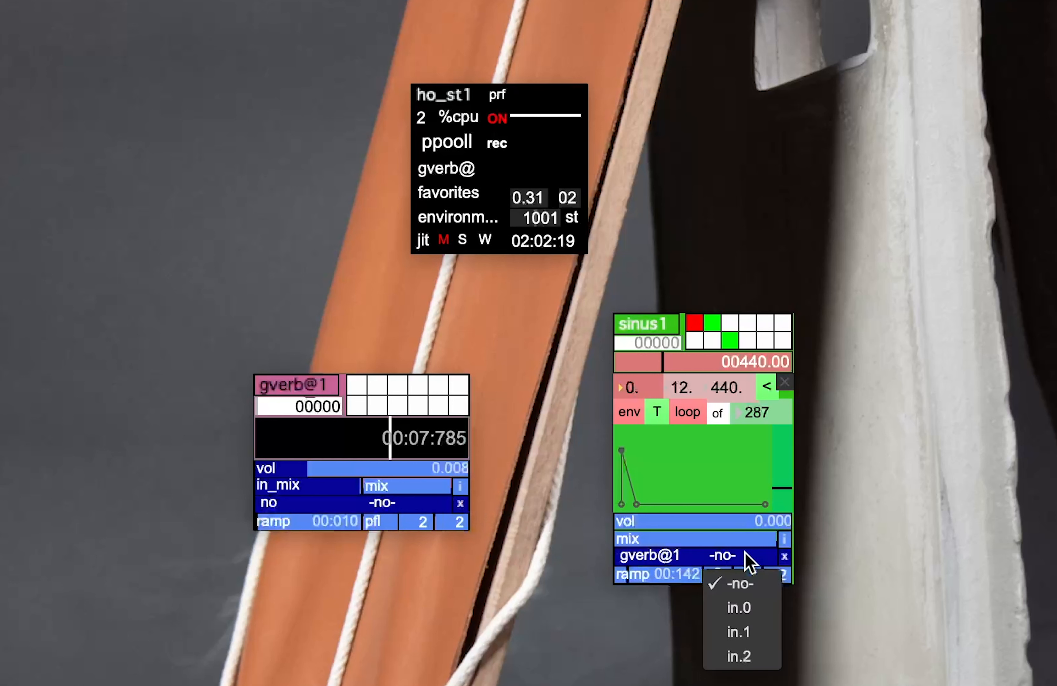
mouse_move(737, 607)
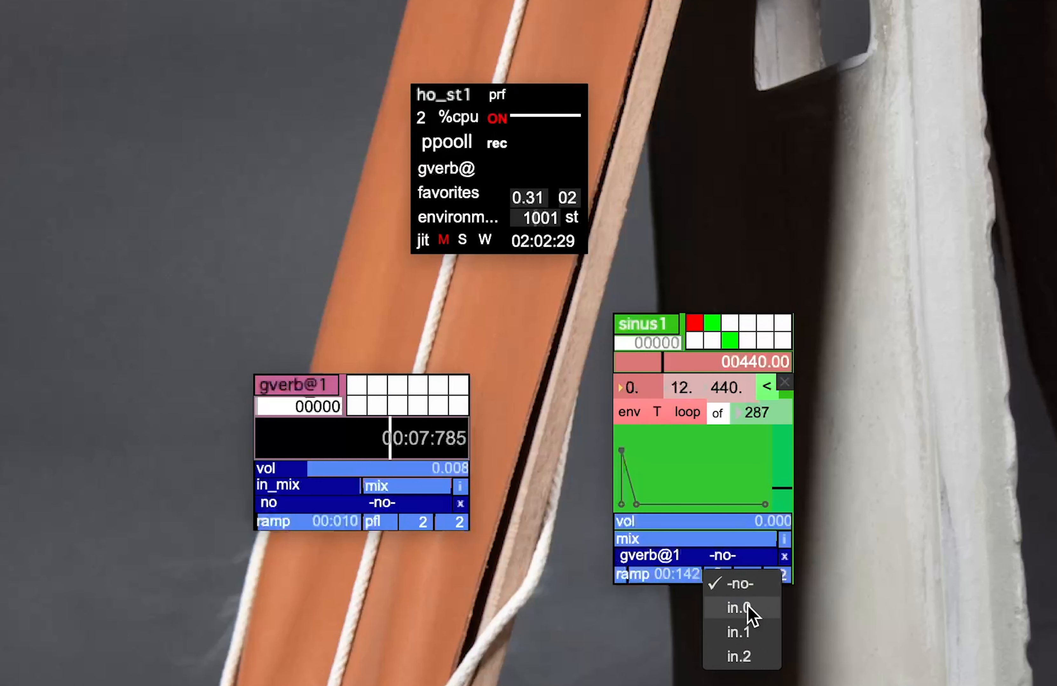
click(737, 606)
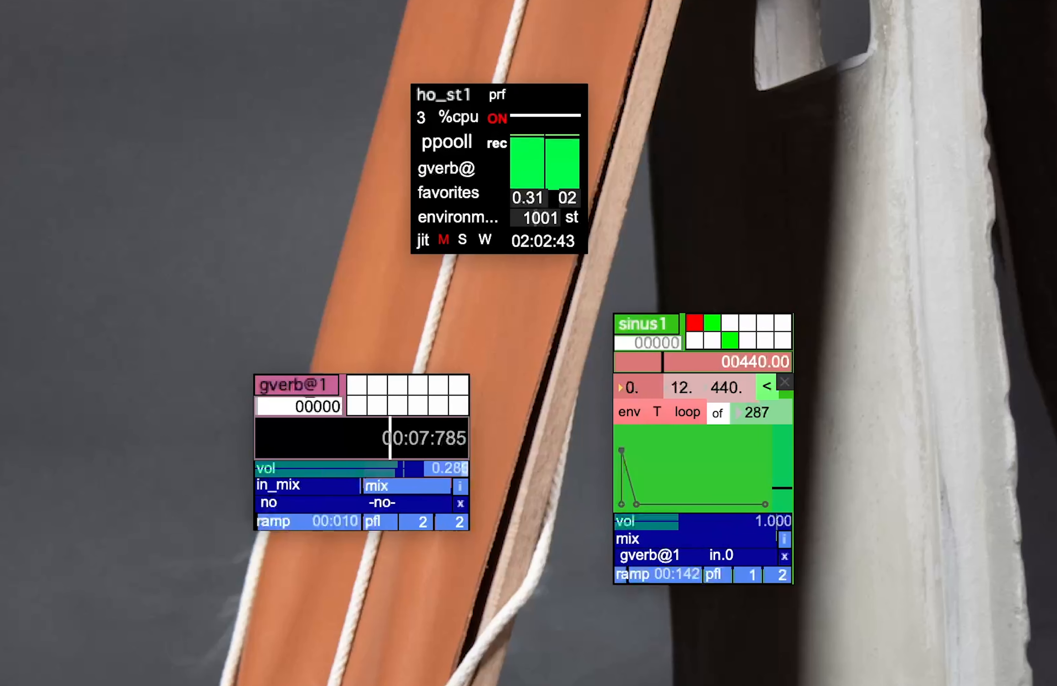
drag(404, 468, 465, 467)
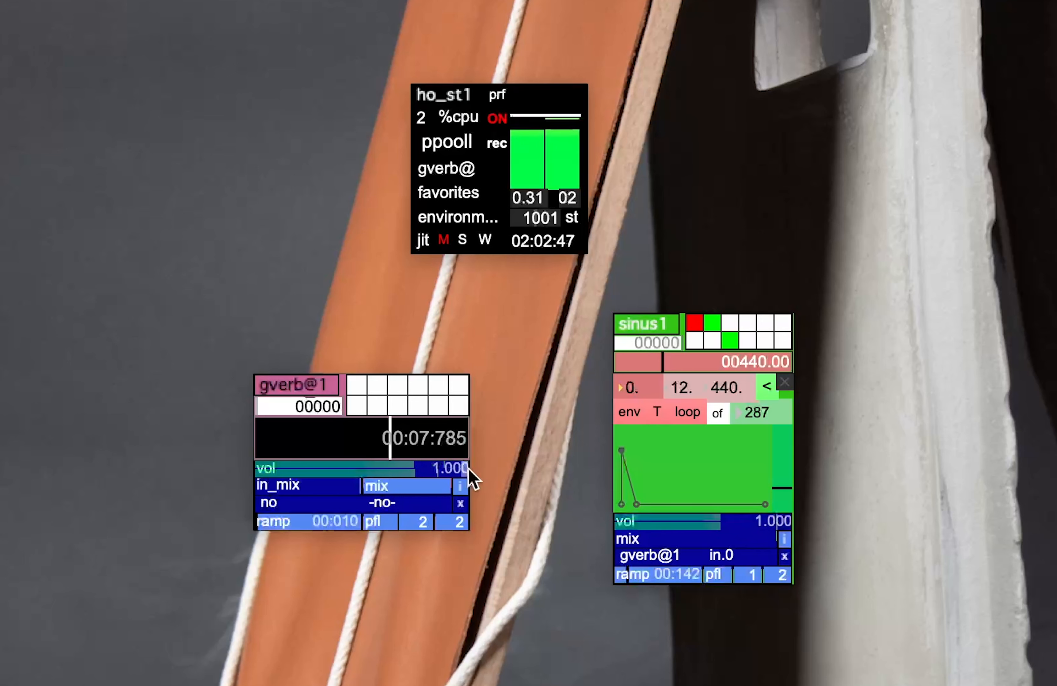
drag(444, 468, 401, 468)
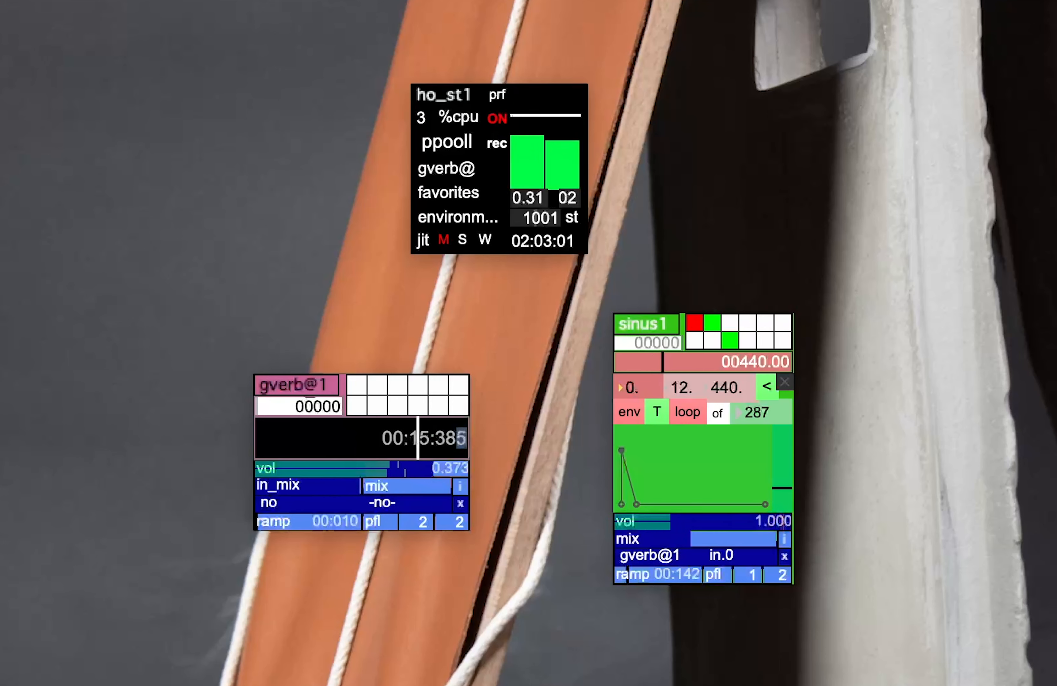
Raise the sine frequency to about 1038 Hz
click(656, 411)
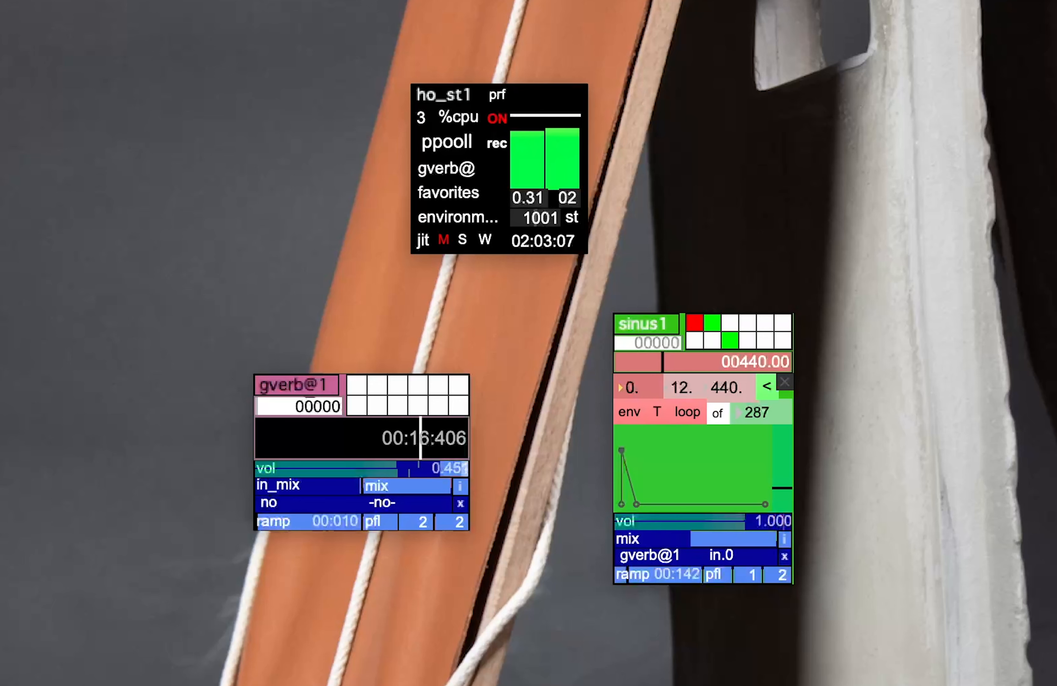
click(655, 411)
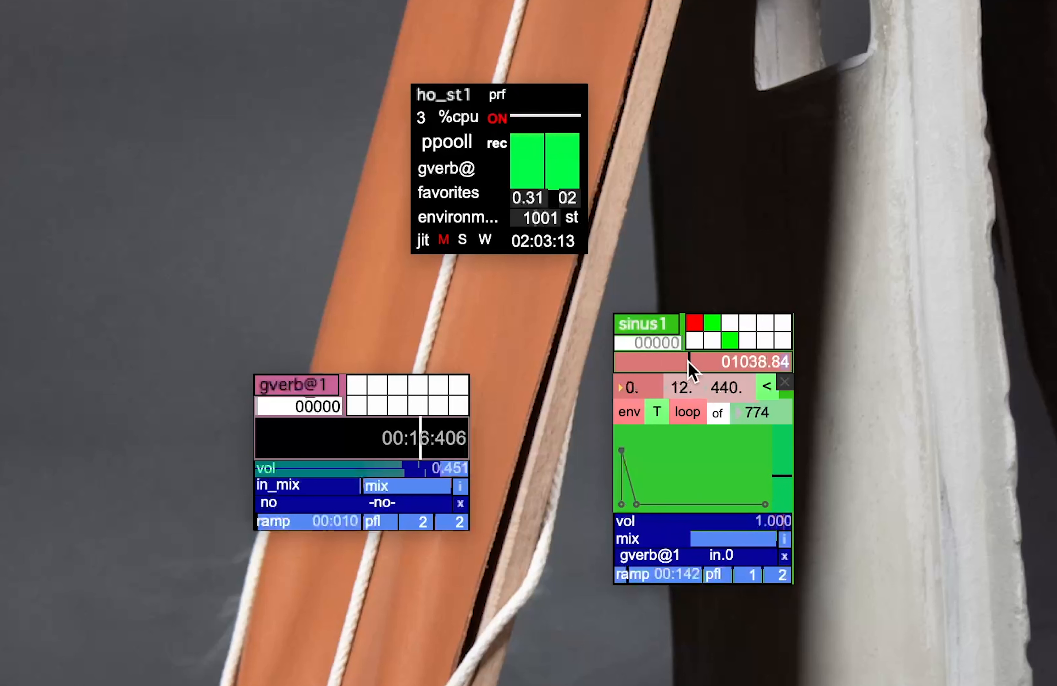
mouse_move(798, 486)
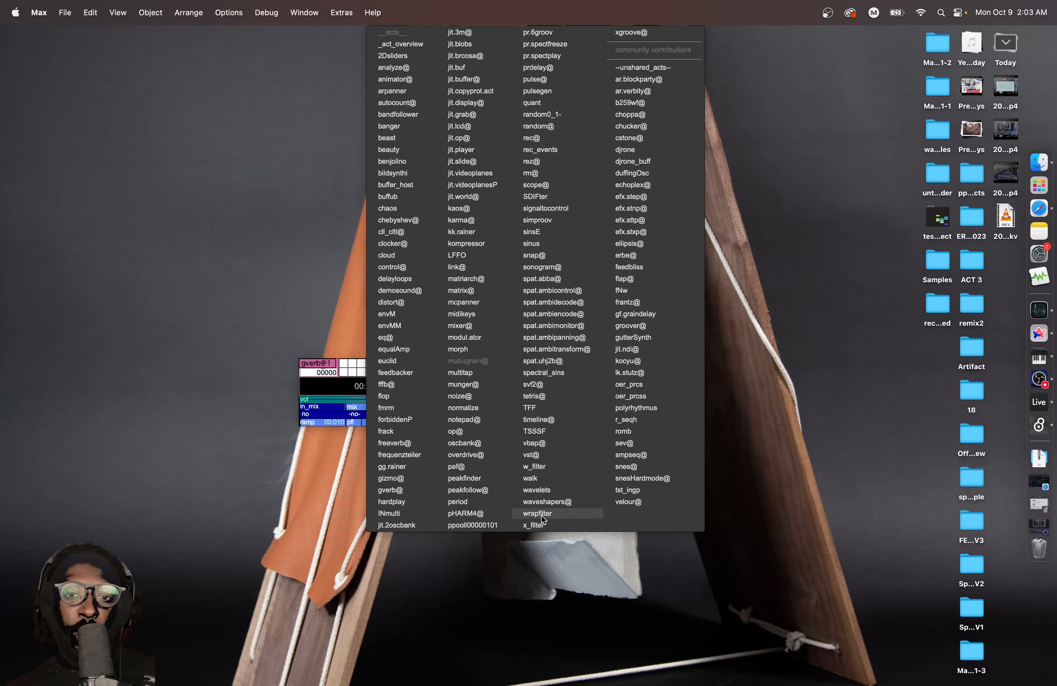
mouse_move(534, 525)
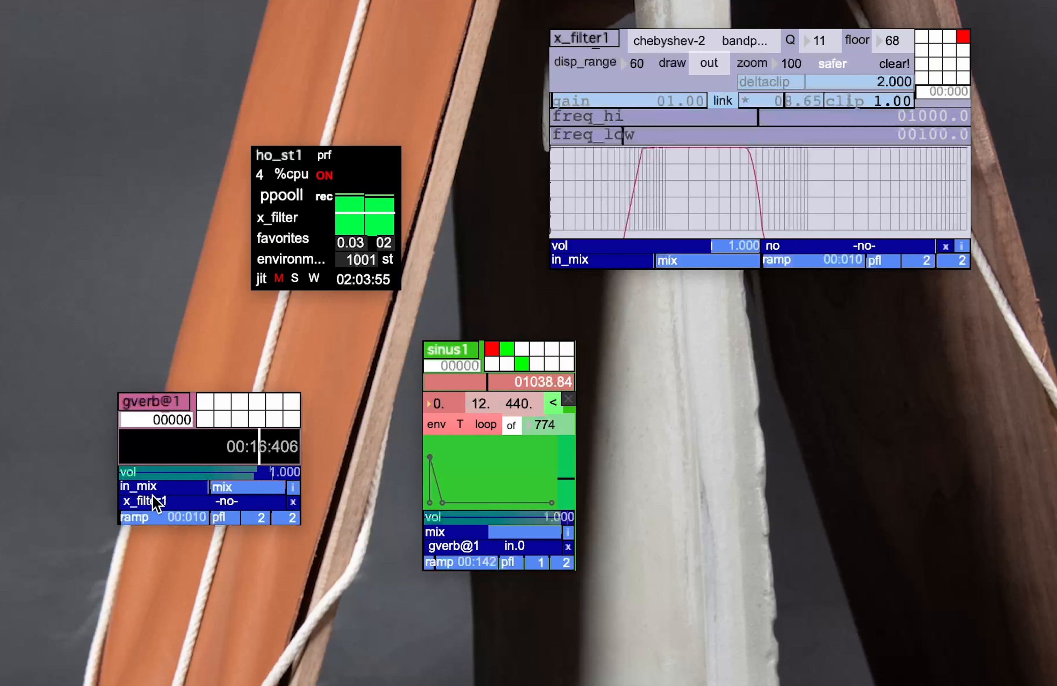
Send gverb@1's output into x_filter1's in.0
click(236, 501)
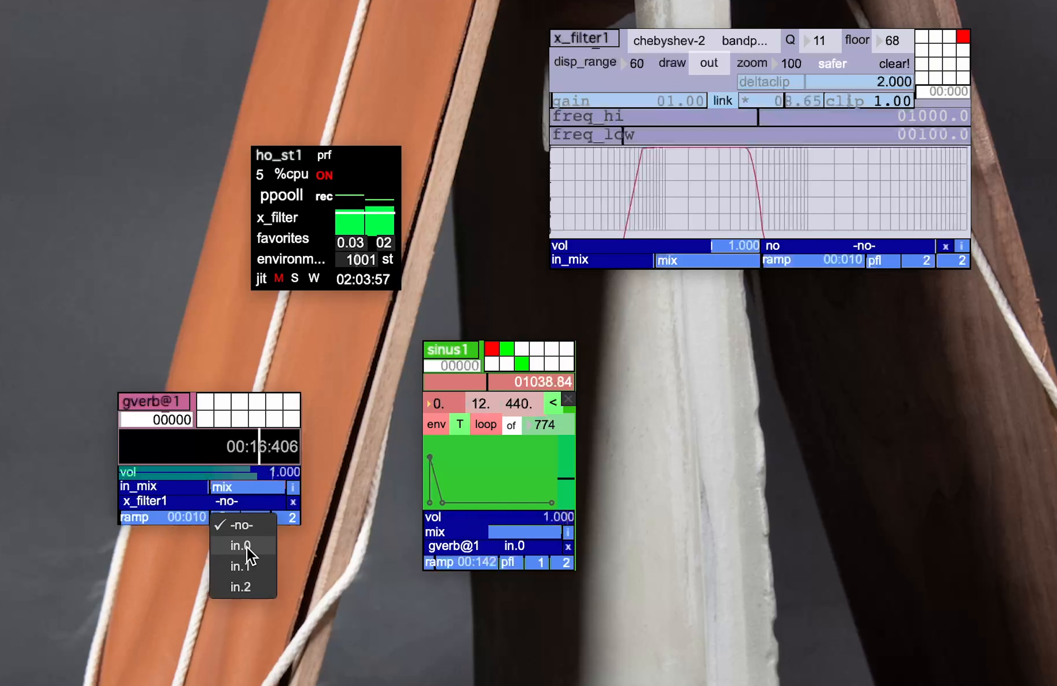
click(240, 545)
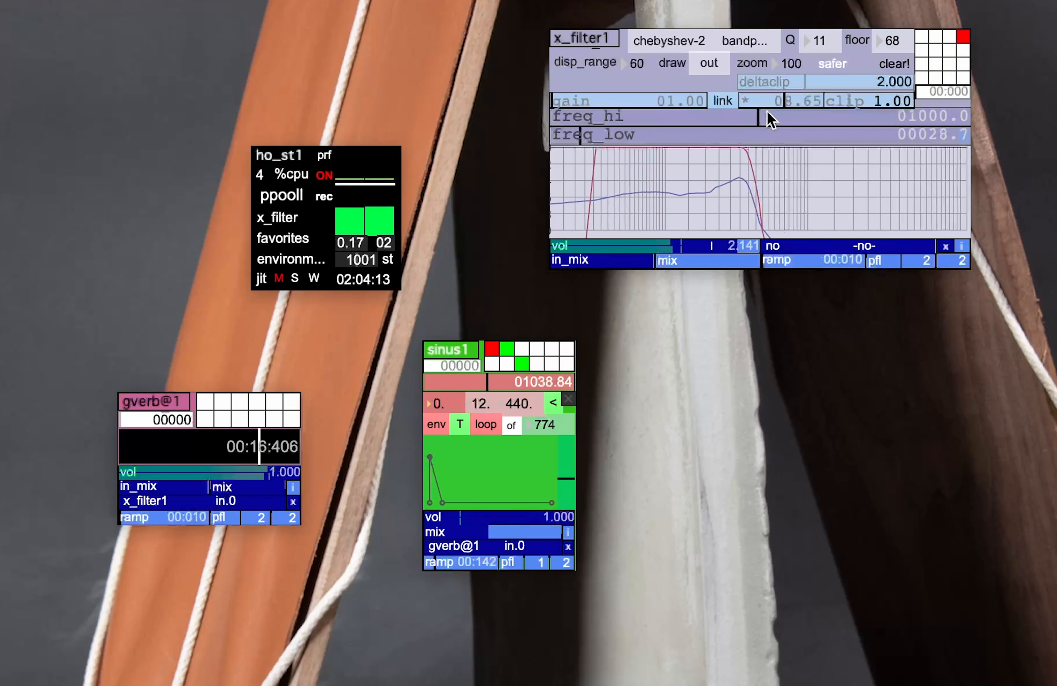
Make x_filter1 a Butterworth bandstop and raise its low cutoff to about 204 Hz
drag(755, 117, 839, 117)
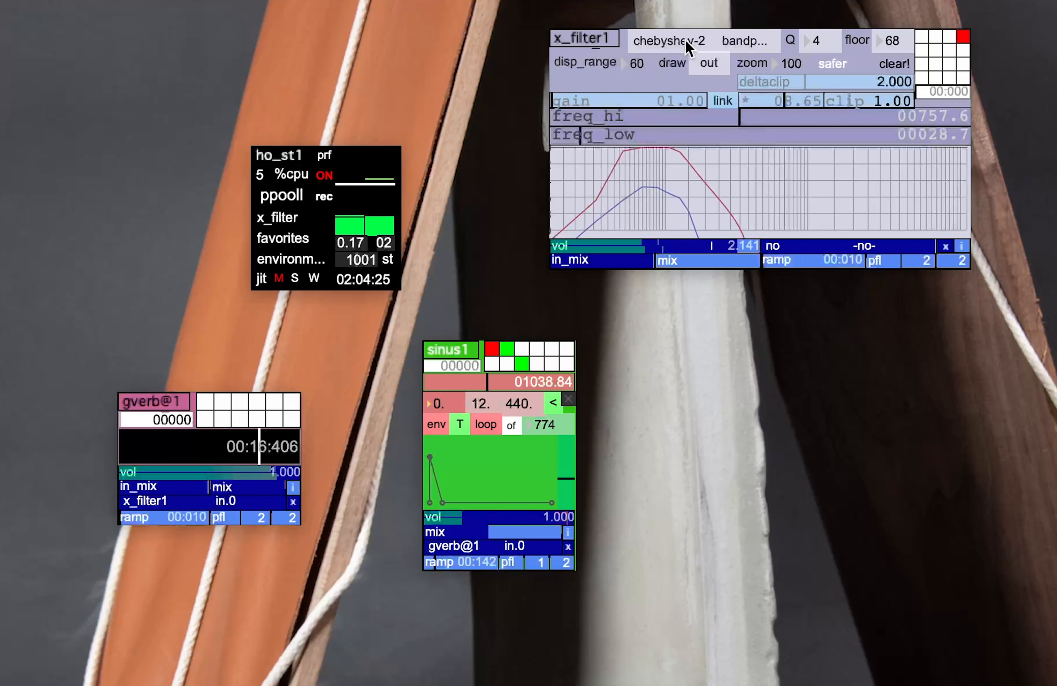
click(669, 40)
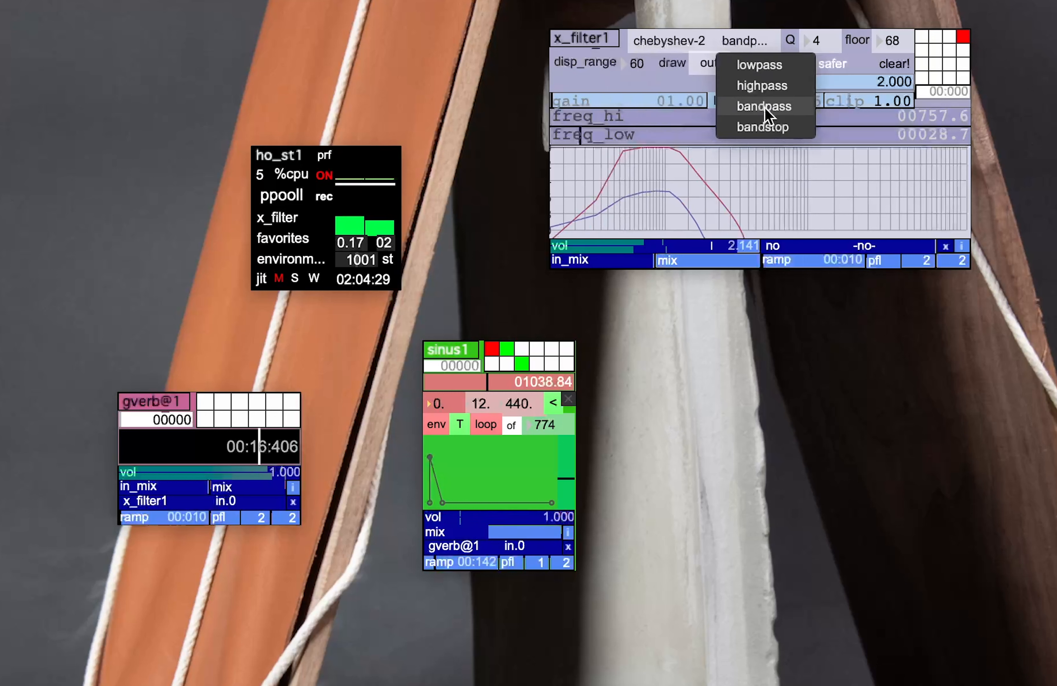
click(762, 126)
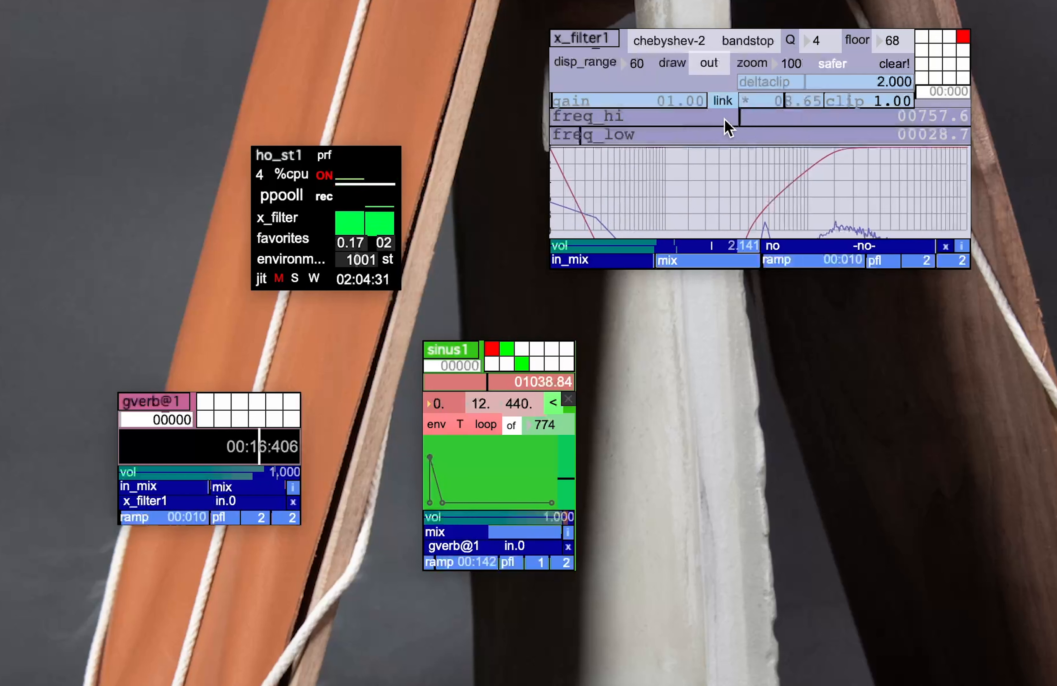
drag(607, 135, 674, 134)
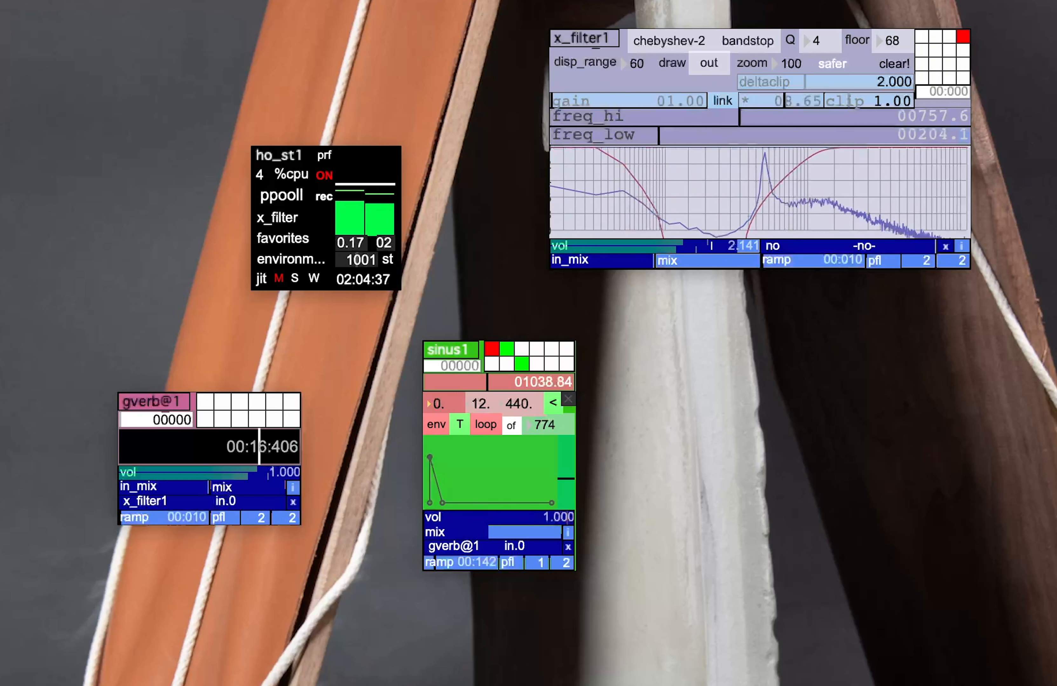
click(833, 63)
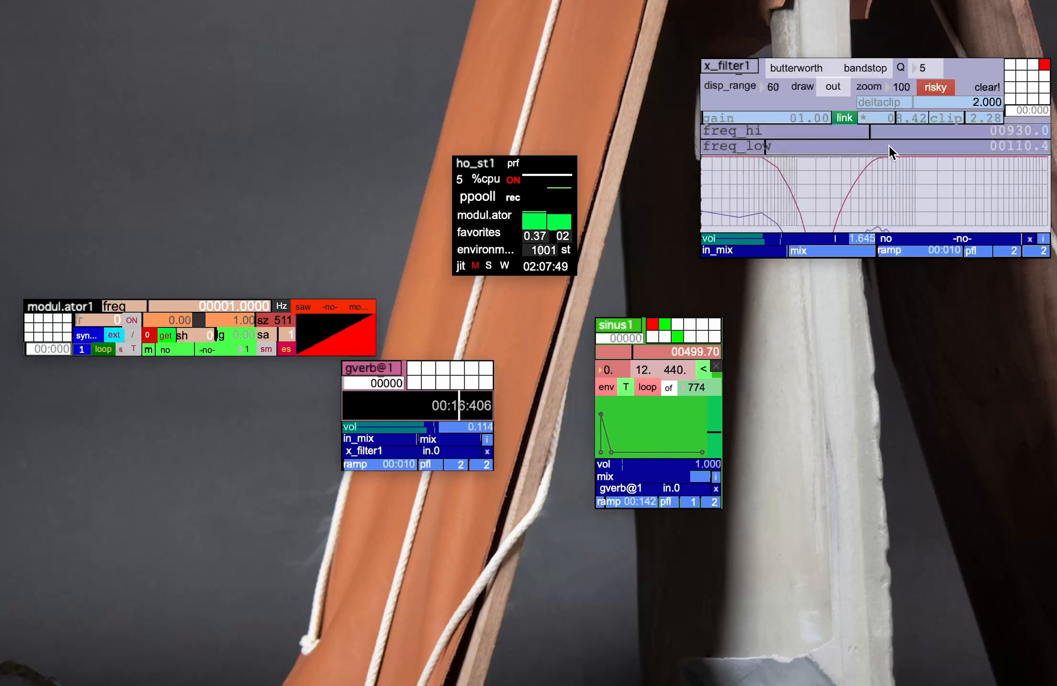
Retune x_filter1's stop band via its freq_hi/freq_low sliders
drag(890, 152, 890, 152)
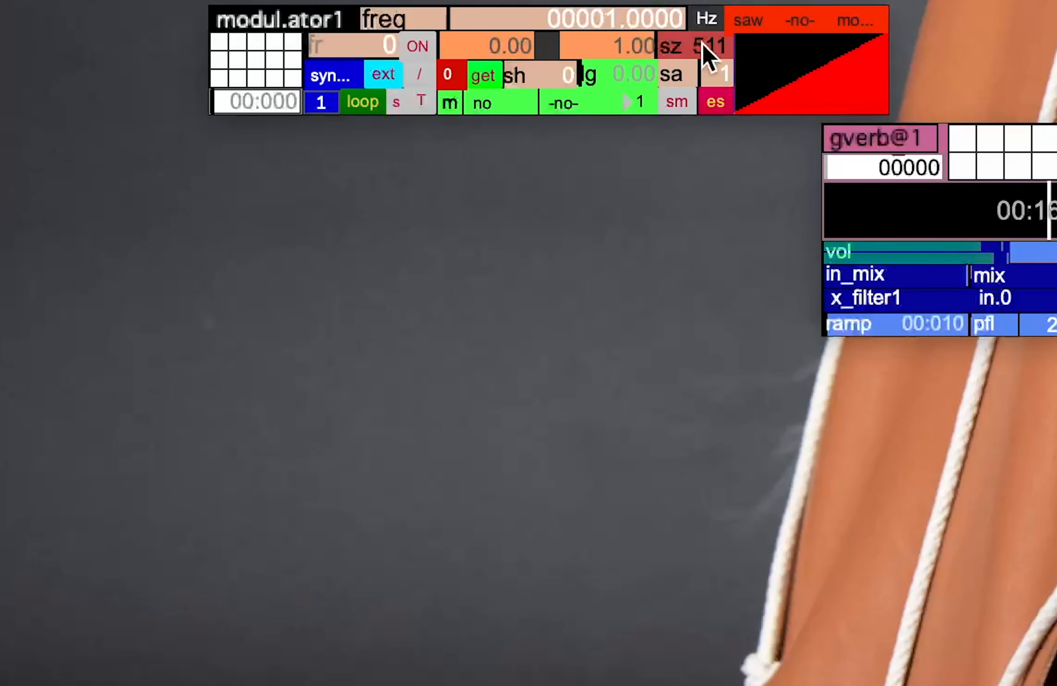
Switch modul.ator1 to a sine wave and target x_filter1
click(747, 20)
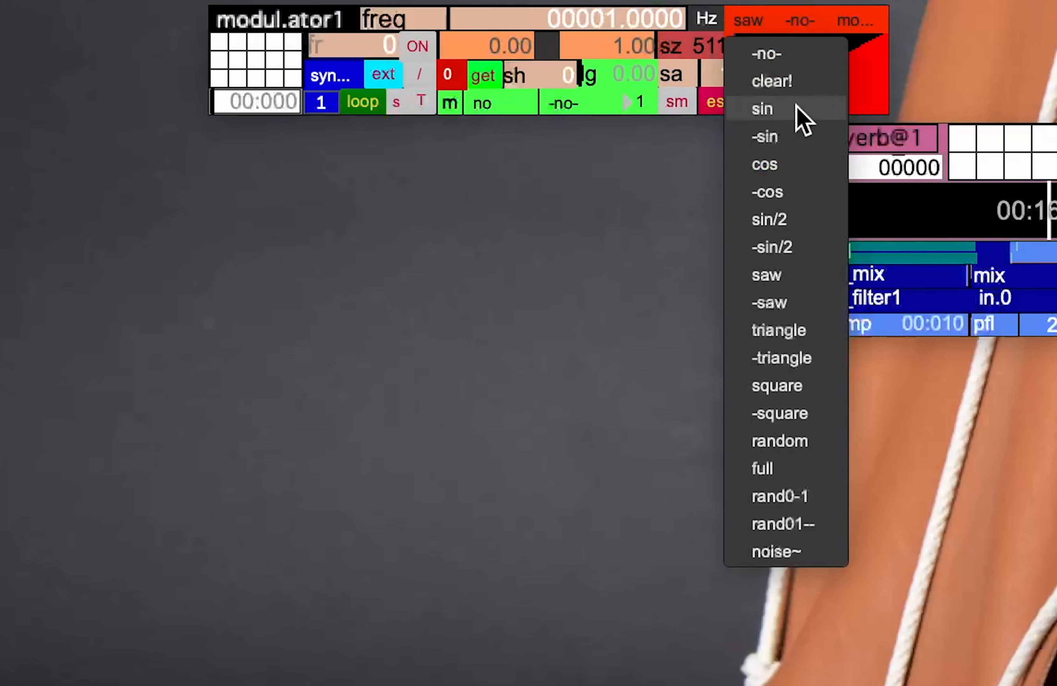
click(761, 108)
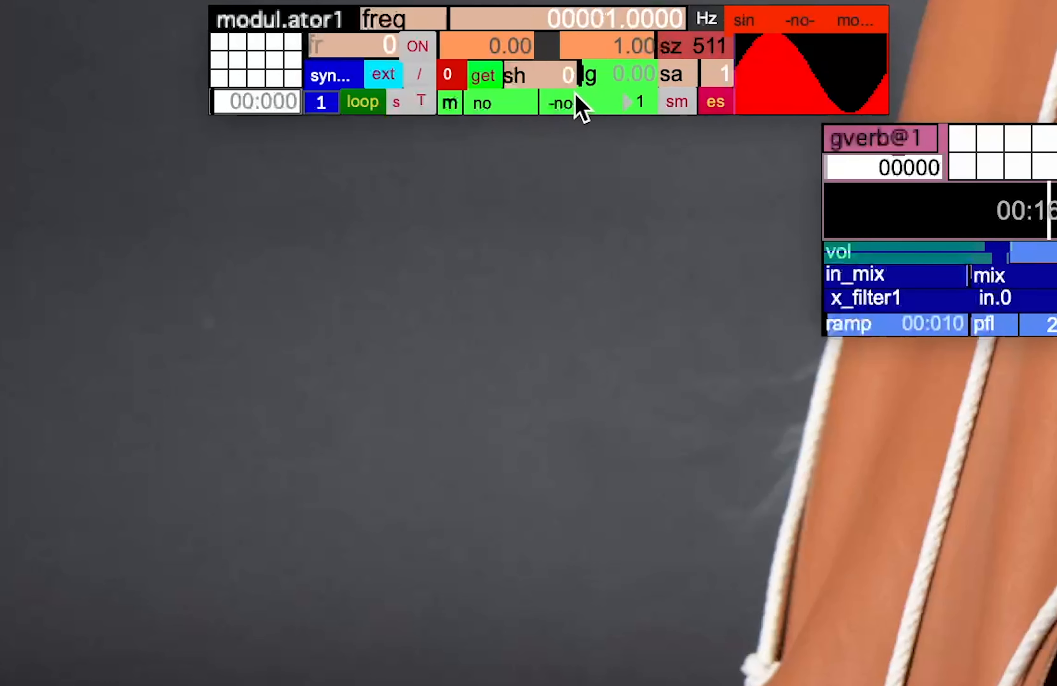
click(481, 103)
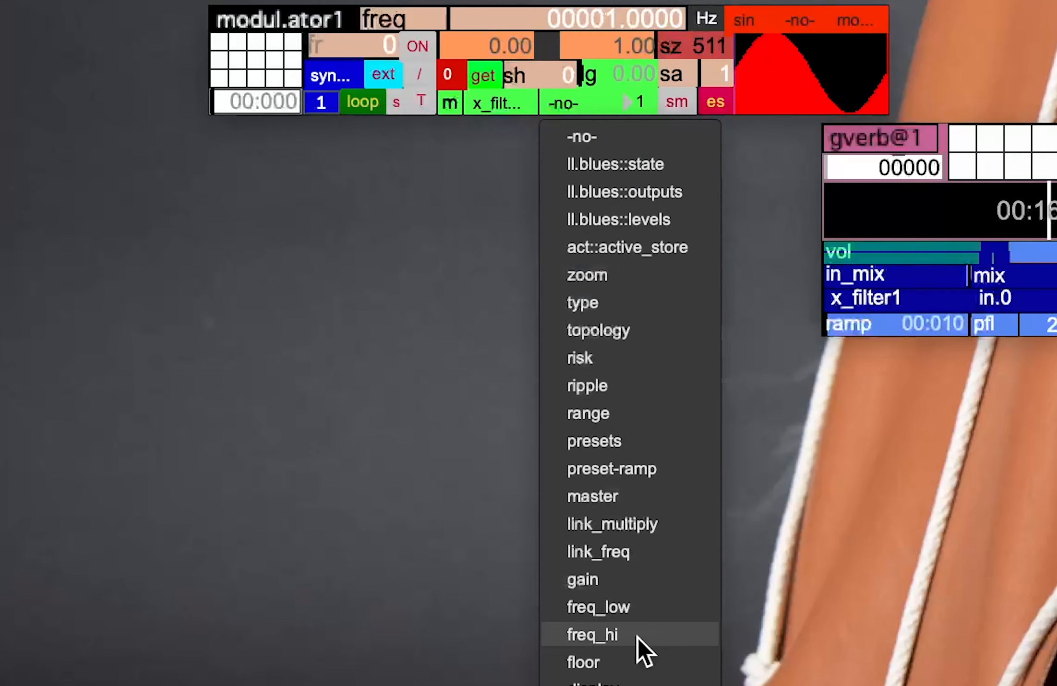
Have modul.ator1 sweep x_filter1's freq_hi over 0–20000 at about 0.13 Hz
click(592, 634)
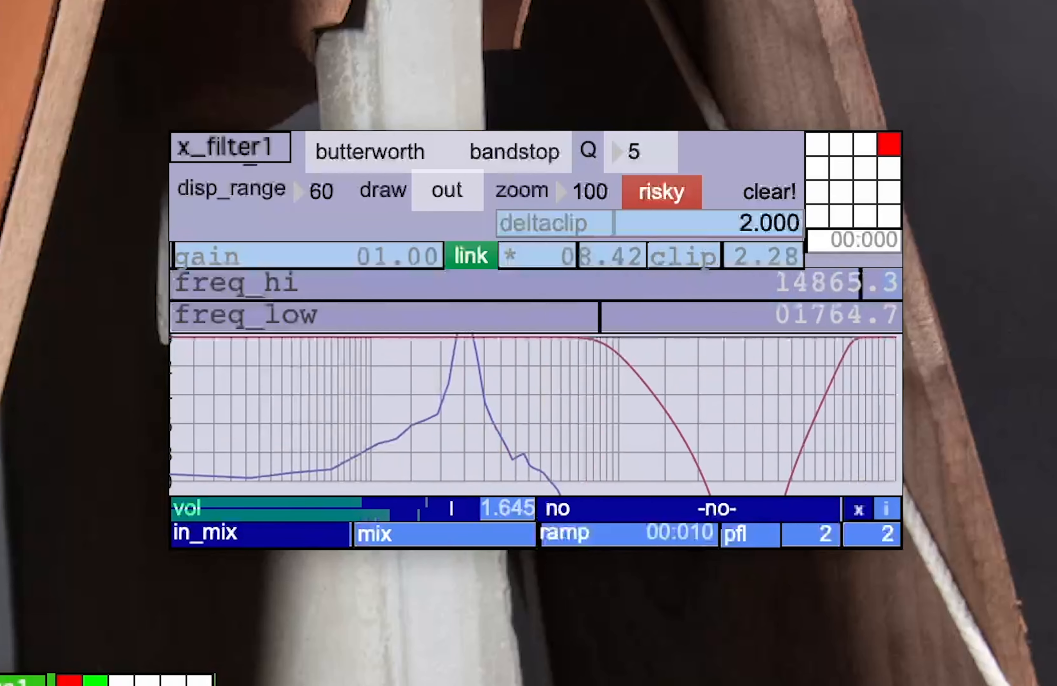
drag(835, 284, 843, 277)
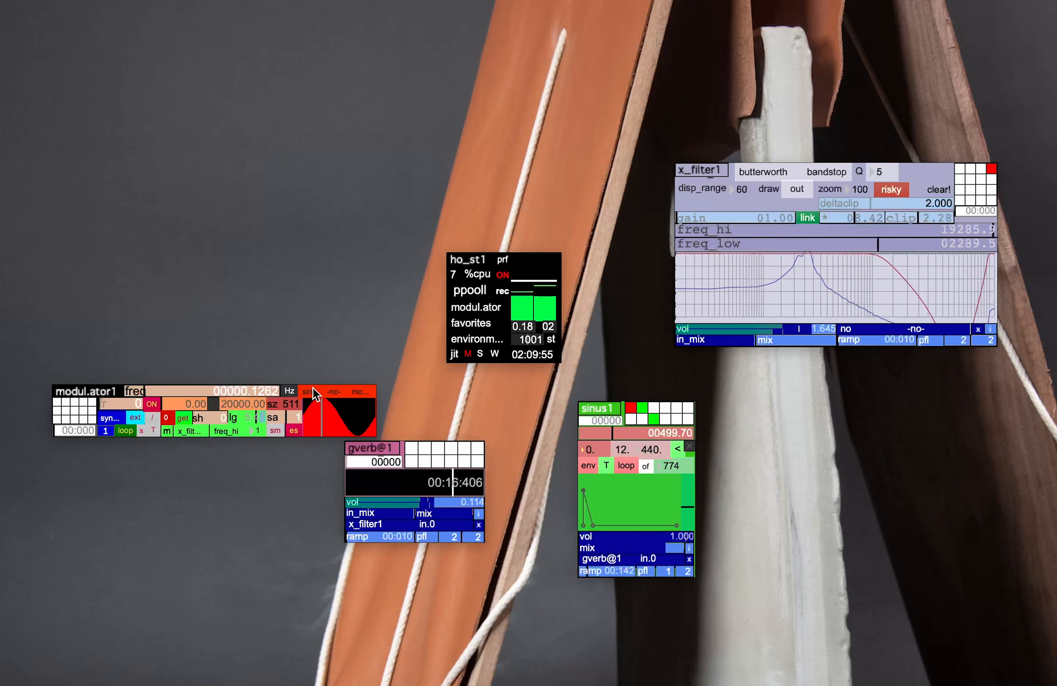
Try a sawtooth shape, then return modul.ator1 to a sine at about 0.51 Hz
click(308, 392)
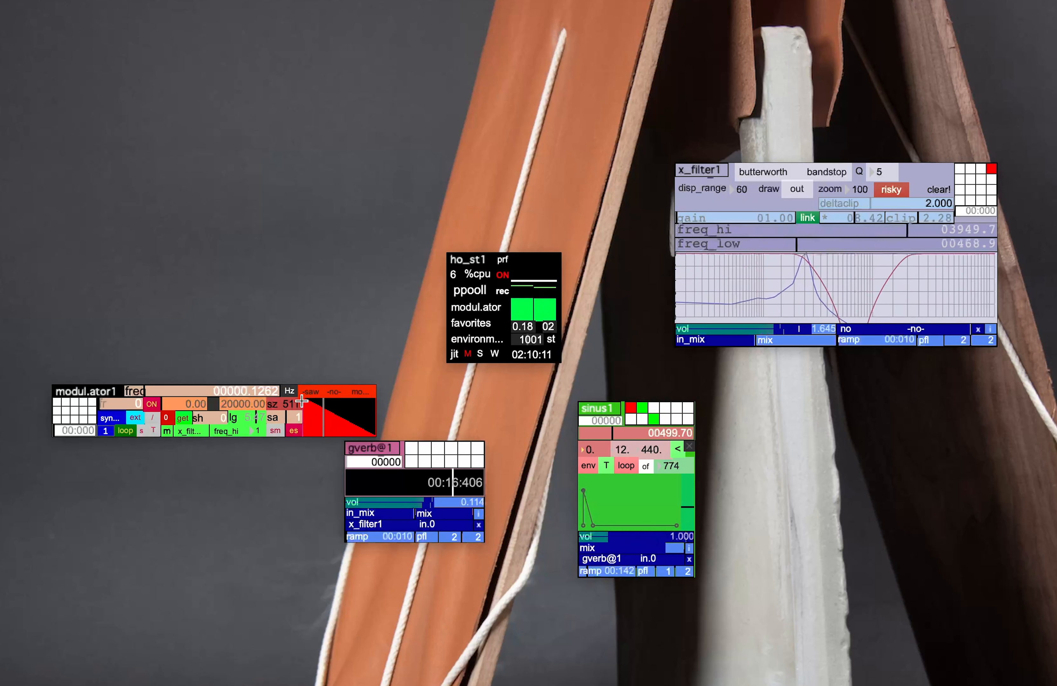
click(309, 391)
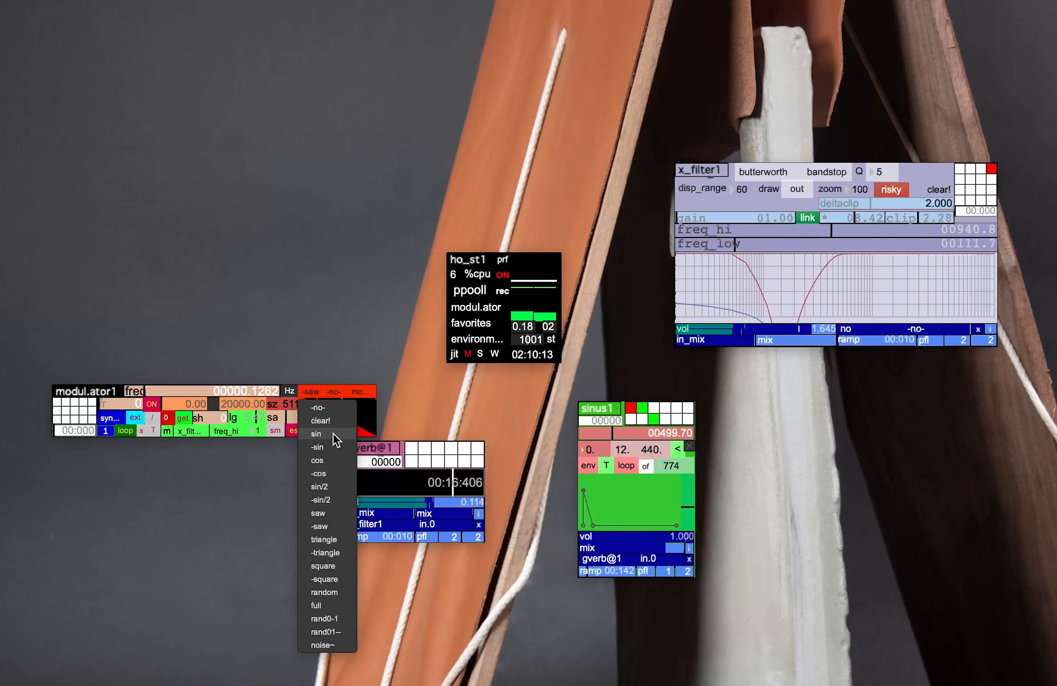
click(314, 433)
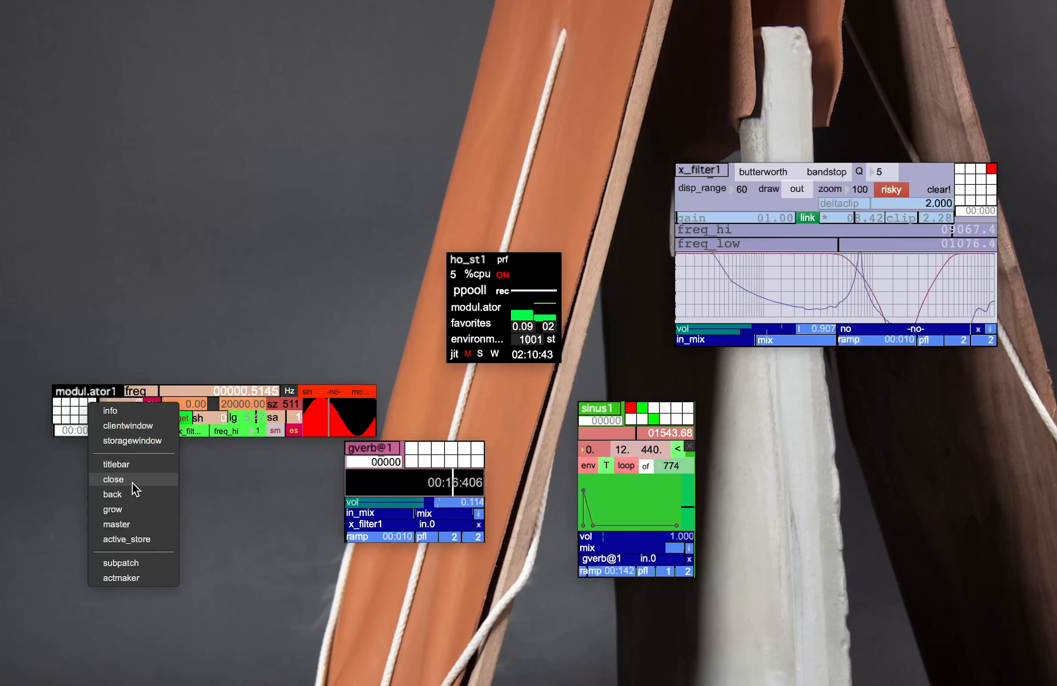
Close the modul.ator1 act and show the ho_st1 acts list
click(112, 479)
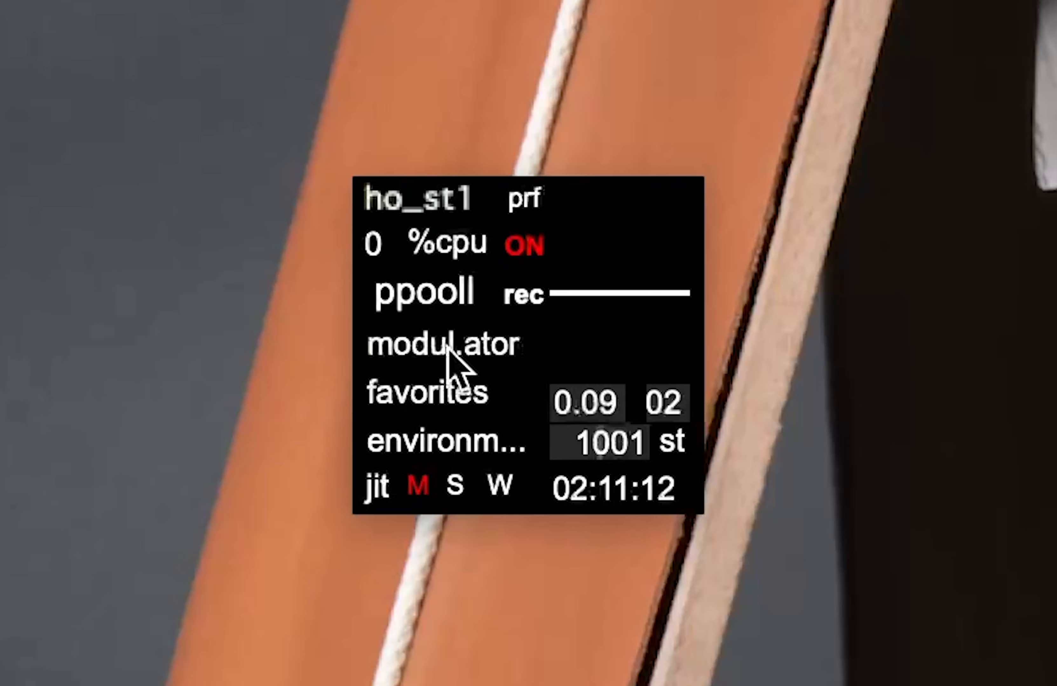
mouse_move(401, 374)
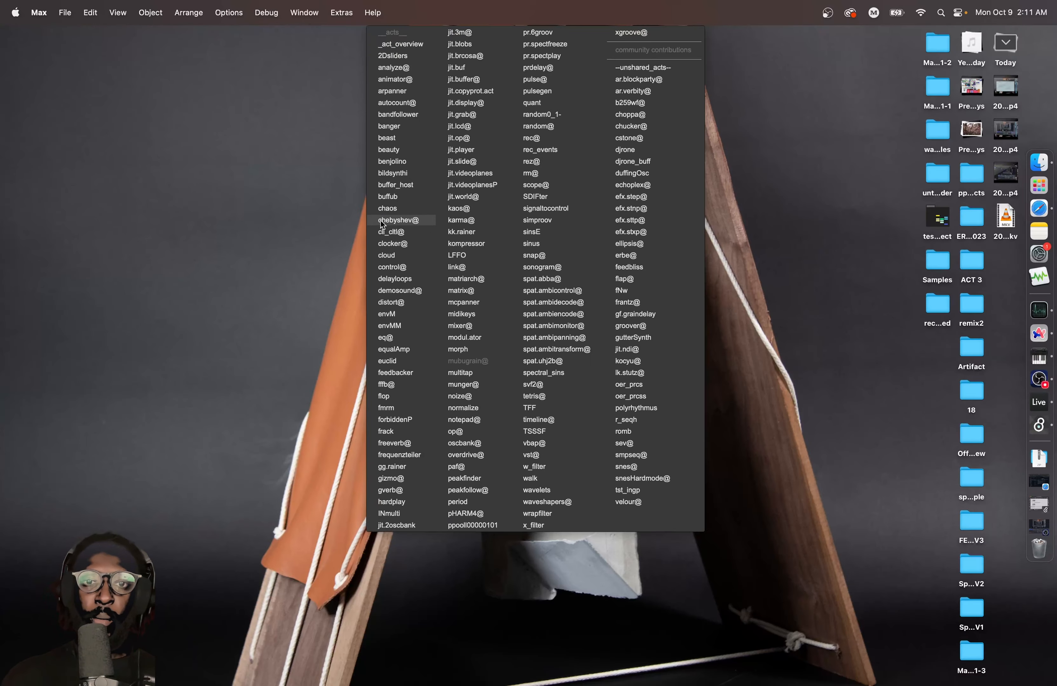
mouse_move(401, 196)
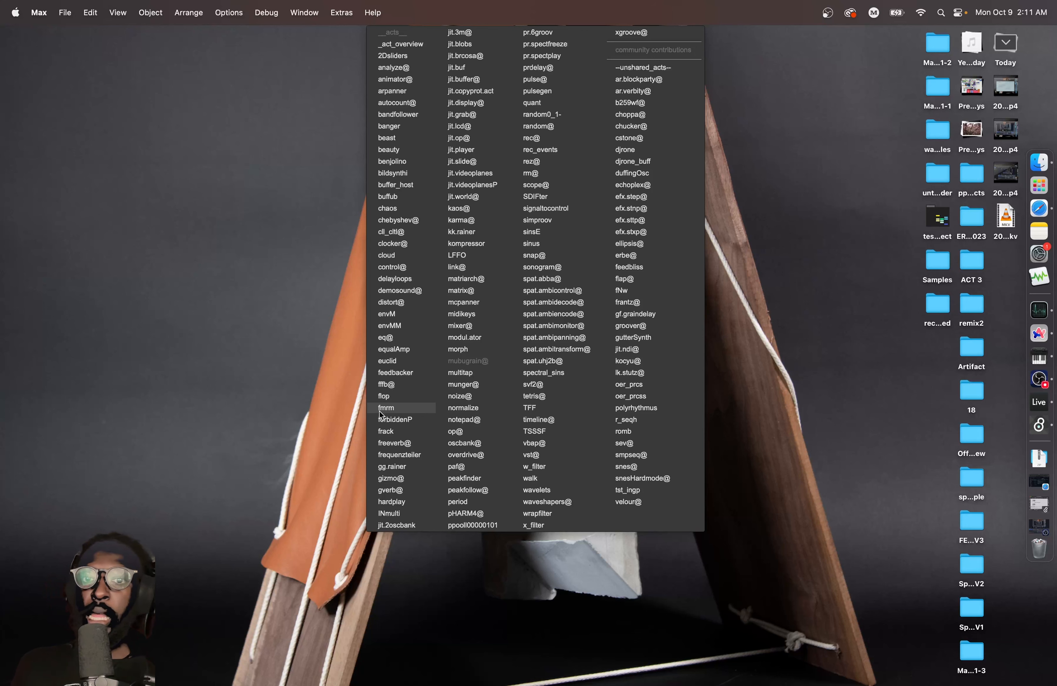
mouse_move(638, 330)
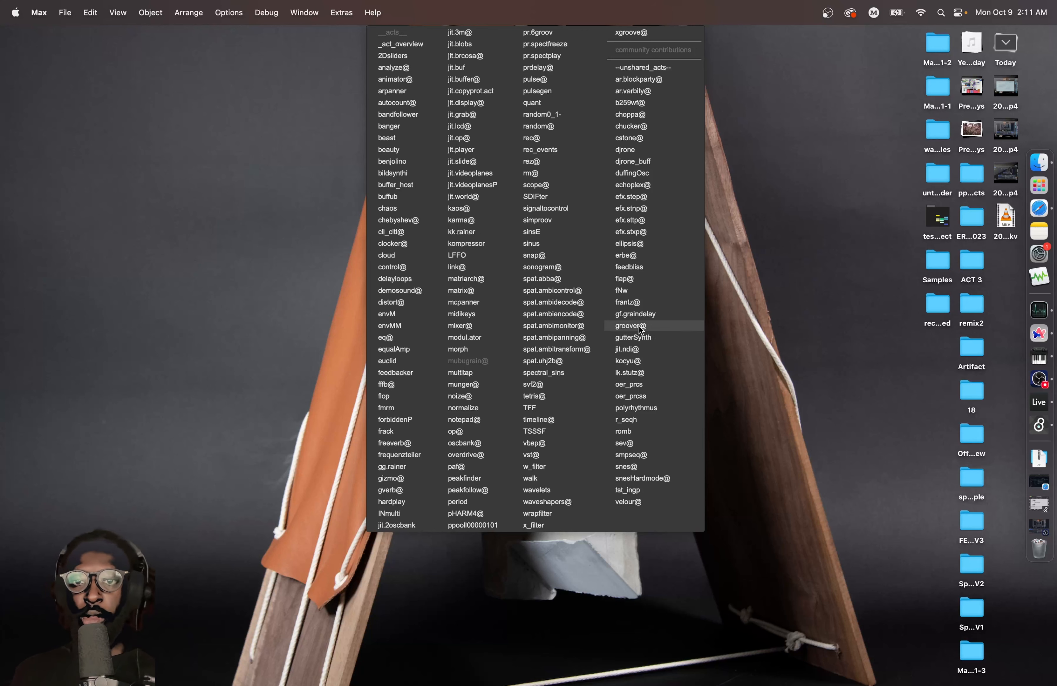
Load a groover@1 act alongside buffer_host1 from the acts list
click(629, 325)
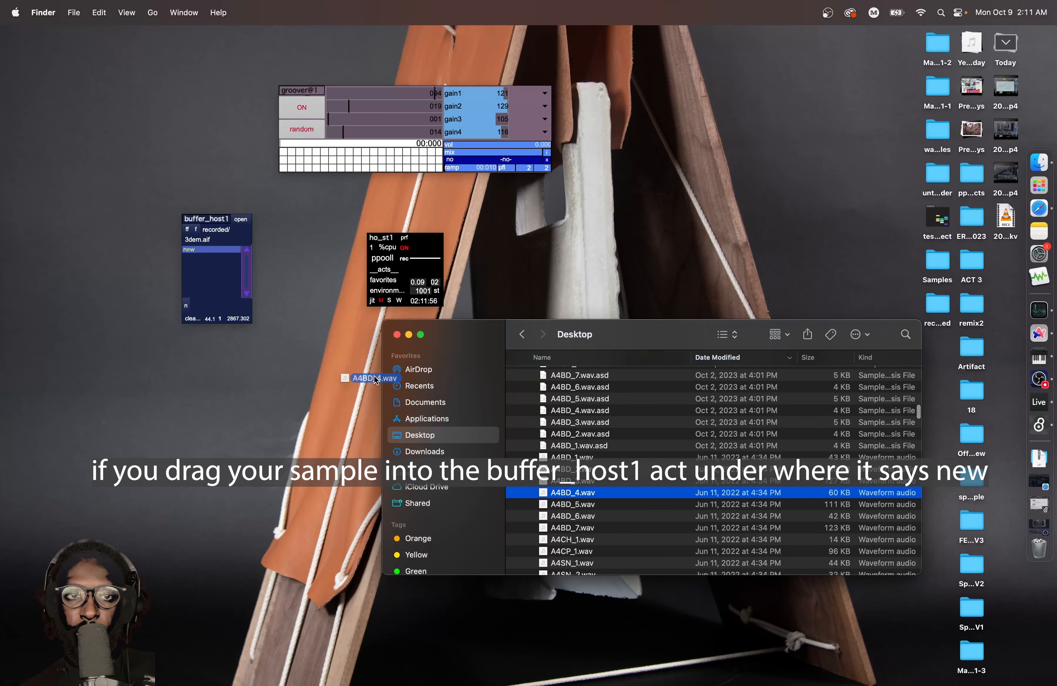
Load ARSD_21, ARCB_2, ARBD_4 and A4SN_1 .wav samples from the Finder Desktop into buffer_host1
drag(371, 378, 215, 249)
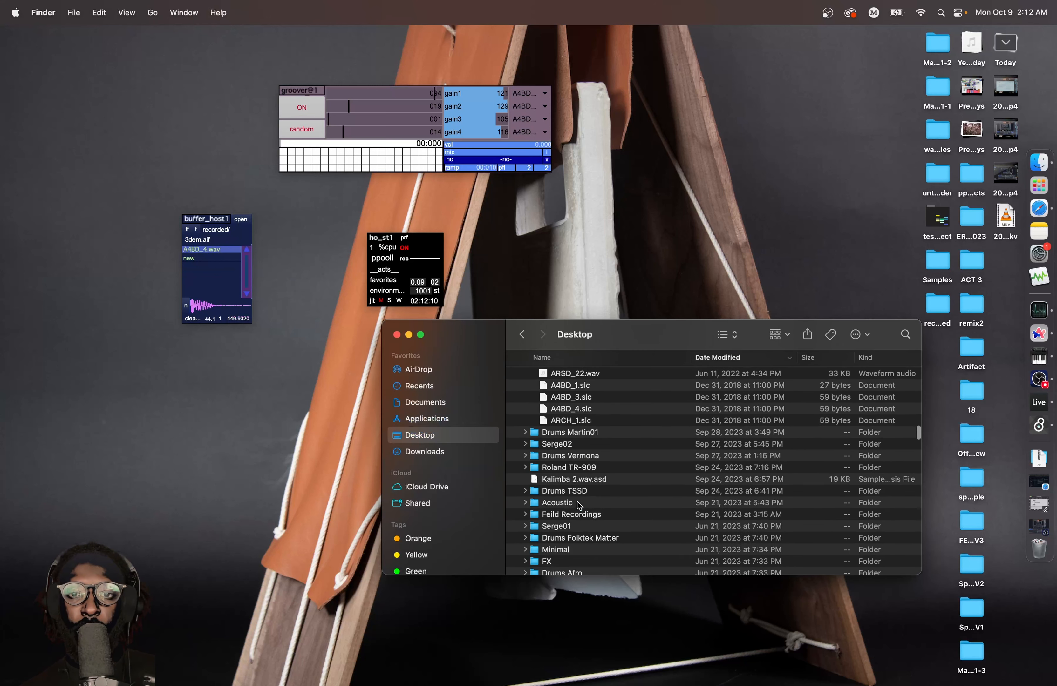
click(575, 435)
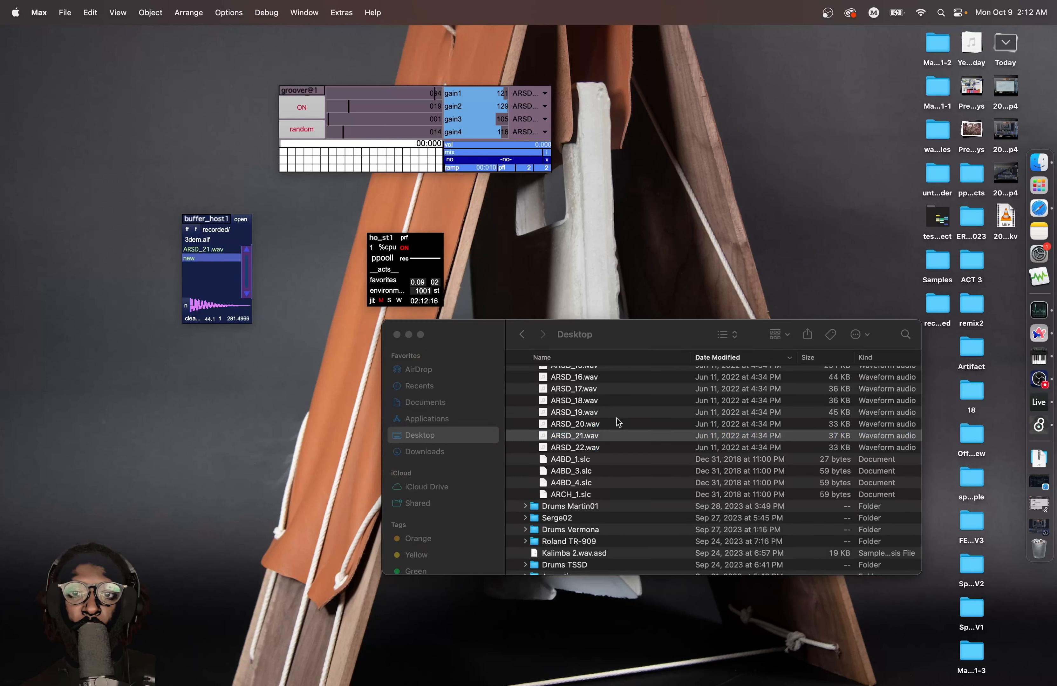
click(570, 495)
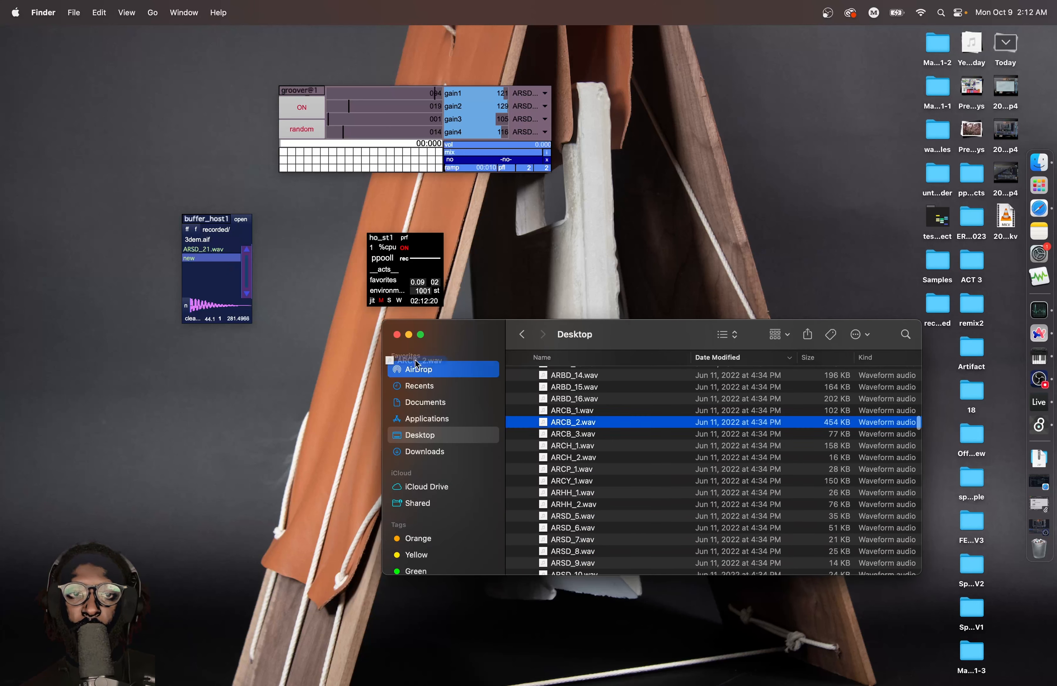
scroll(down, 3)
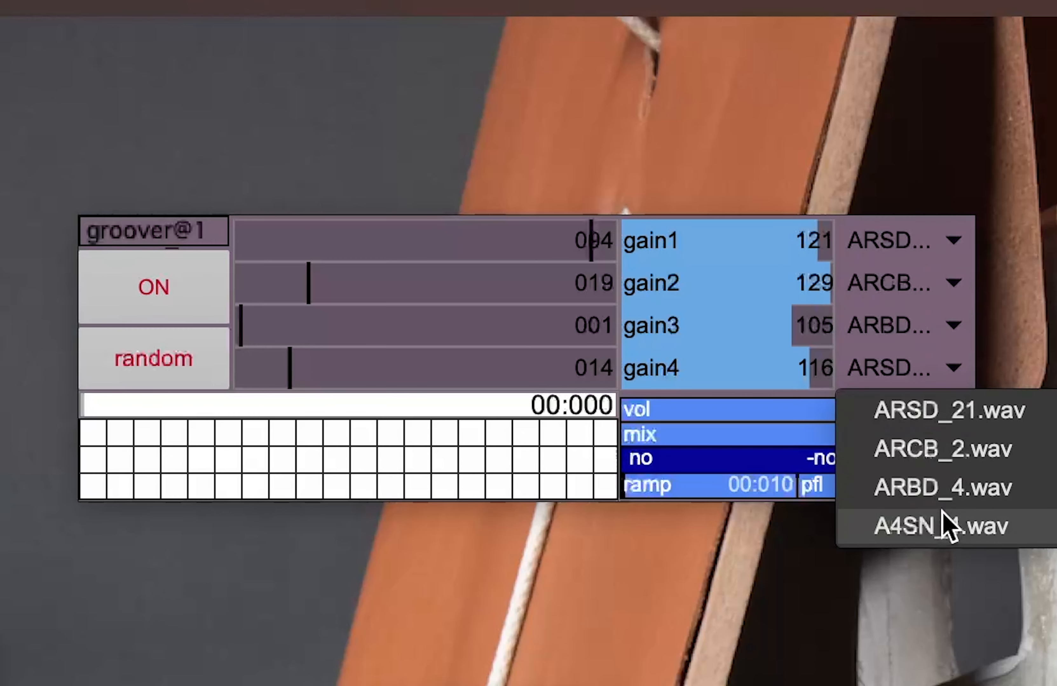
Assign A4SN_1.wav to groover@1's fourth voice and raise its output volume to full
click(943, 527)
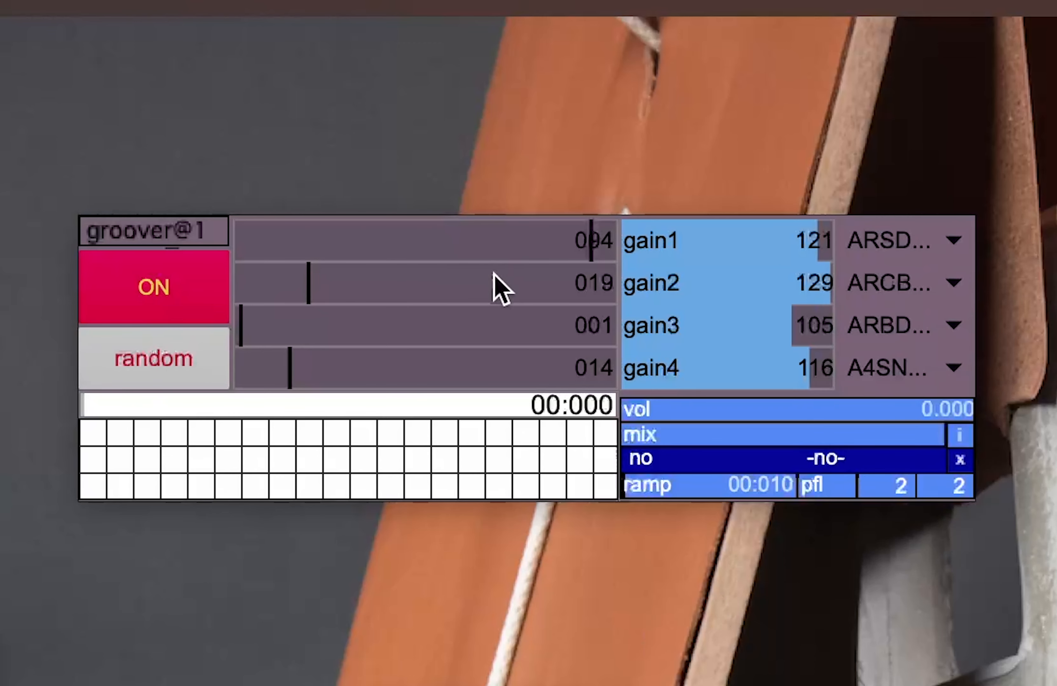
drag(634, 408, 866, 409)
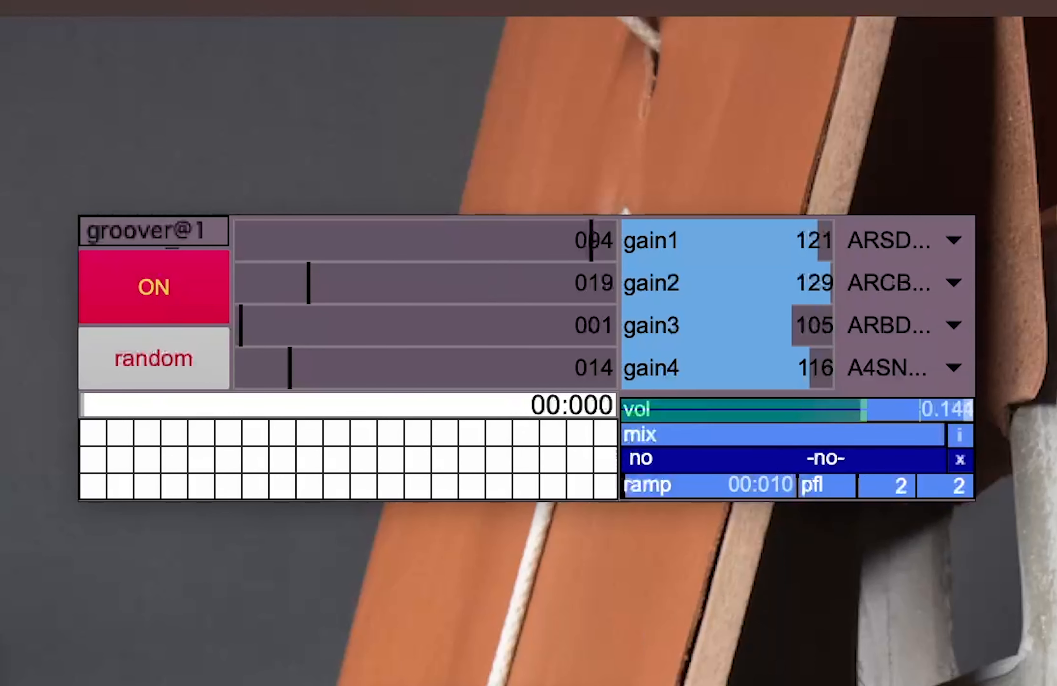
drag(866, 409, 906, 410)
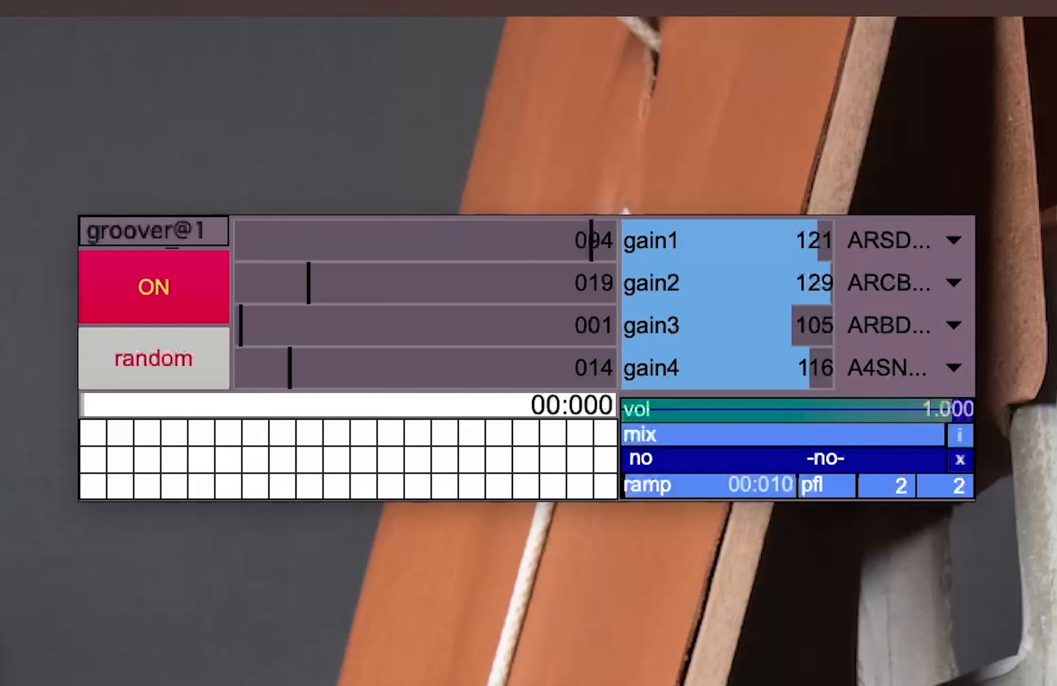
mouse_move(381, 411)
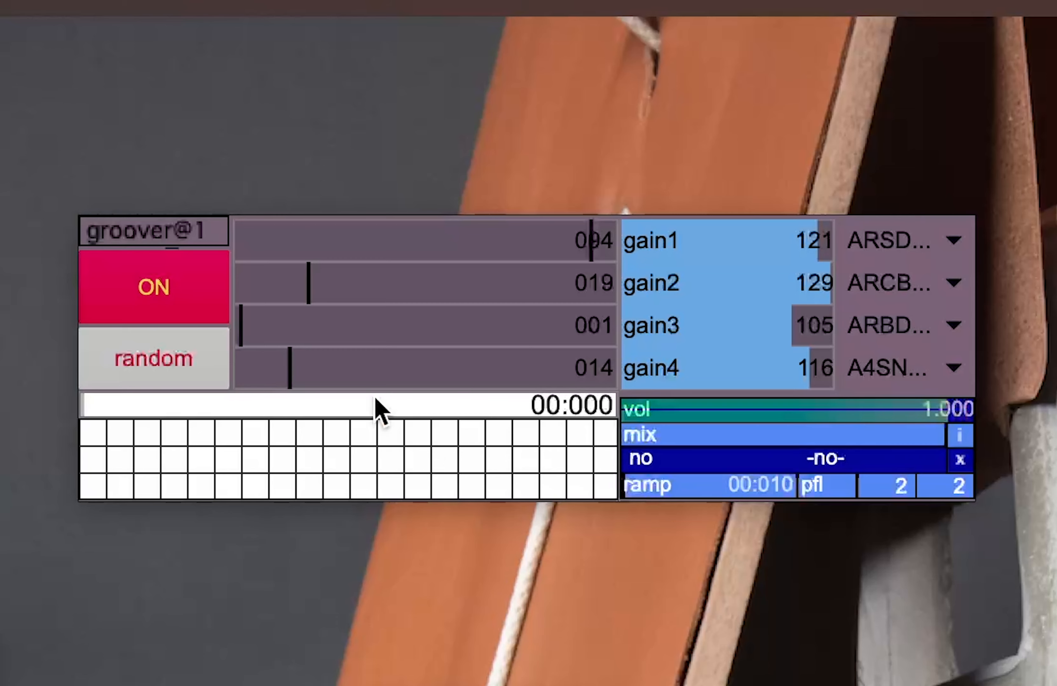
Randomize groover@1's drum pattern a few times, then switch random off
click(153, 358)
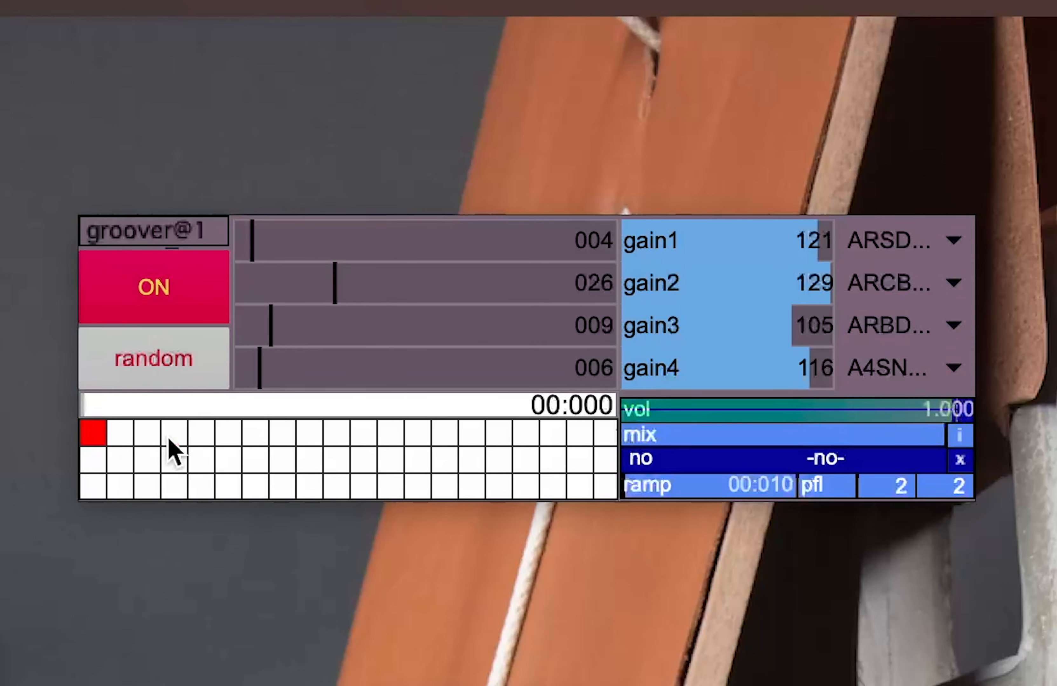
click(154, 357)
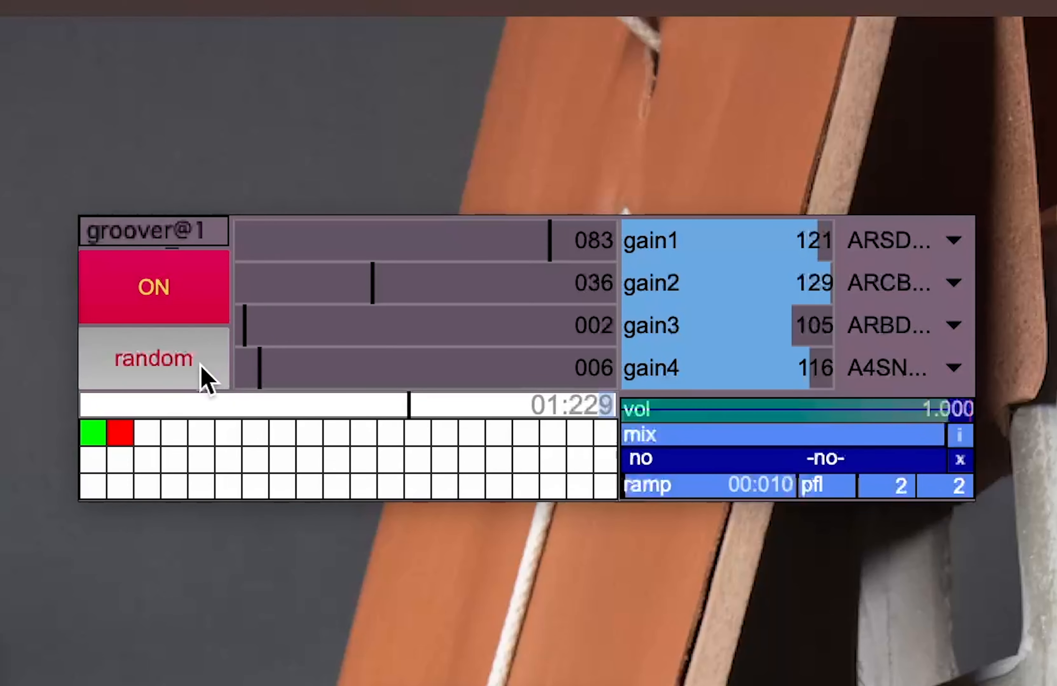
click(153, 358)
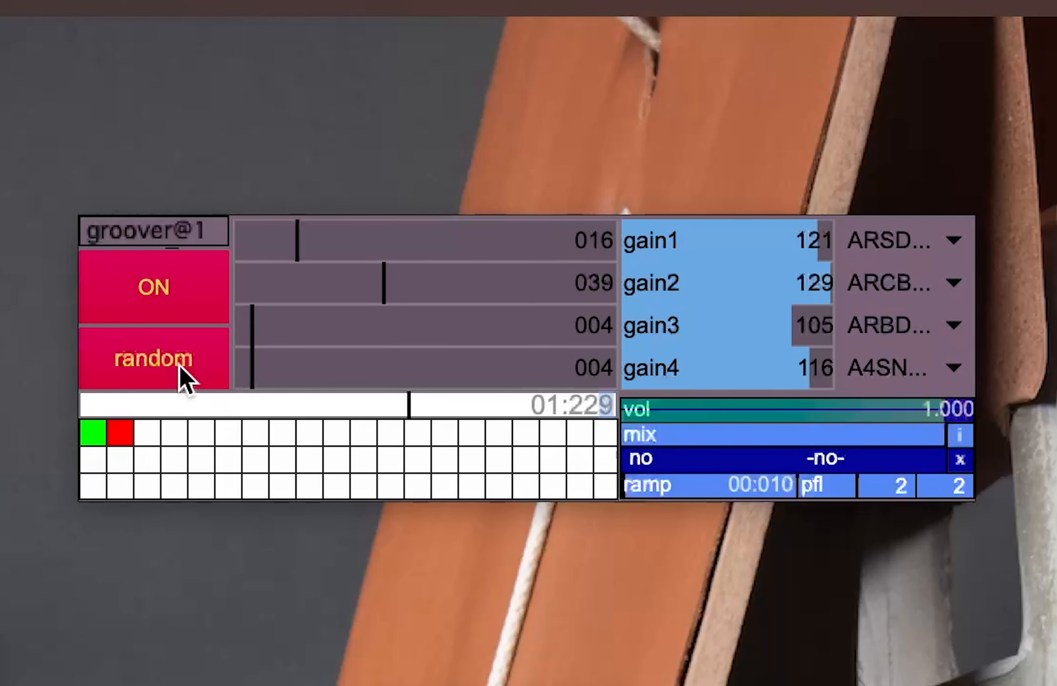
click(153, 358)
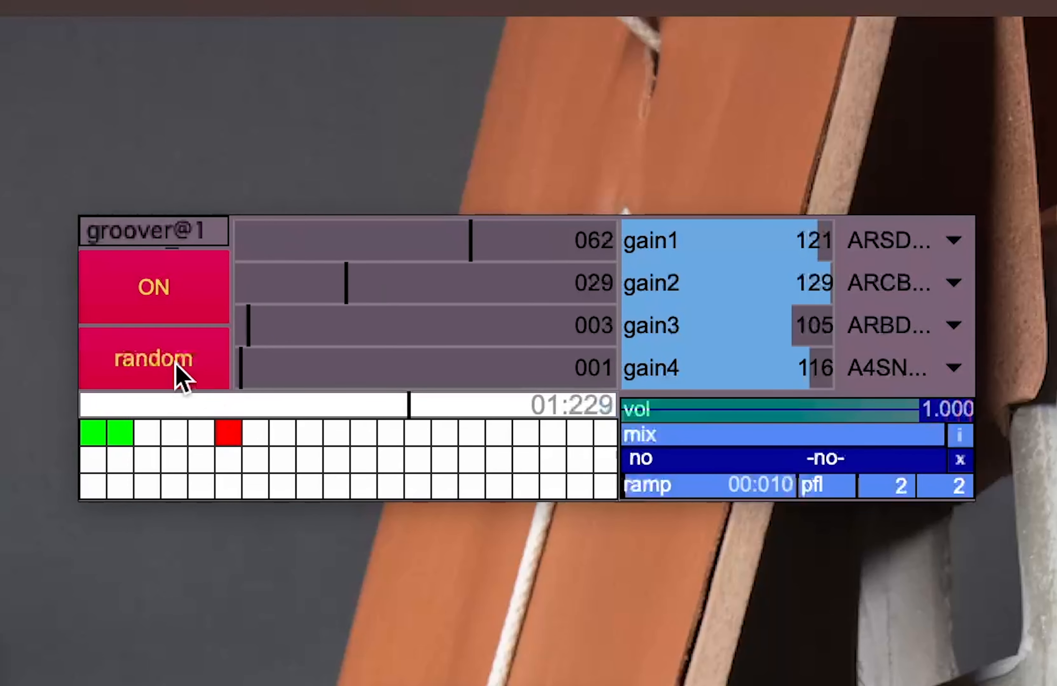
click(153, 357)
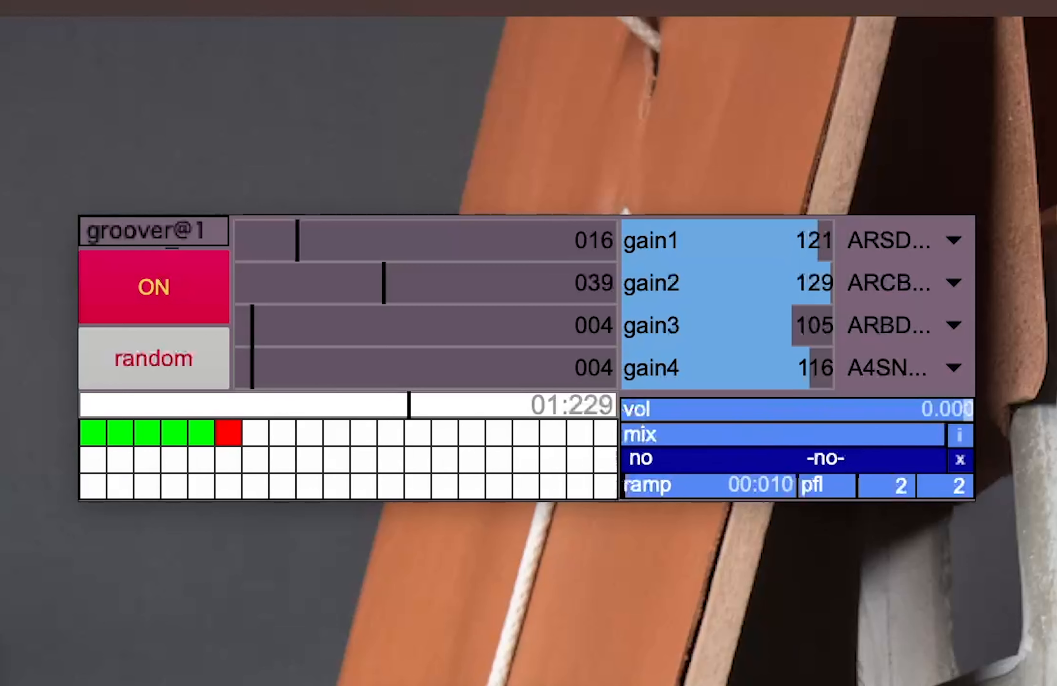
mouse_move(906, 259)
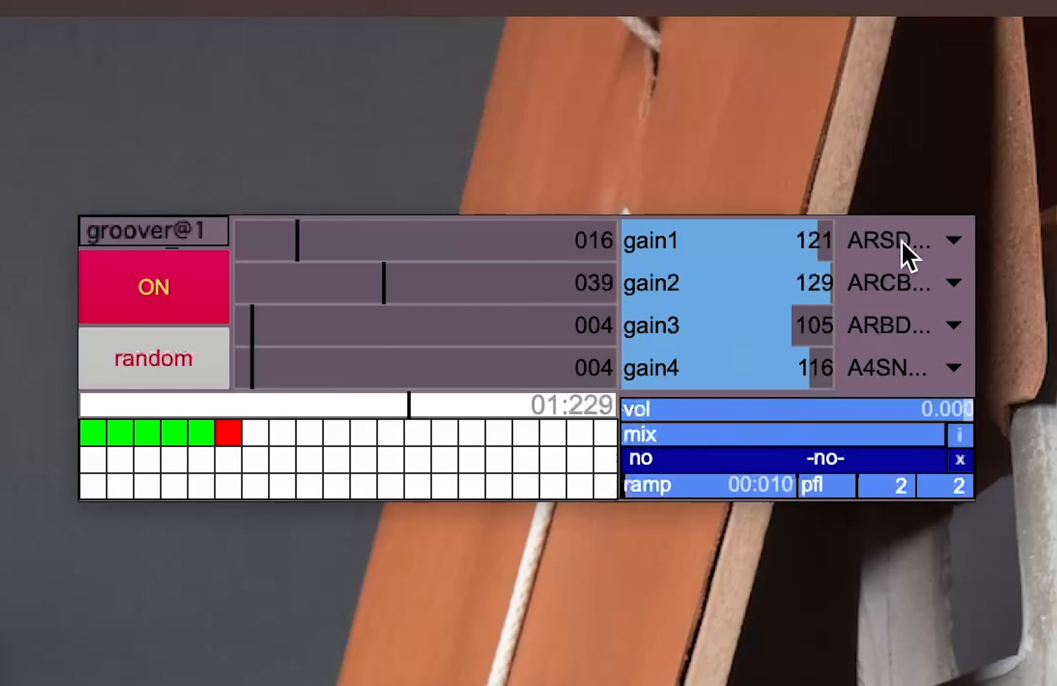
mouse_move(307, 685)
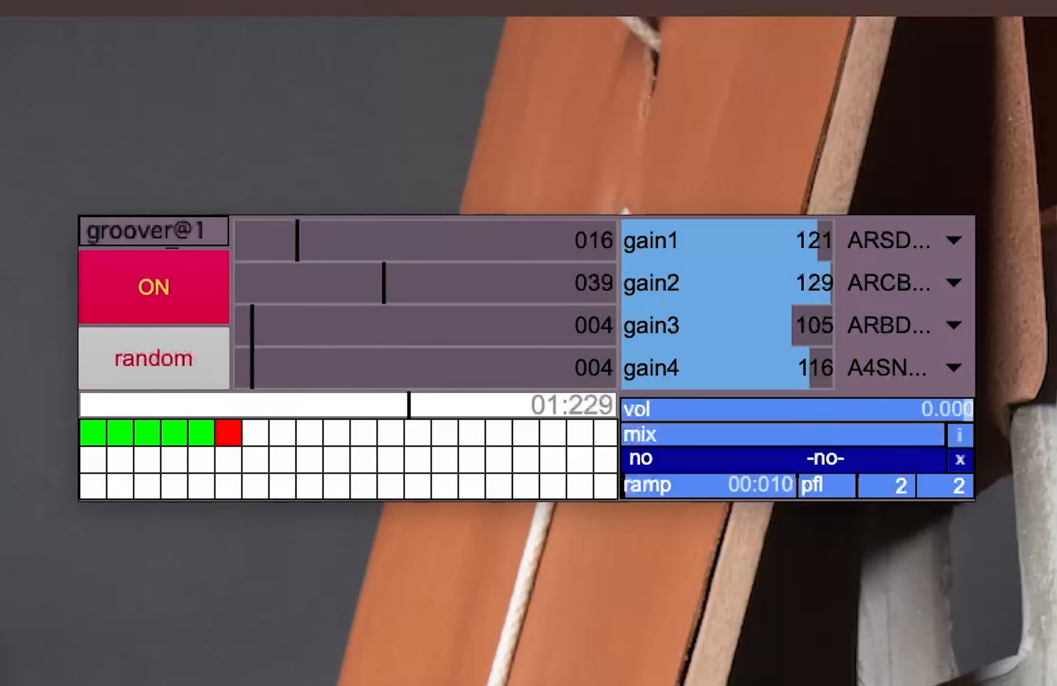
mouse_move(547, 301)
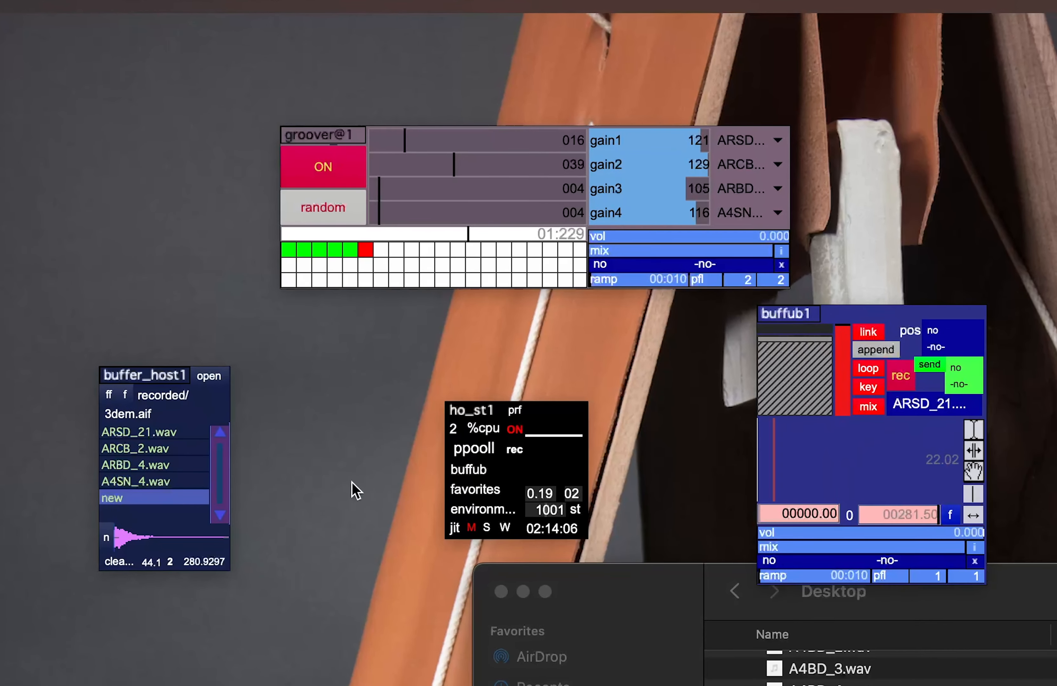
mouse_move(124, 573)
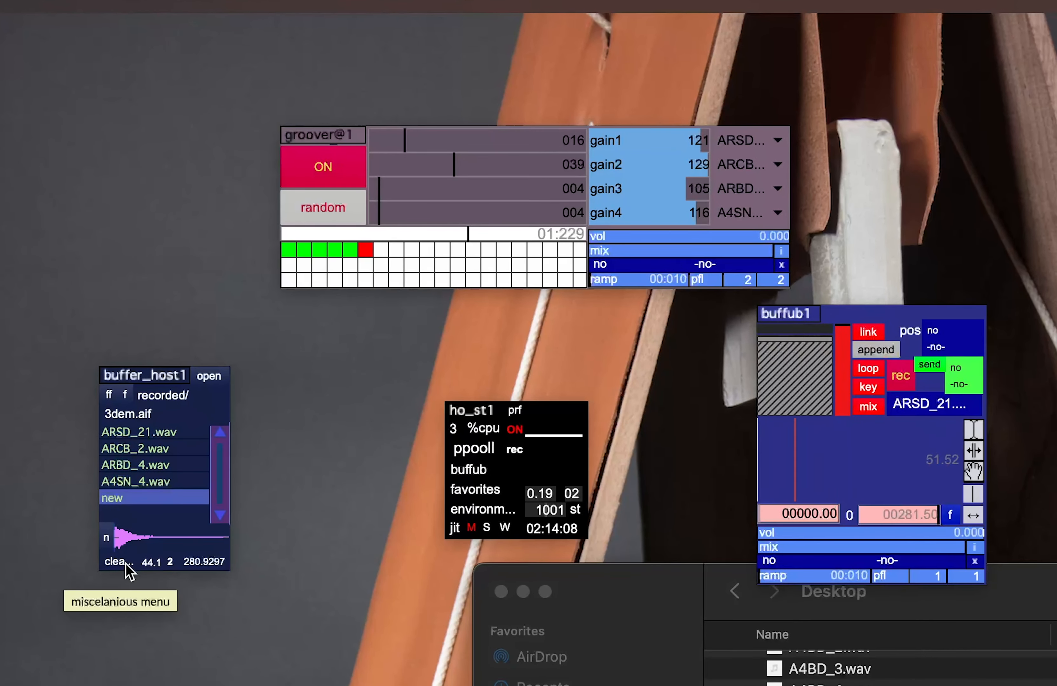
Create a 5 s empty sample buffer sb4_0_1 via buffer_host1's misc samplebuffers option
click(115, 562)
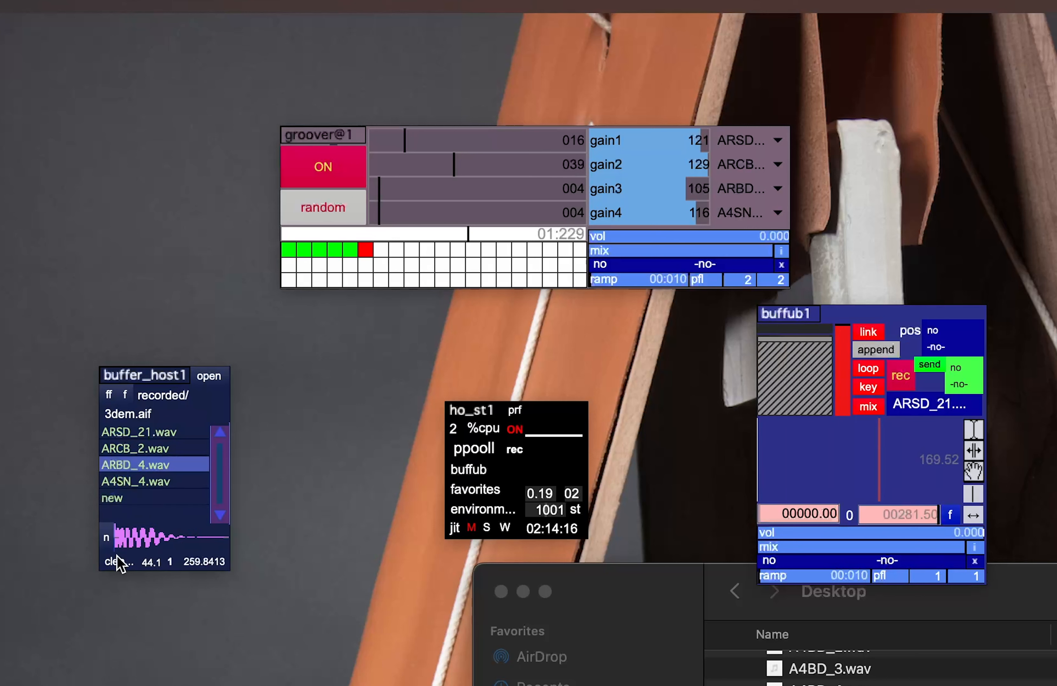
click(116, 561)
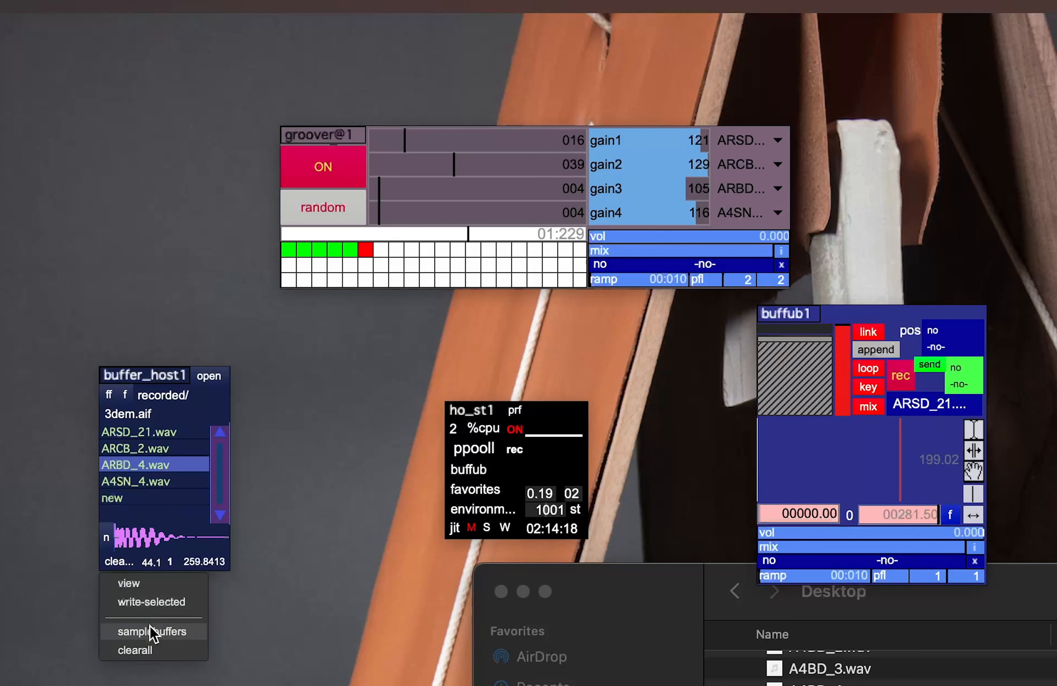
click(154, 632)
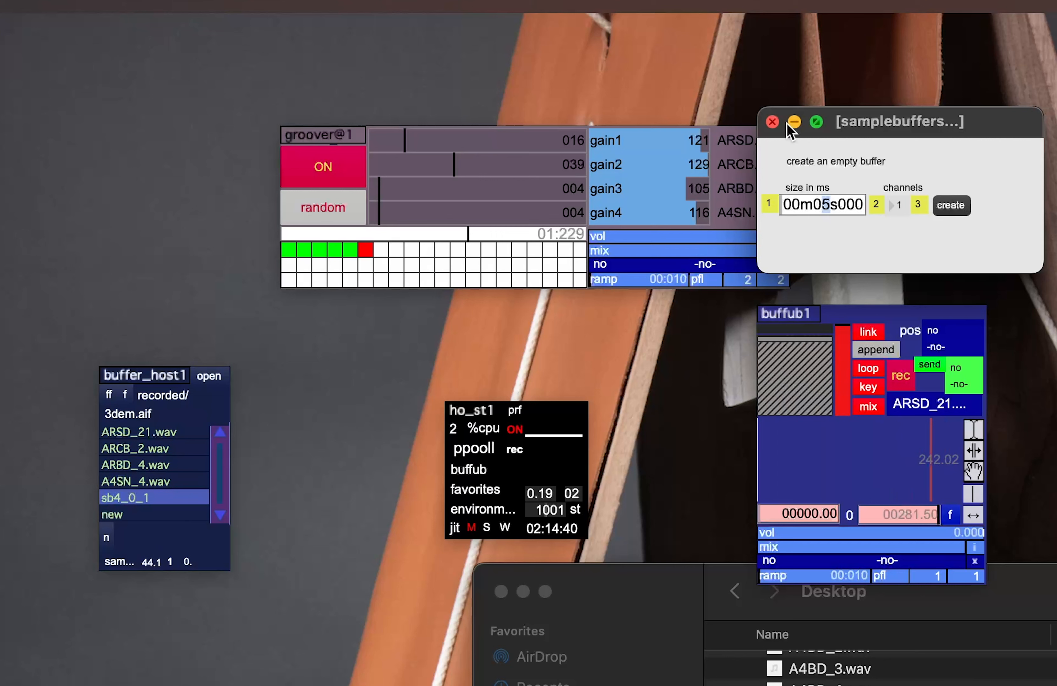
click(771, 121)
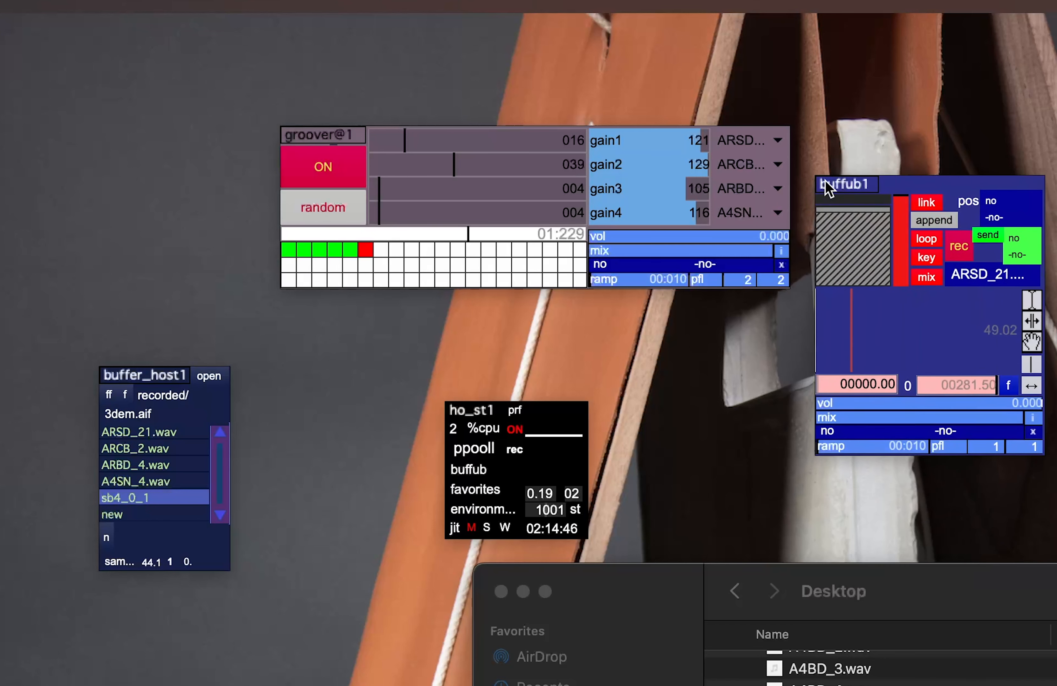
Select buffub1, then reopen Max after it quits unexpectedly
click(990, 274)
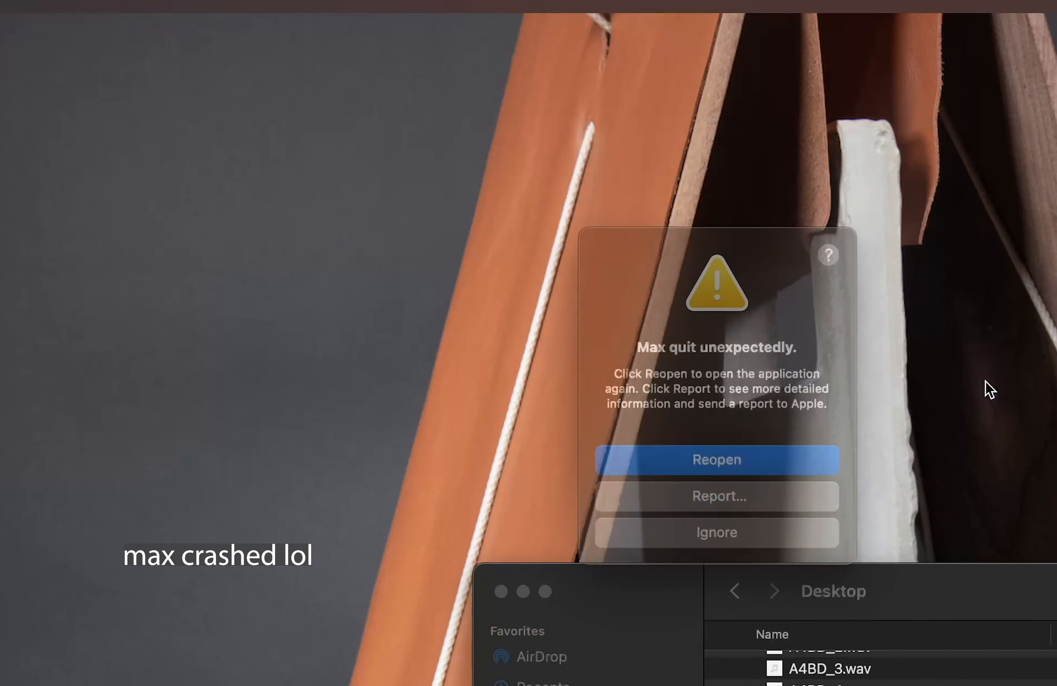
click(716, 460)
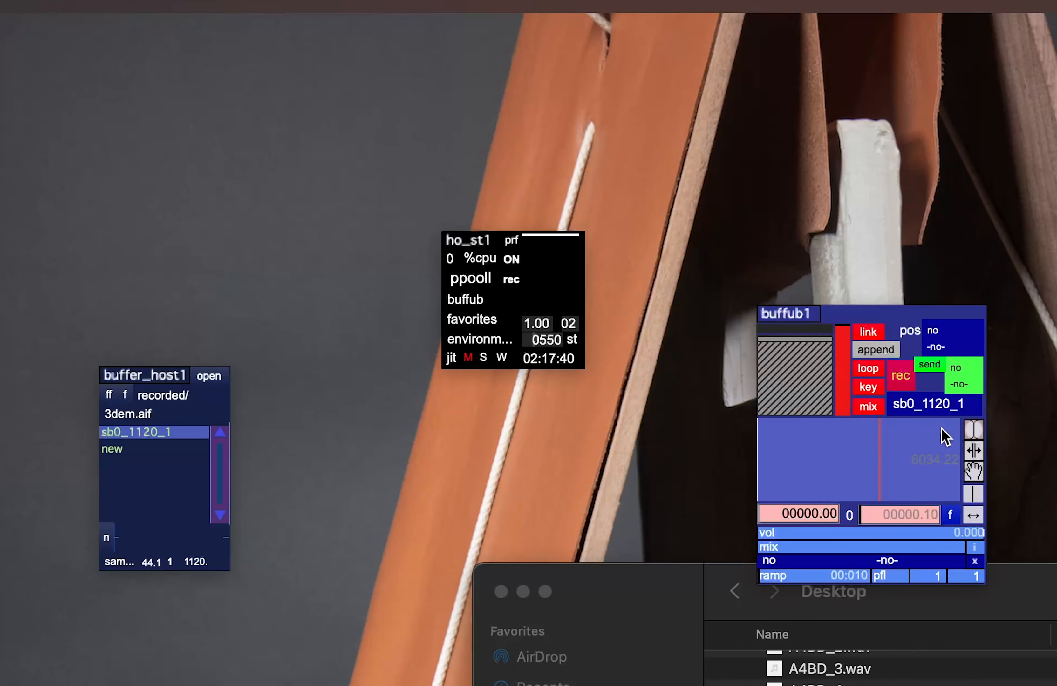
mouse_move(516, 270)
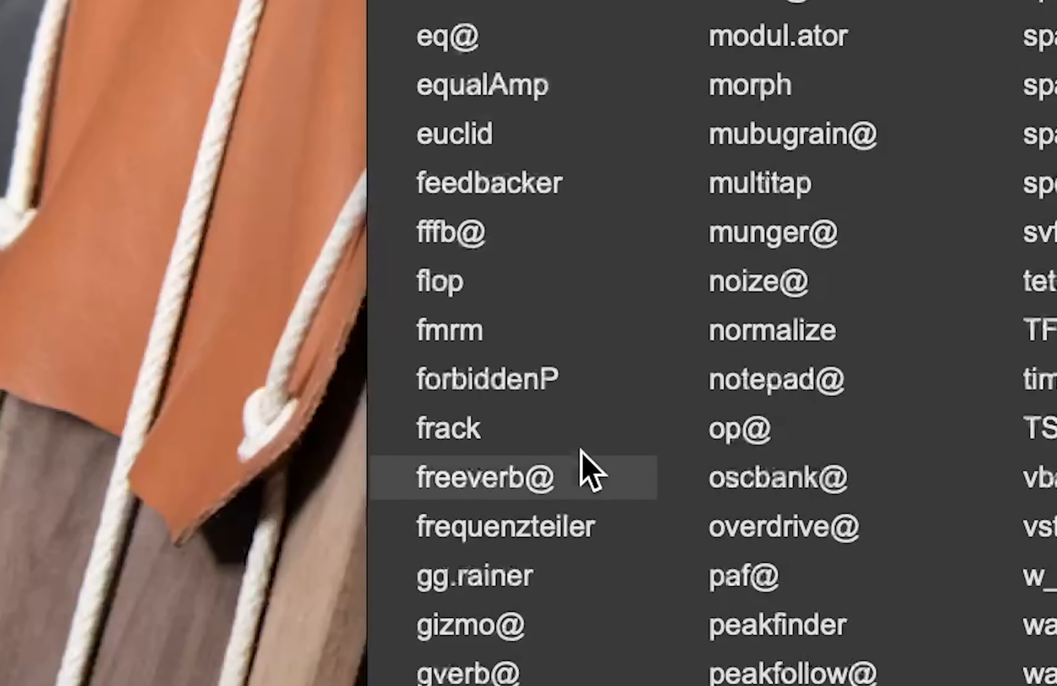
Scroll the ho_st module list down toward INmulti
scroll(down, 3)
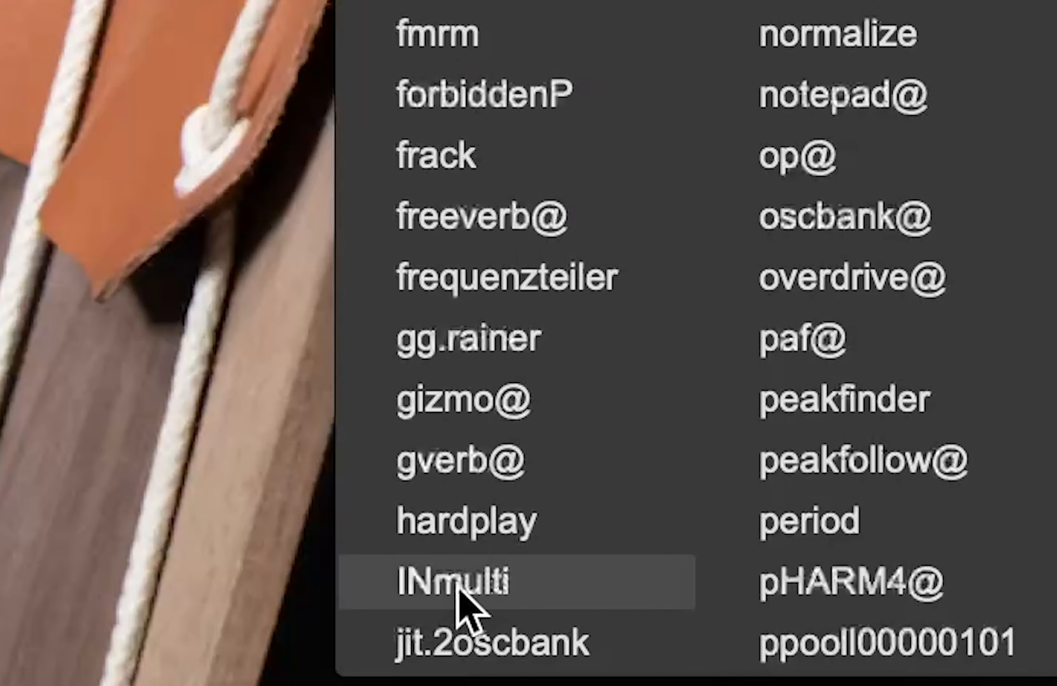
Load an INmulti1 input act, routing its in 1 to buffub1 in.0
click(452, 583)
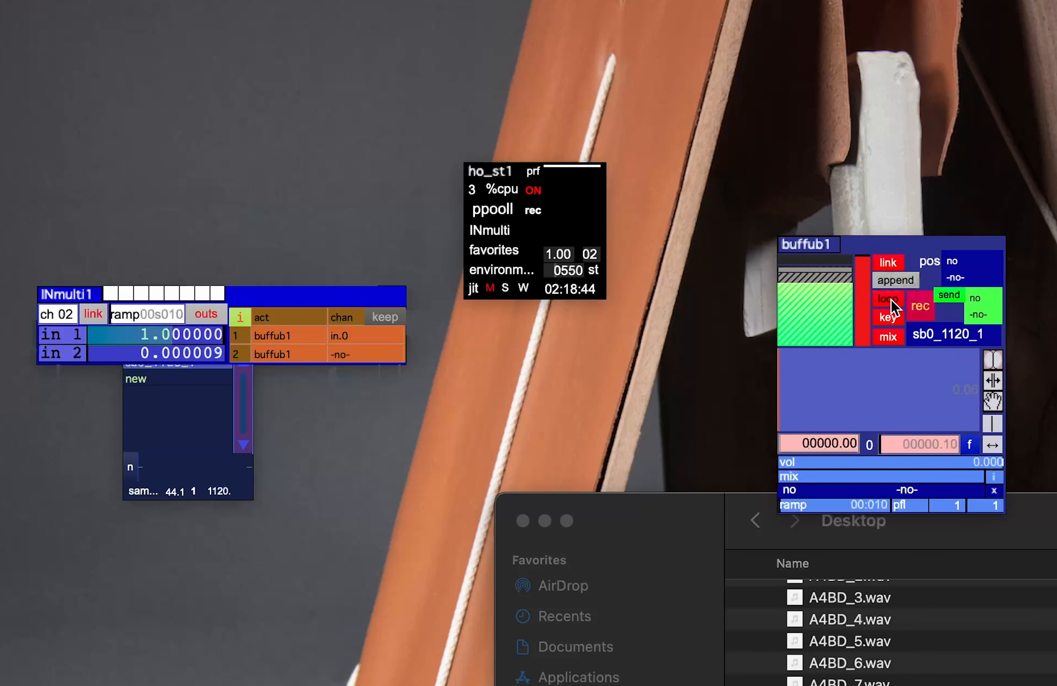
Record input audio into buffub1's buffer sb0_1120_1 and stop recording
click(888, 299)
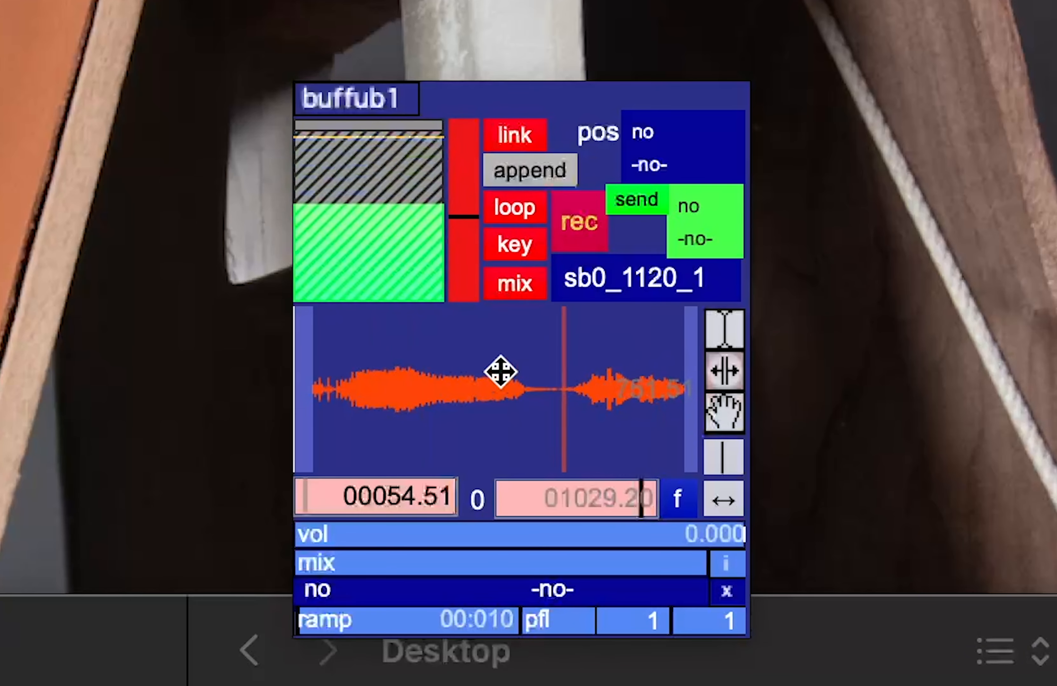
click(578, 220)
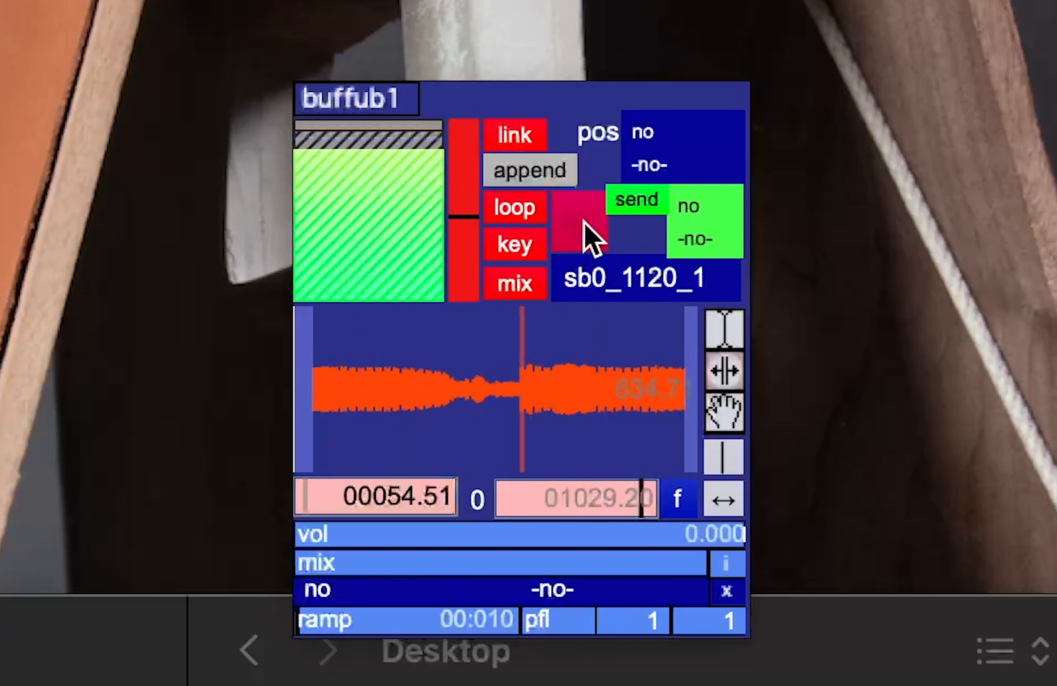
click(577, 220)
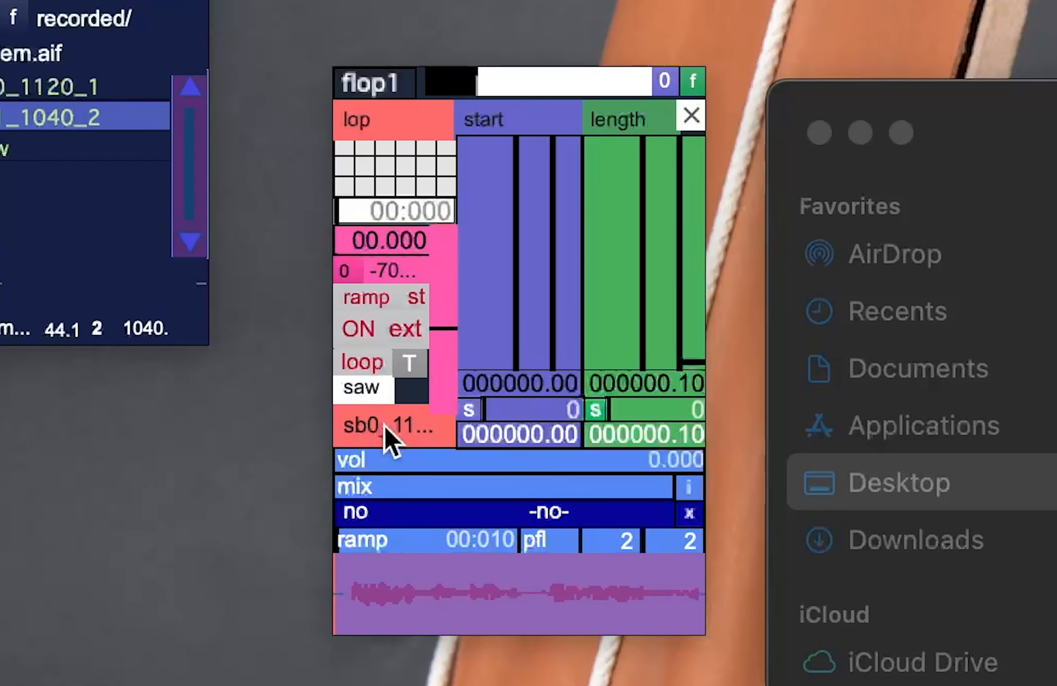
Loop flop1 over the recorded buffer from start 53.54 for length 285.94 with volume slightly raised
click(389, 426)
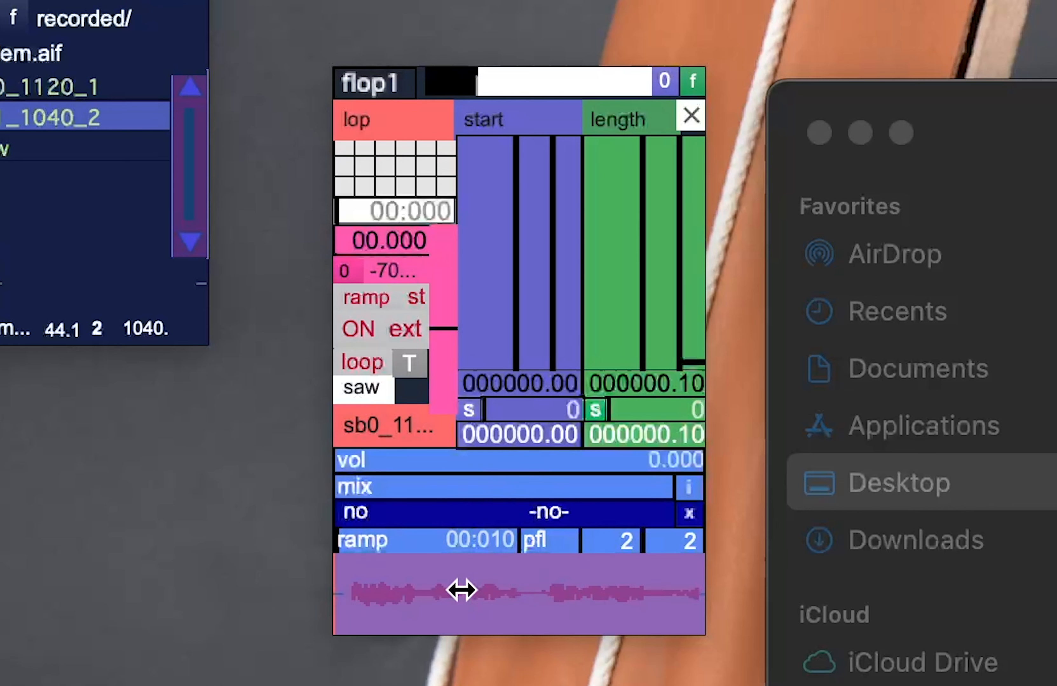
mouse_move(420, 596)
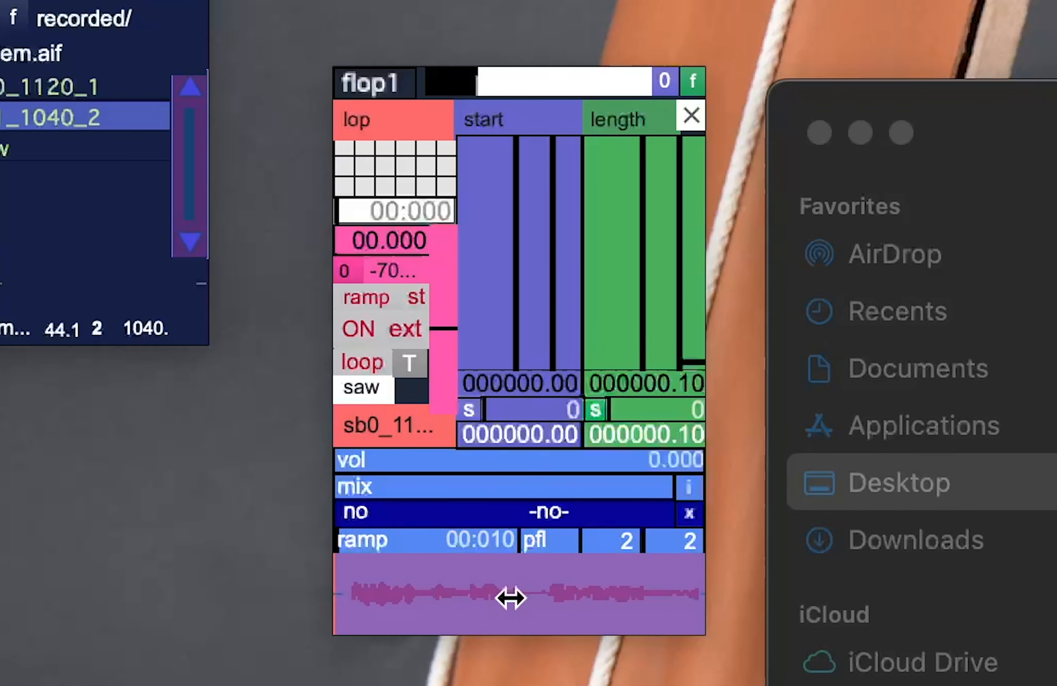
mouse_move(478, 650)
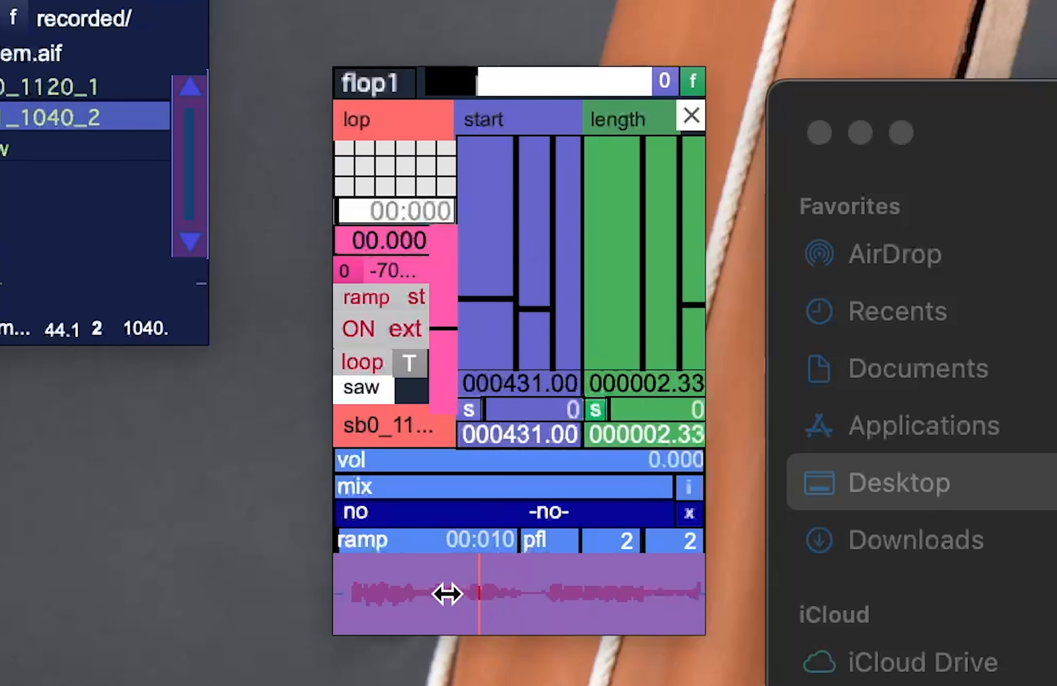
drag(450, 595, 557, 599)
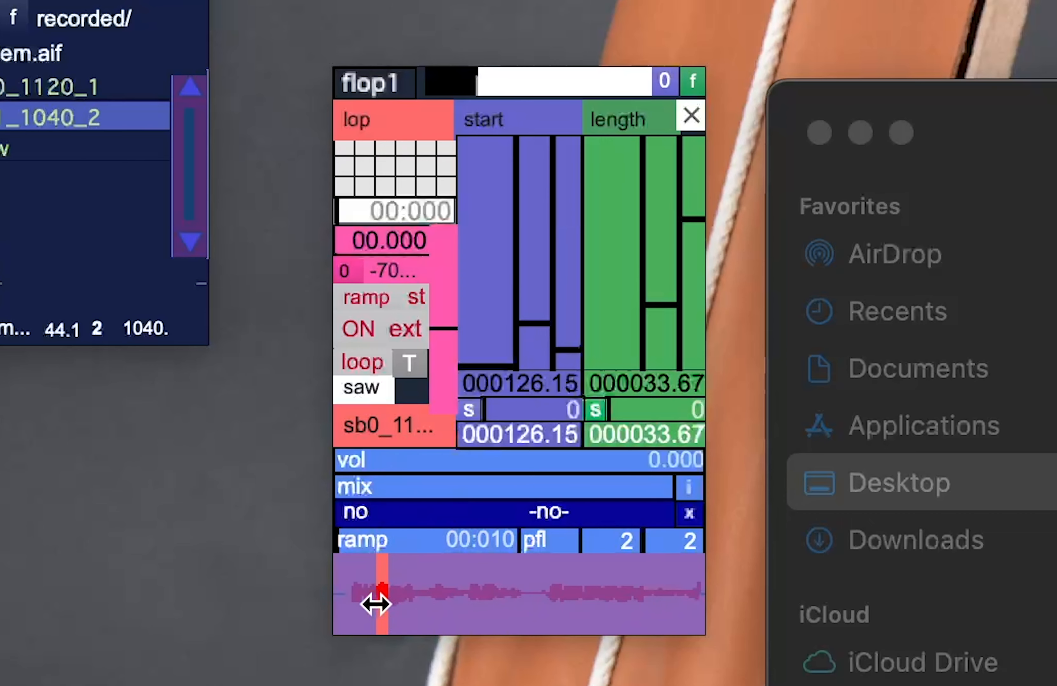
drag(377, 603, 364, 600)
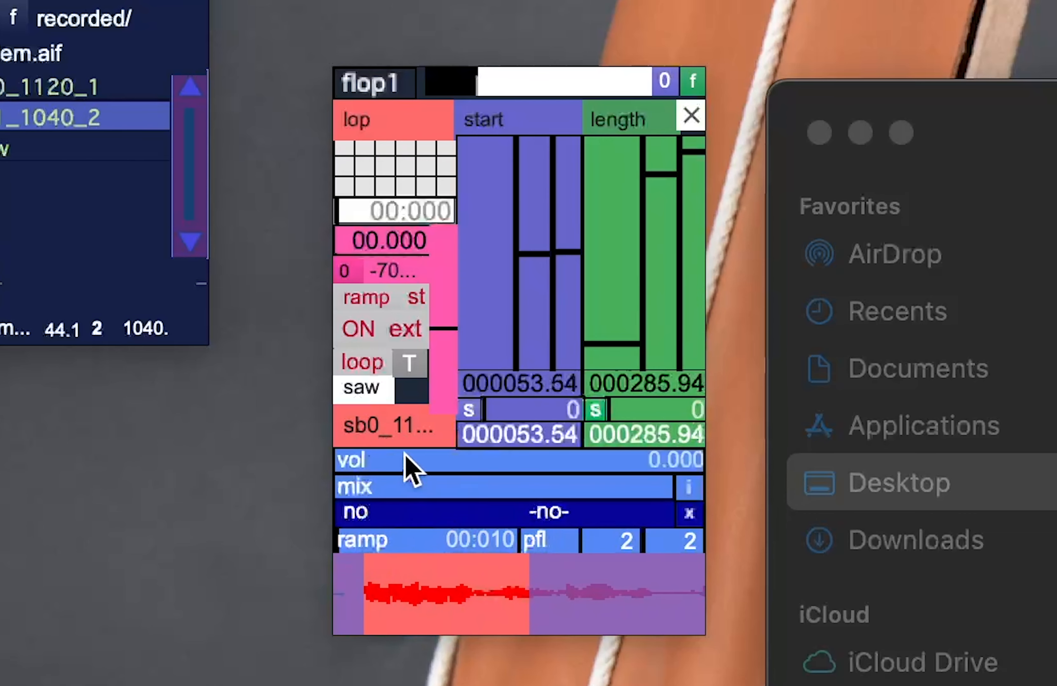
click(362, 363)
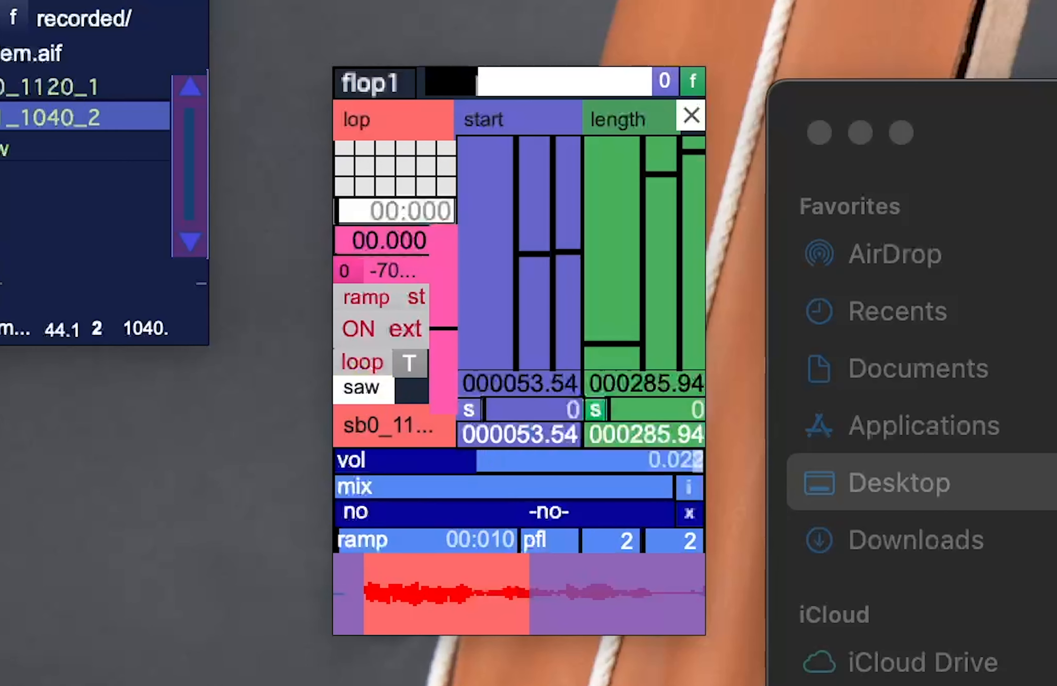
mouse_move(404, 384)
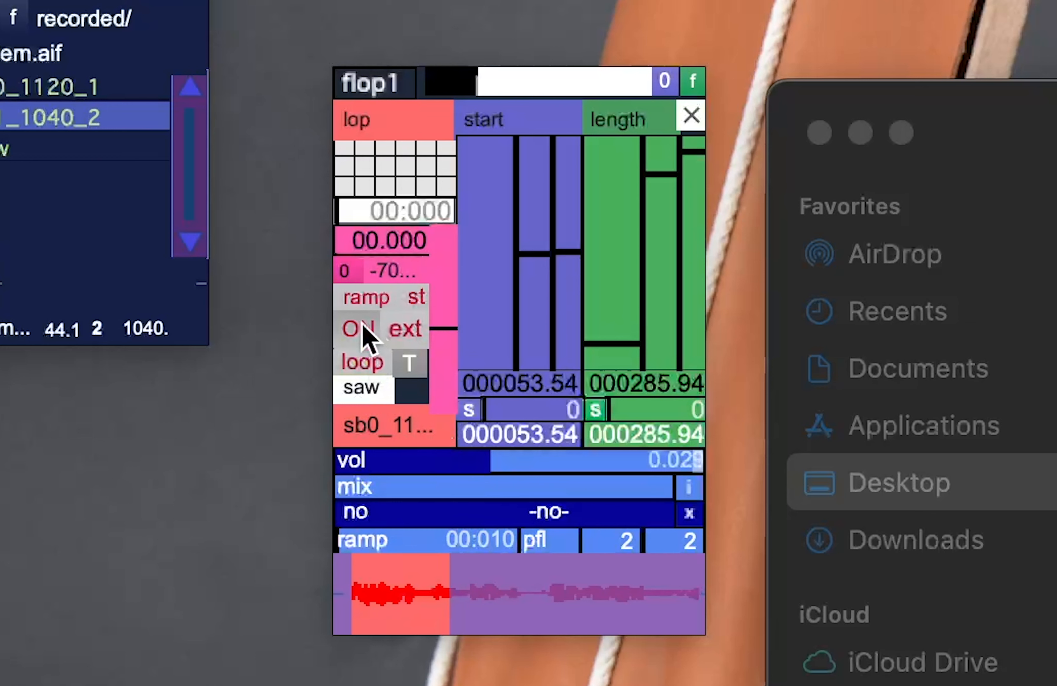
Start flop1 looping and narrow its region to a short slice from the recording's start, length about 168
click(356, 329)
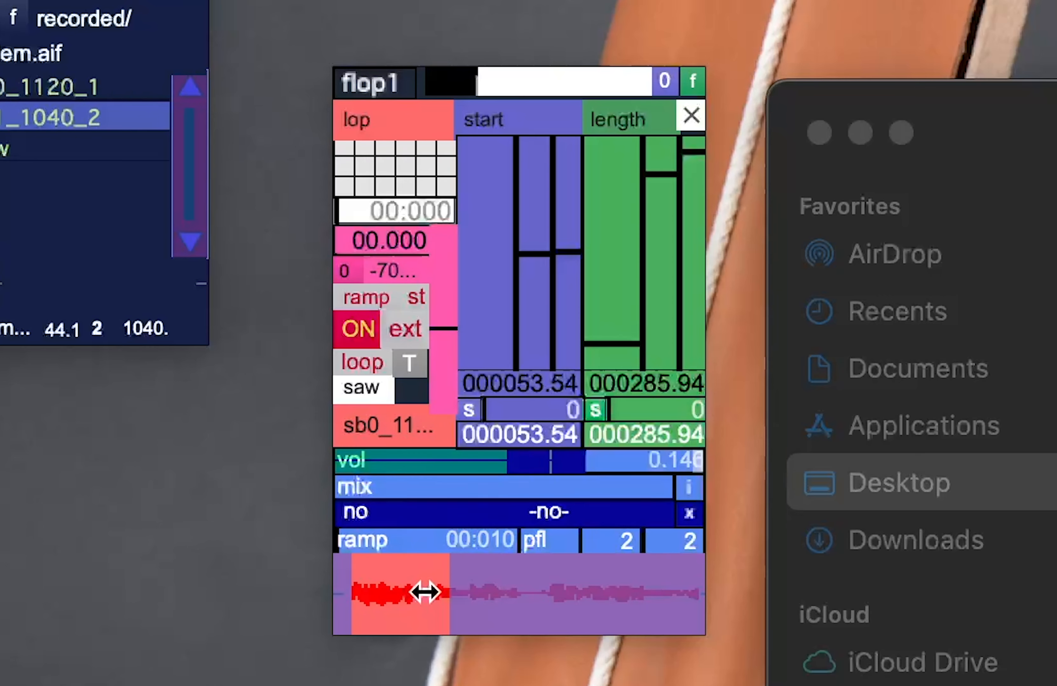
drag(422, 592, 556, 592)
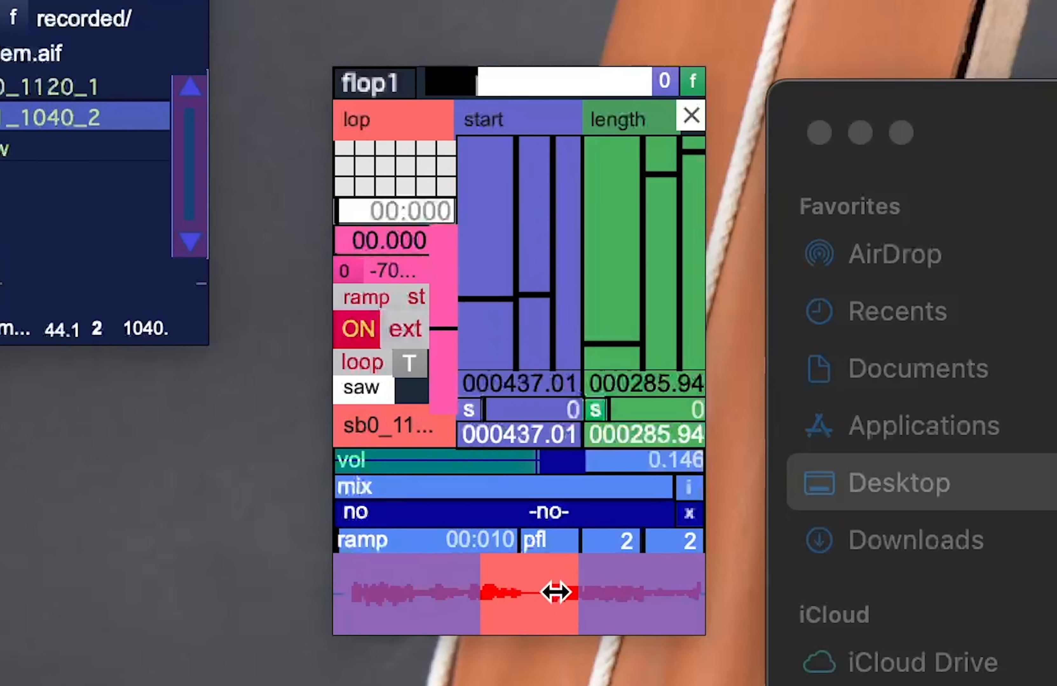
drag(556, 592, 592, 565)
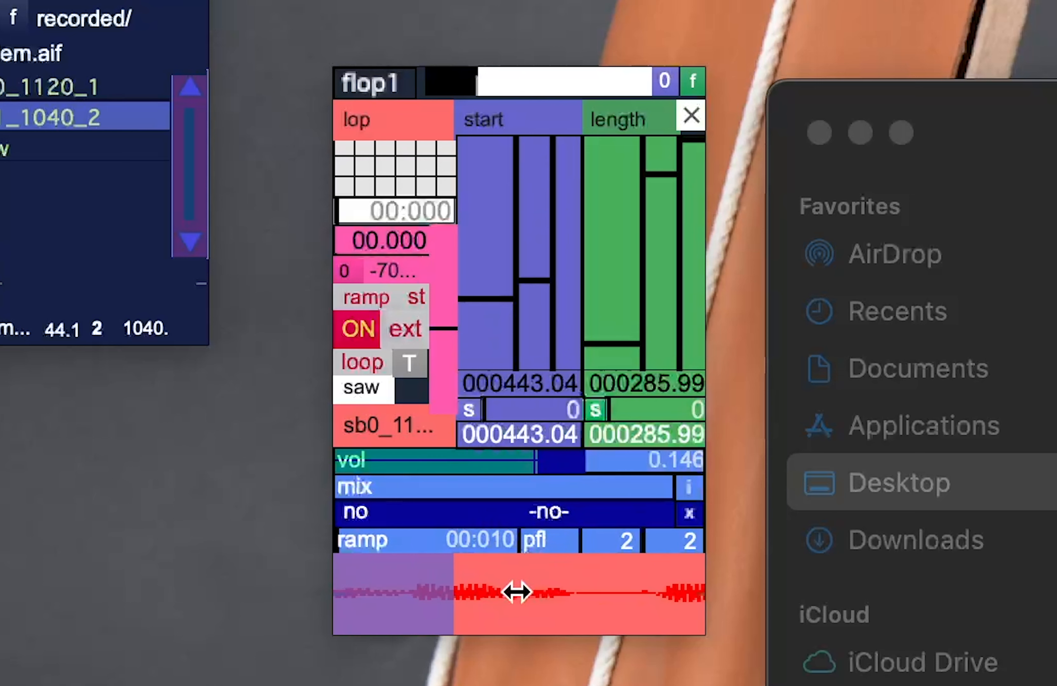
drag(516, 591, 377, 591)
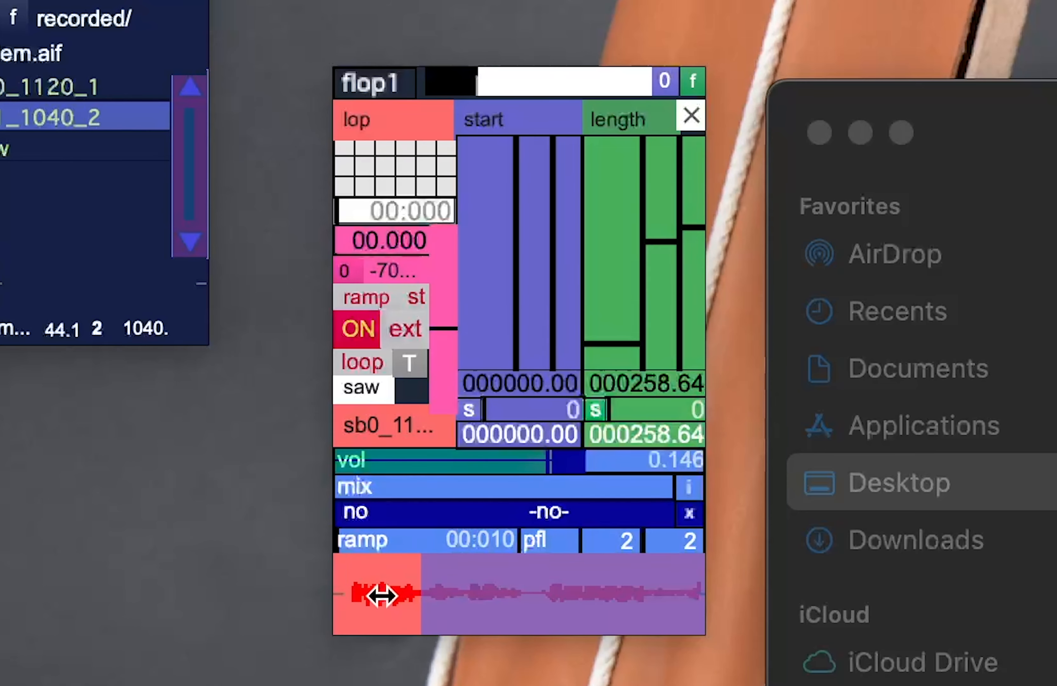
drag(375, 594, 435, 595)
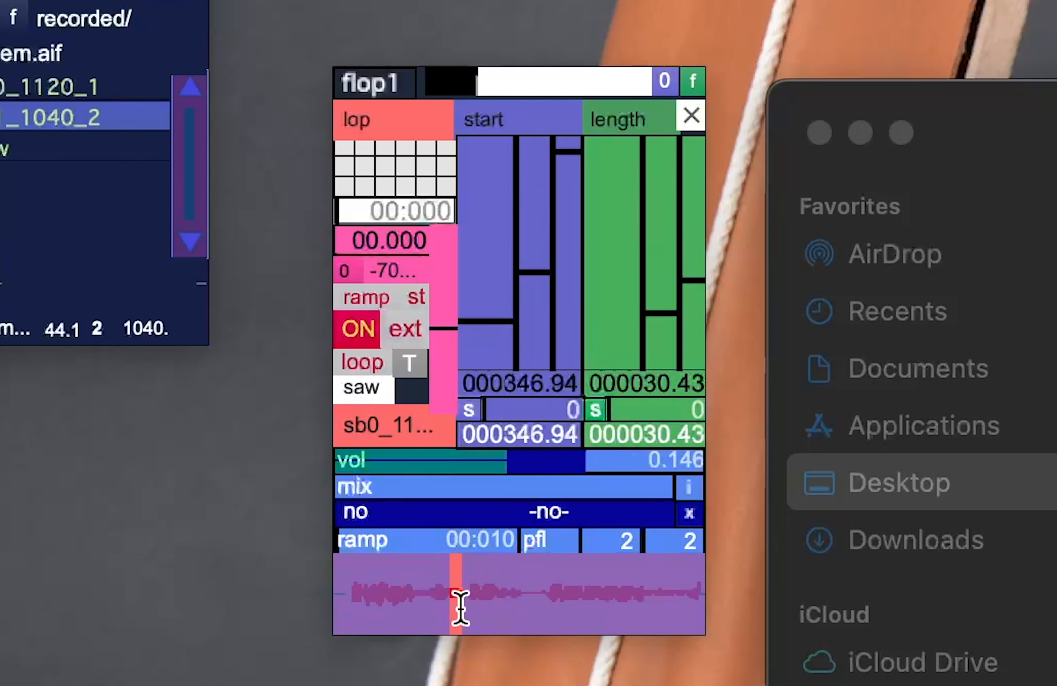
drag(462, 594, 515, 593)
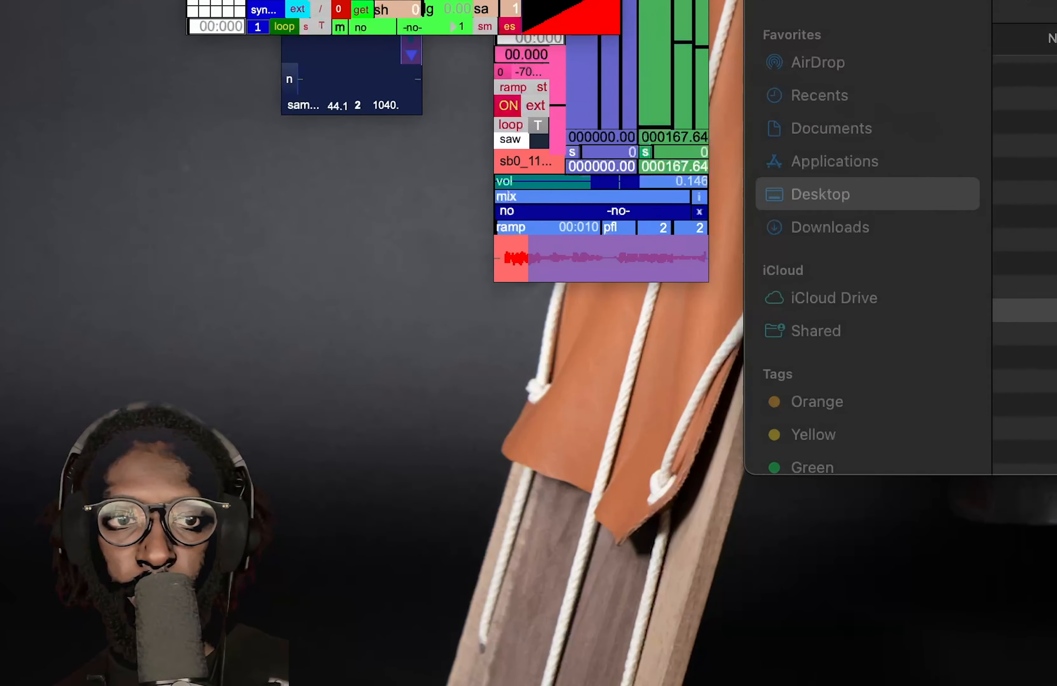
Target modul.ator1 at flop1's loop start and switch it on, sweeping with a 0.034 Hz sine
click(471, 198)
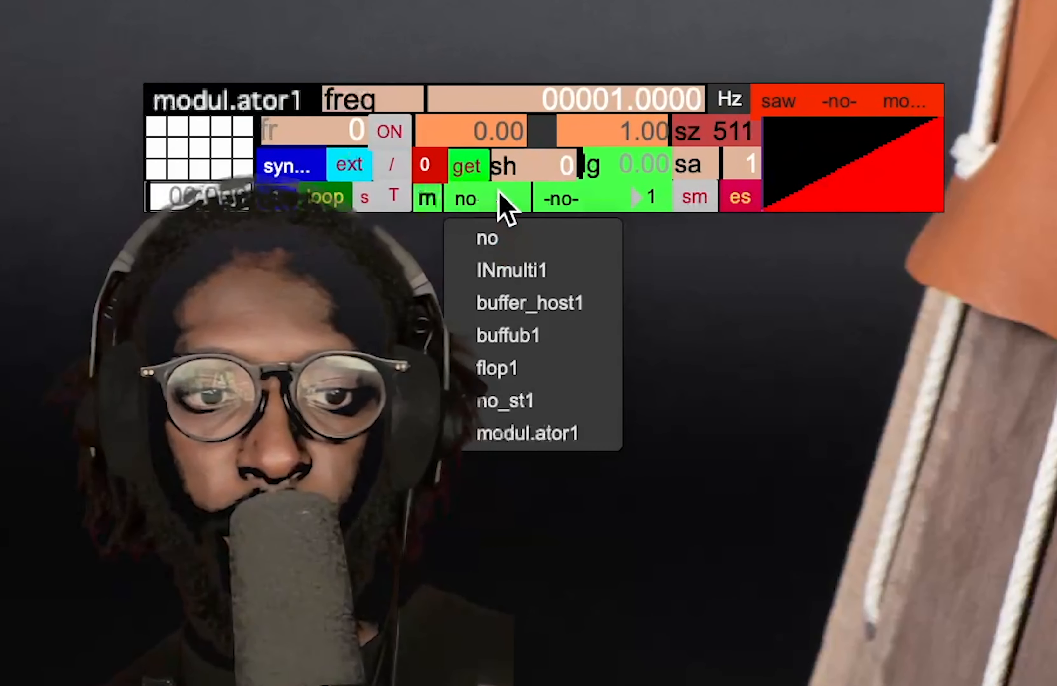
mouse_move(531, 302)
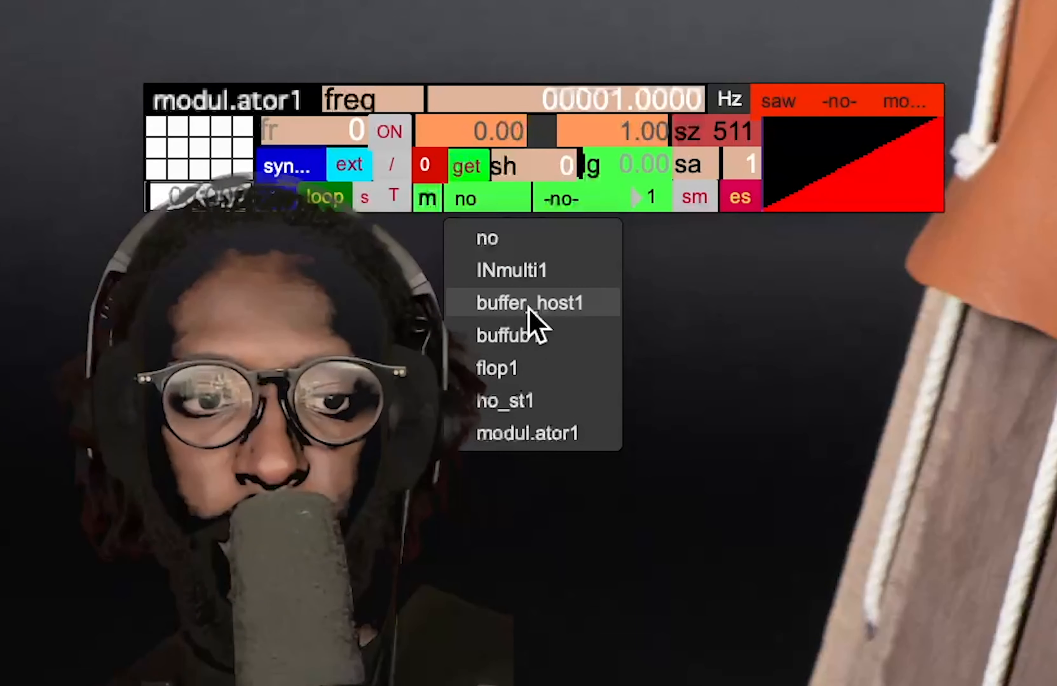
click(497, 368)
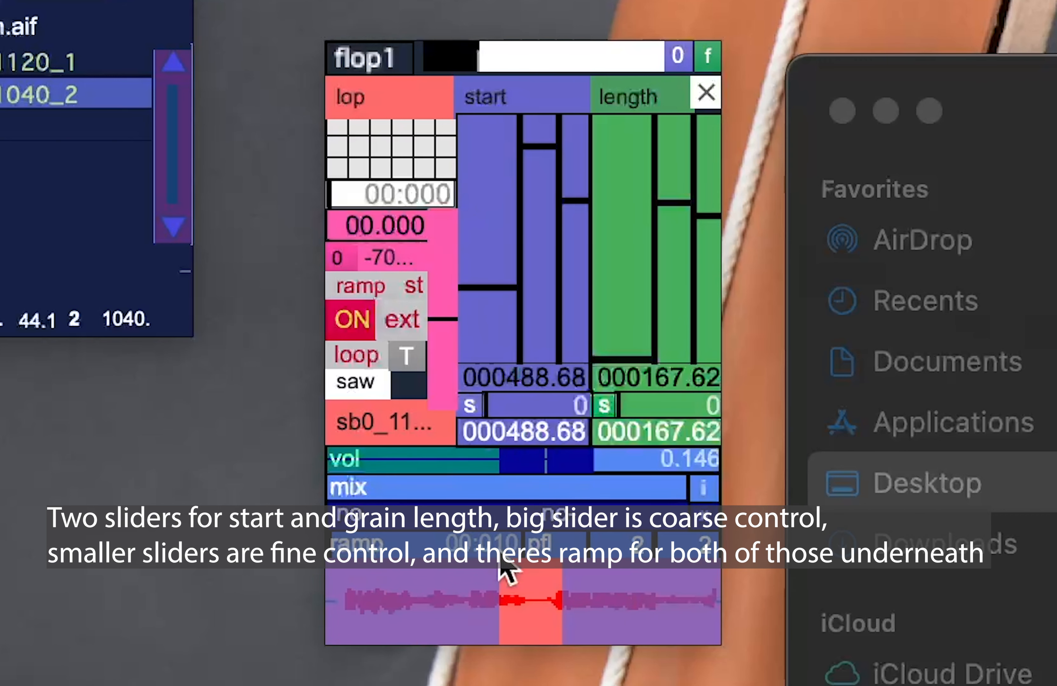
drag(526, 593, 670, 594)
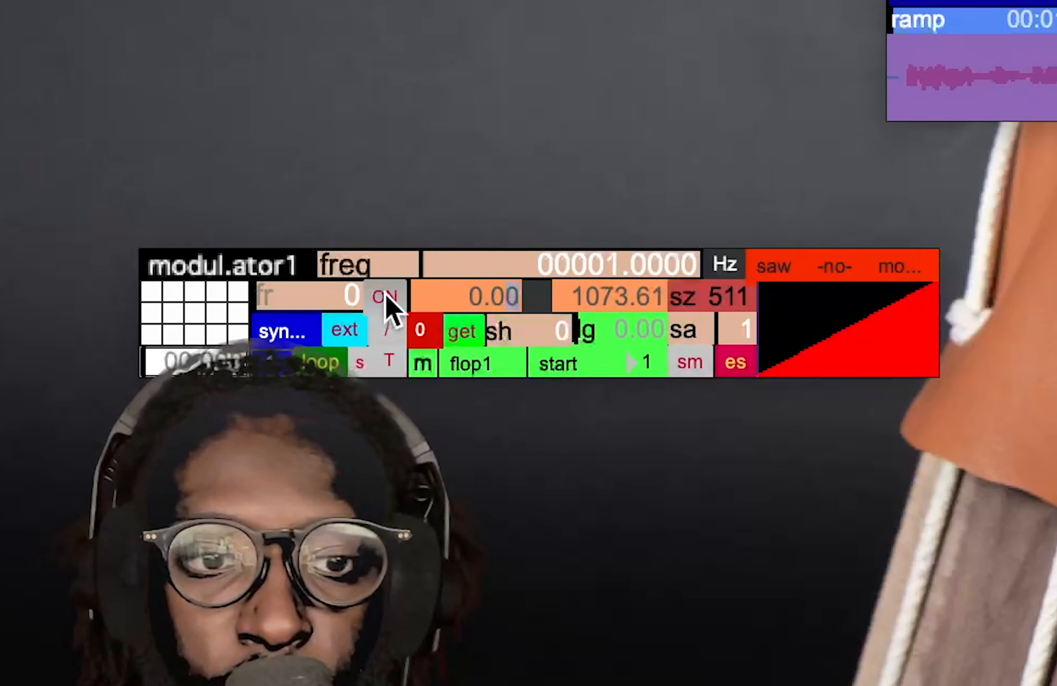
click(774, 266)
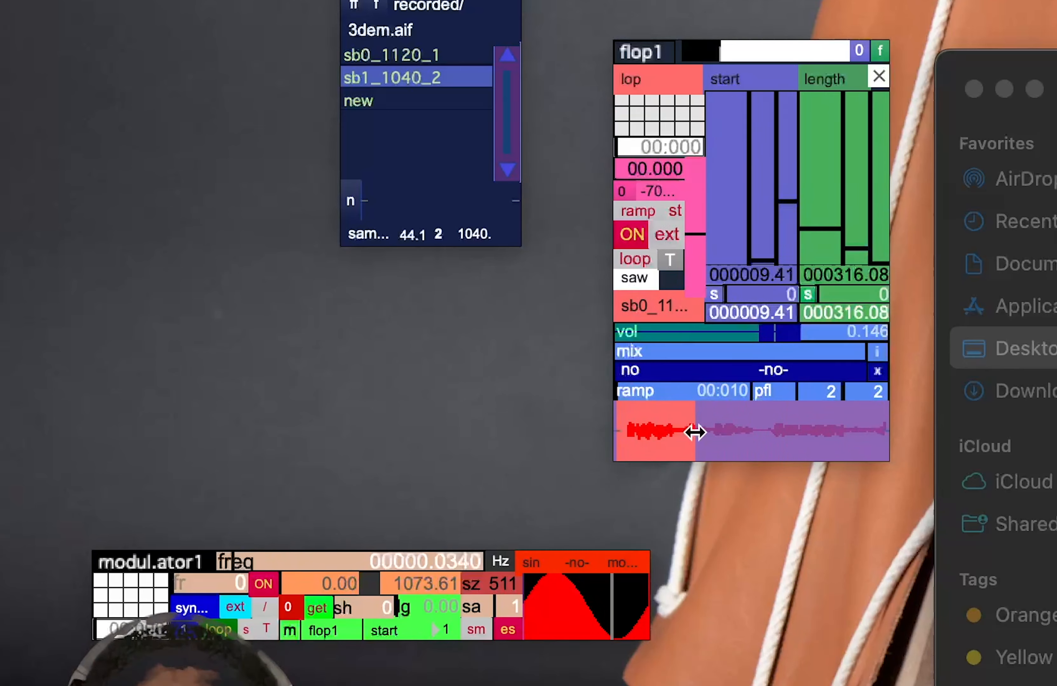
Trim flop1's loop region to a short slice near the sound's start, shifted slightly later
drag(694, 433, 647, 434)
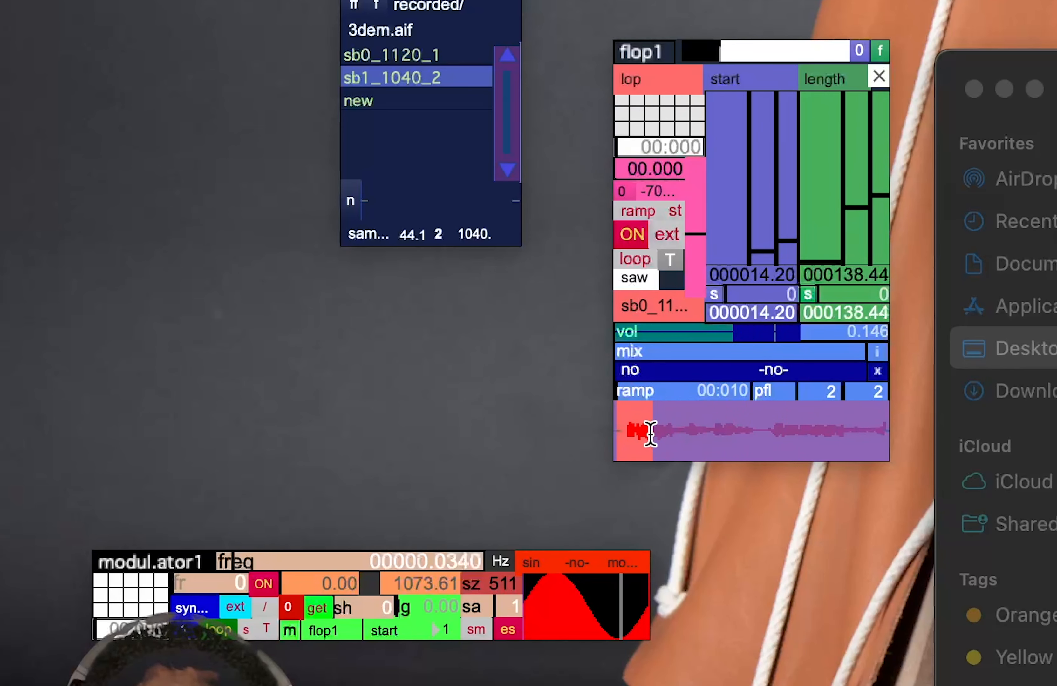
drag(644, 433, 680, 433)
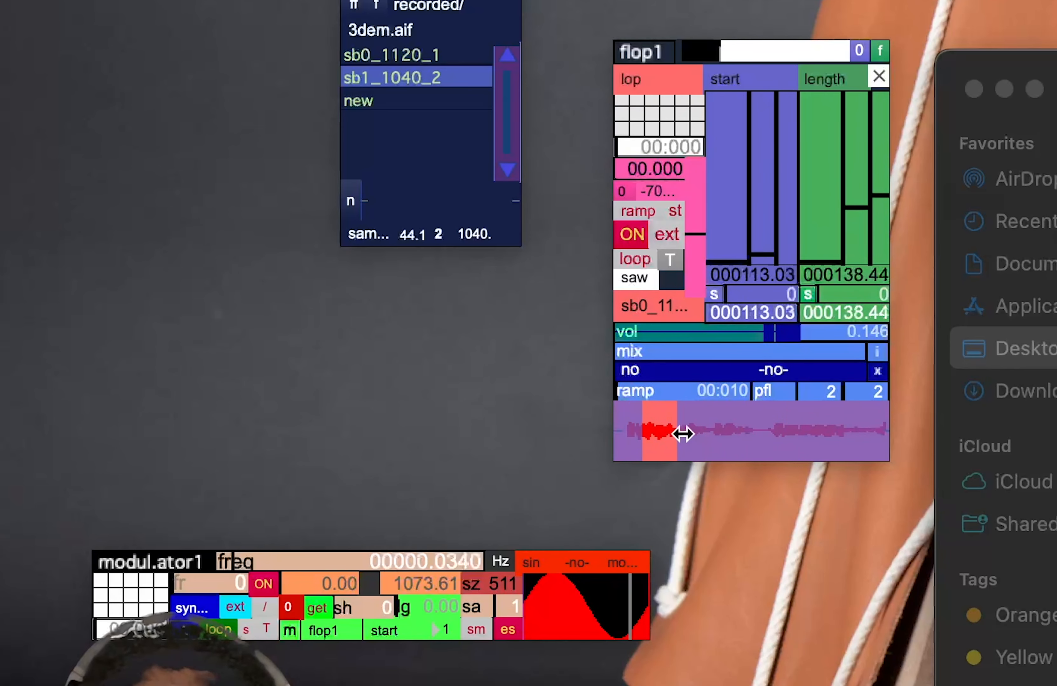
drag(680, 434, 733, 429)
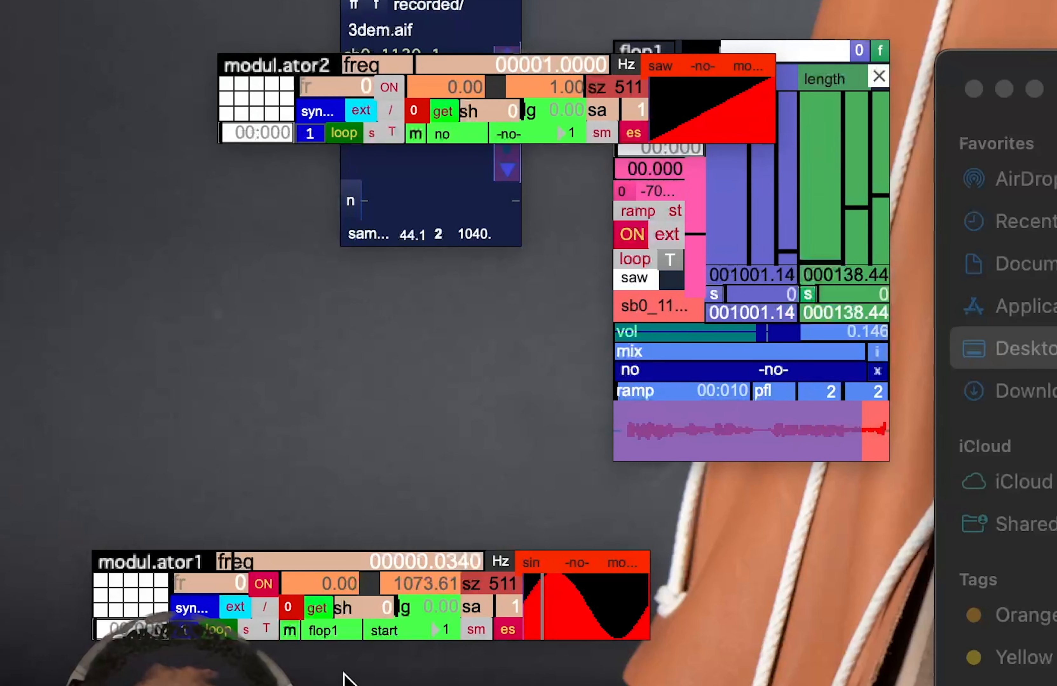
Target modul.ator2 at flop1's loop length with a range of 0.05 to 639.07
click(456, 133)
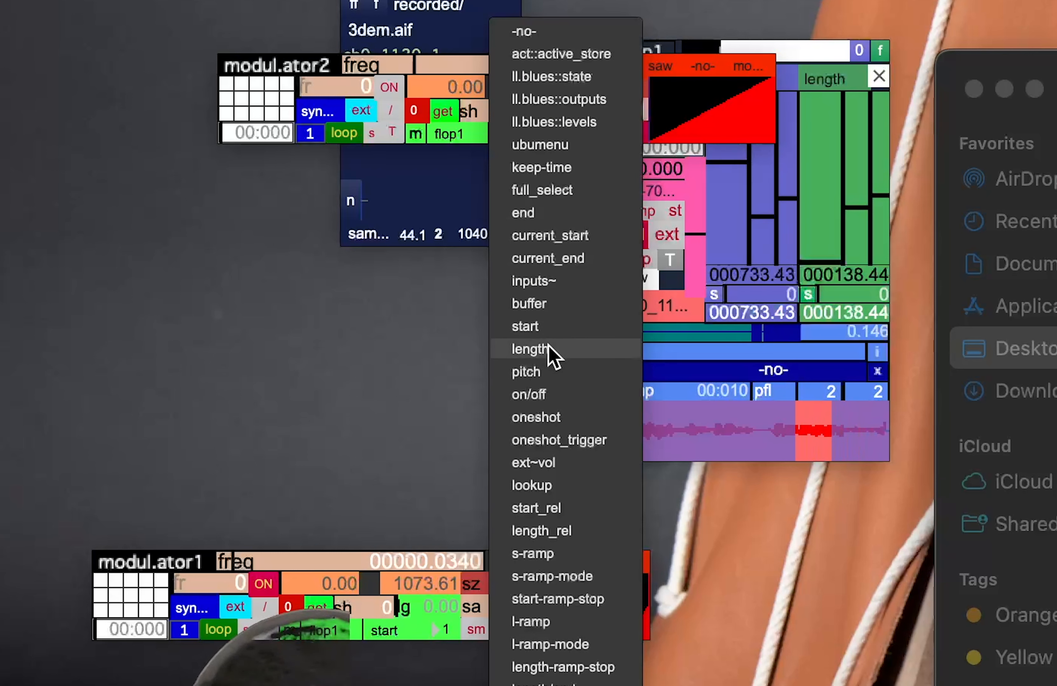
click(530, 349)
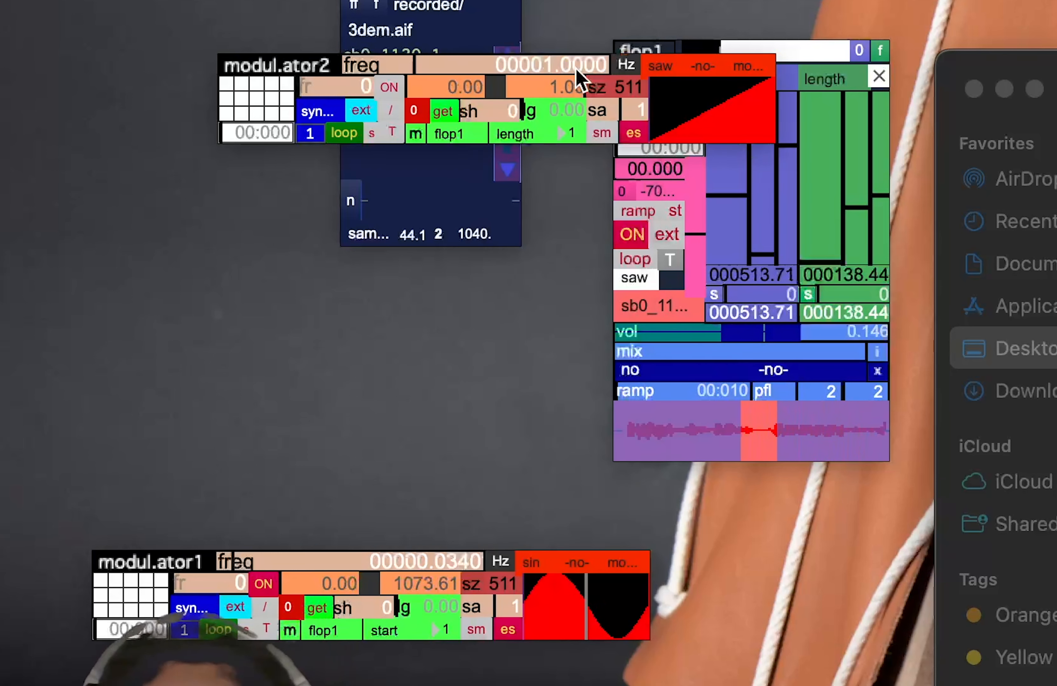
click(443, 111)
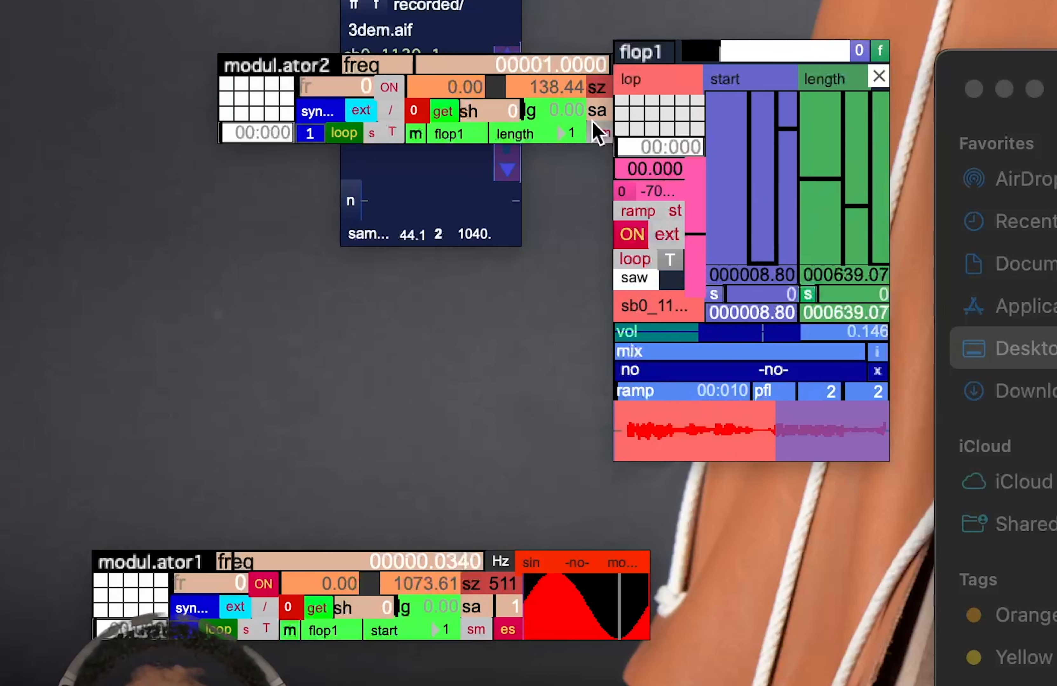
click(442, 111)
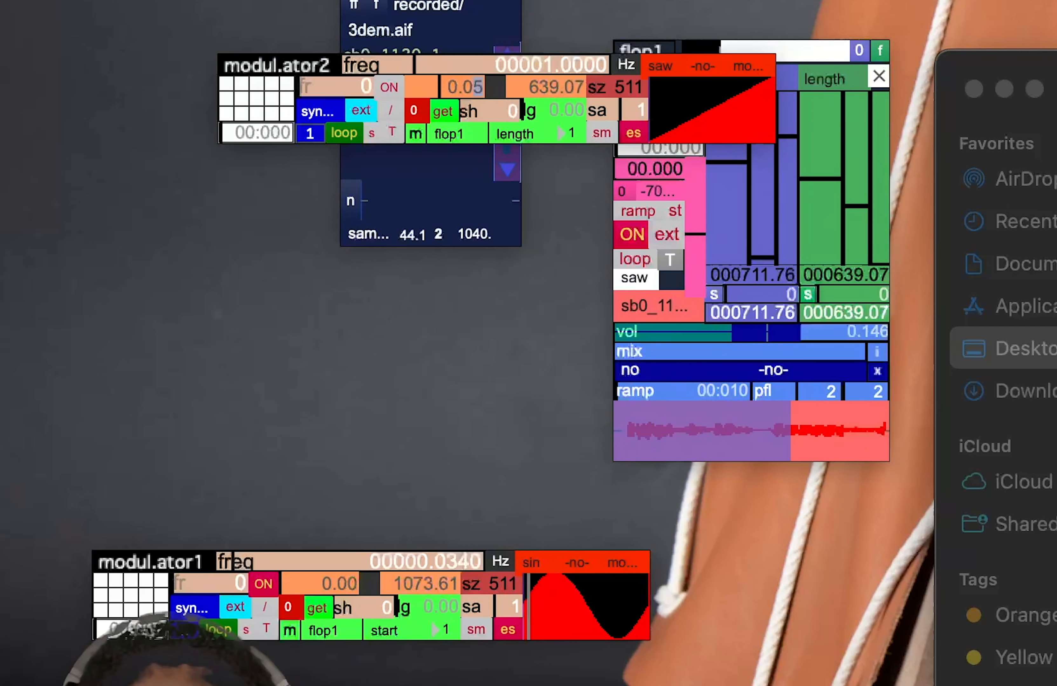
Give the length modulator a sine waveform
click(660, 66)
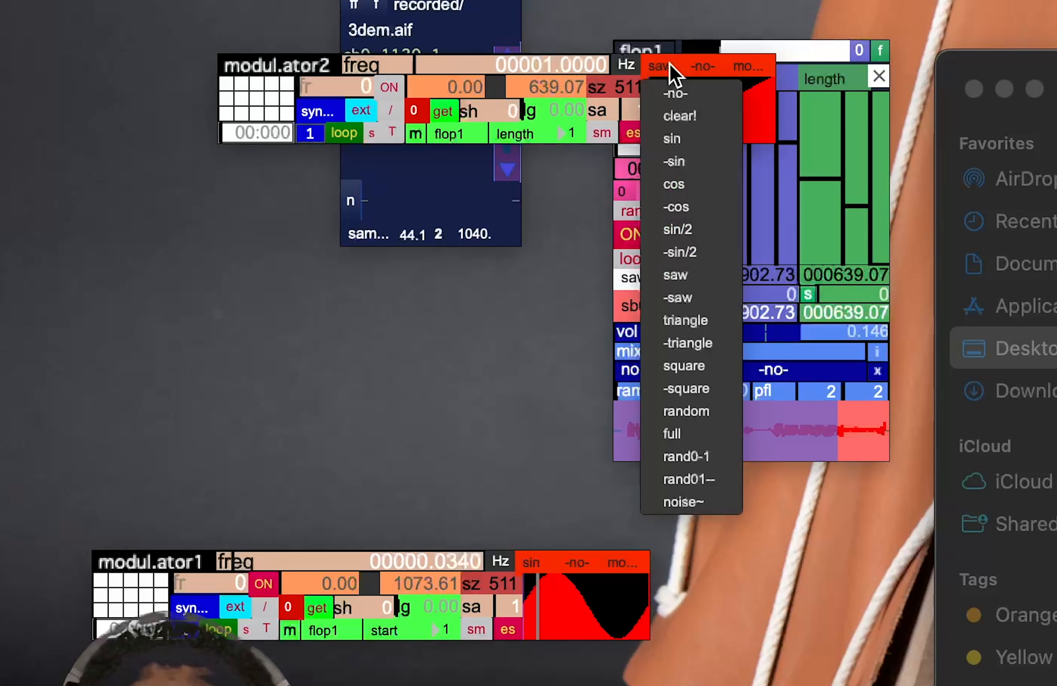
click(671, 139)
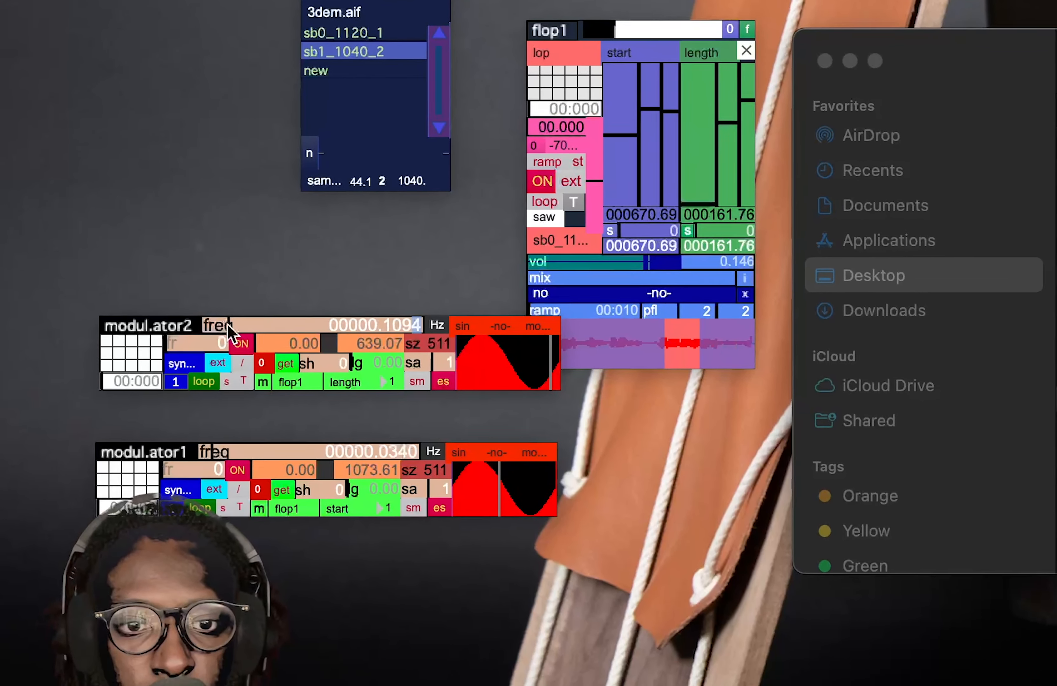
Switch modul.ator2 to a random waveform and set flop1's playback pitch to 12
click(462, 329)
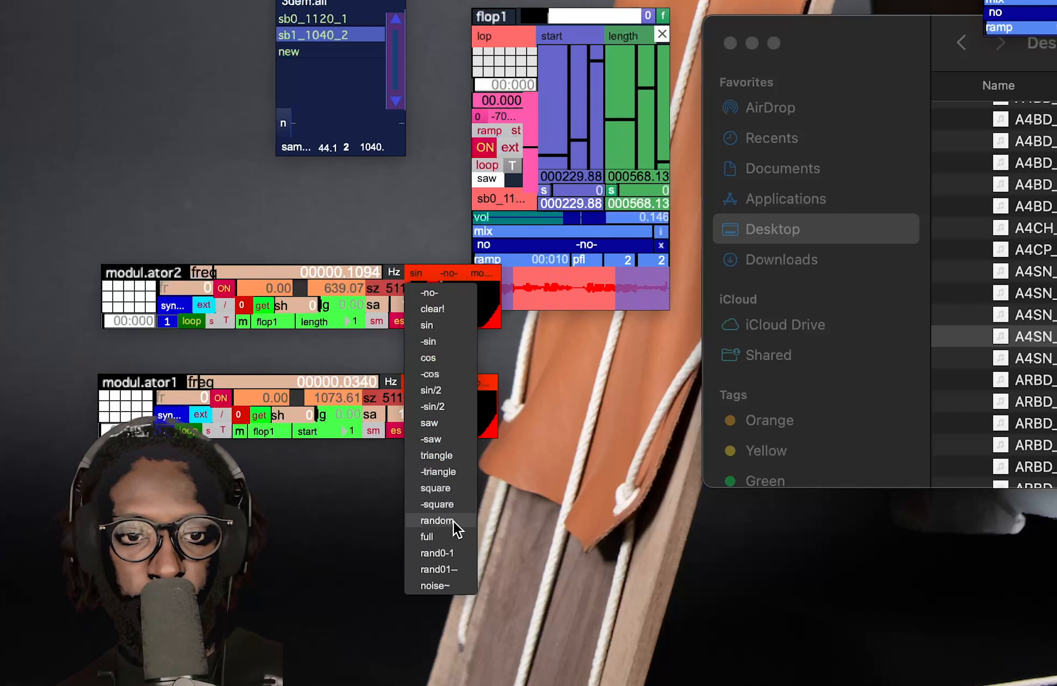
click(437, 520)
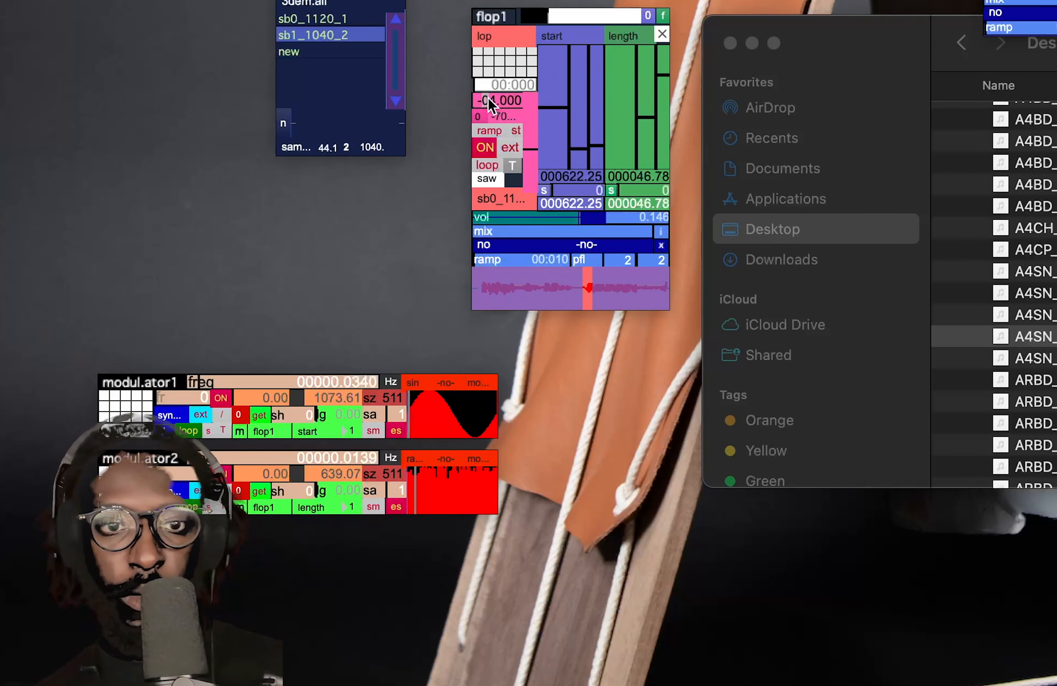
click(414, 383)
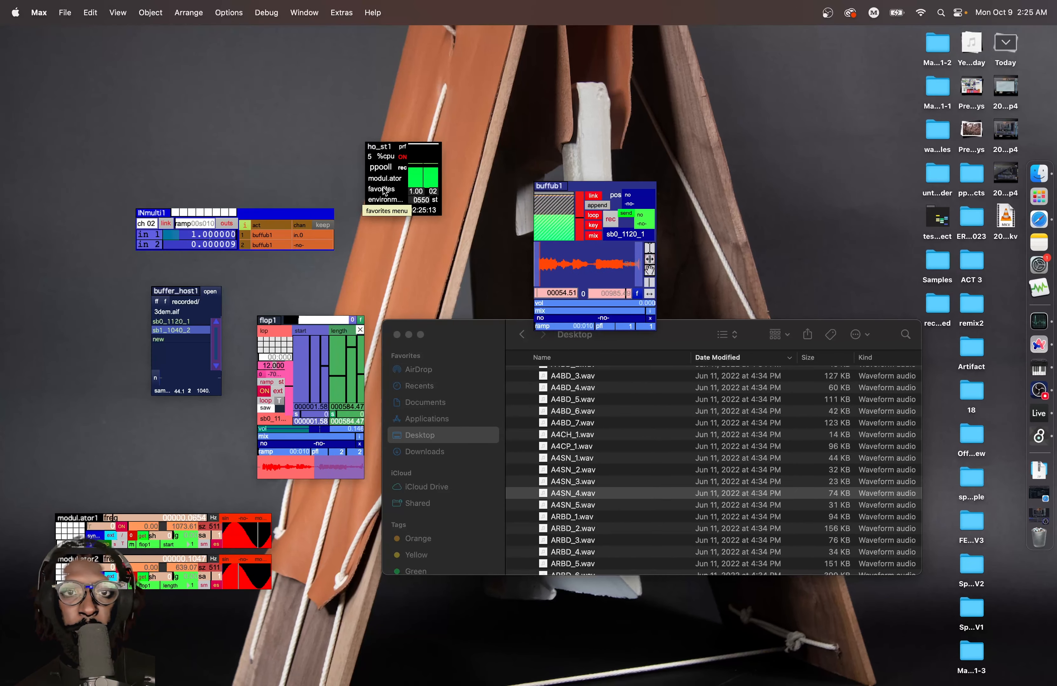
Load a gverb@1 reverb from ho_st1's favourites and route flop1's output into it
click(380, 181)
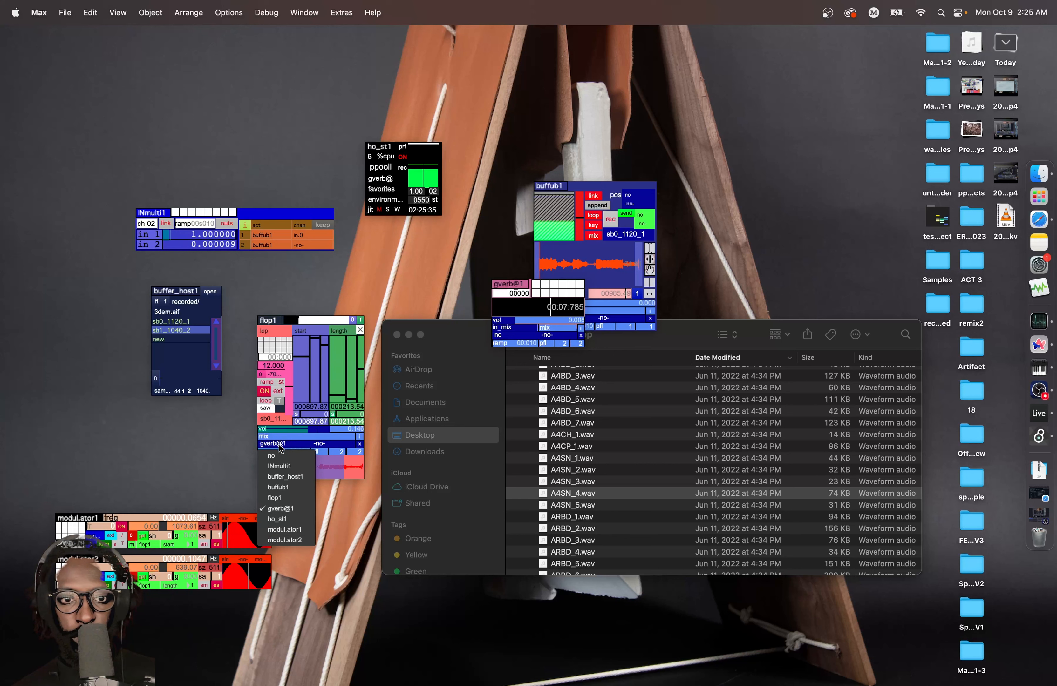
click(279, 509)
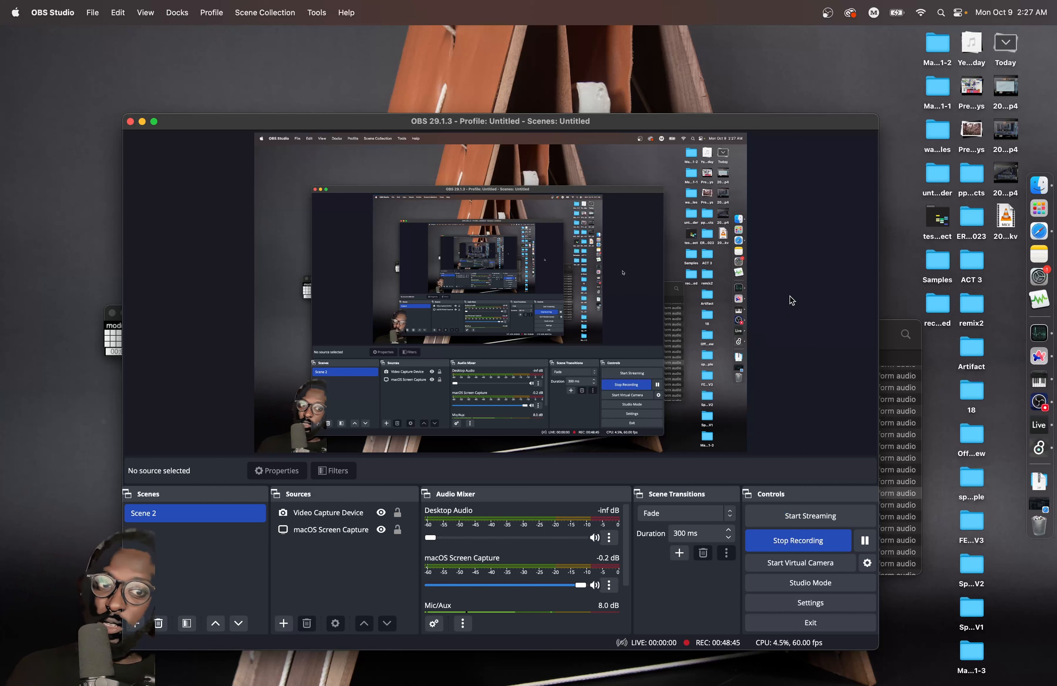
mouse_move(787, 305)
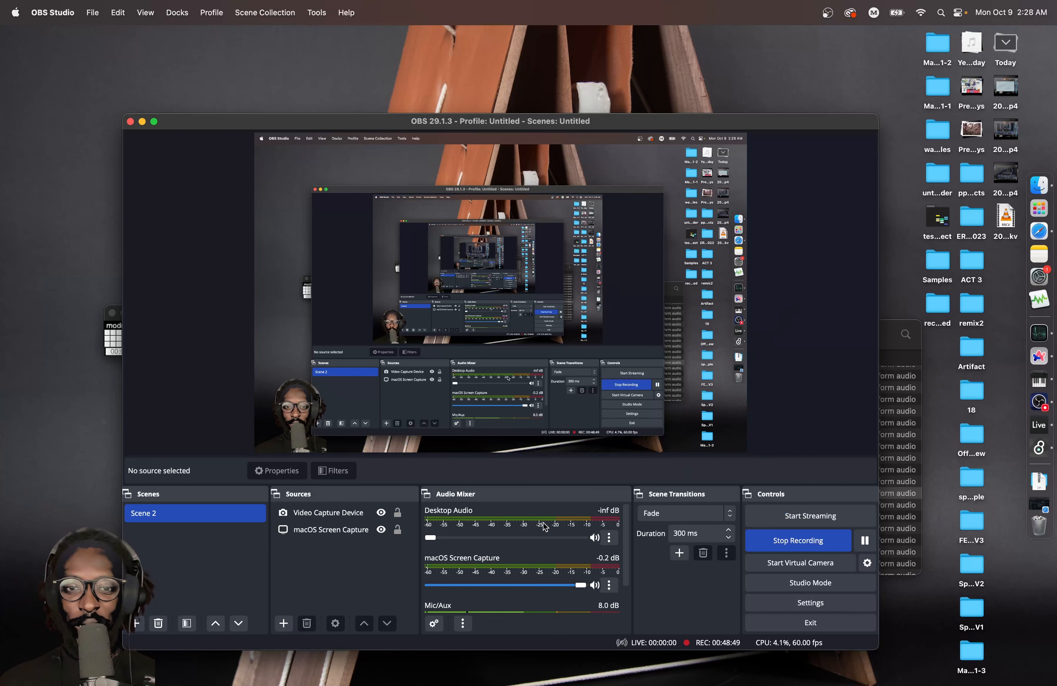
Scroll the OBS Audio Mixer to check desktop, screen-capture and mic levels
scroll(down, 3)
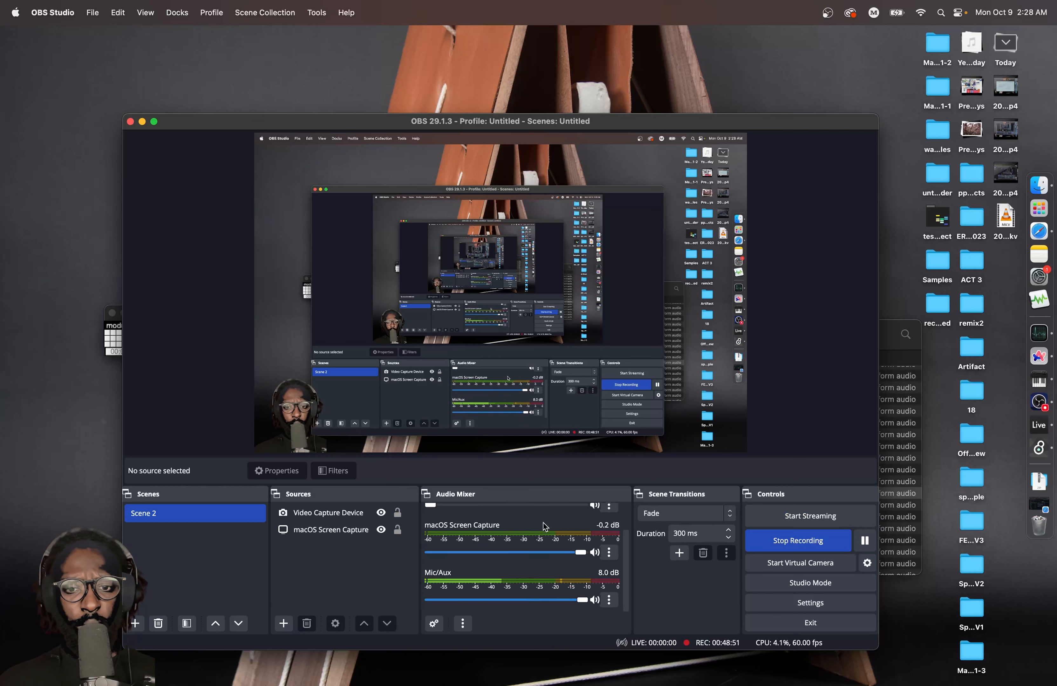